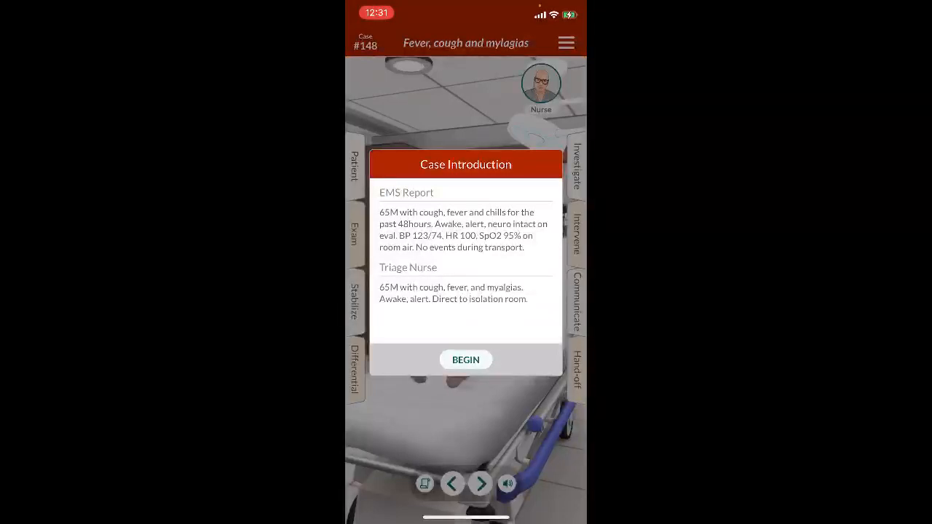
Step: Begin case #148 and bring up the patient's history and background
click(466, 360)
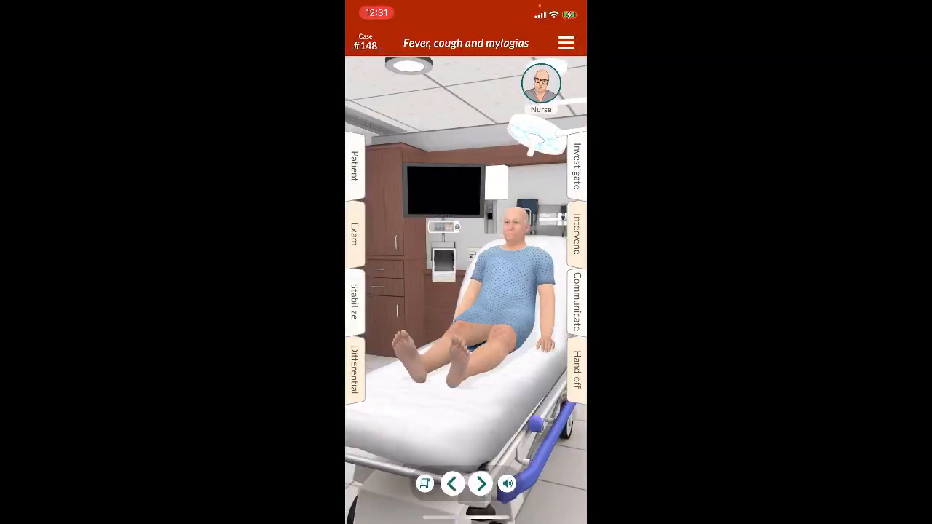
click(354, 163)
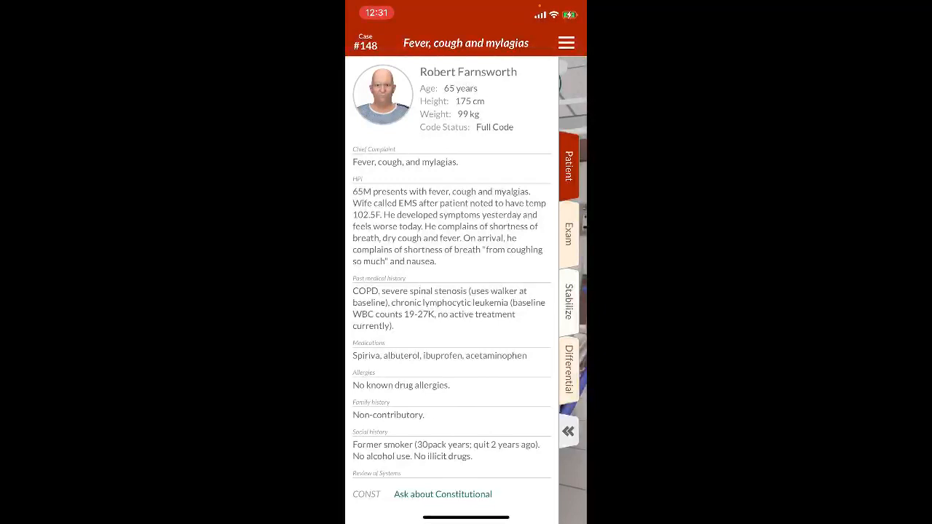
scroll(down, 3)
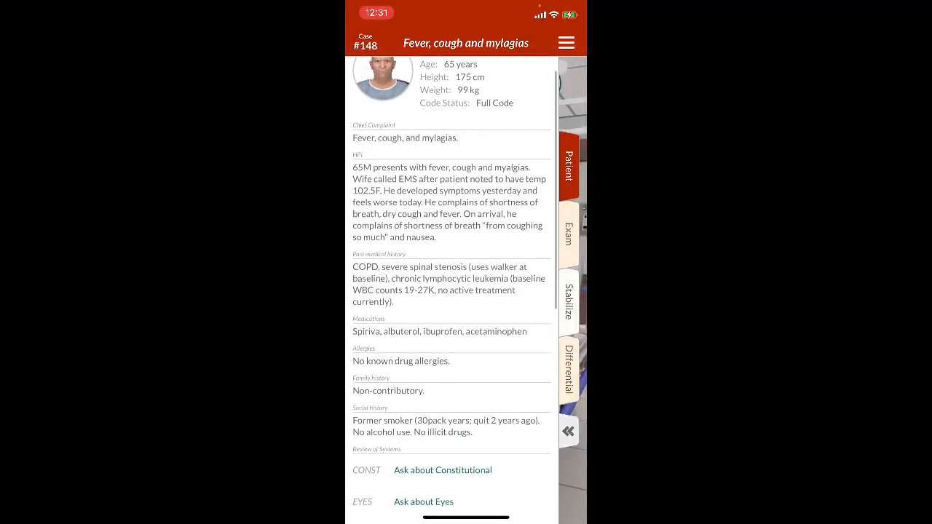
scroll(down, 3)
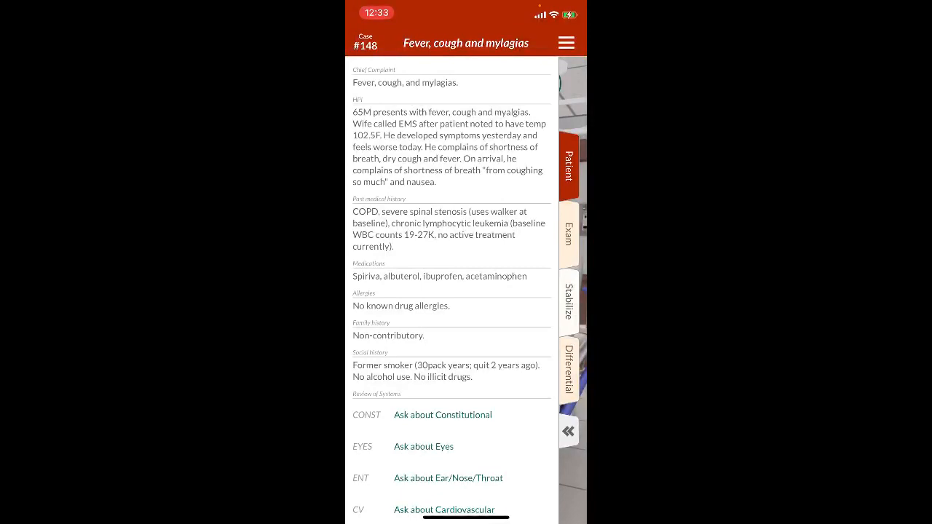
scroll(down, 3)
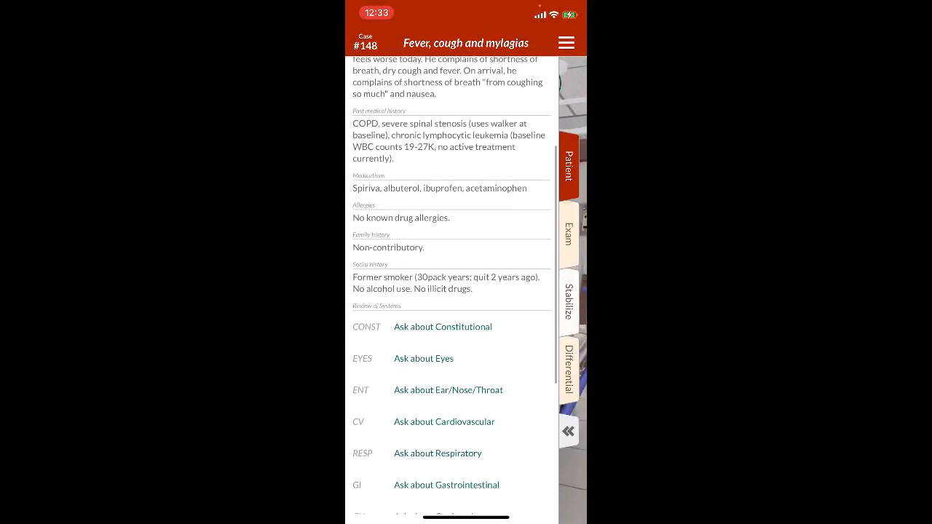
scroll(down, 3)
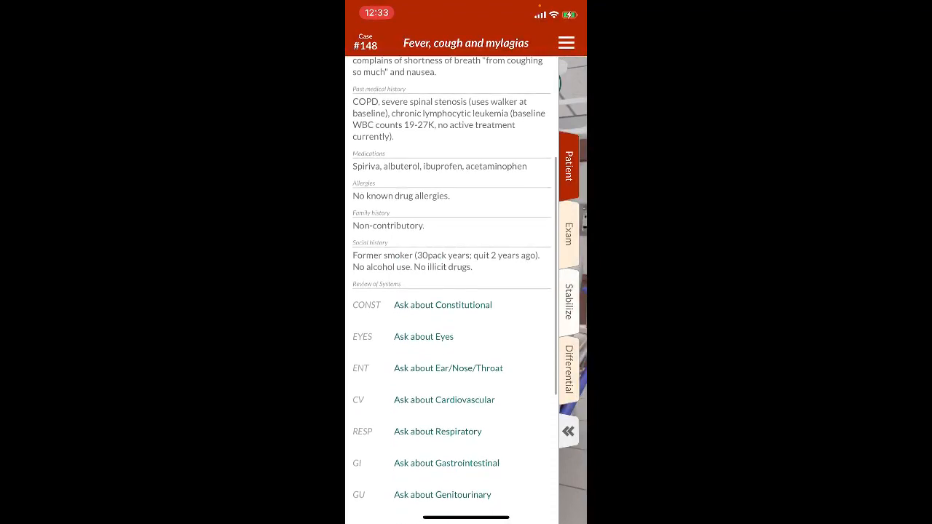
scroll(down, 3)
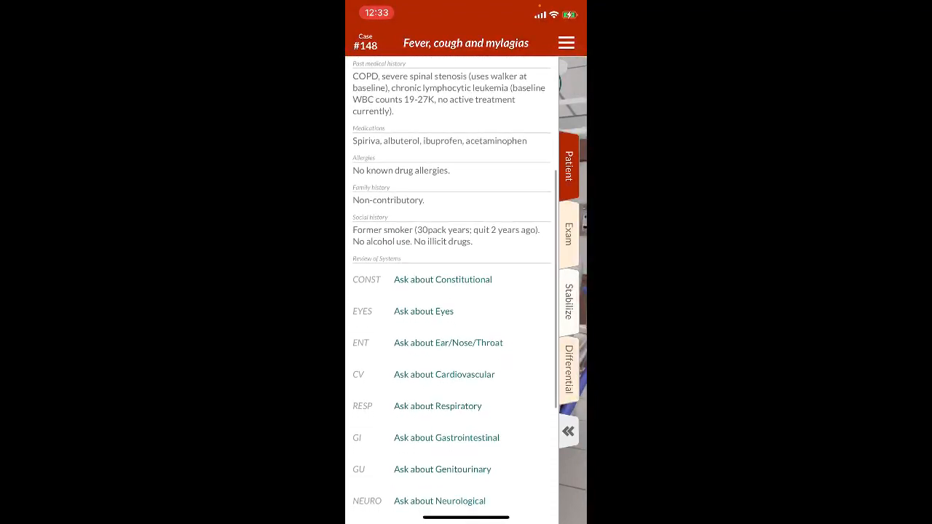
scroll(down, 3)
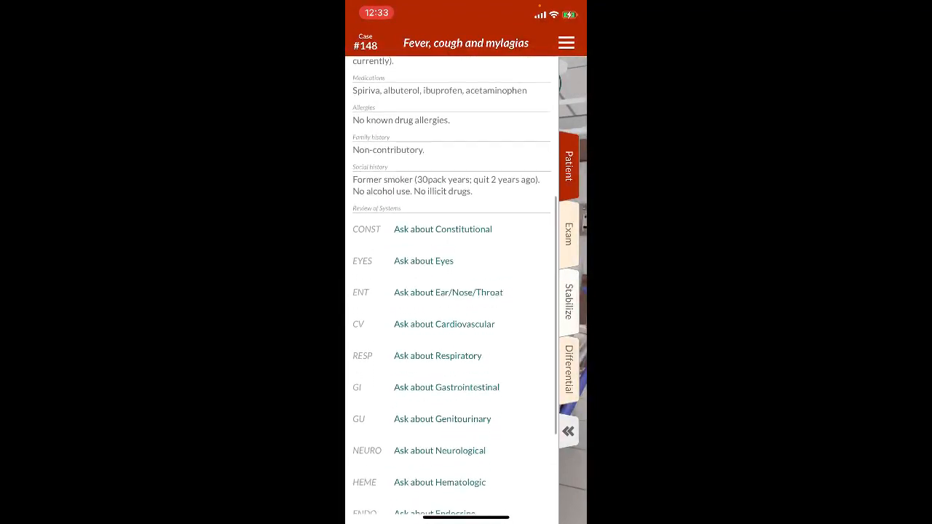
Step: Ask about constitutional, ear/nose/throat and cardiovascular symptoms
click(443, 228)
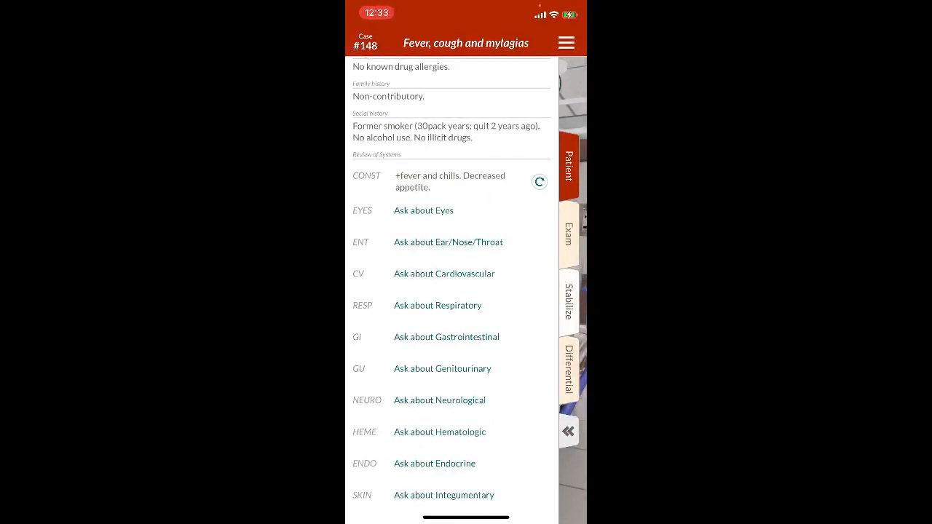
scroll(down, 3)
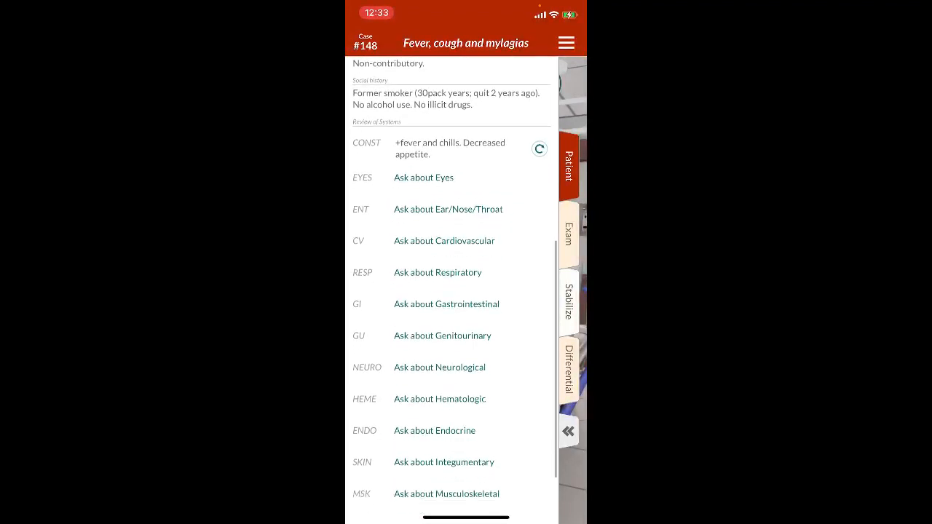
click(448, 209)
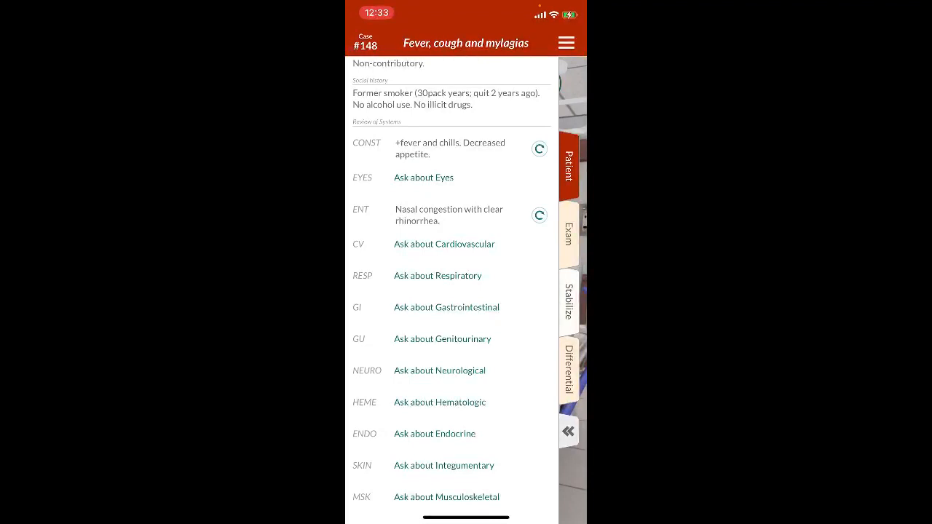
click(444, 245)
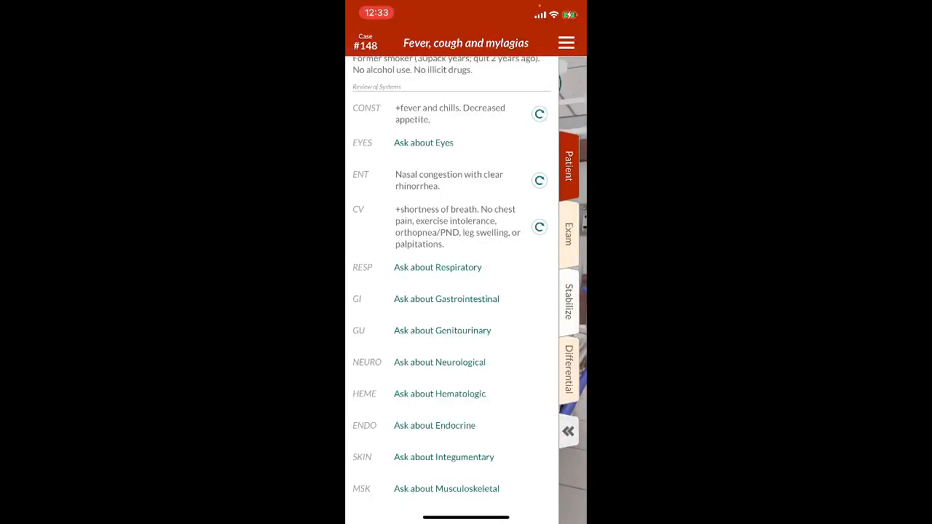
Step: Ask about respiratory, neurological and allergic/immune symptoms, then return to the room
scroll(down, 3)
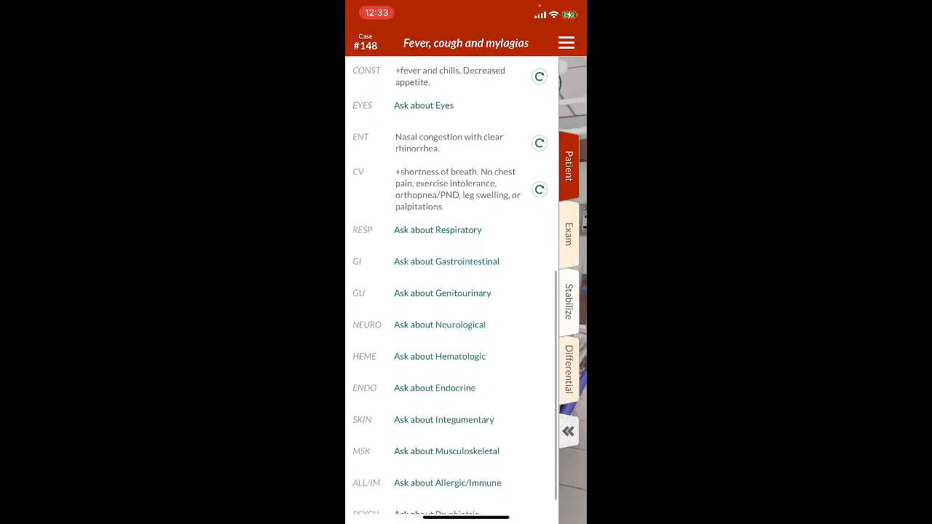
click(437, 230)
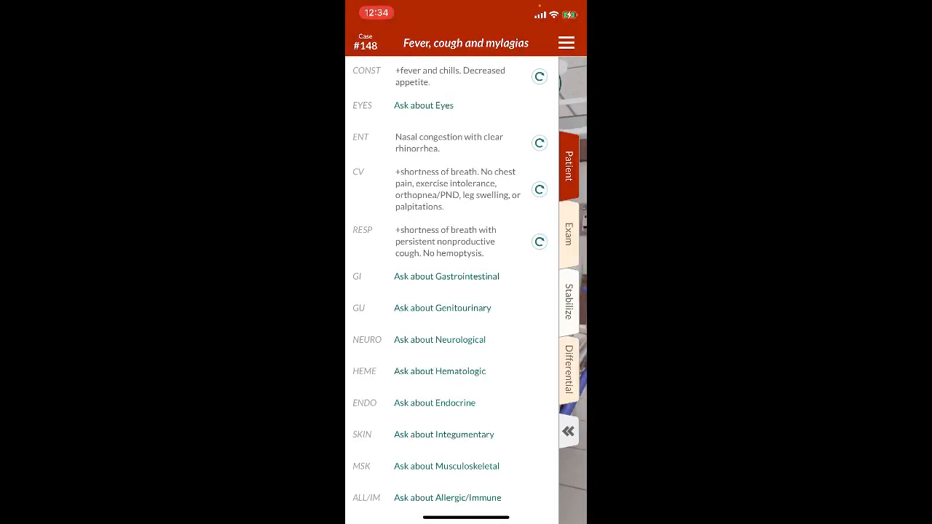
scroll(down, 3)
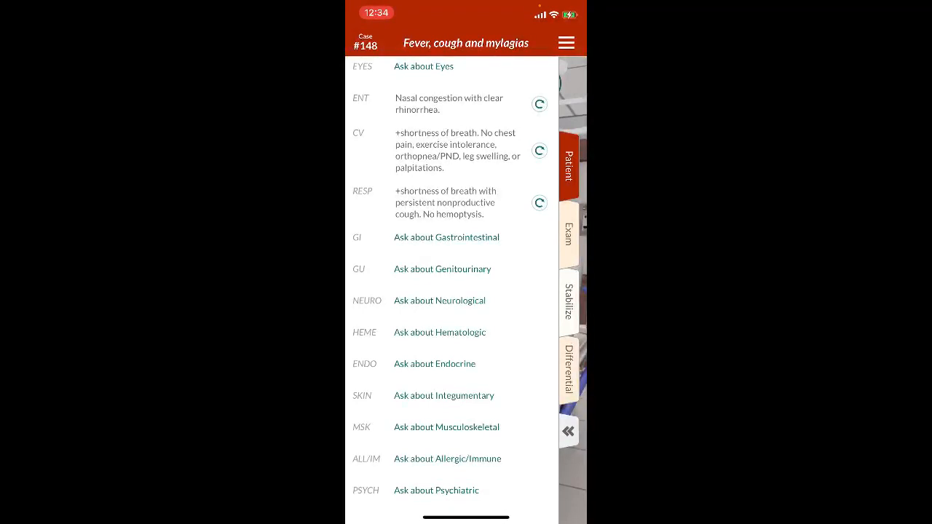
click(440, 300)
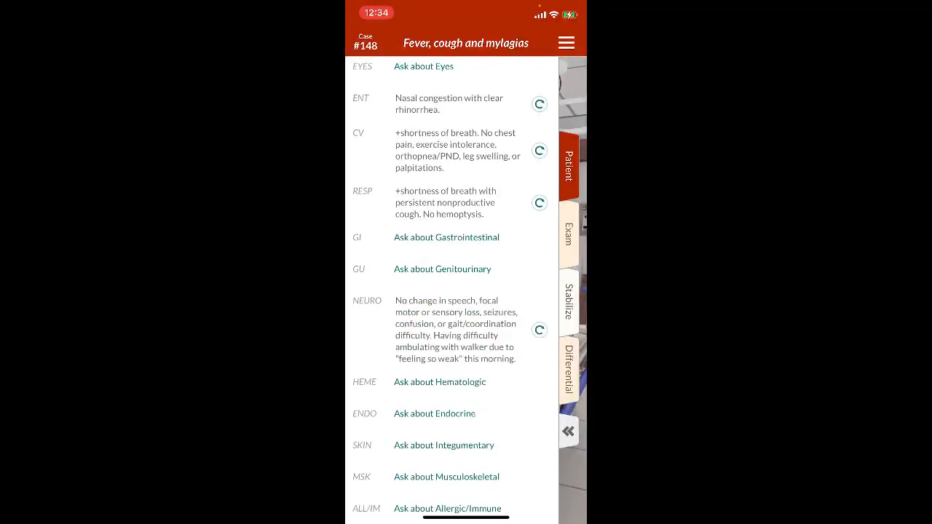
scroll(down, 3)
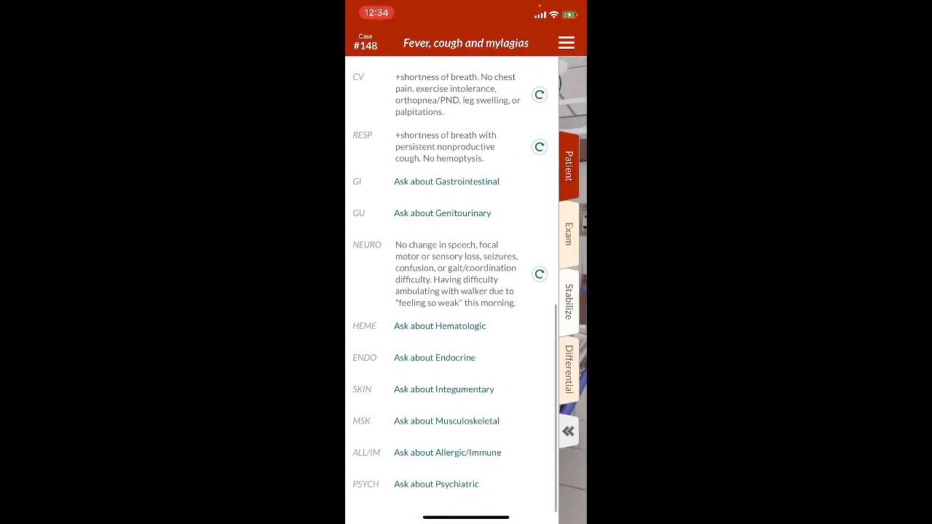
scroll(down, 3)
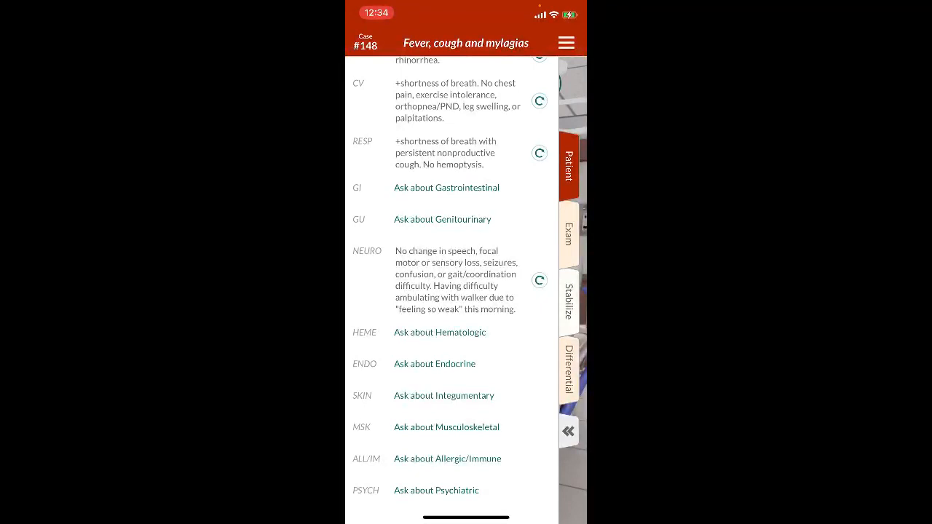
click(447, 459)
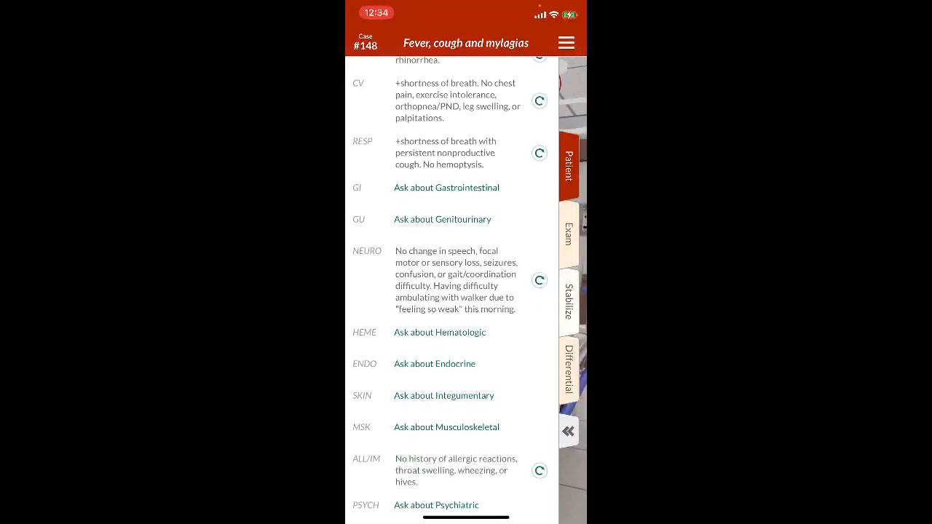
scroll(down, 3)
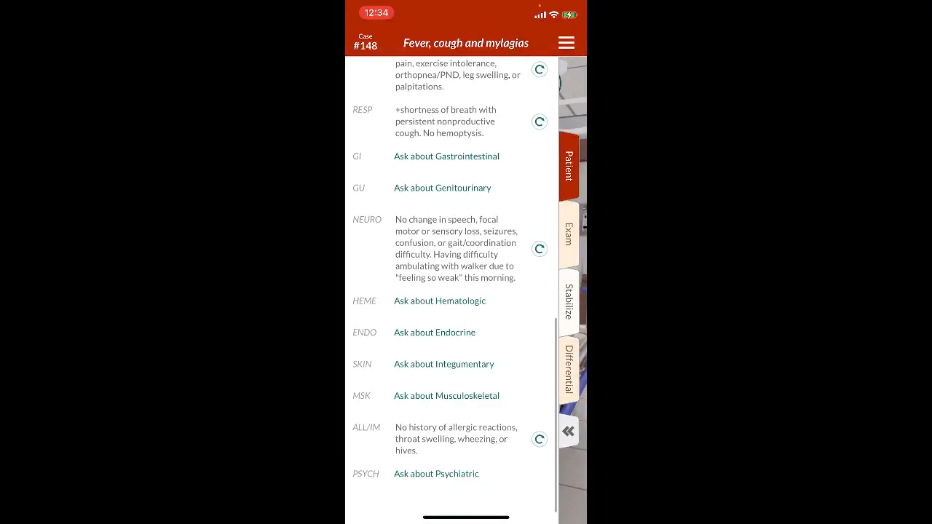
scroll(down, 3)
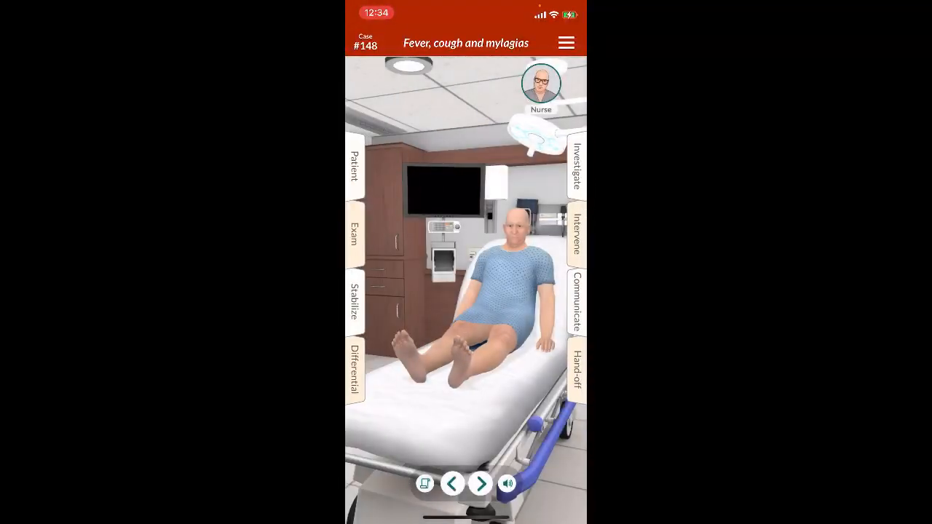
Step: Perform Place Patient on Isolation Precautions and Don PPE from the Procedures list
click(577, 164)
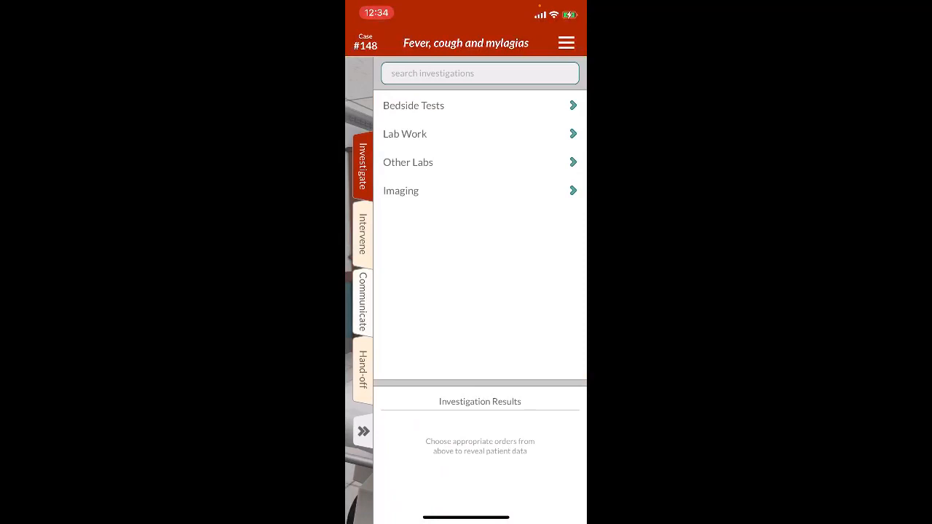
click(362, 233)
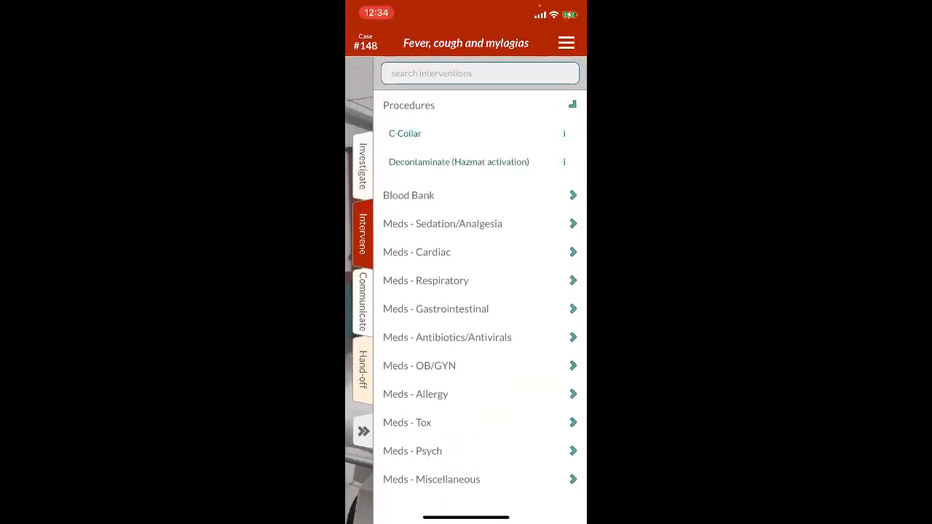
click(408, 105)
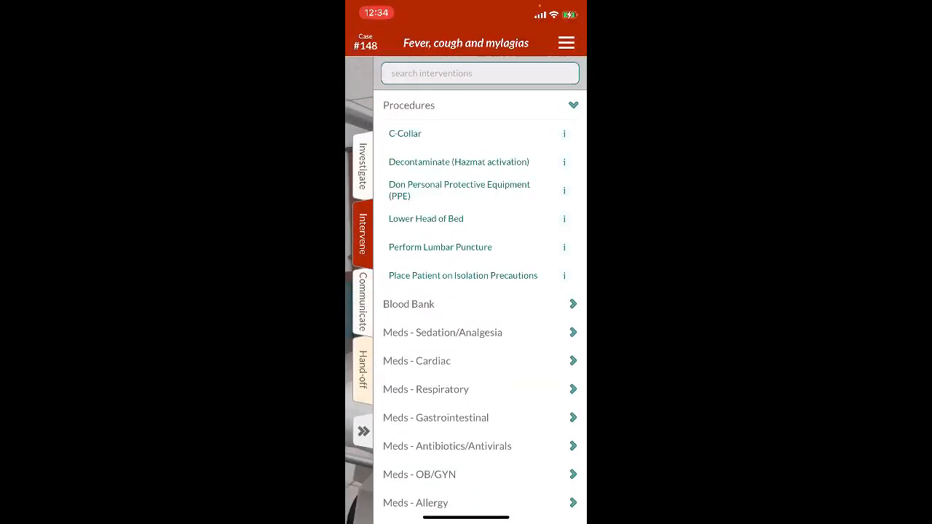
click(463, 276)
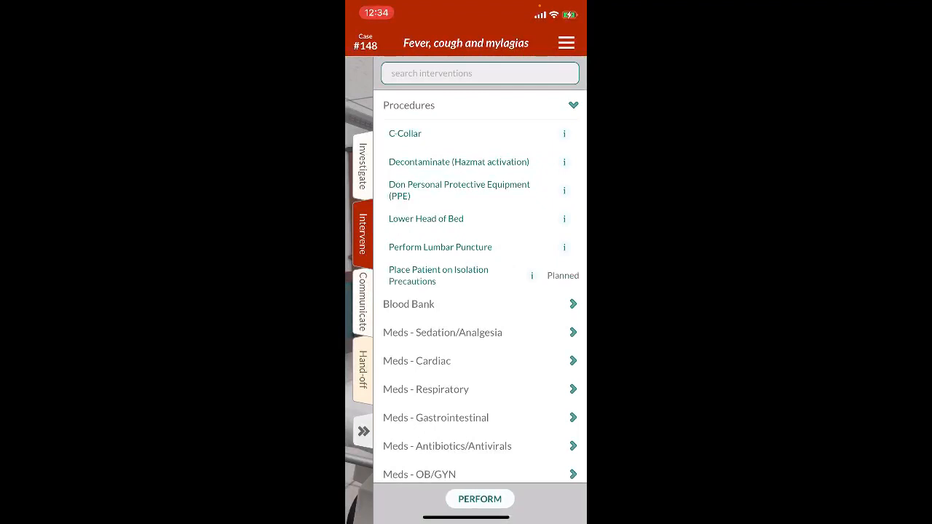
click(459, 190)
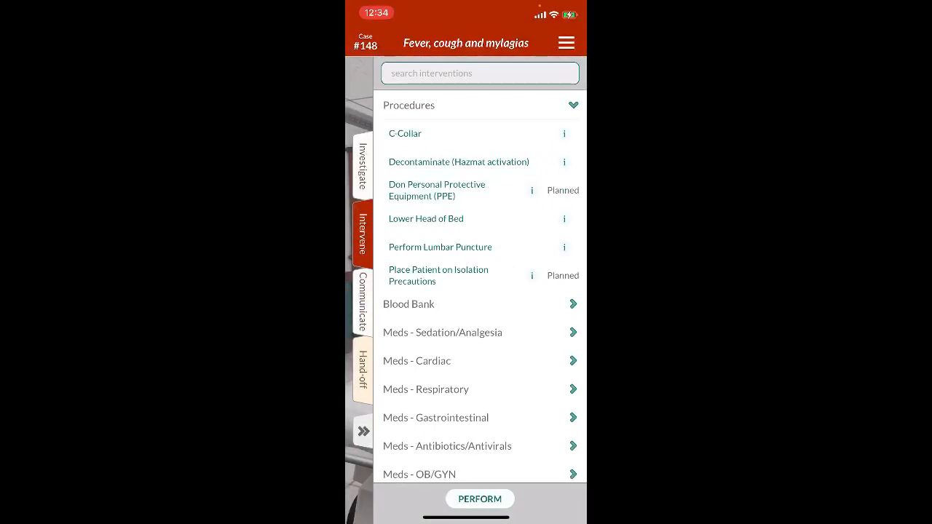
click(480, 499)
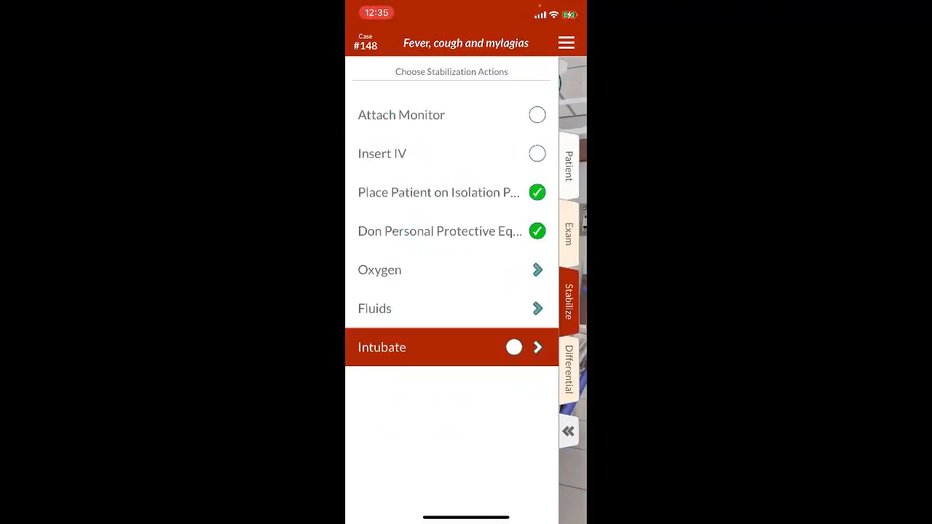
Step: Attach the cardiac monitor to display the patient's vital signs
click(536, 114)
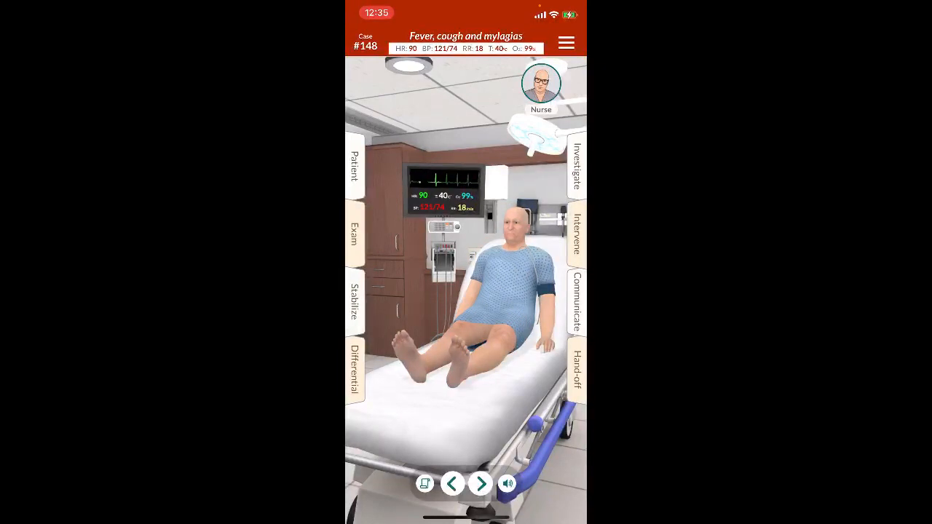
Step: Order CBC, blood cultures x2, COVID-19 PCR and influenza PCR from Bedside Tests
click(577, 167)
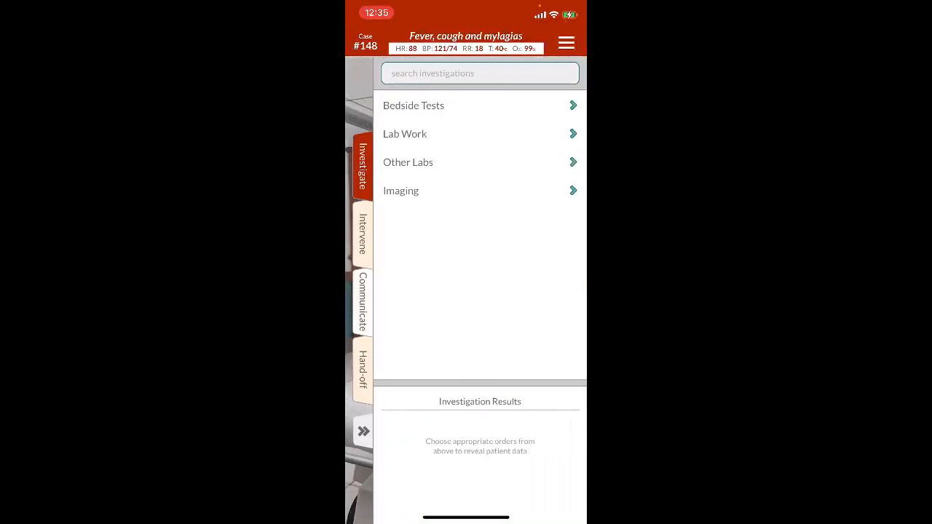
click(413, 104)
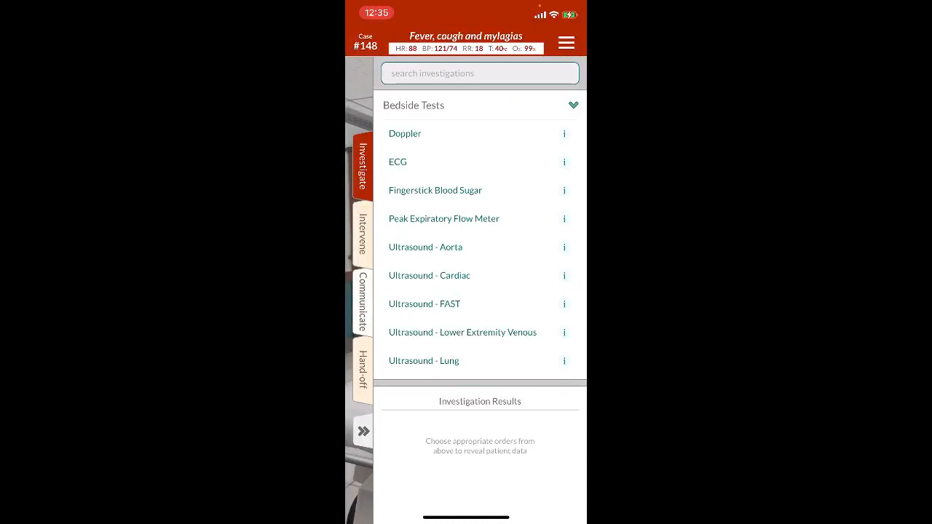
scroll(down, 3)
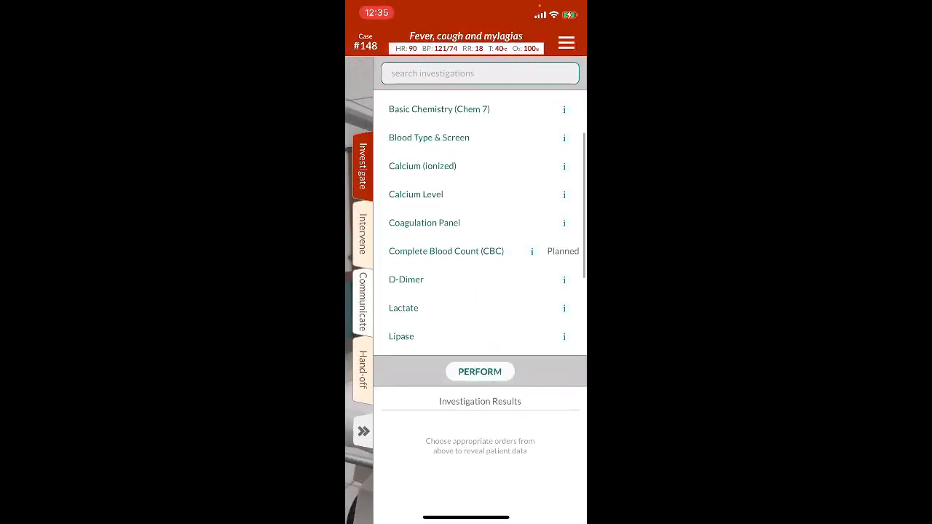
scroll(down, 3)
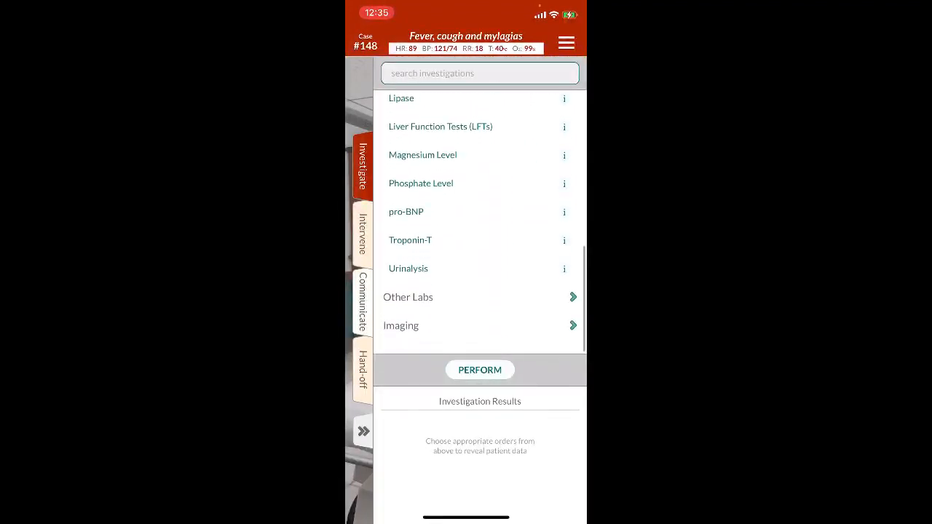
scroll(down, 3)
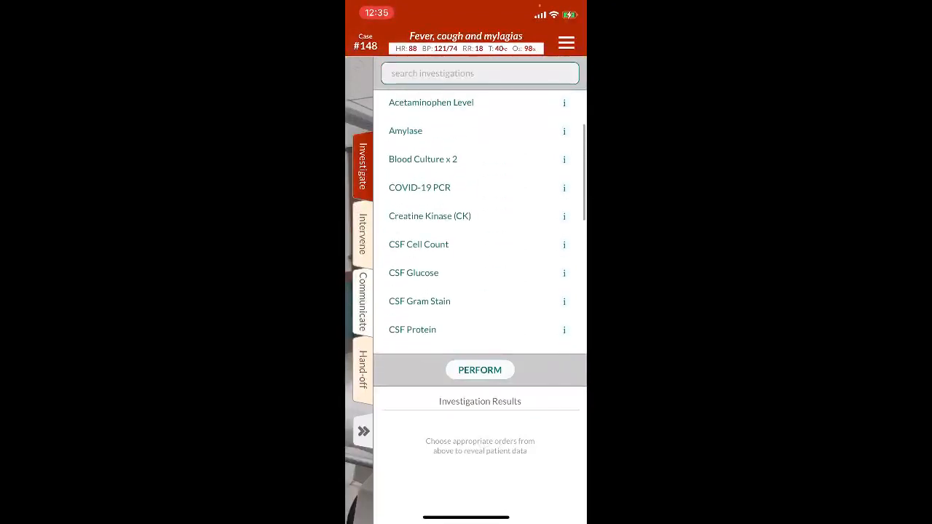
click(420, 187)
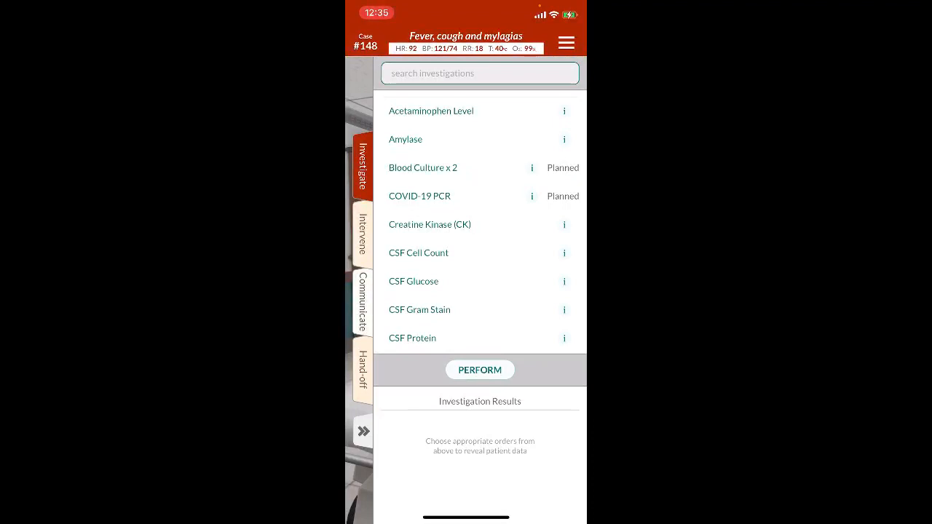
scroll(down, 3)
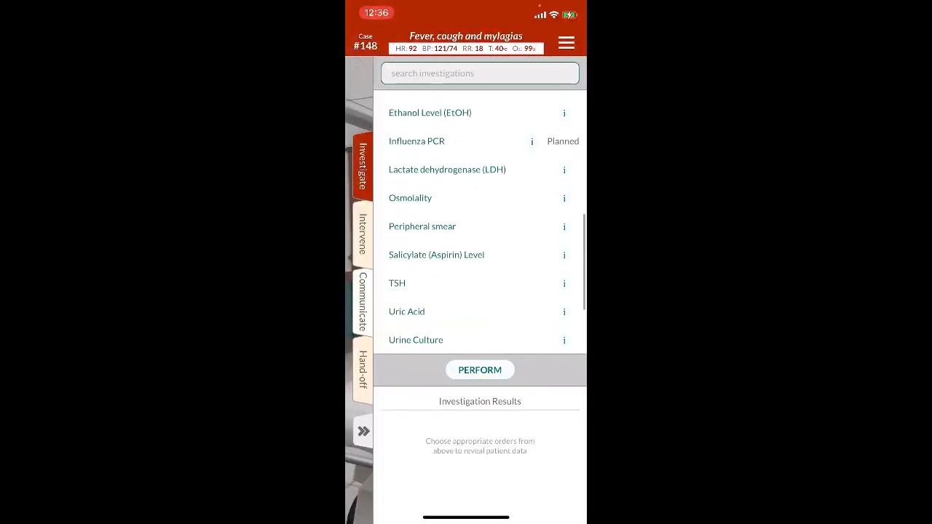
scroll(down, 3)
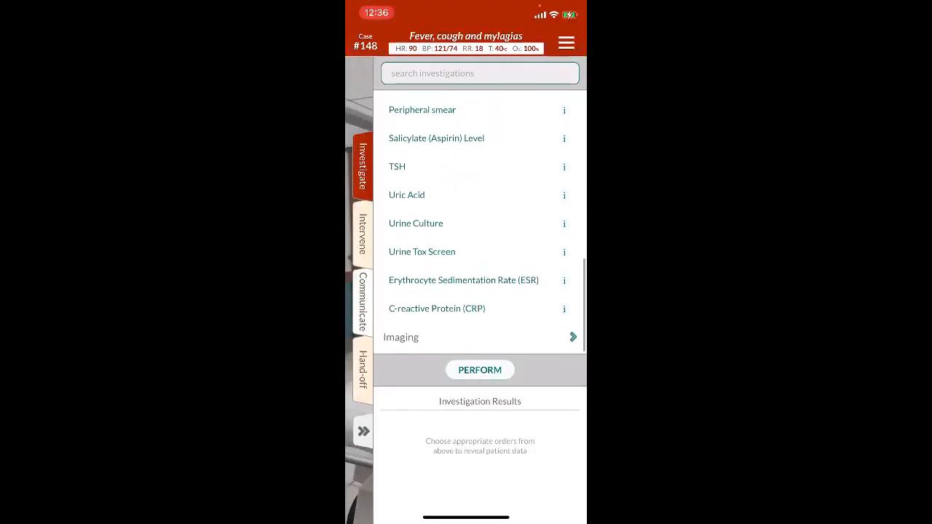
click(481, 370)
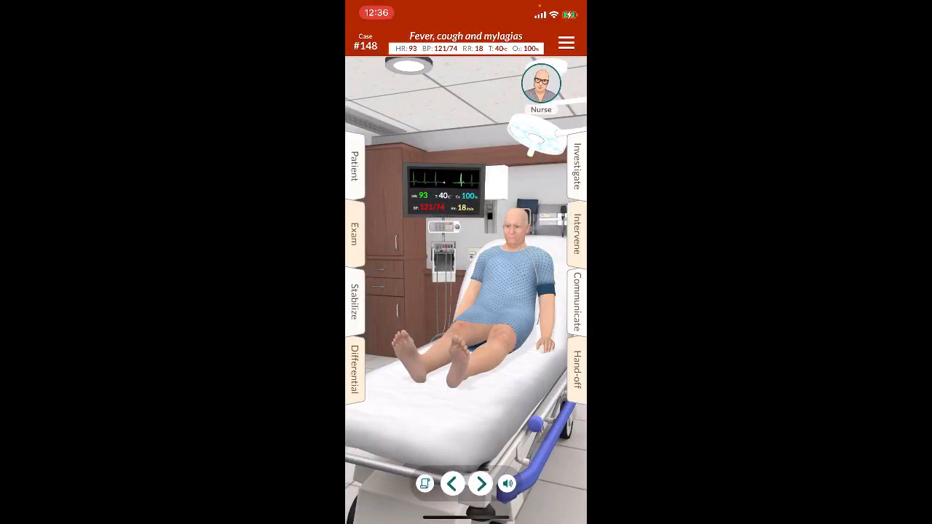
Step: Consult infectious disease and switch to the differential diagnosis list
click(577, 304)
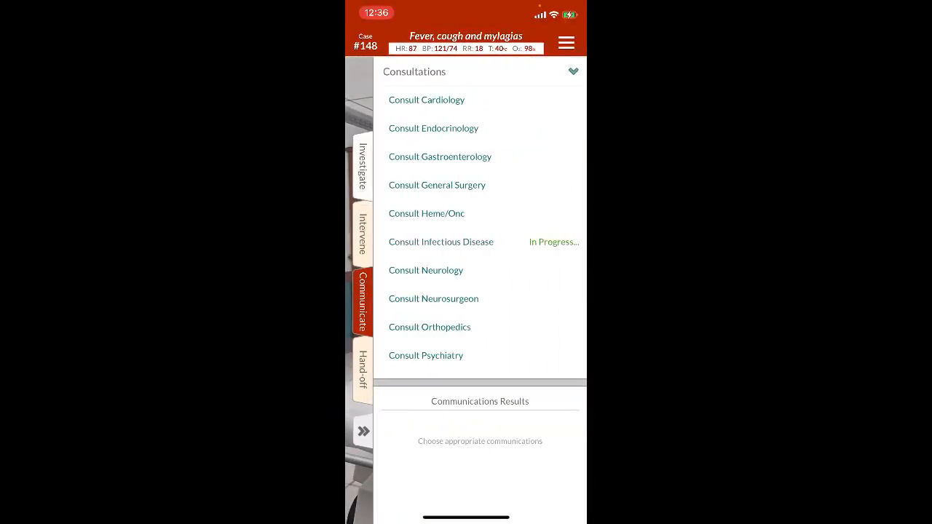
click(440, 242)
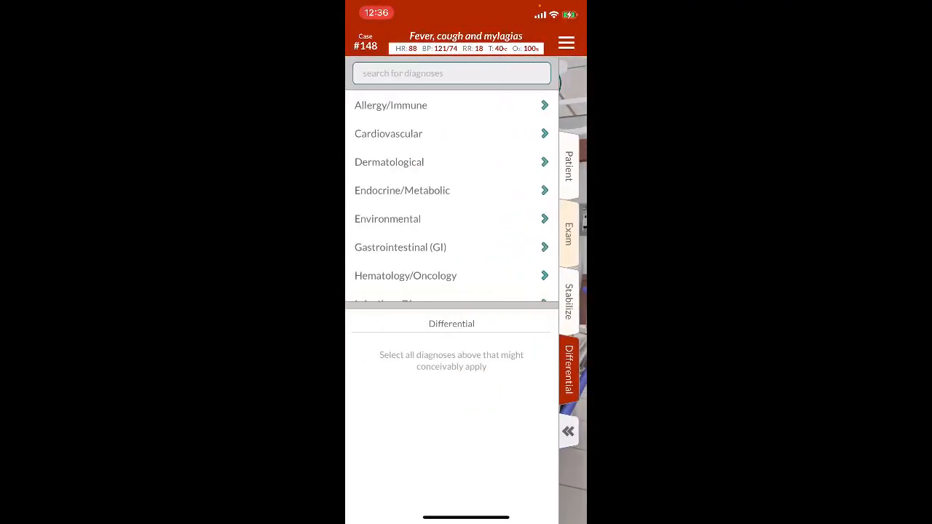
Step: Add COVID-19 under Infectious Disease and hand off for discharge to home quarantine
scroll(down, 3)
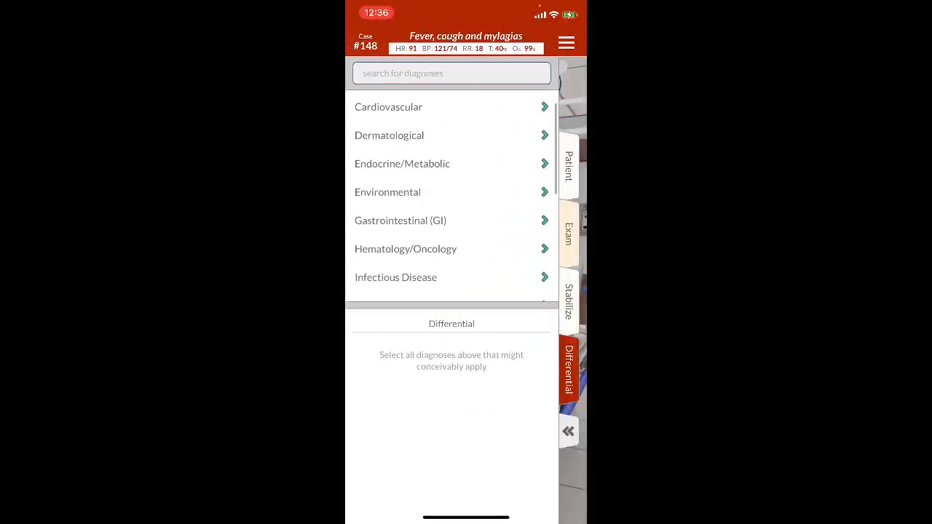
click(396, 276)
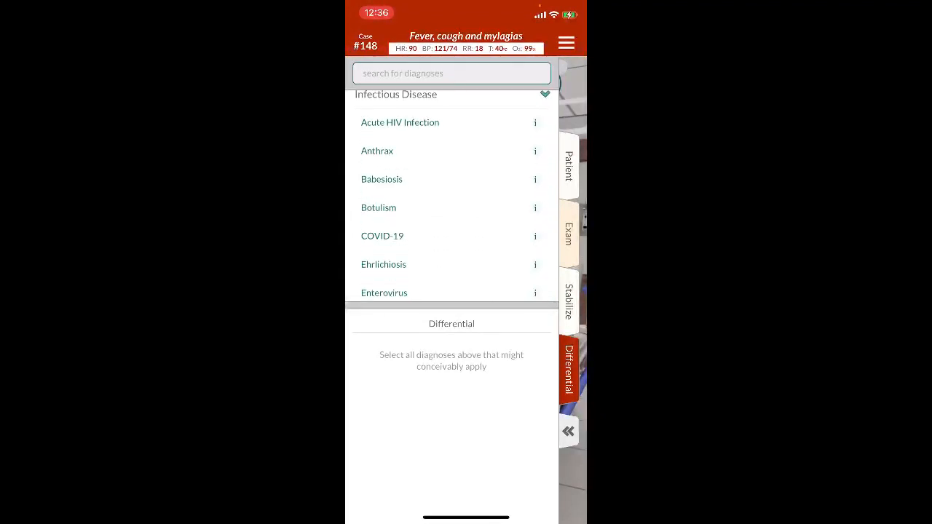
click(382, 236)
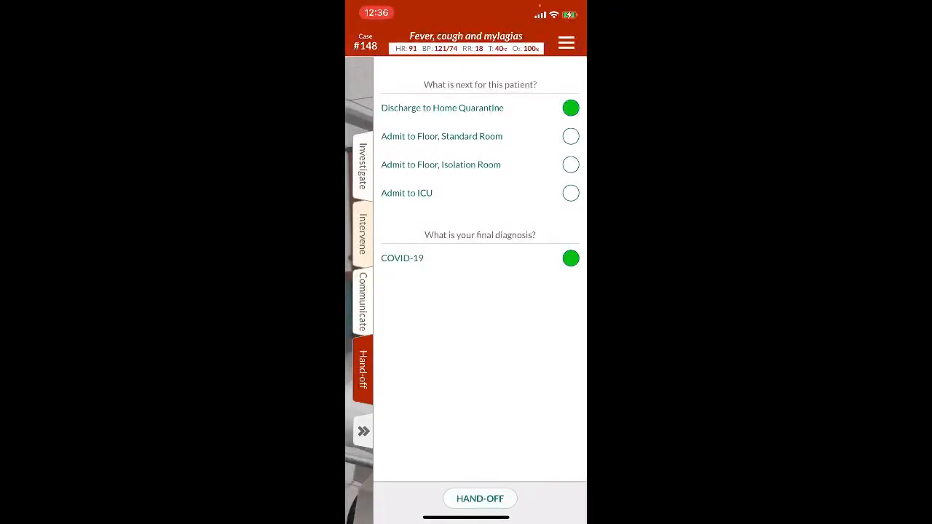
click(480, 498)
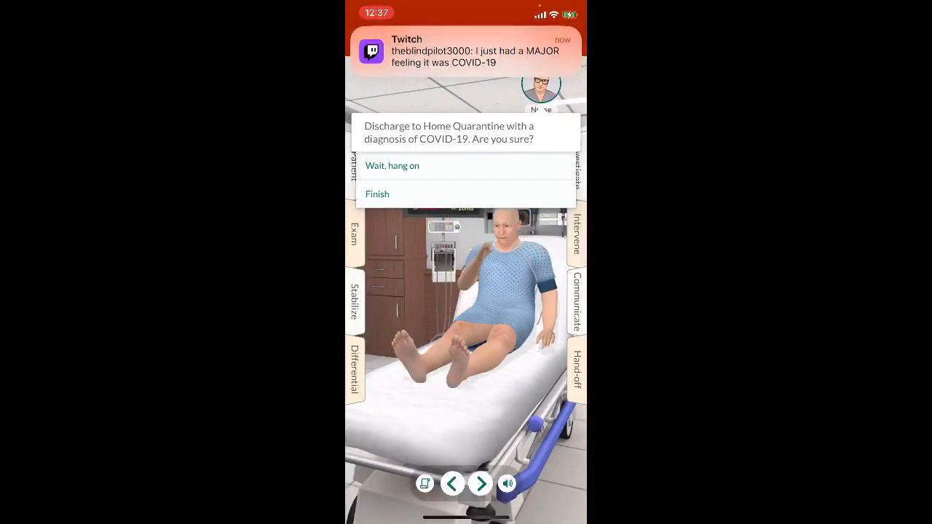
Step: Confirm Finish and review the Case Results showing an 85.2% score
click(378, 193)
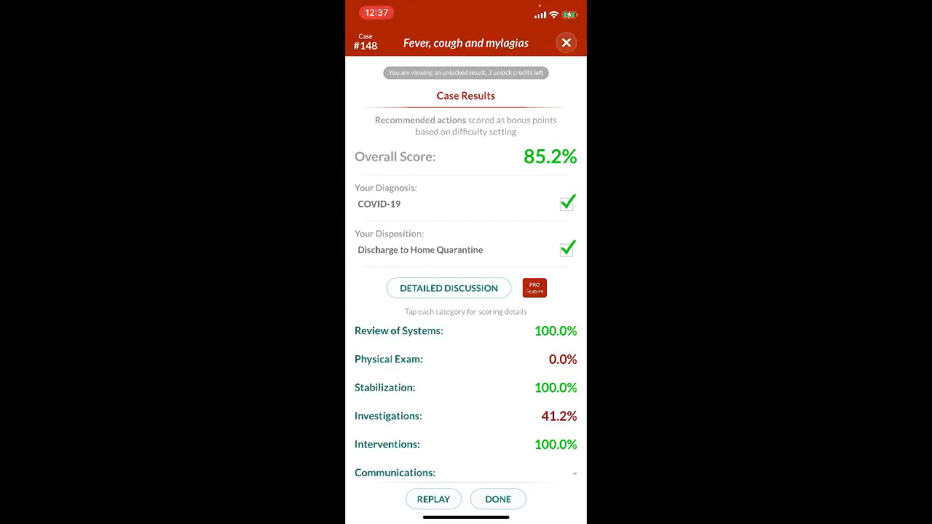
scroll(down, 3)
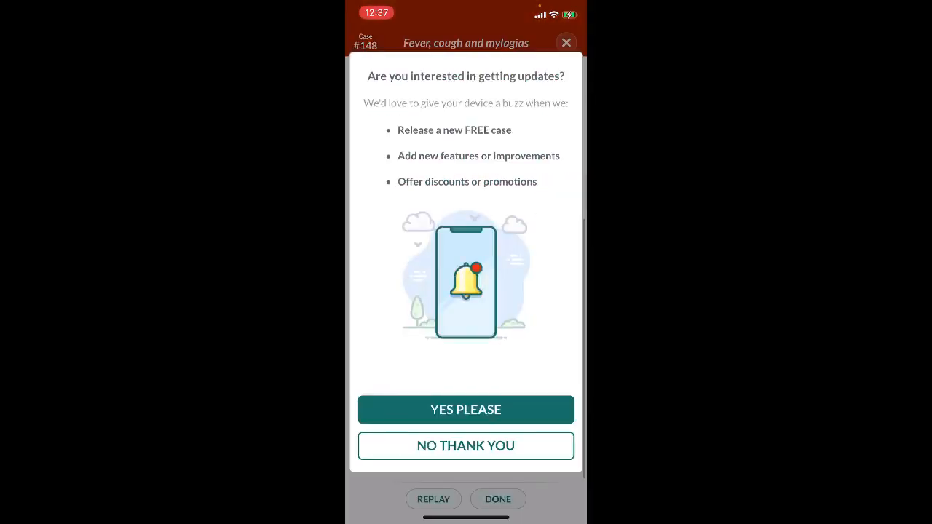
Step: Decline updates and start case #15, 'Pale and weak with a fast heart rate', from All Cases
click(466, 411)
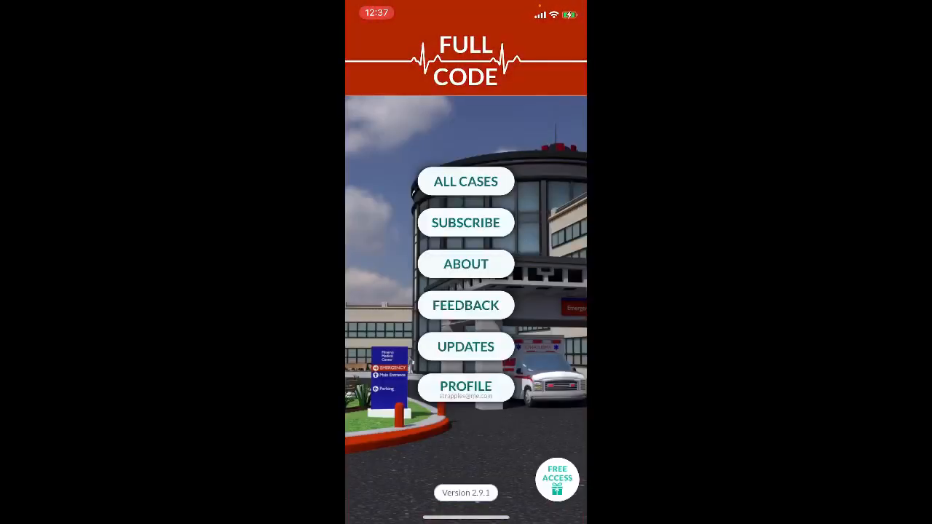
click(466, 181)
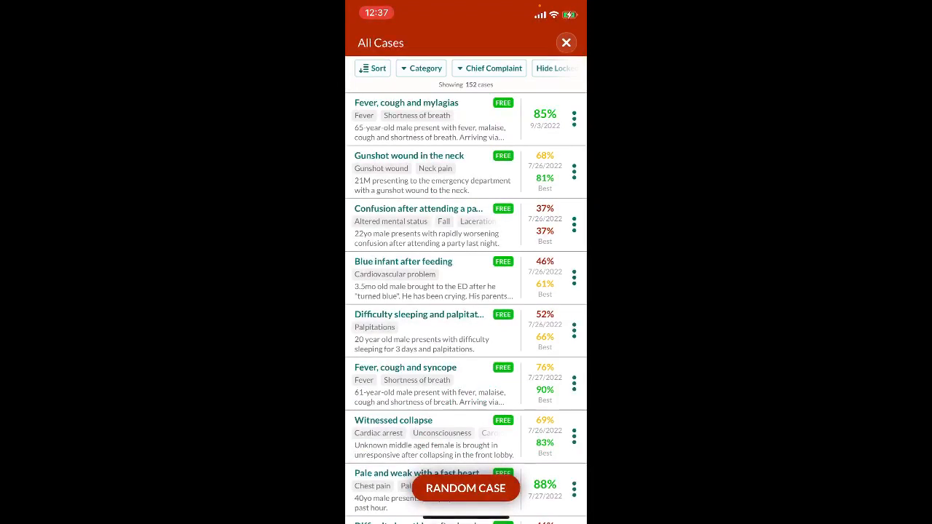
click(466, 490)
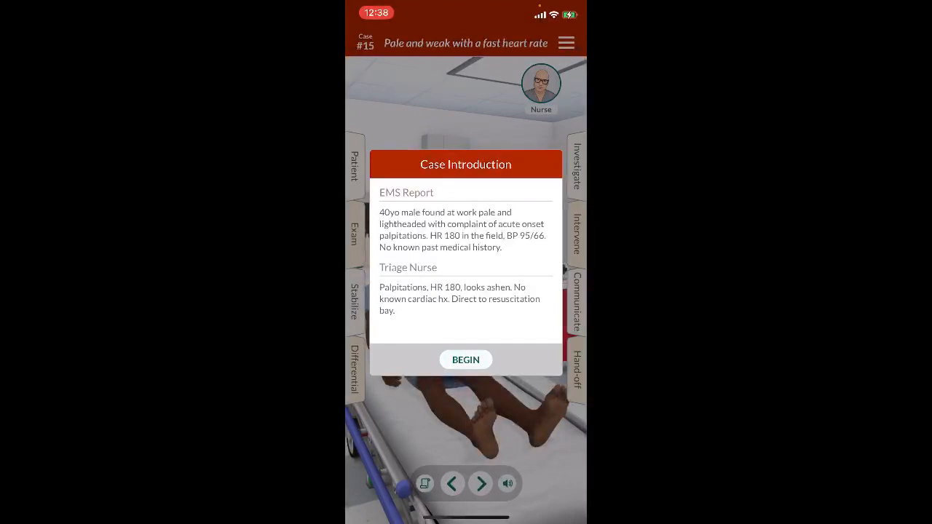
Step: Begin the case and bring up the physical exam options
click(467, 358)
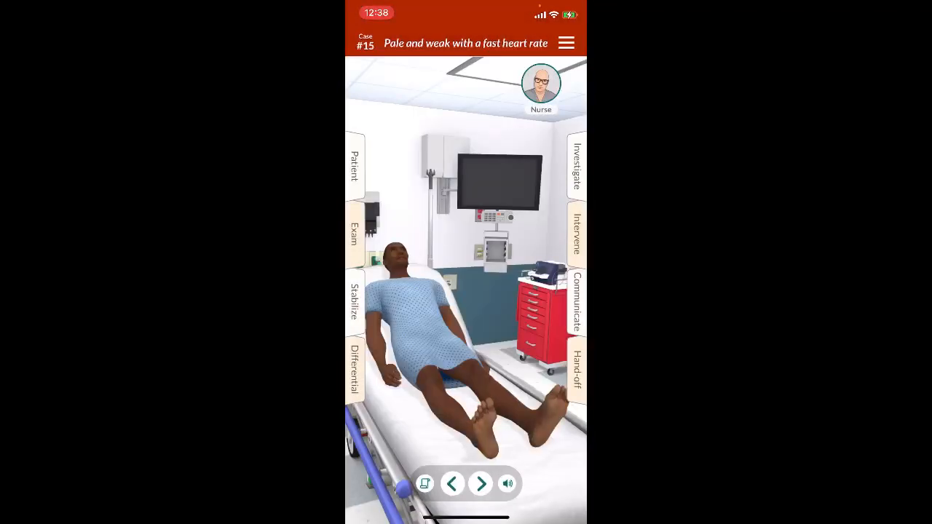
click(356, 234)
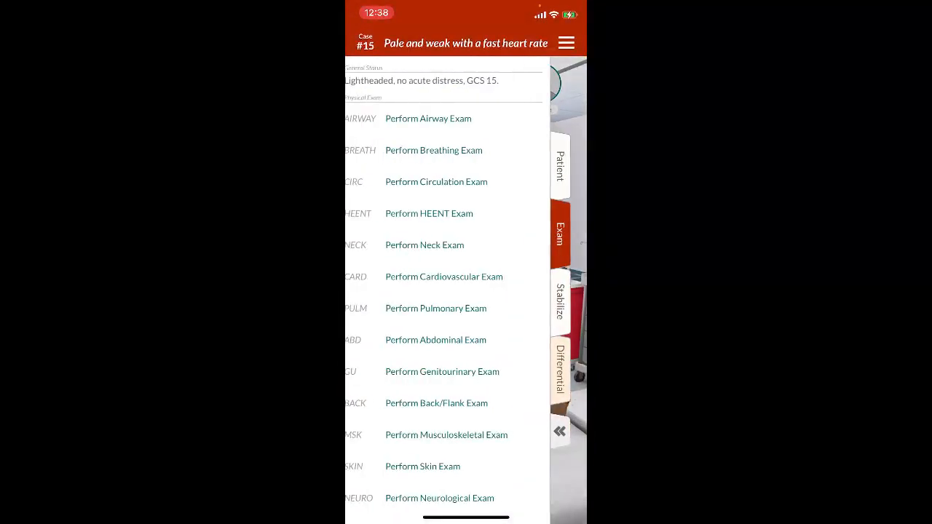
click(559, 302)
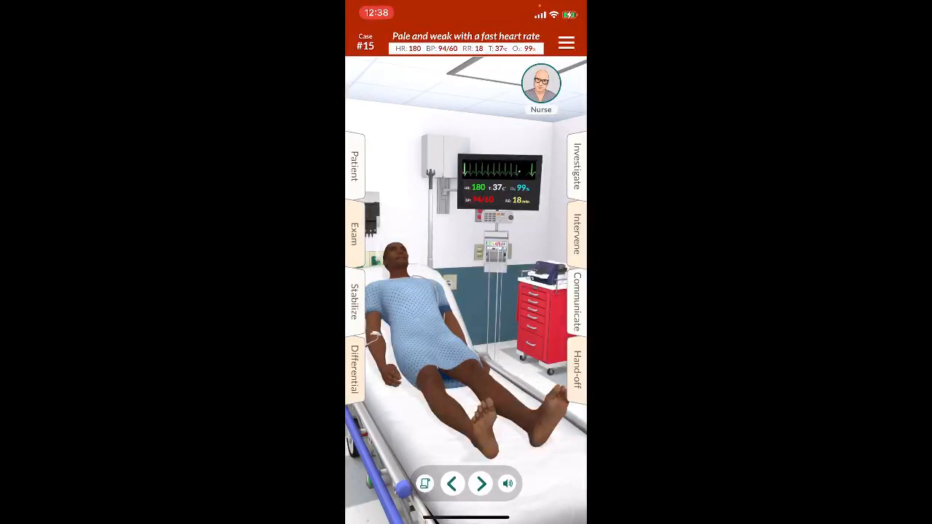
click(354, 236)
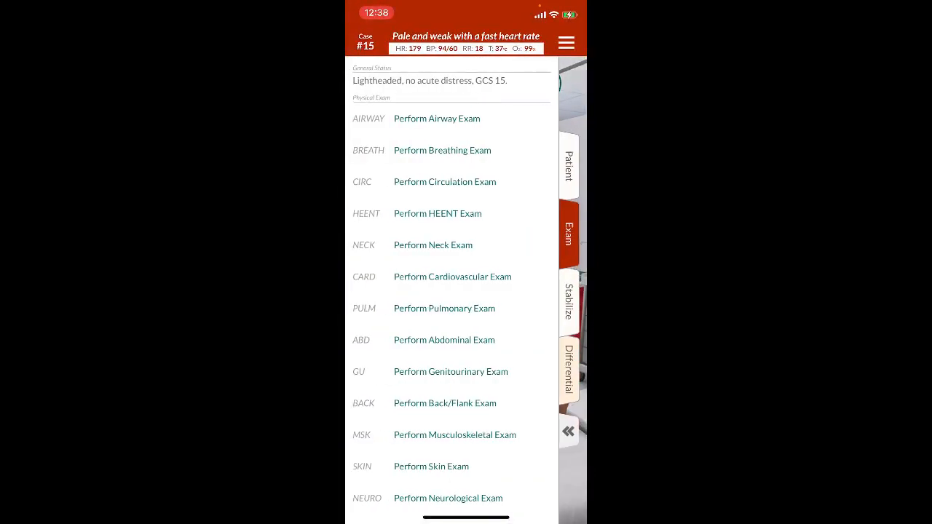
Step: Perform the airway and cardiovascular exams, then bring up the investigations
click(437, 118)
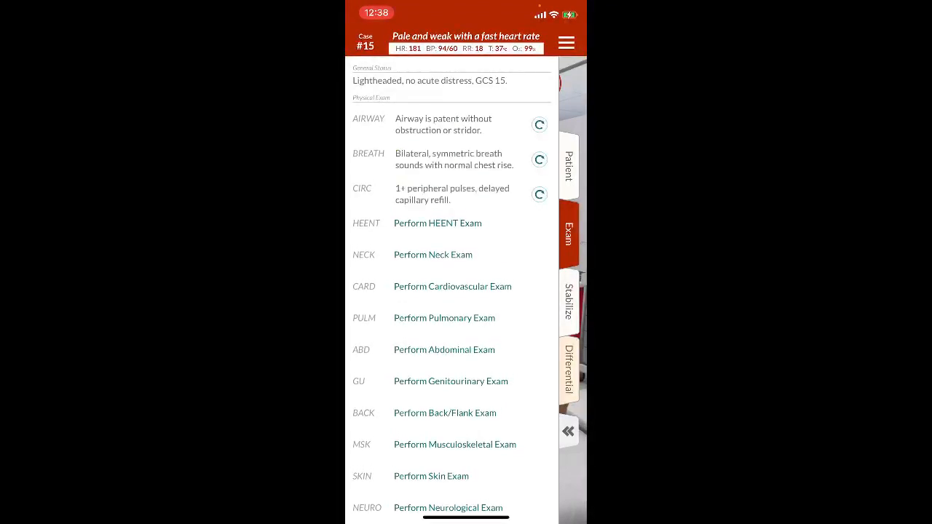
click(452, 286)
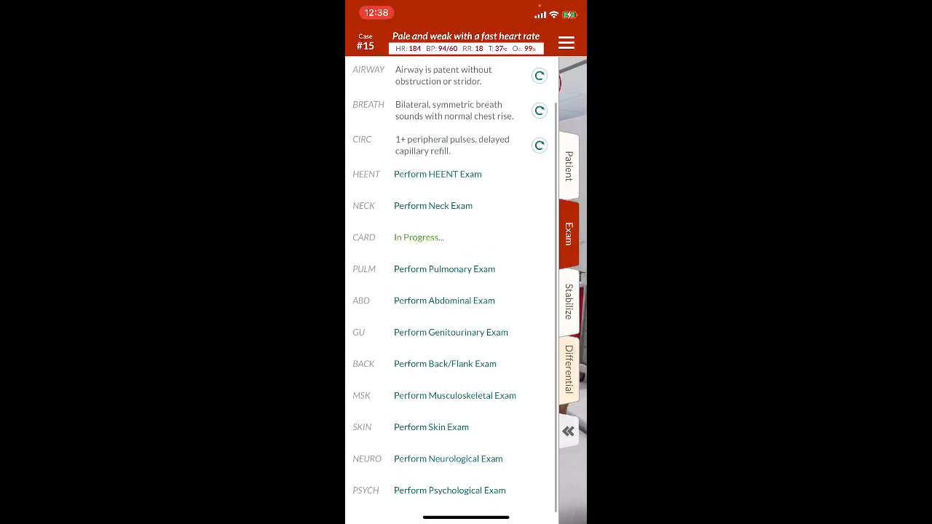
click(402, 163)
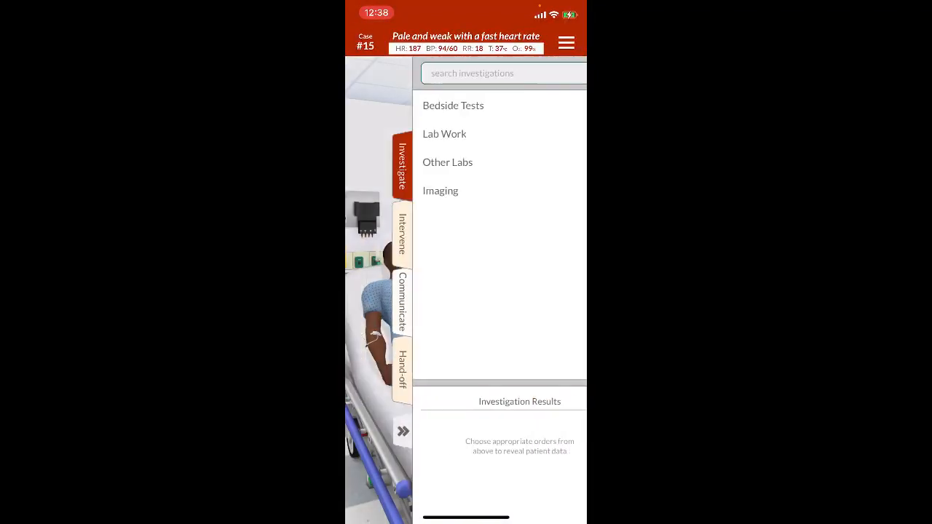
Step: Perform an ECG from Bedside Tests and close its tachycardic regular-rhythm result
click(453, 105)
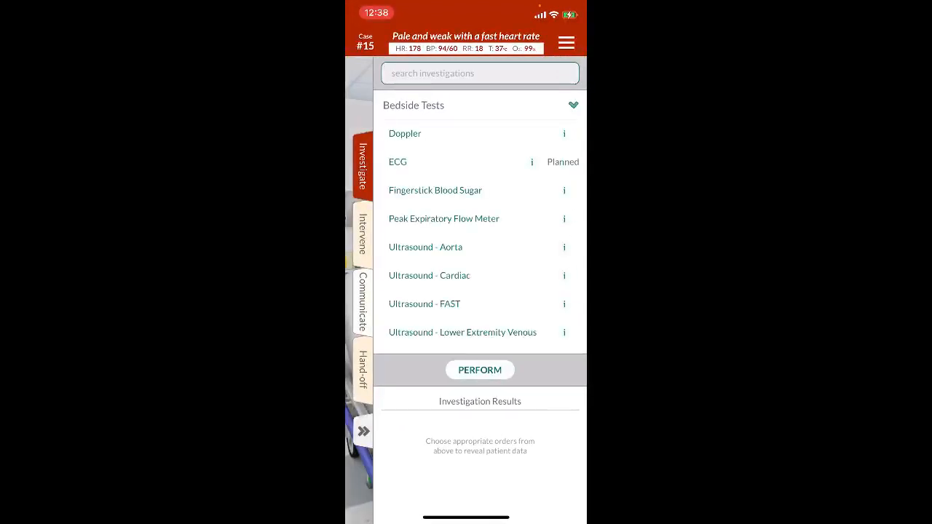
click(396, 161)
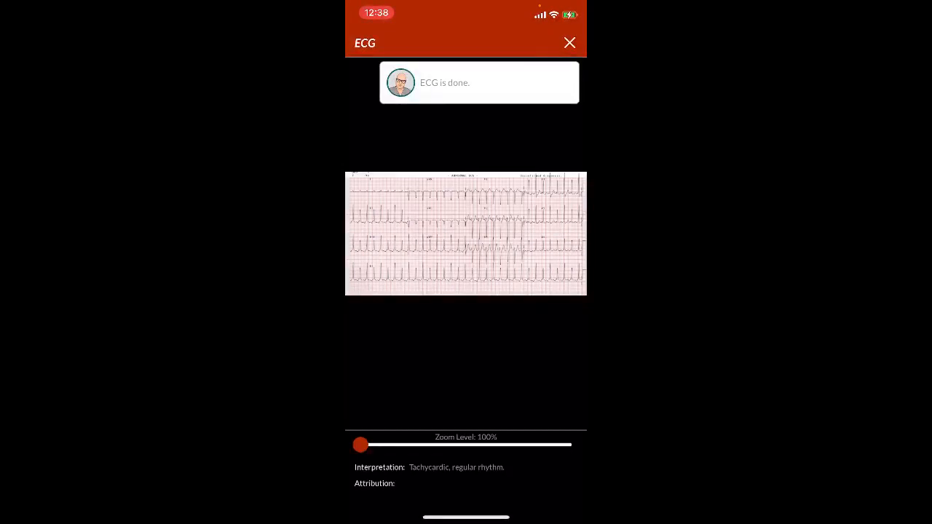
click(570, 43)
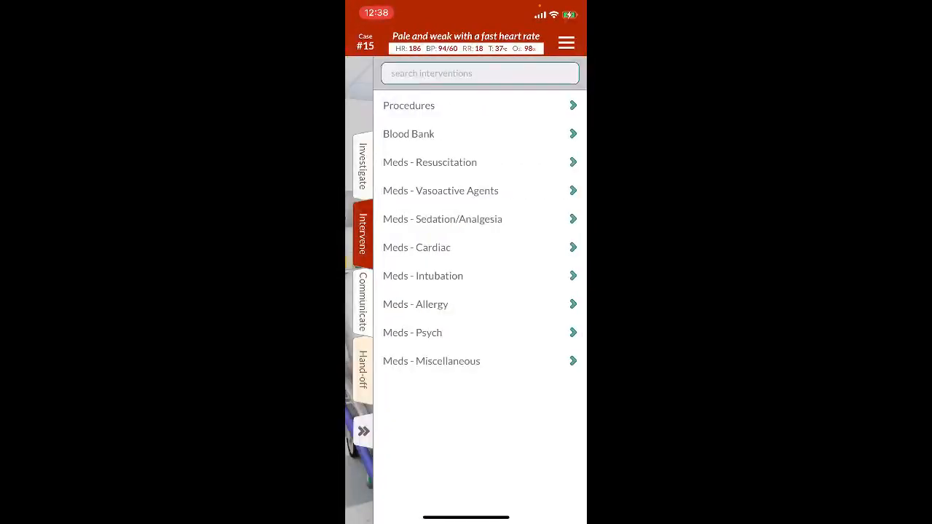
Step: Give an etomidate bolus from the sedation/analgesia meds; heart rate reads 78 and BP 121/76
click(417, 247)
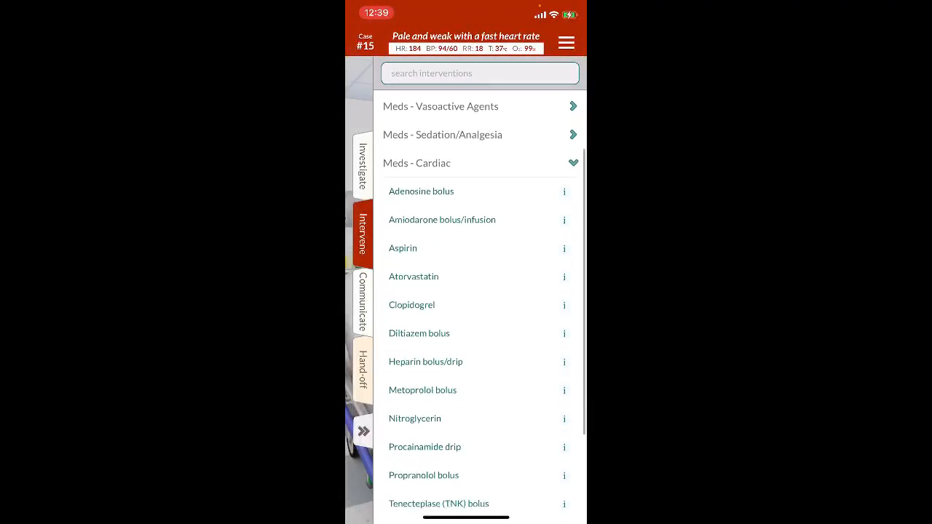
click(421, 190)
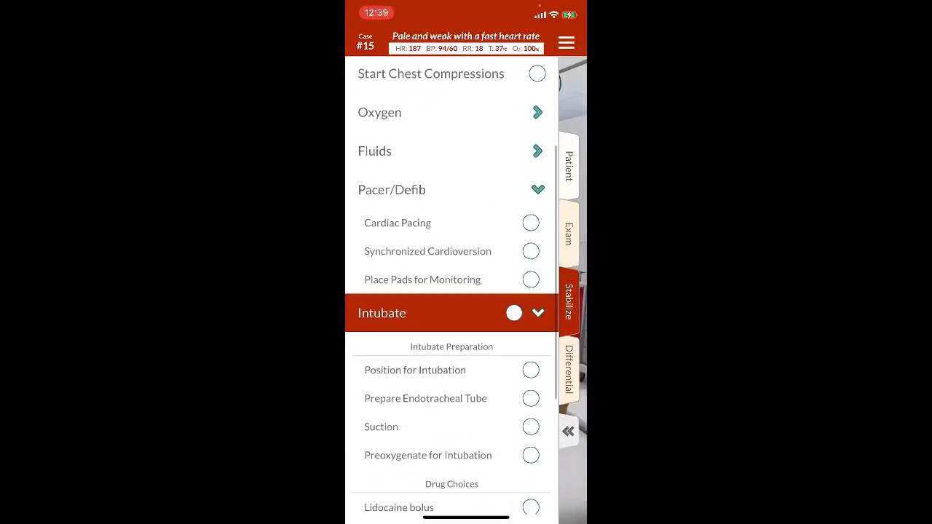
scroll(down, 3)
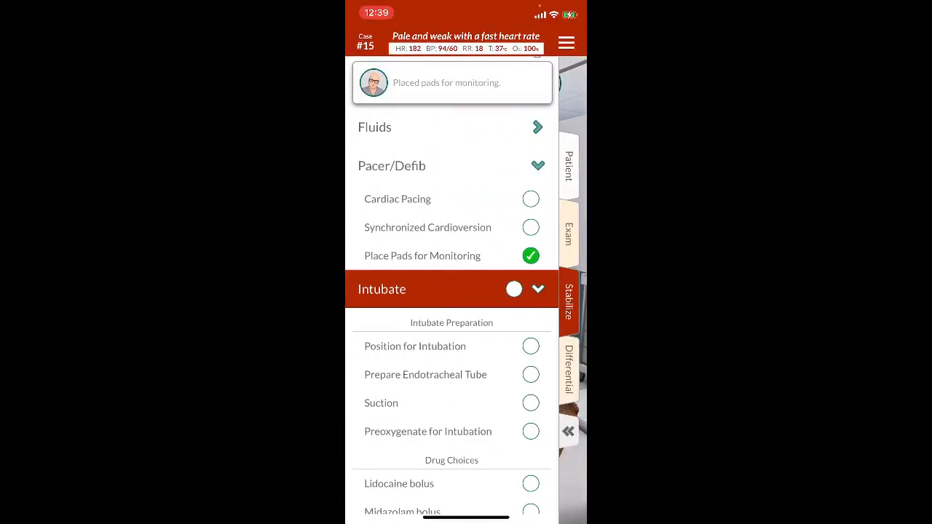
scroll(down, 3)
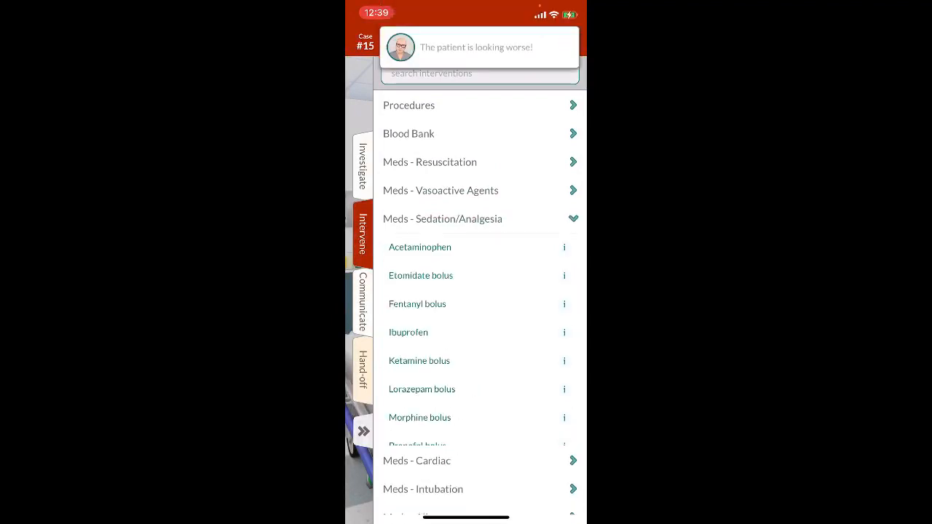
scroll(down, 3)
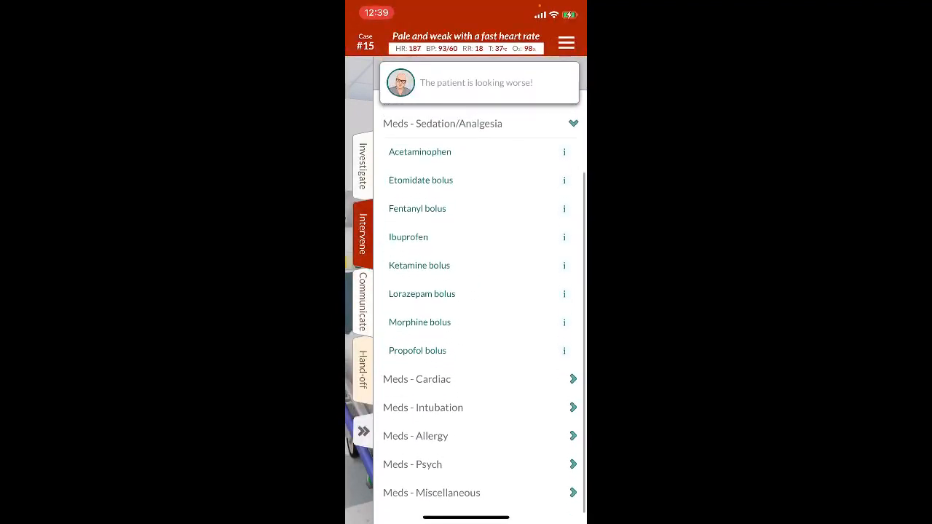
click(419, 181)
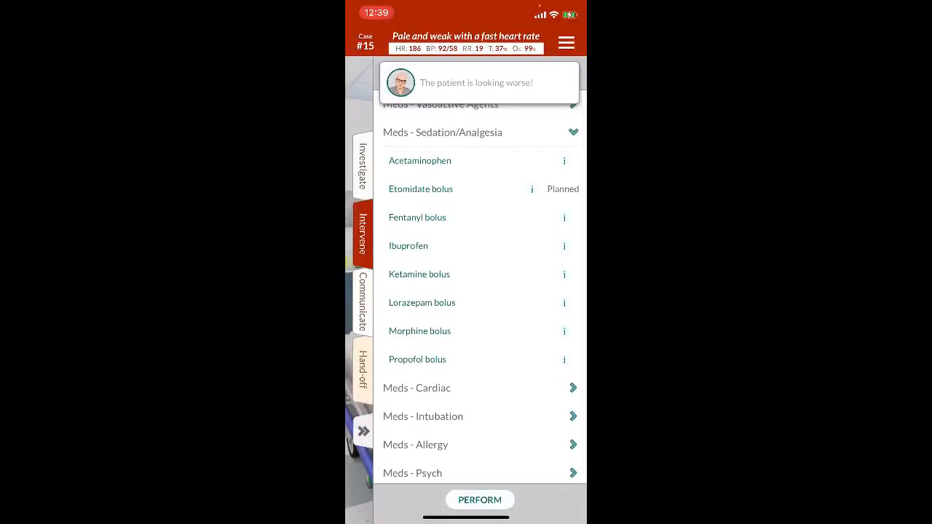
click(479, 499)
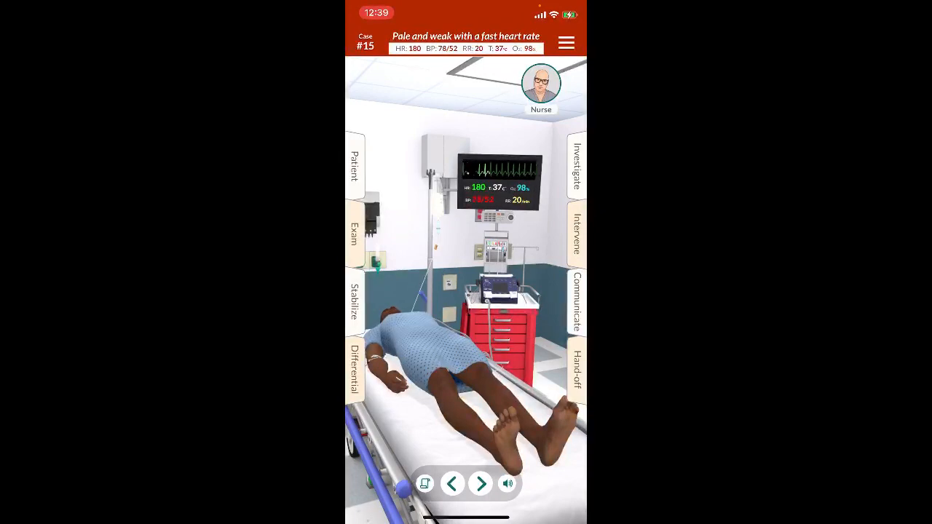
Step: Review the Stabilize intubation drug choices
click(354, 300)
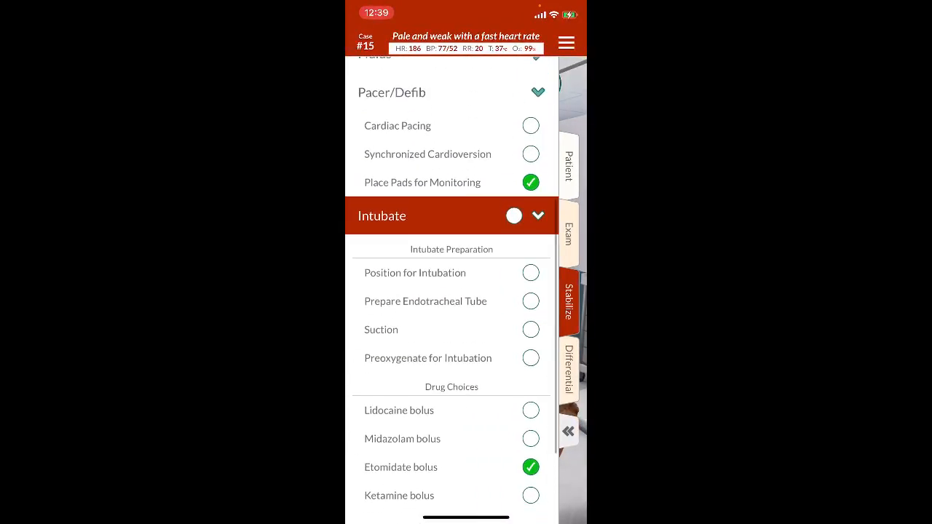
scroll(down, 3)
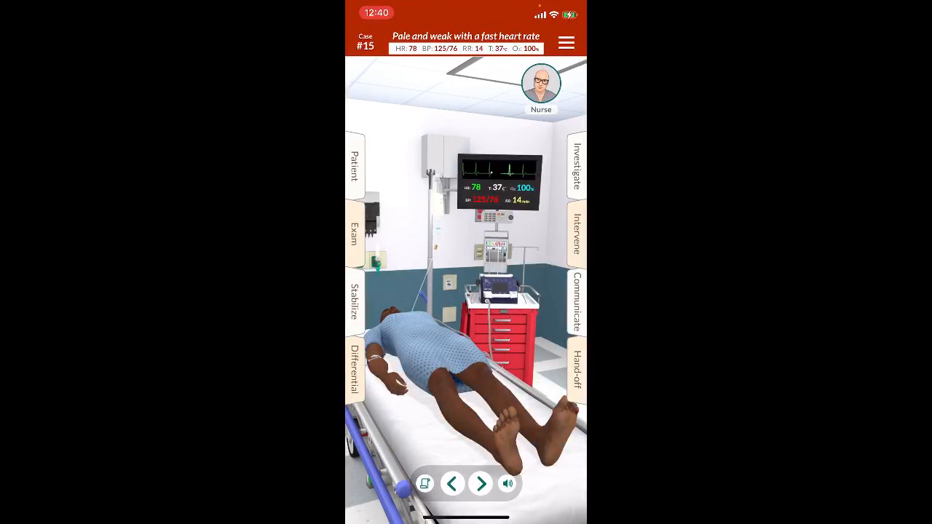
click(577, 167)
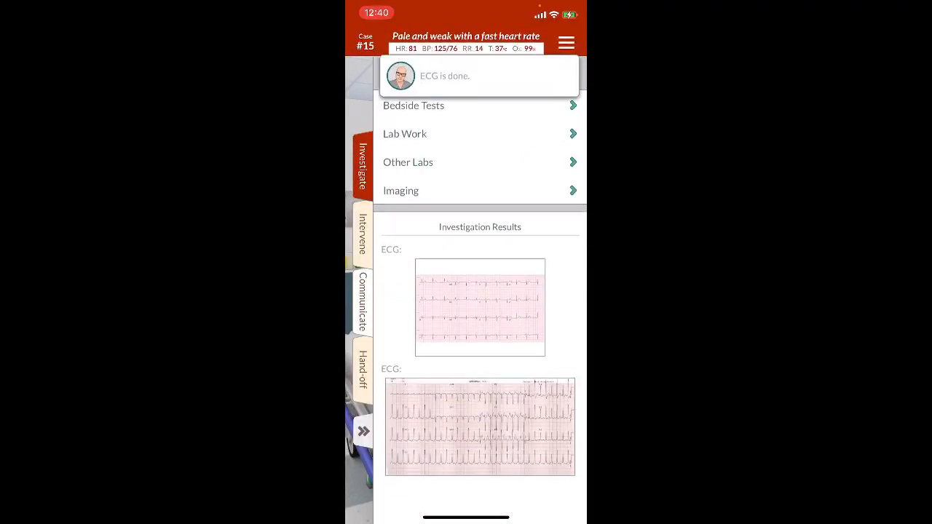
click(479, 307)
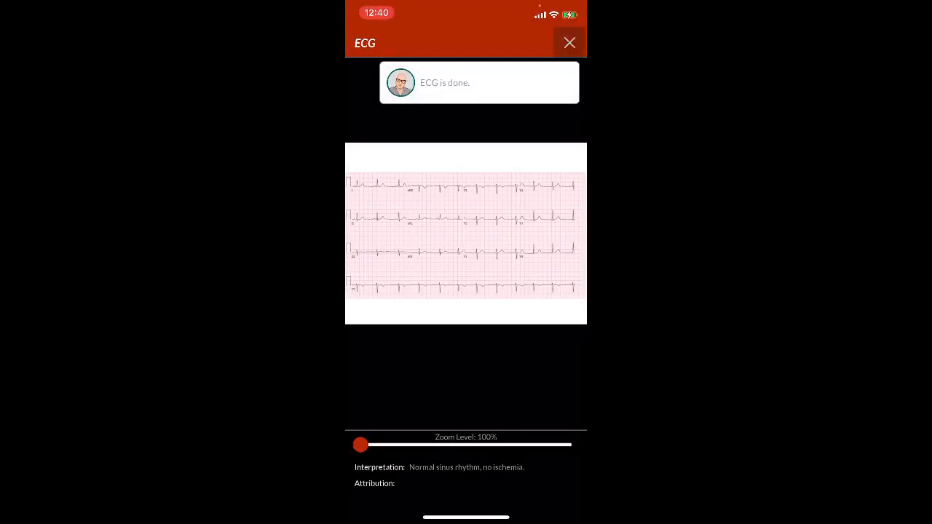
click(569, 42)
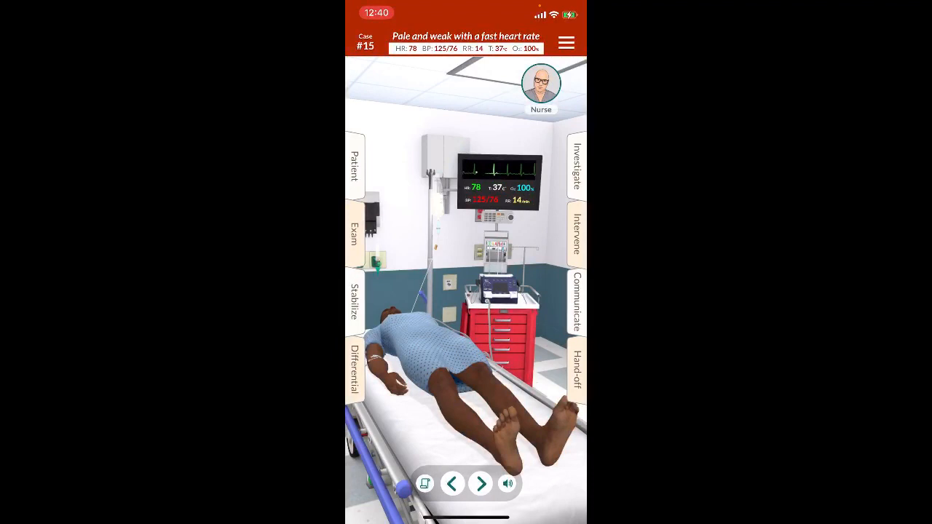
click(577, 300)
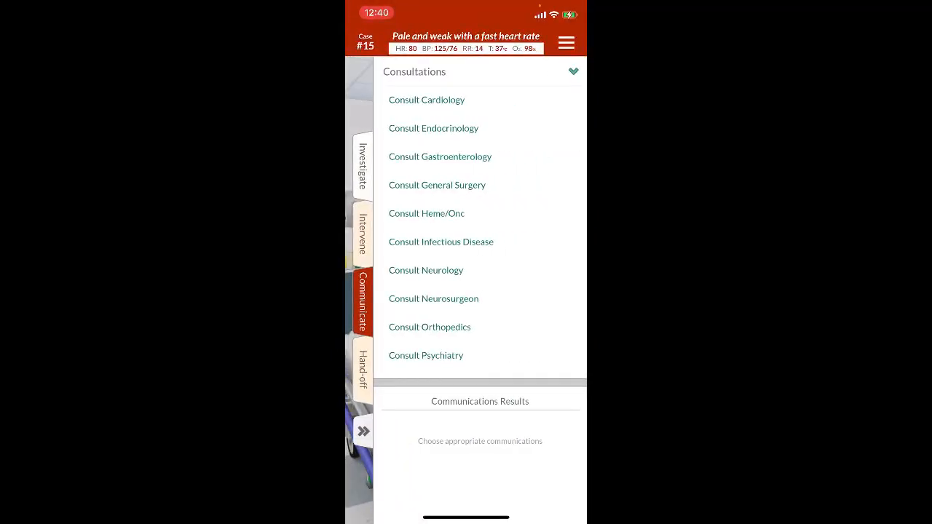
click(426, 99)
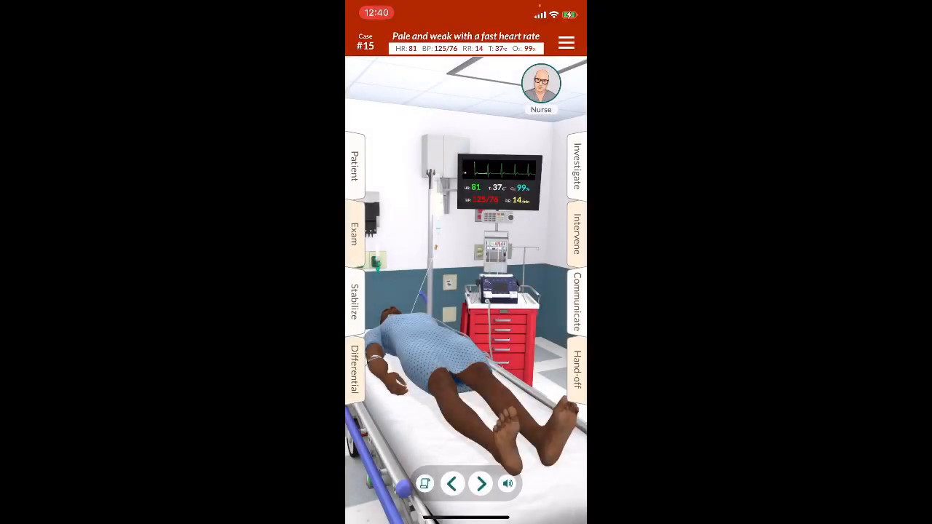
Step: Perform the HEENT, neck and genitourinary exams and record findings
click(356, 233)
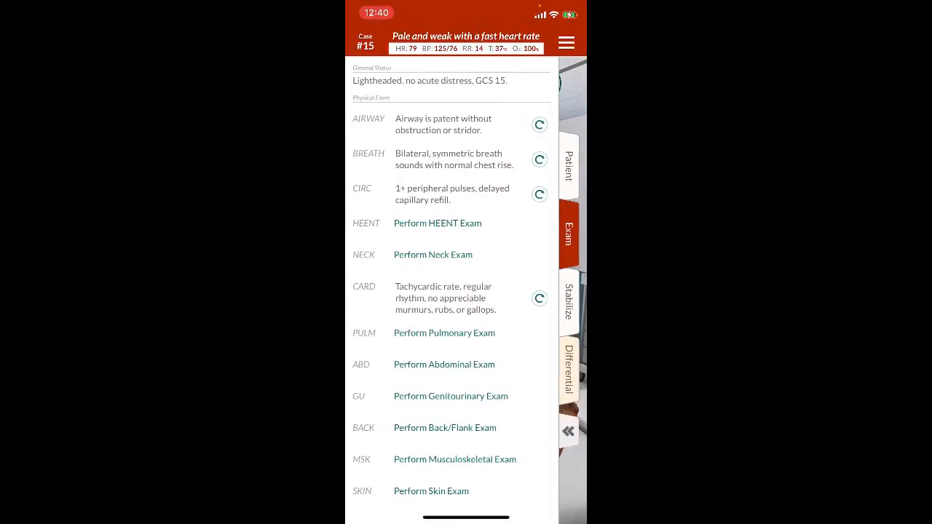
click(437, 223)
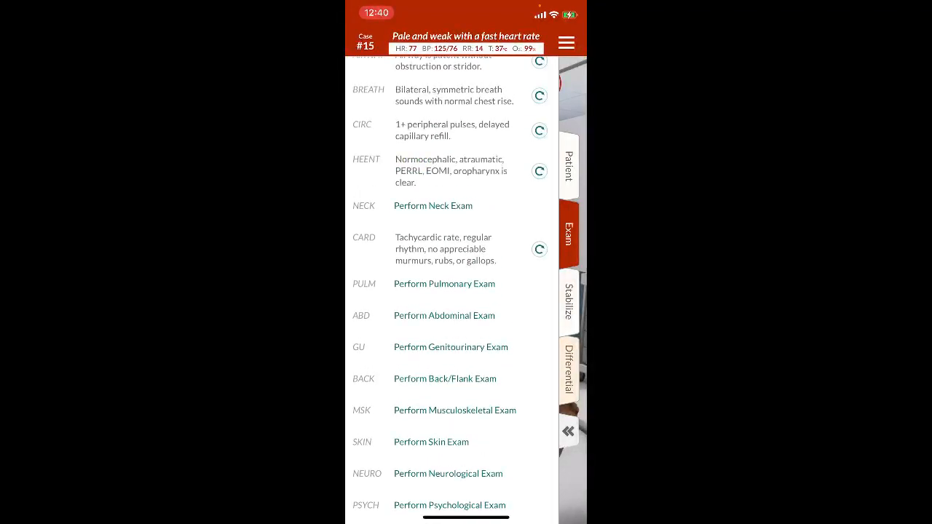
click(433, 205)
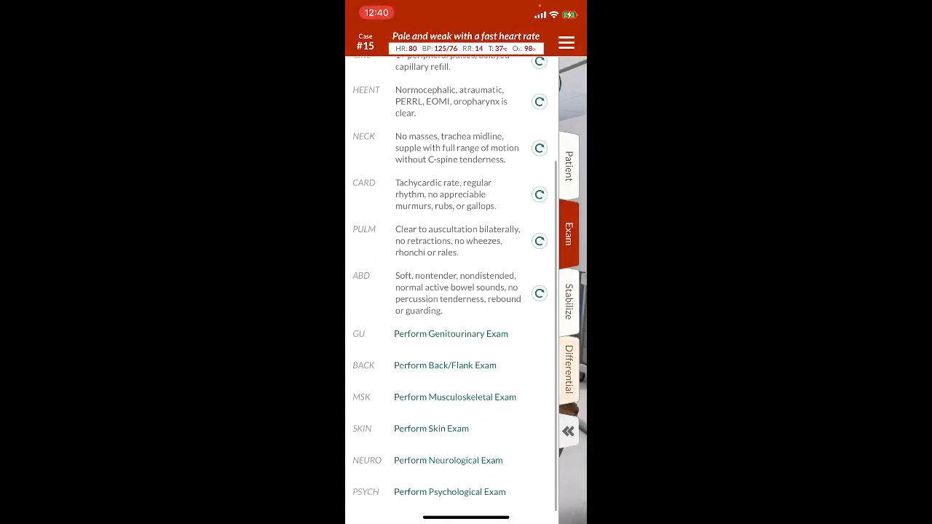
click(451, 333)
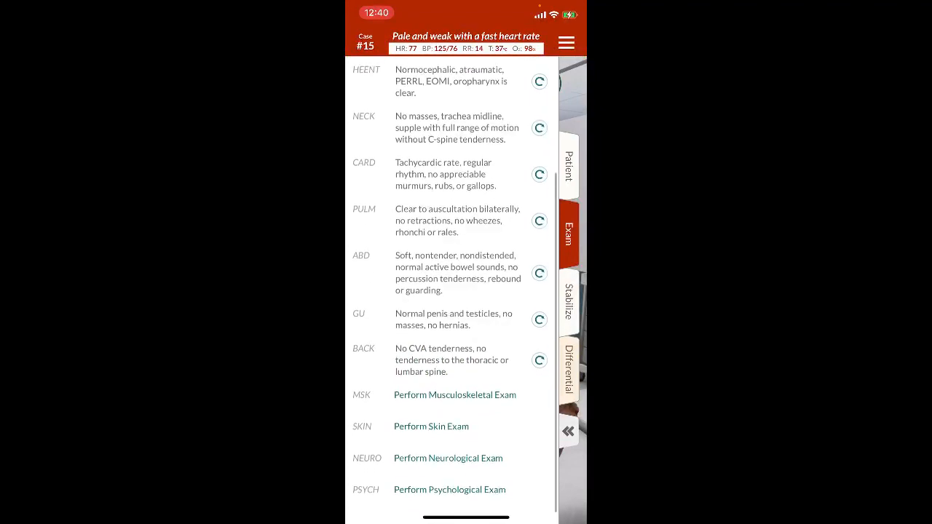
Step: Perform the musculoskeletal, skin, neurological and psychological exams and record findings
click(454, 394)
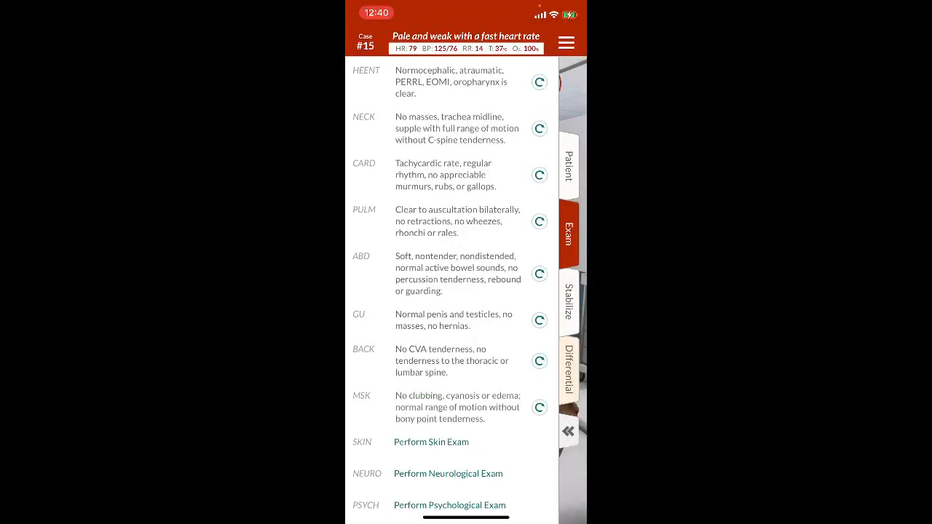
click(431, 442)
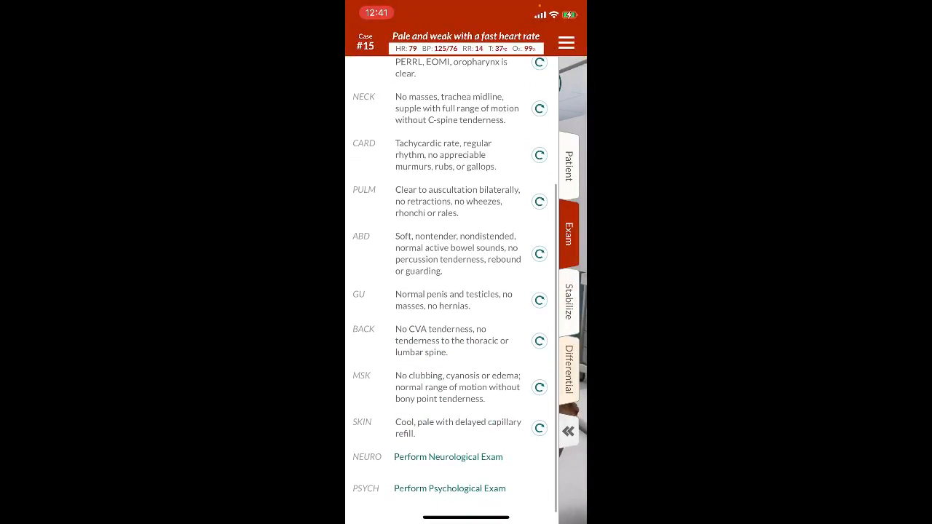
click(448, 457)
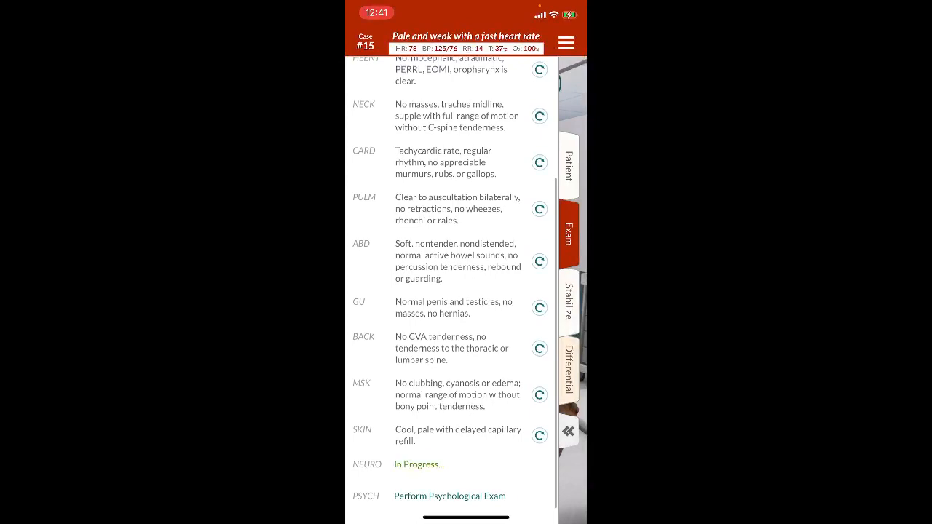
scroll(down, 3)
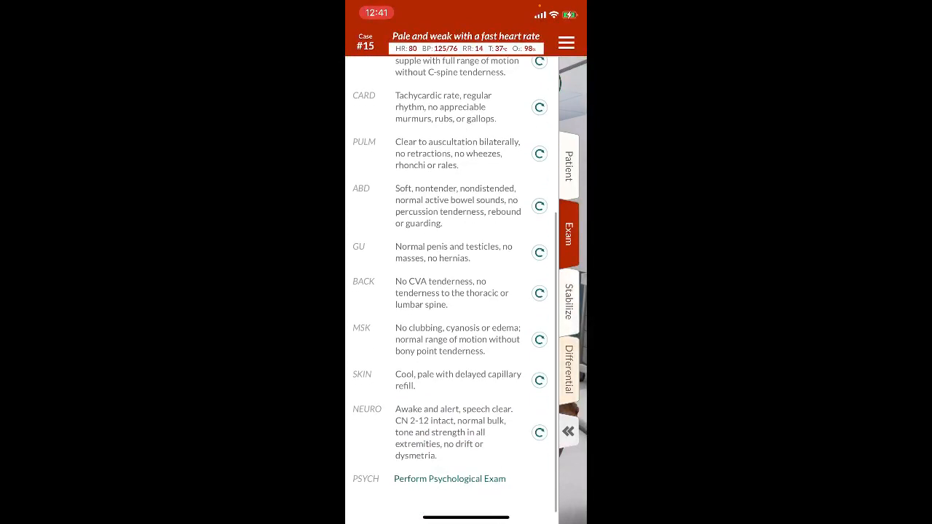
click(449, 478)
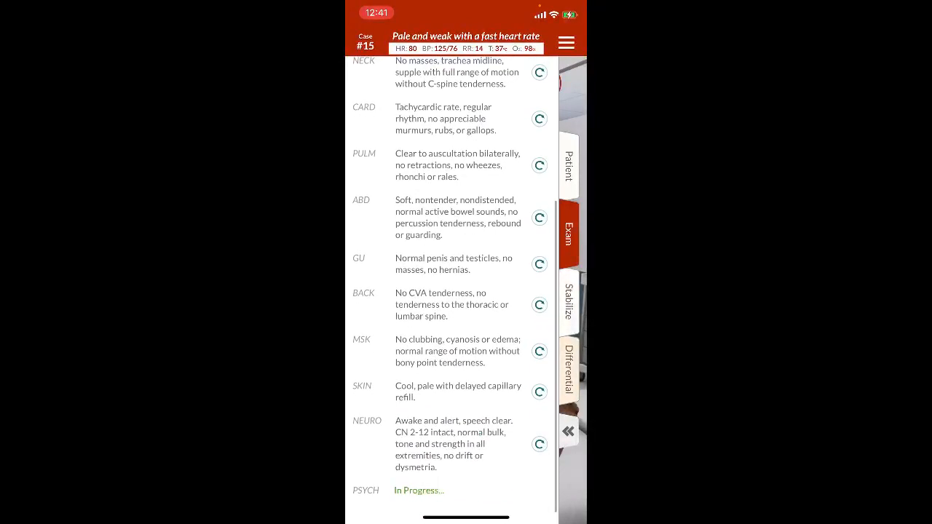
scroll(down, 3)
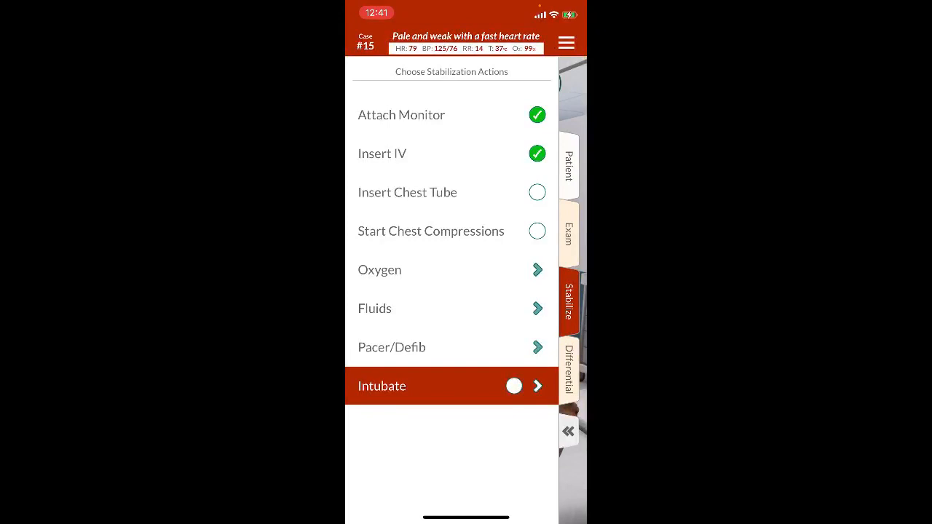
Step: Add Supraventricular Tachycardia from the Cardiovascular list to the differential and return to the room
click(568, 367)
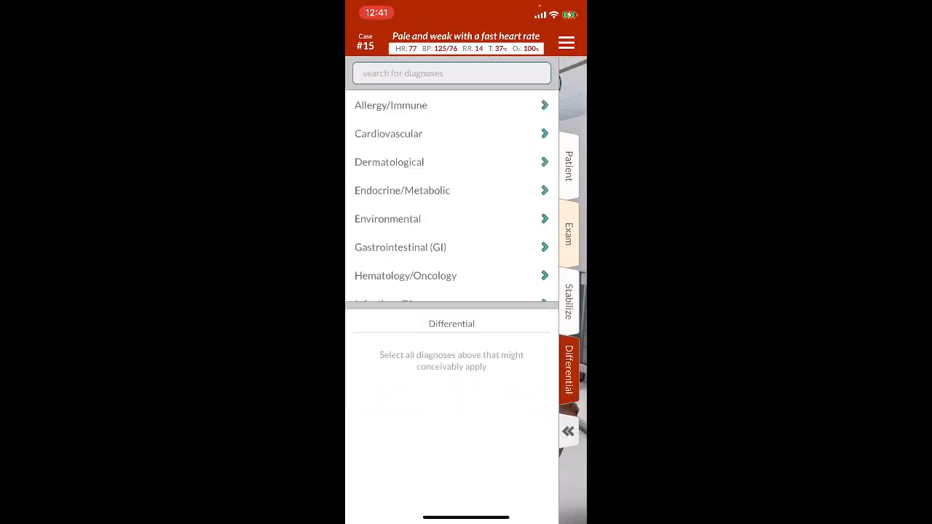
scroll(down, 3)
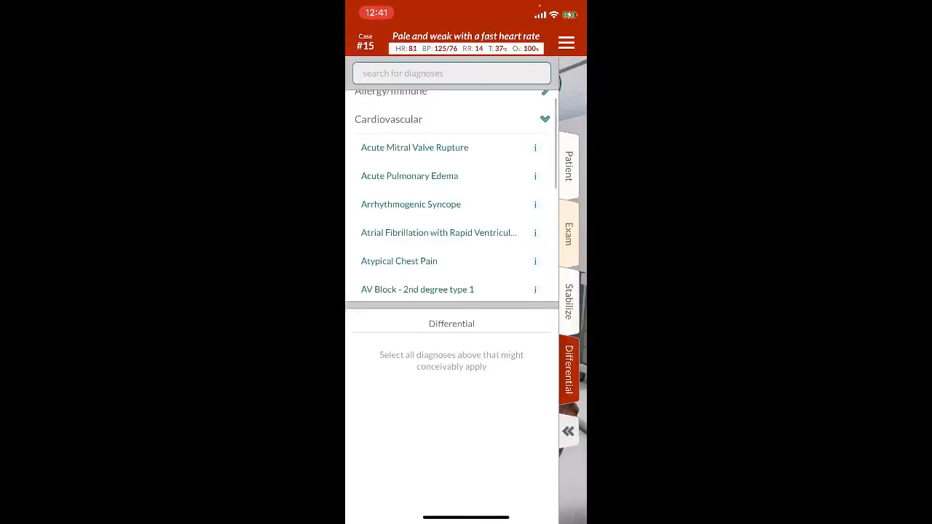
scroll(down, 3)
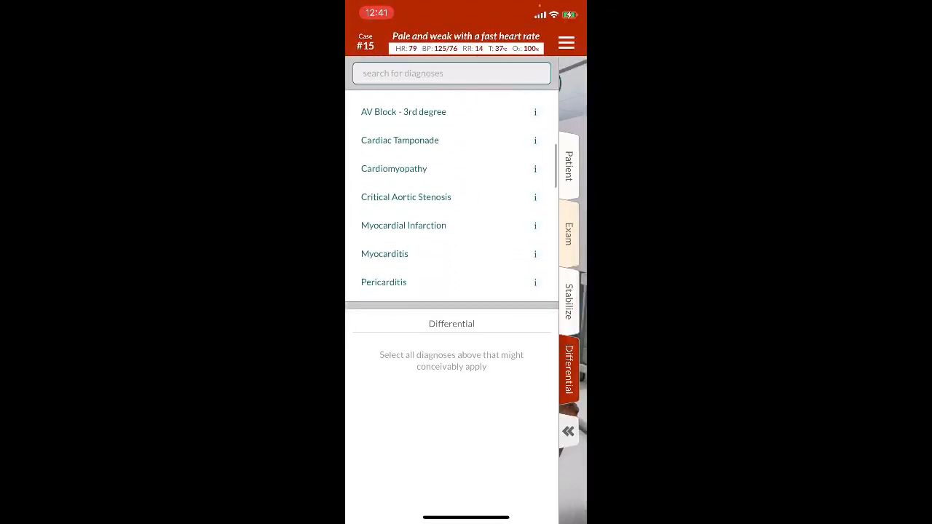
scroll(down, 3)
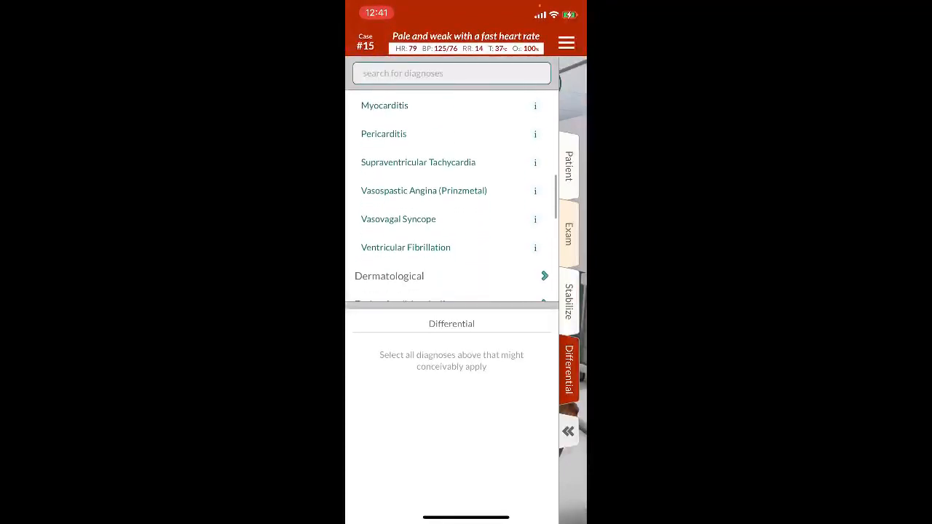
click(418, 161)
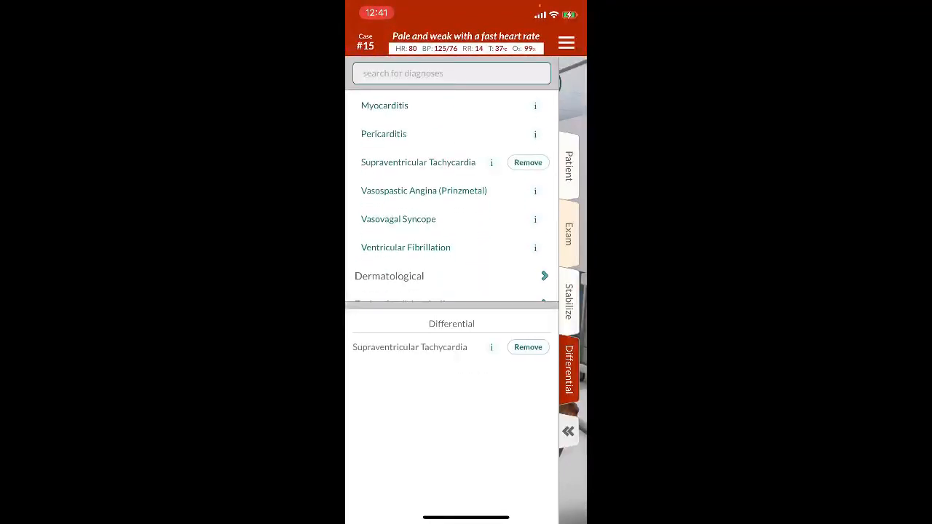
click(568, 431)
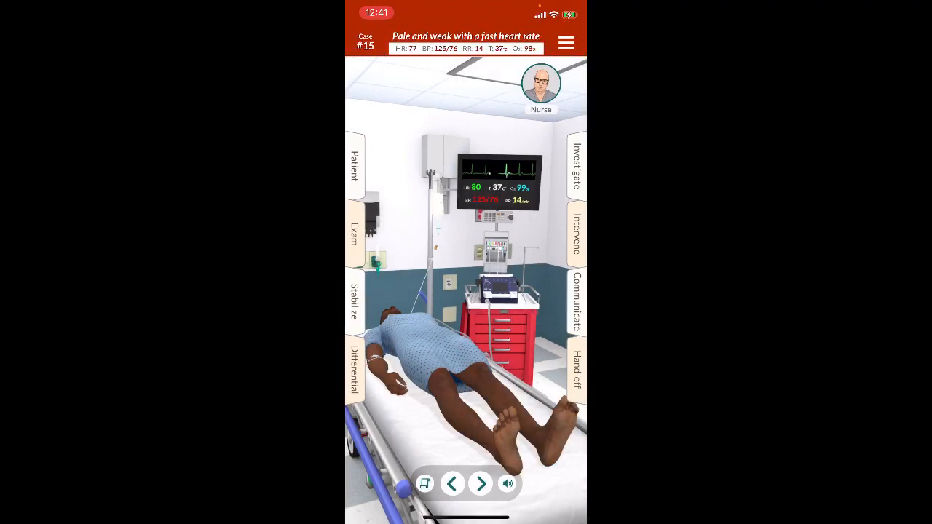
Step: Hand off as Discharge with final diagnosis Supraventricular Tachycardia and finish the case
click(577, 370)
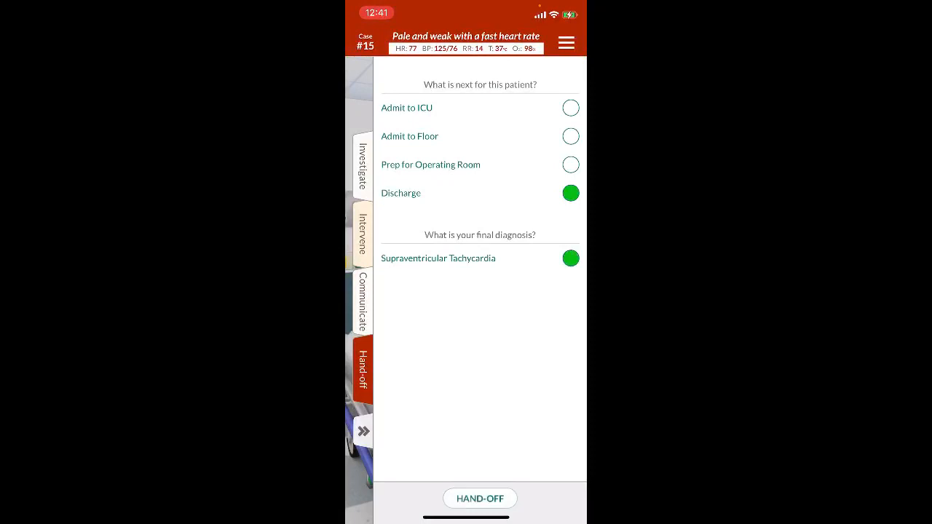
click(479, 498)
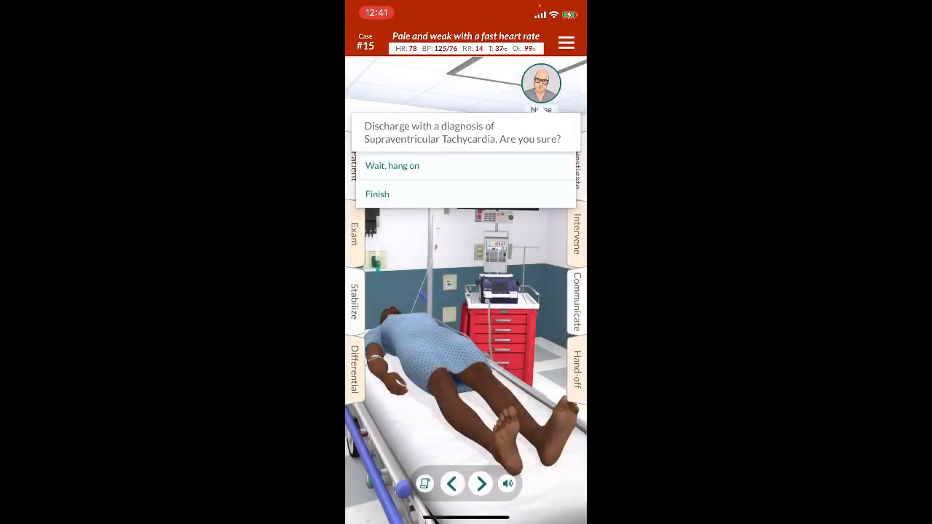
click(377, 194)
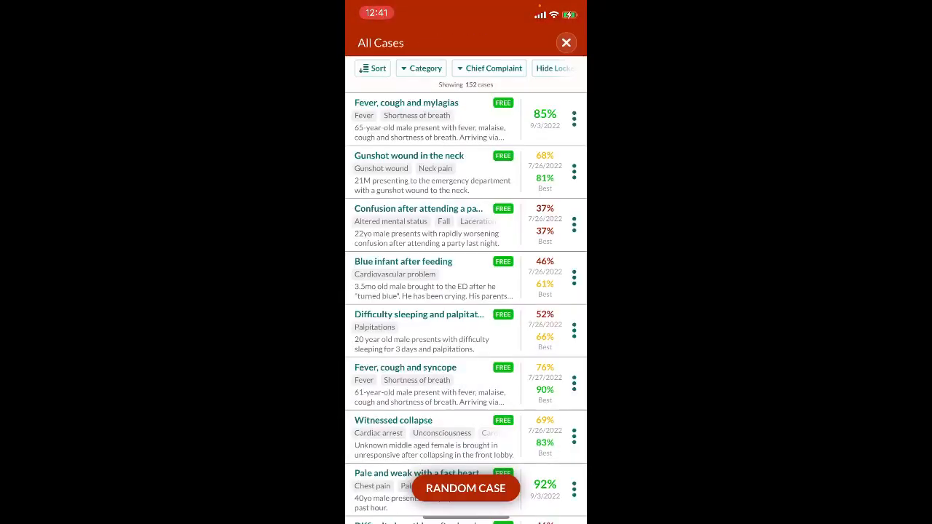
Step: Start the 'Fever, cough and syncope' case #83 from All Cases
click(466, 488)
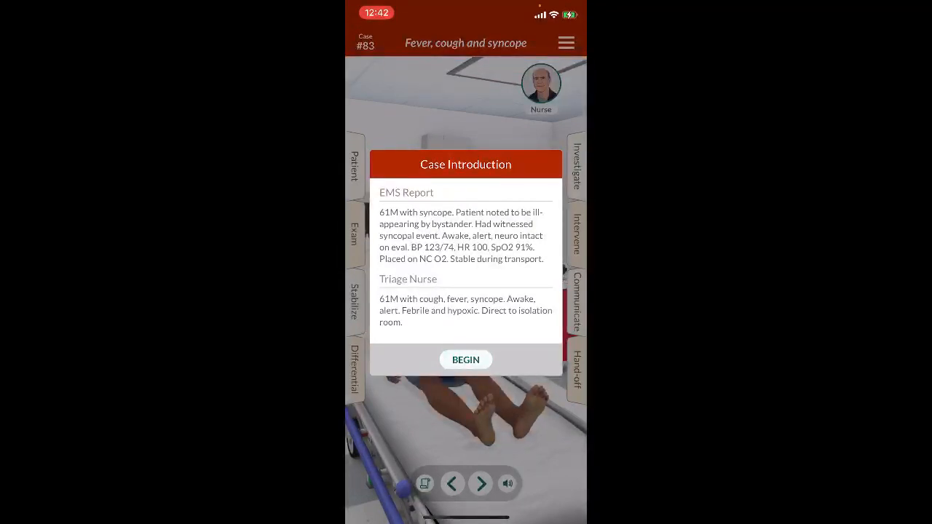
Step: Begin case #83 and perform Don PPE with Place Patient on Isolation Precautions
click(466, 358)
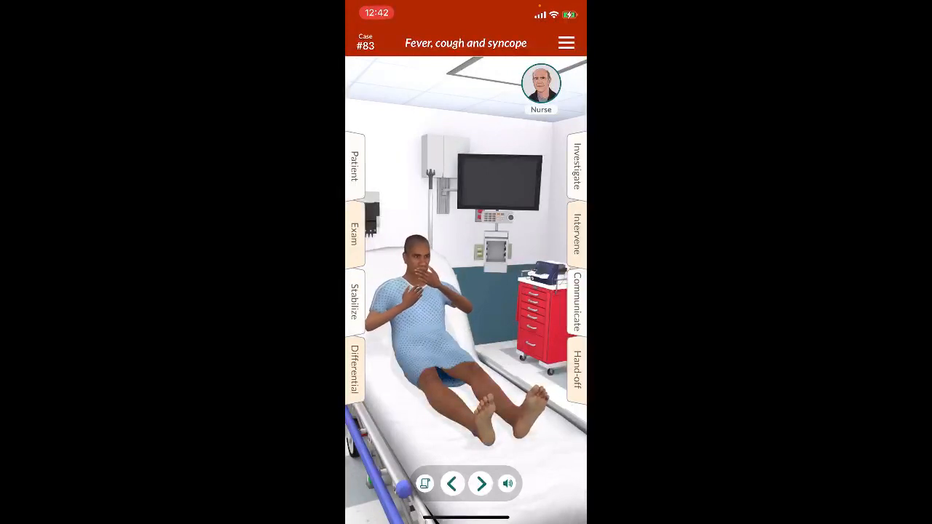
click(577, 233)
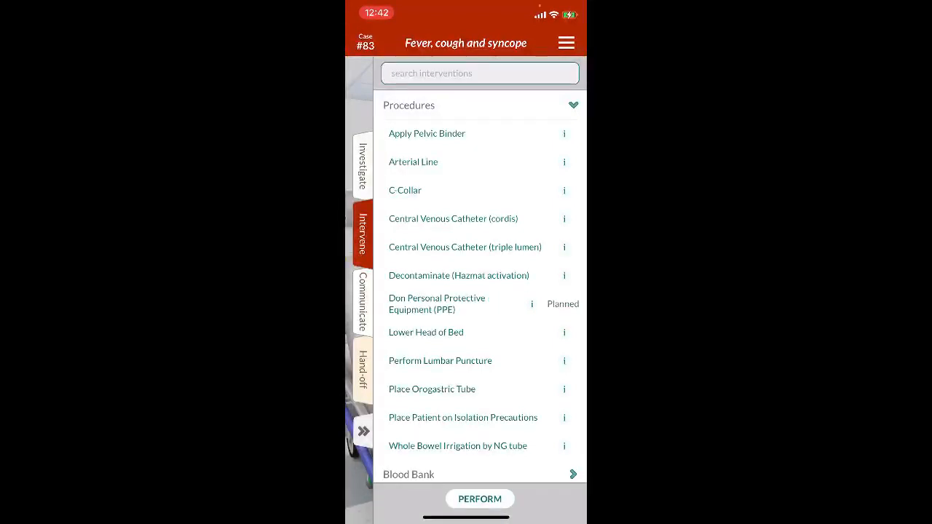
click(464, 416)
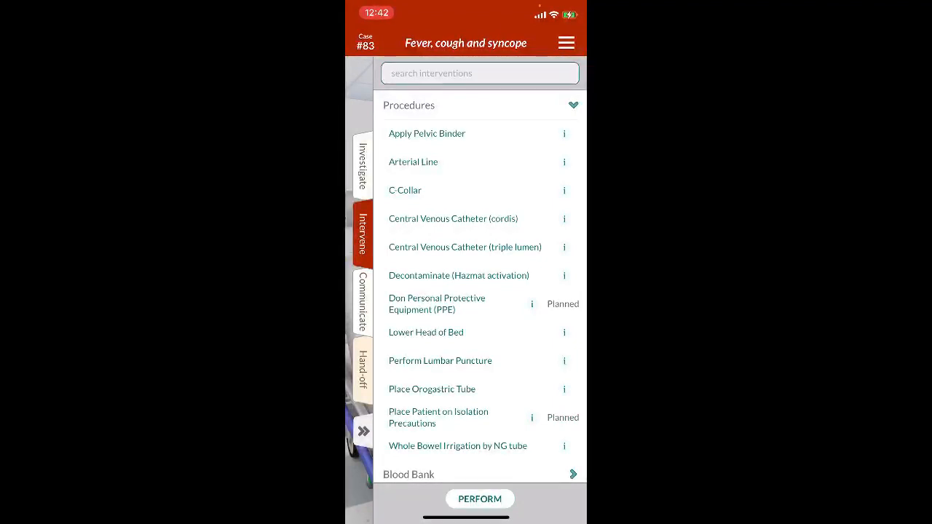
click(479, 499)
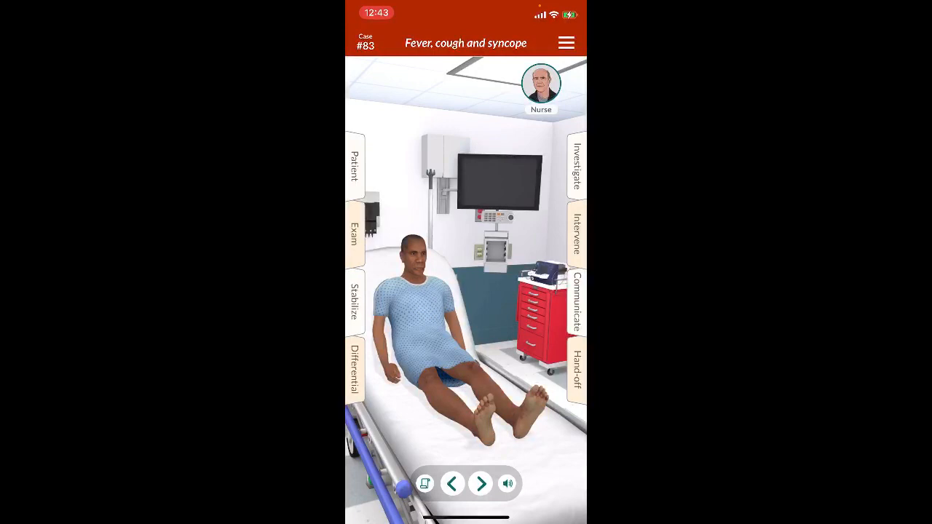
Step: Read the patient's HPI and history down to the Review of Systems question list
click(354, 166)
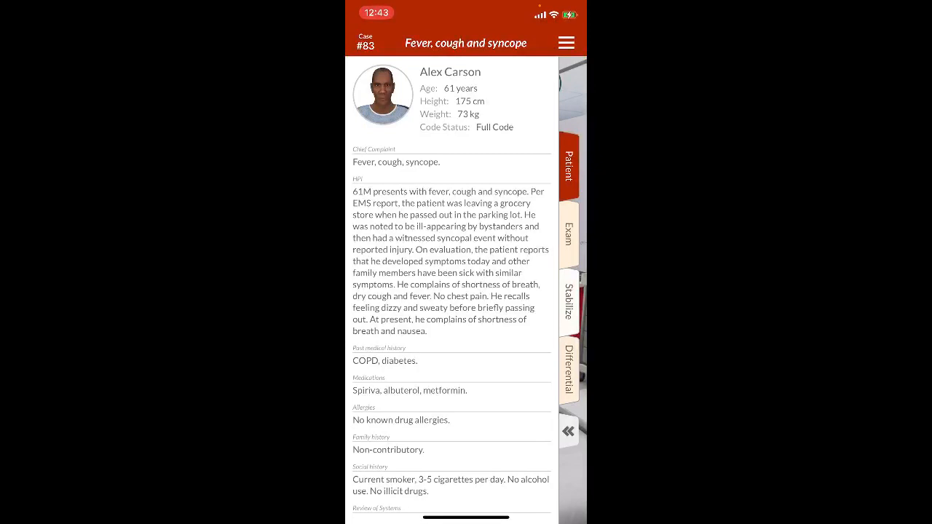
scroll(down, 3)
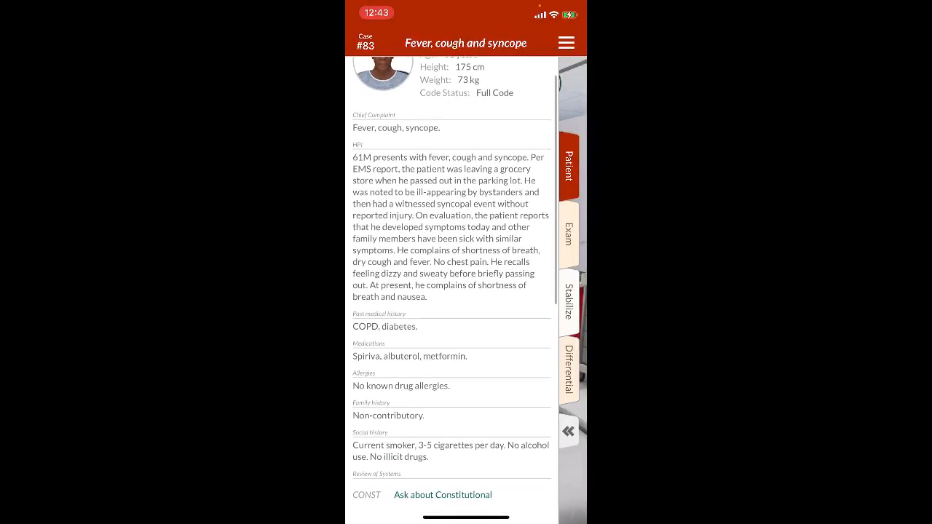
scroll(down, 3)
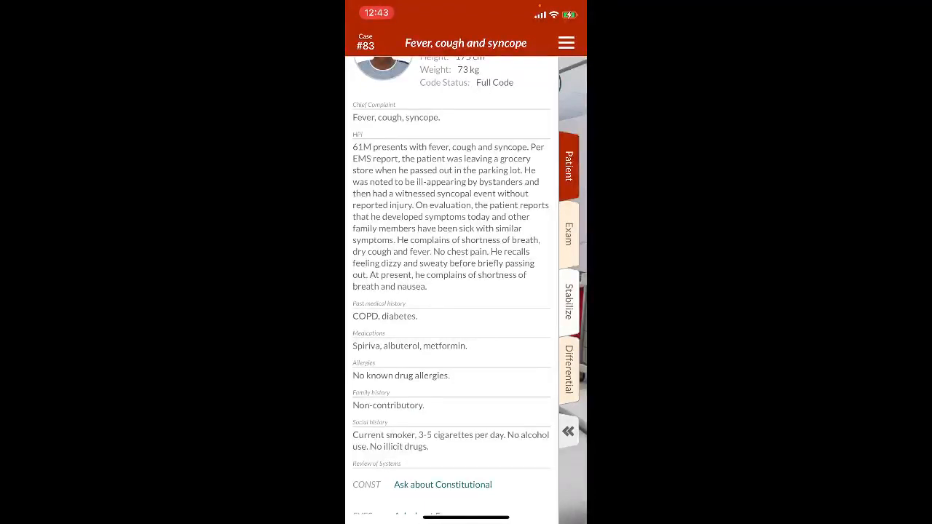
scroll(down, 3)
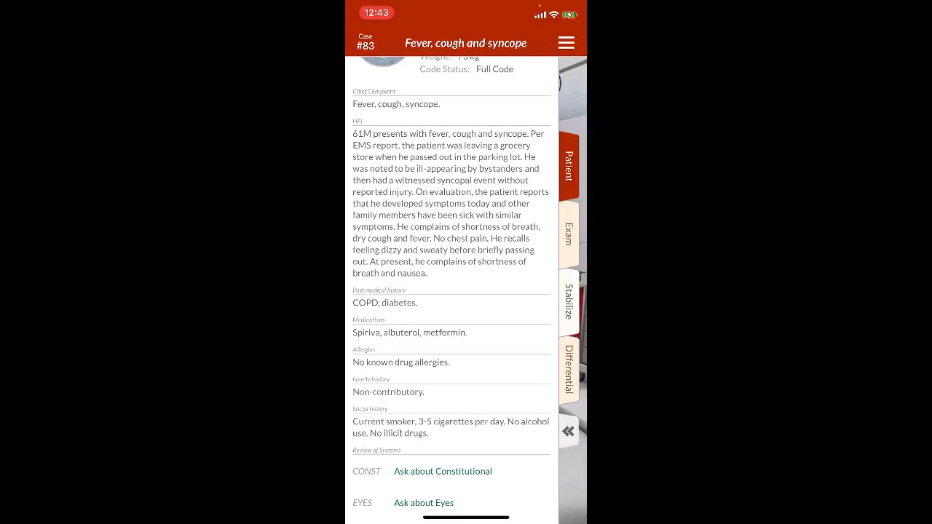
scroll(down, 3)
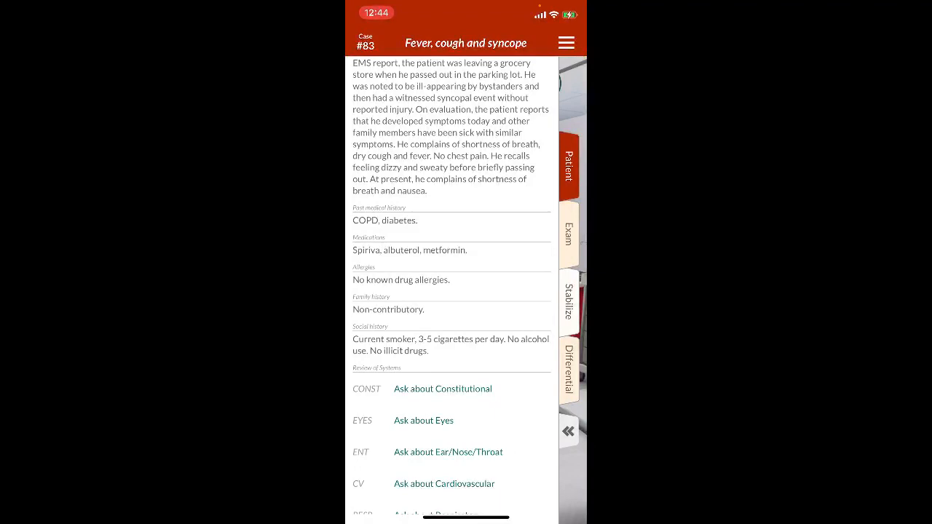
scroll(down, 3)
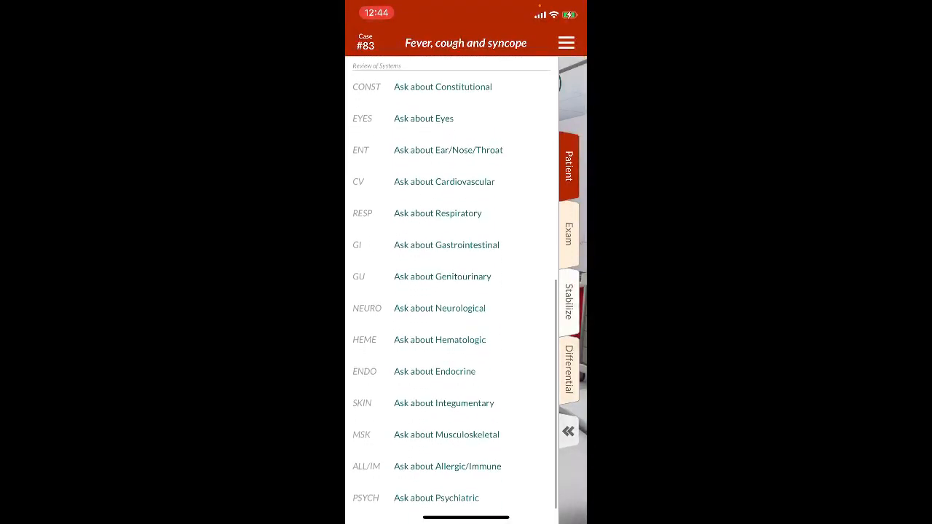
Step: Attach the monitor via Stabilize so vitals display, then bring up the physical exam list
click(569, 233)
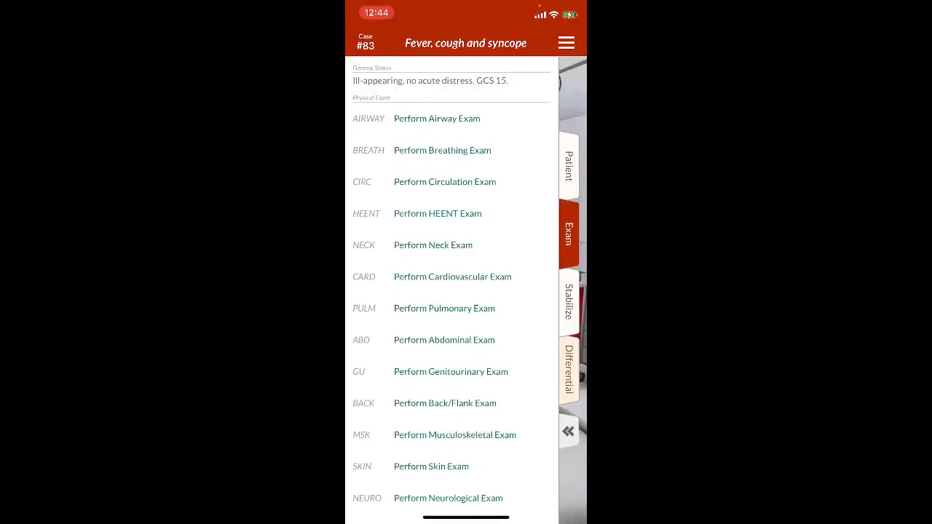
click(568, 302)
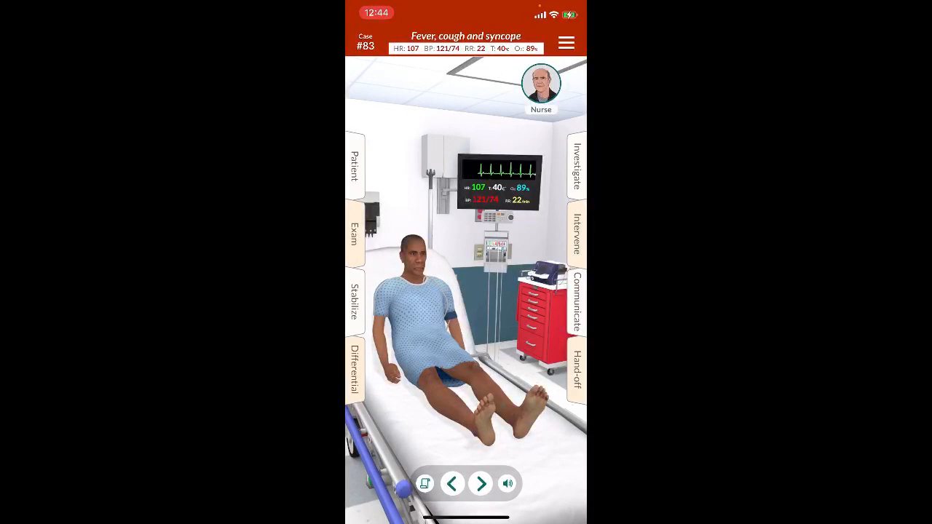
click(355, 303)
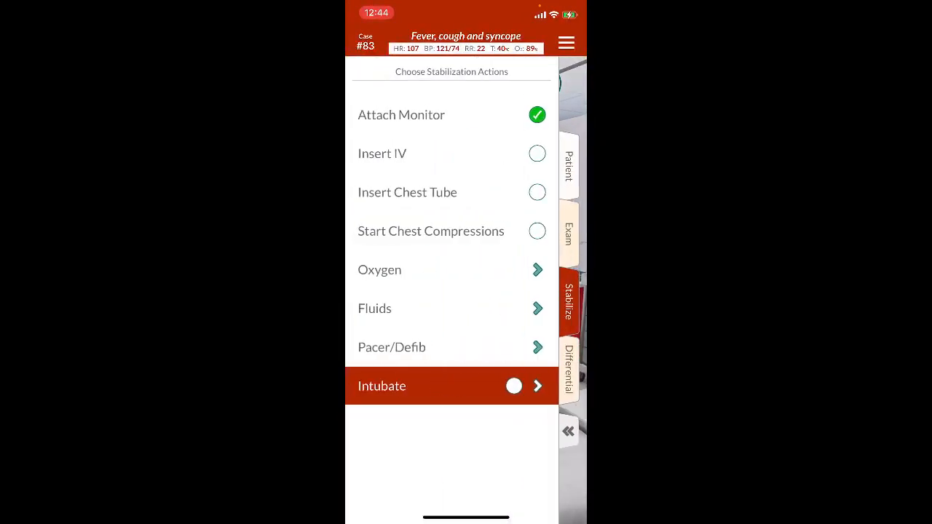
click(379, 269)
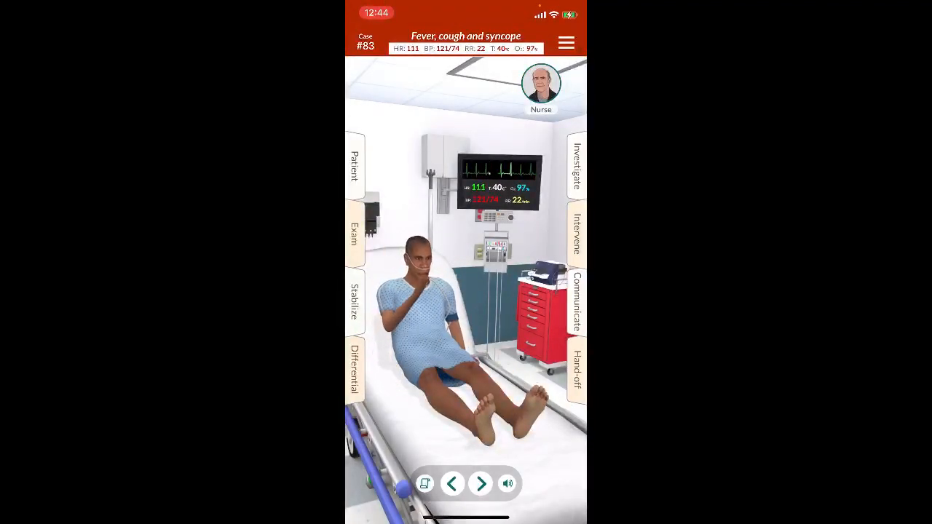
click(354, 236)
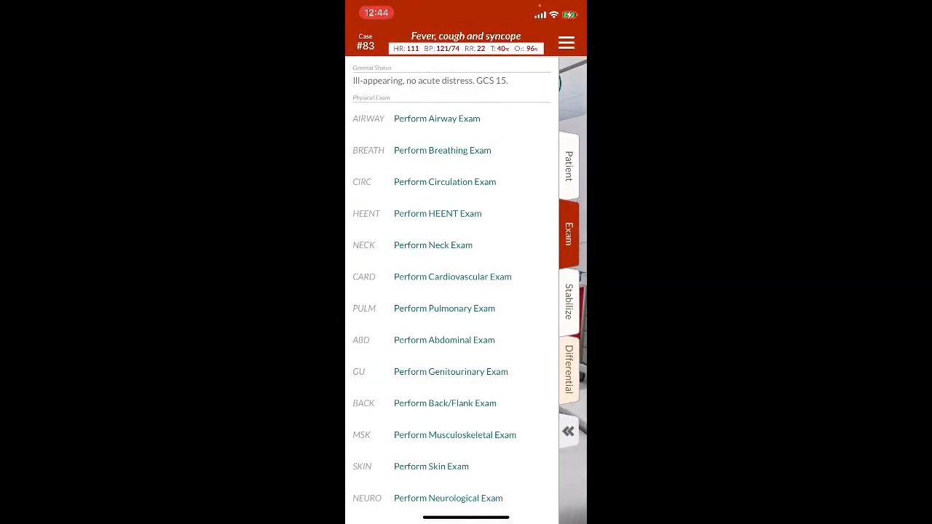
Step: Perform the airway, HEENT, neck and cardiovascular exams
click(437, 118)
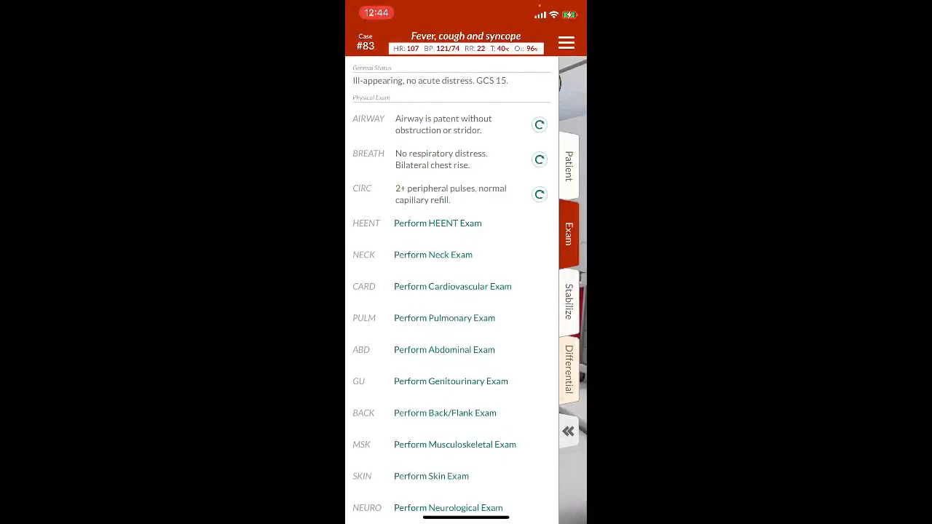
click(437, 222)
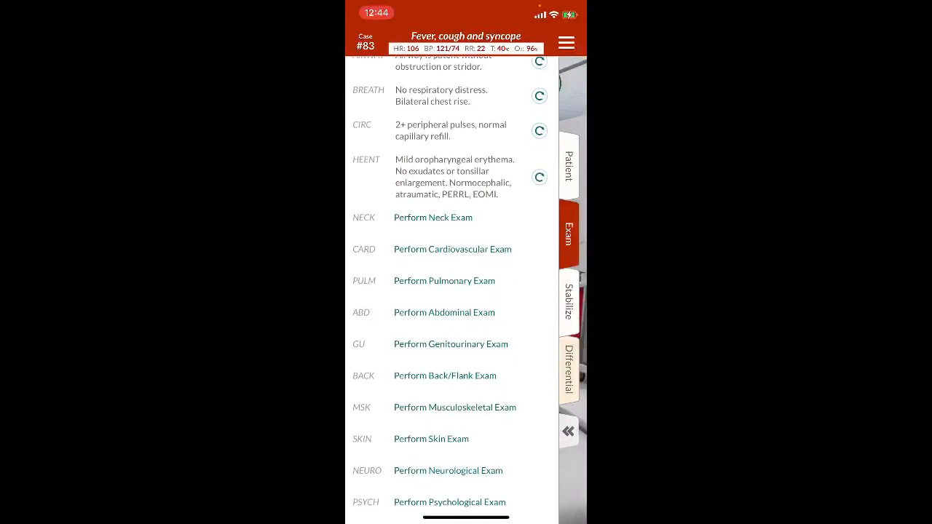
scroll(down, 3)
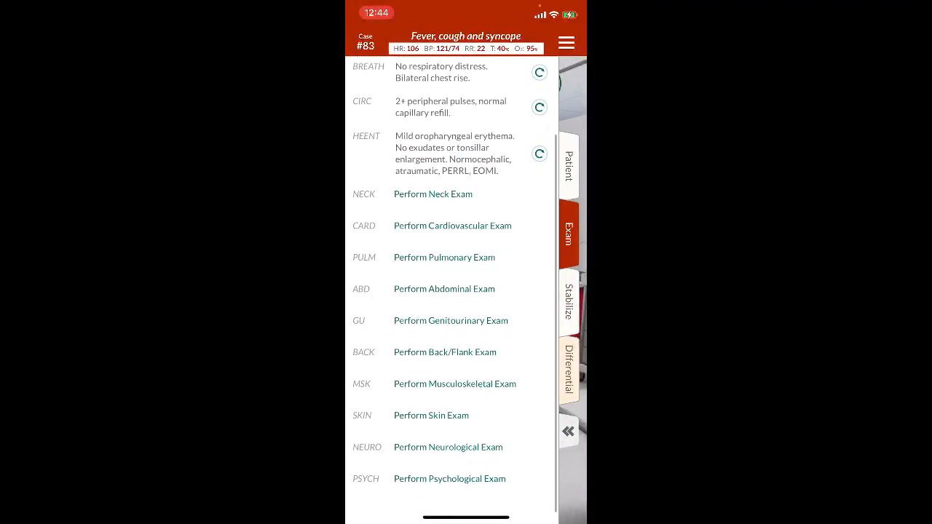
click(433, 194)
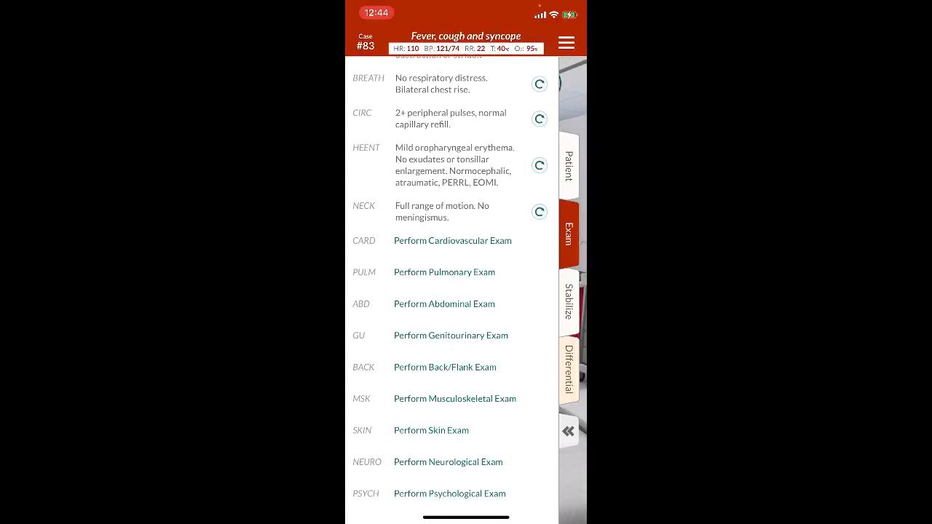
click(453, 240)
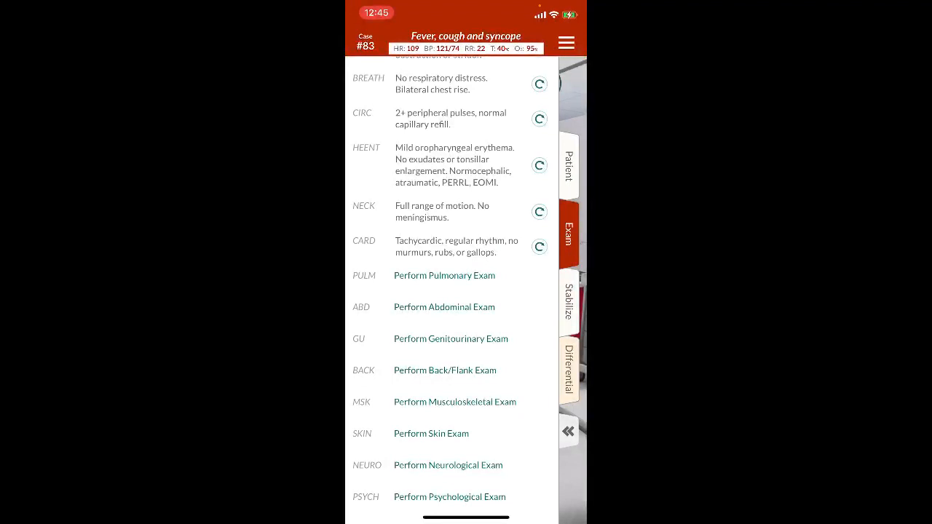
Step: Perform the pulmonary and neurological exams and bring up the stabilization actions
click(444, 275)
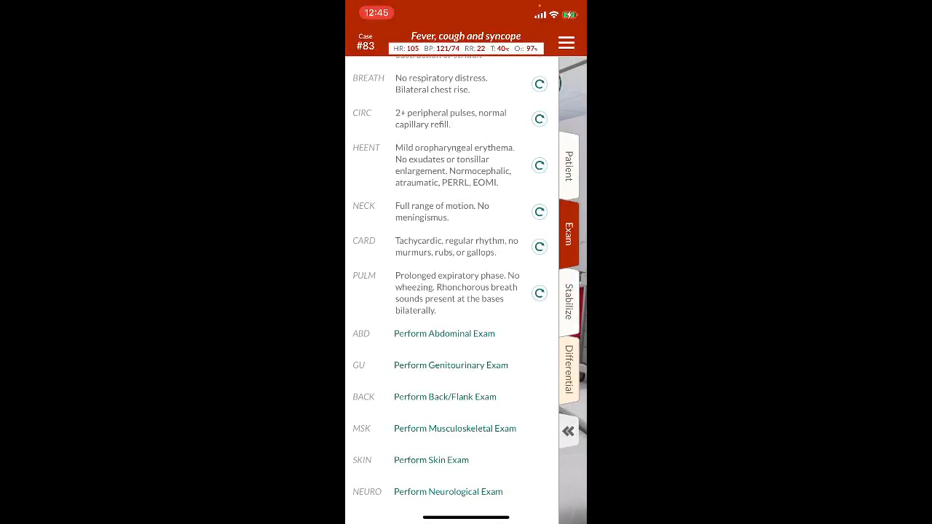
scroll(down, 3)
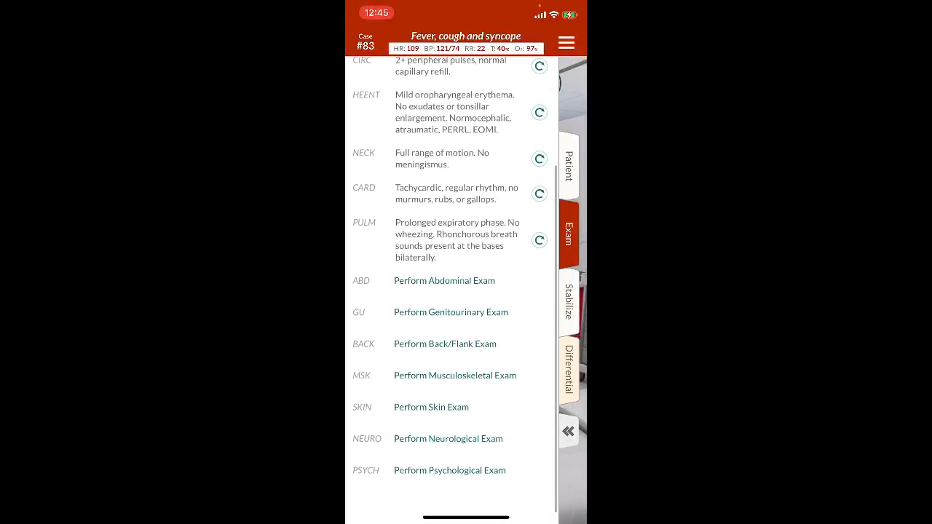
scroll(down, 3)
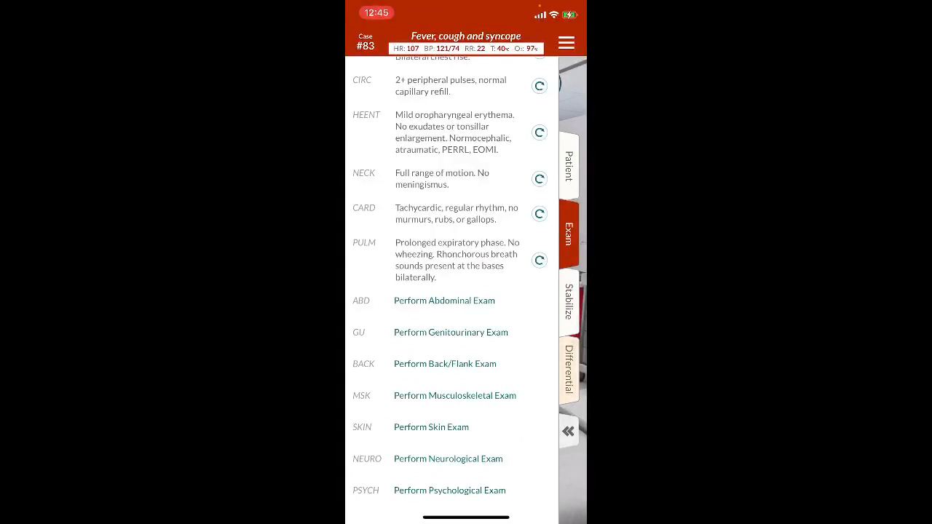
click(448, 459)
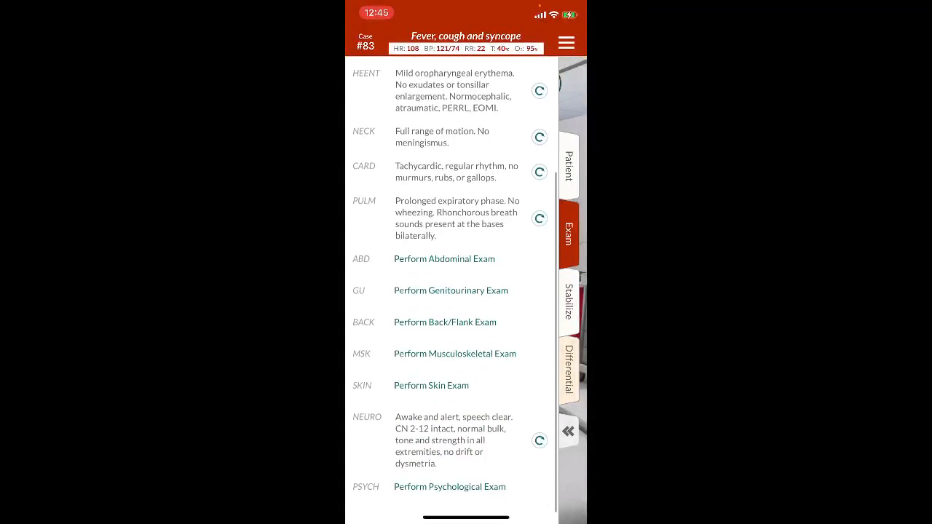
click(568, 303)
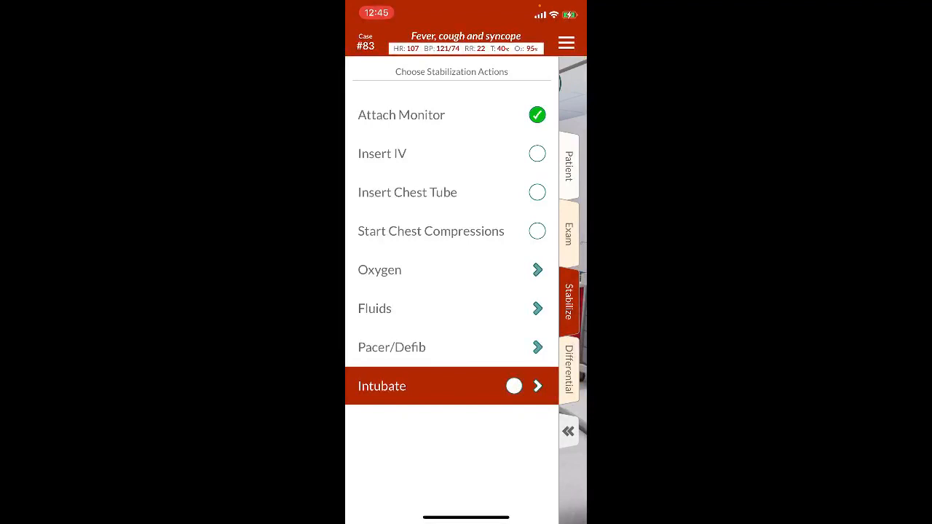
Step: Add COVID-19 from the infectious disease diagnoses to the differential and close the panel
click(568, 365)
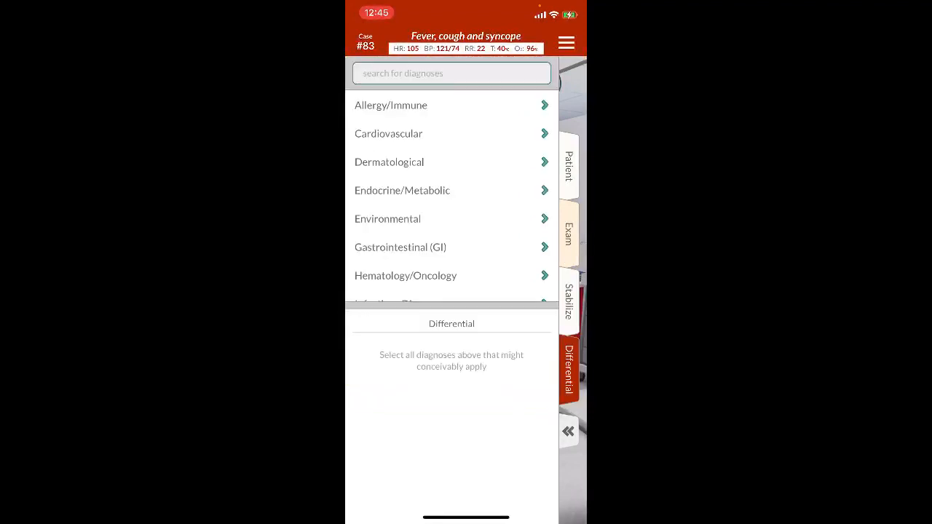
scroll(down, 3)
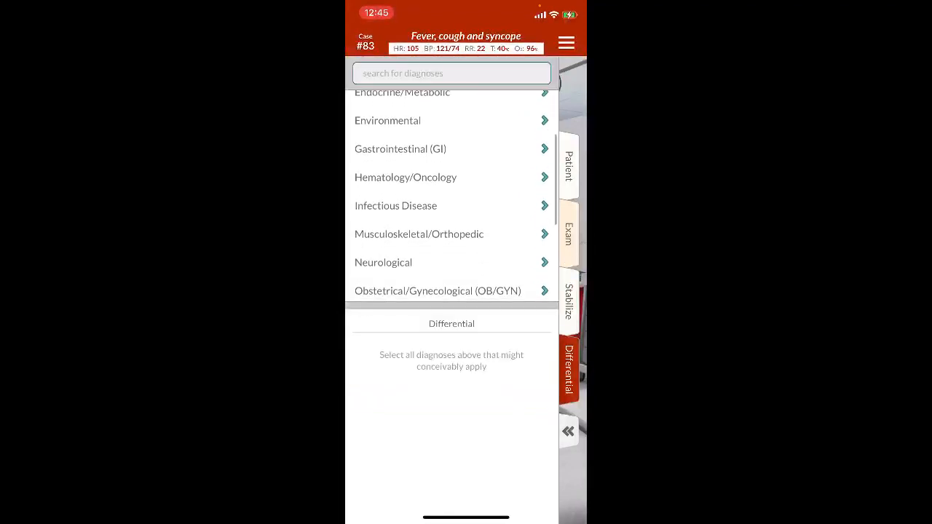
click(396, 205)
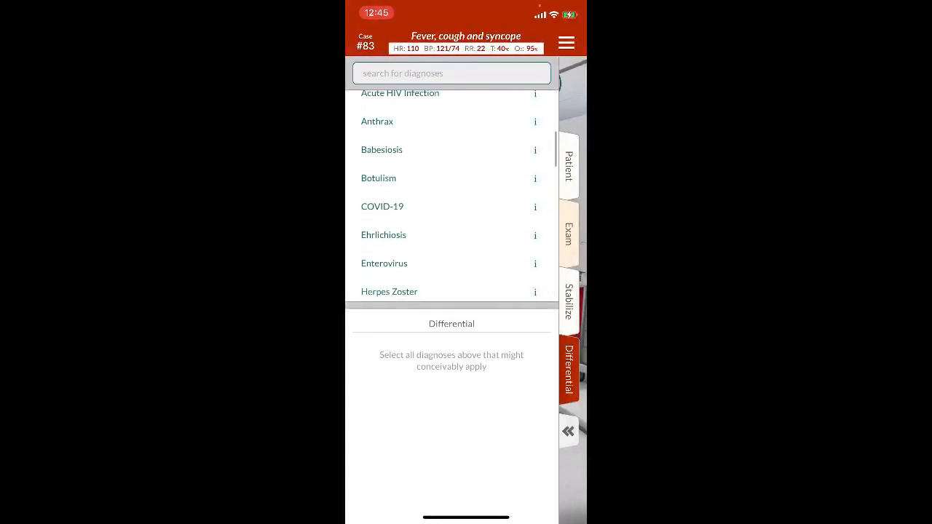
click(382, 207)
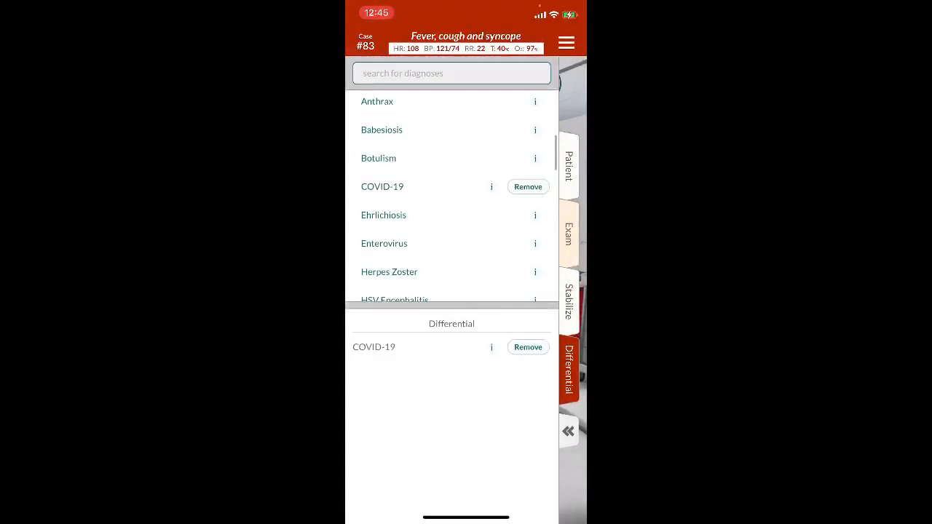
scroll(down, 3)
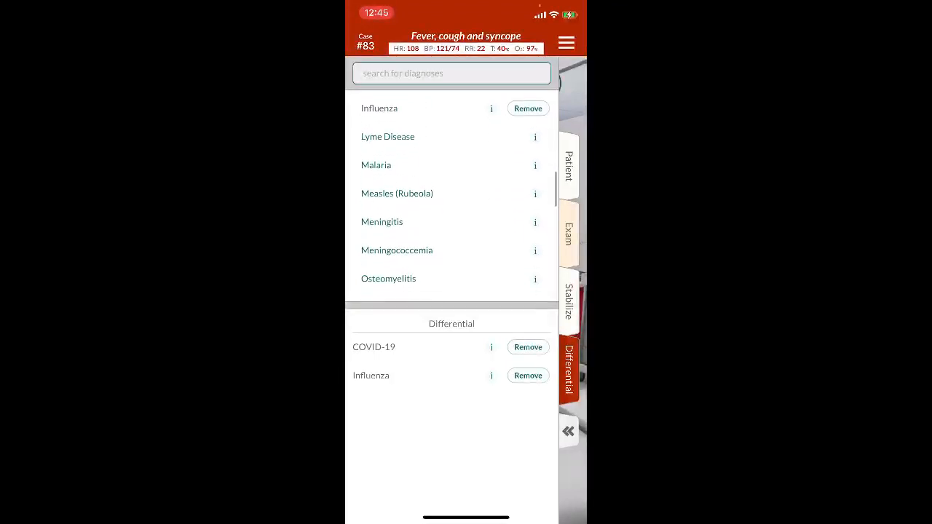
scroll(down, 3)
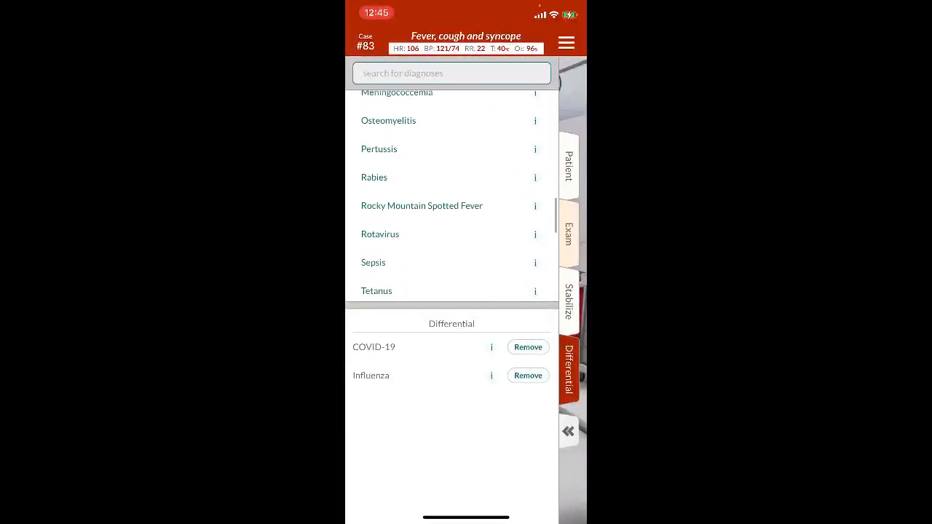
scroll(down, 3)
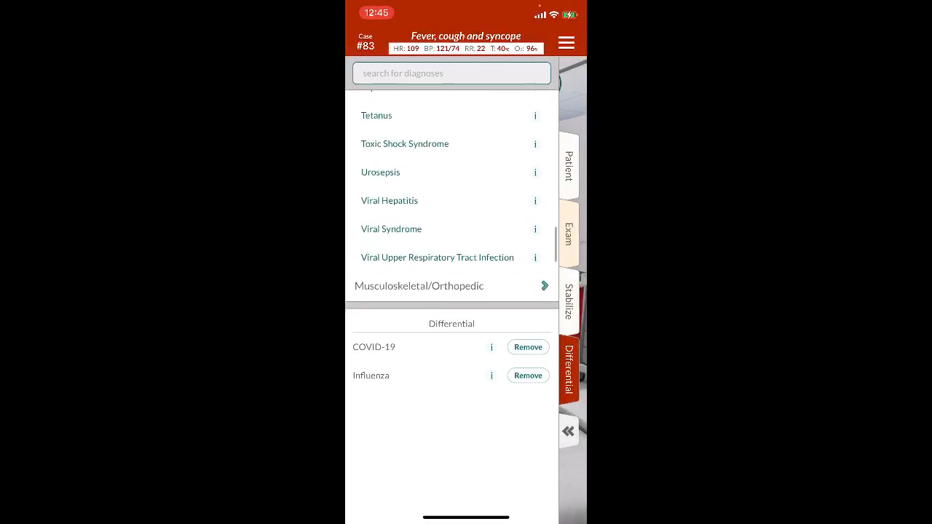
scroll(down, 3)
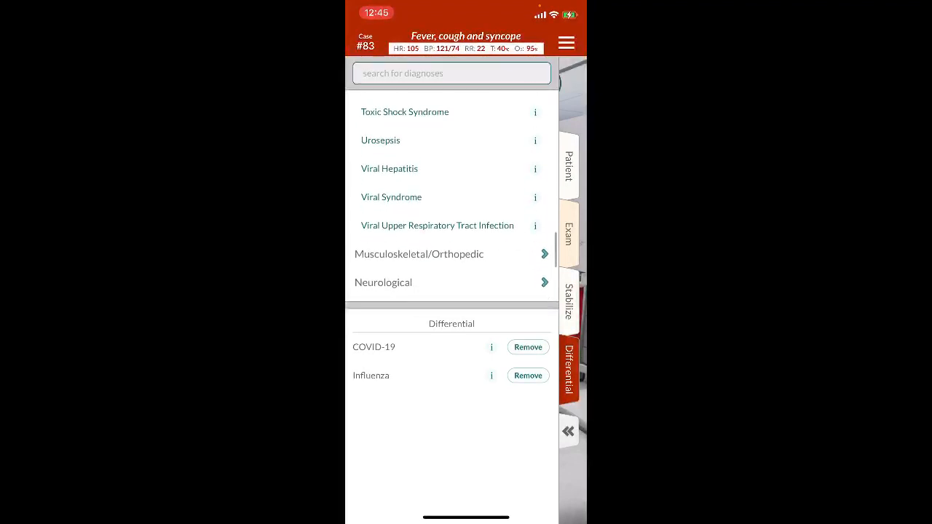
click(437, 225)
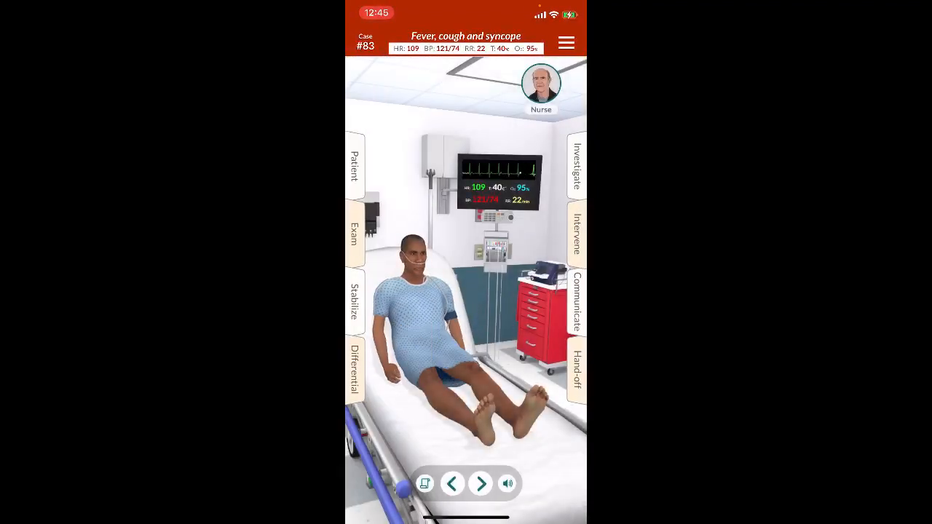
Step: Order XR - Chest from Imaging and view the enlarged film with bilateral infiltrates, worst in the left lower lobe
click(577, 166)
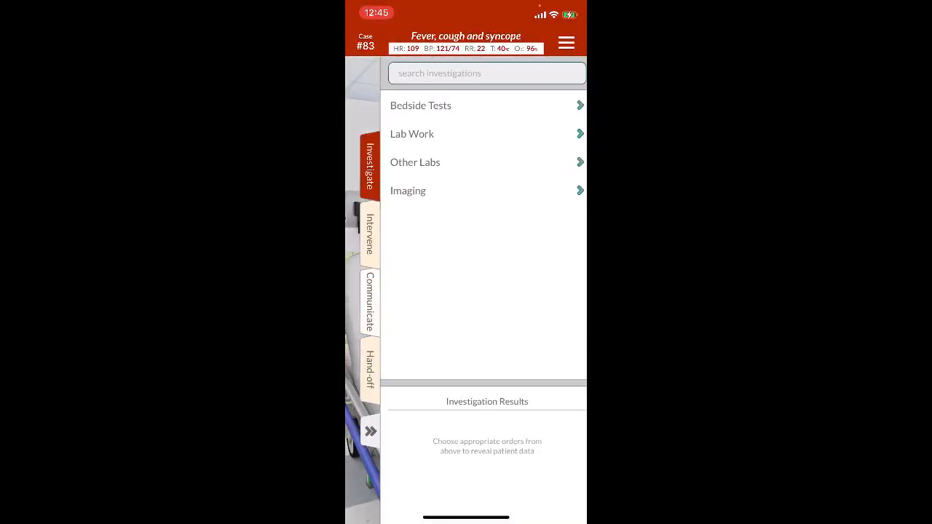
click(408, 190)
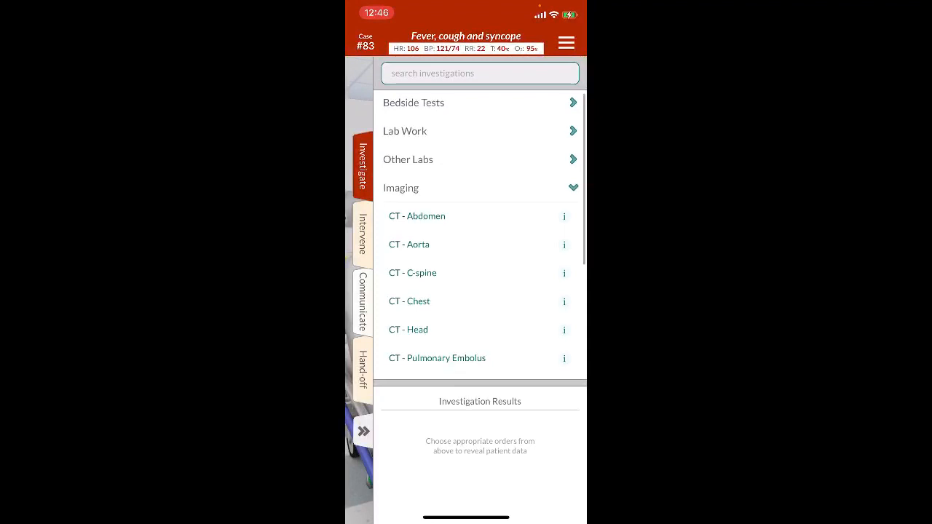
scroll(down, 3)
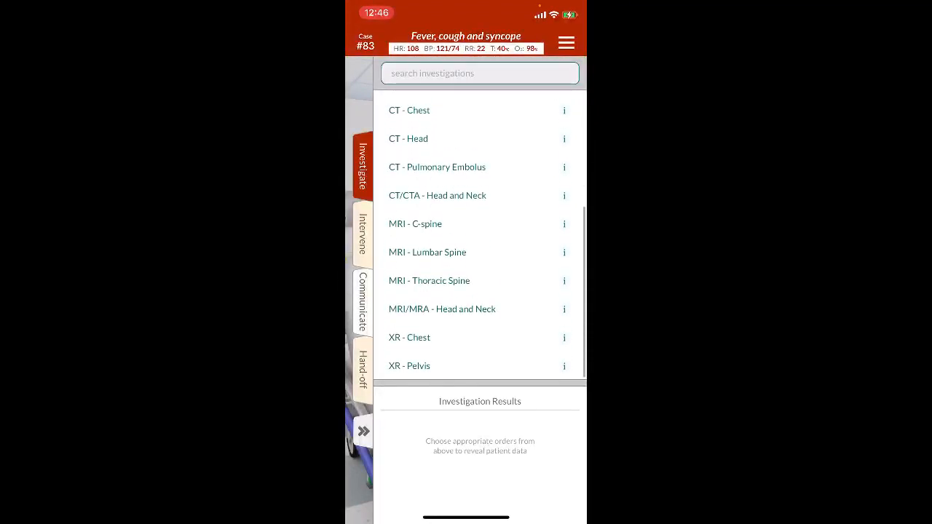
click(409, 338)
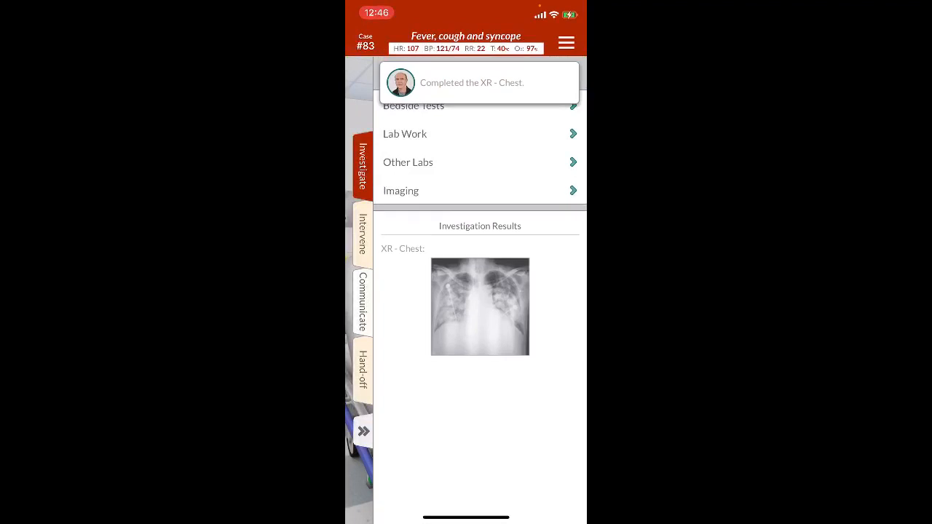
click(480, 306)
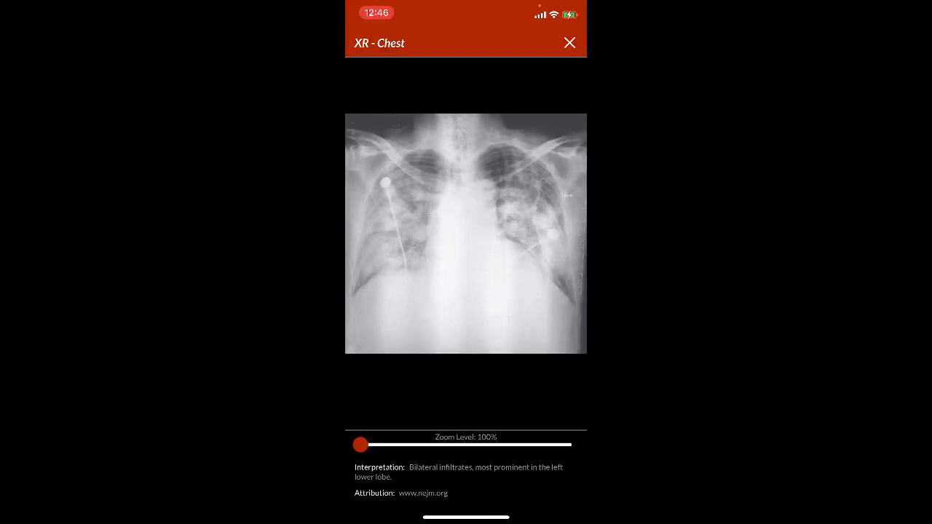
click(570, 42)
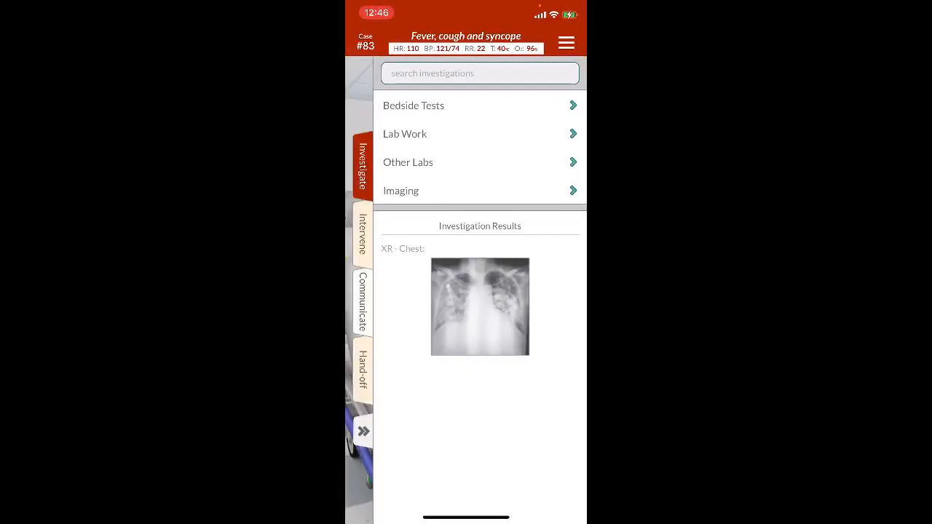
Step: Review Other Labs with blood cultures, COVID-19/influenza PCR and CBC planned, then return to the room
click(408, 162)
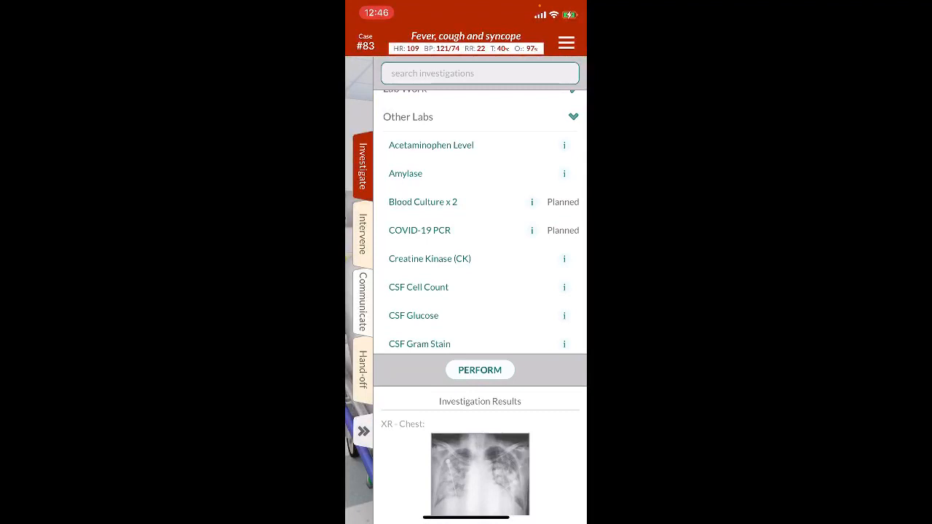
scroll(down, 3)
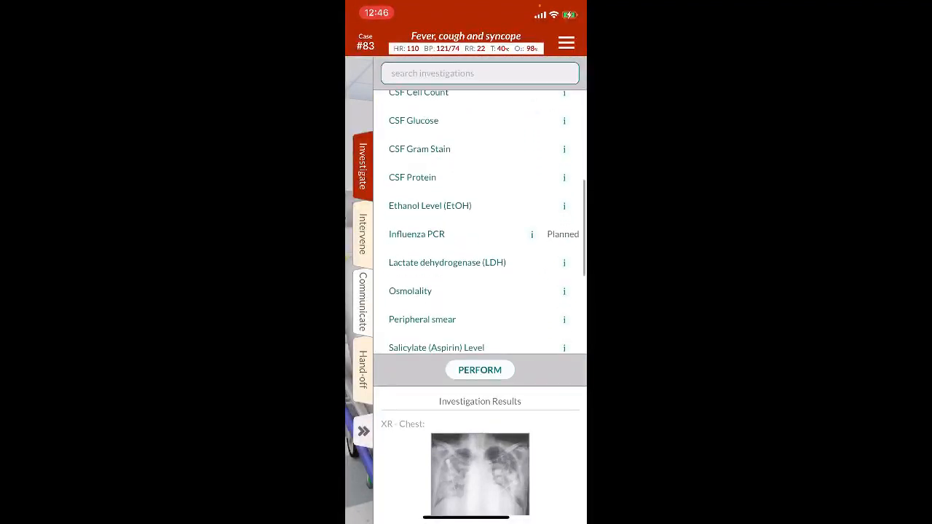
scroll(down, 3)
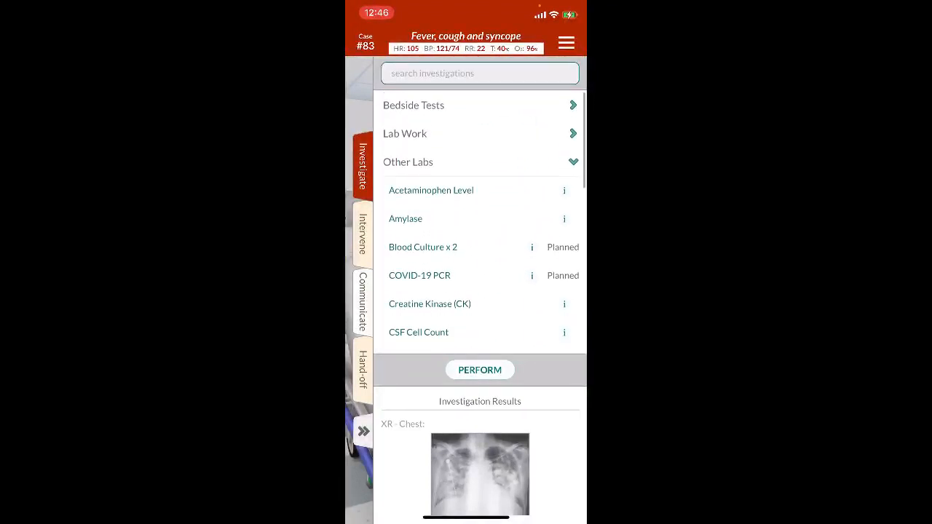
scroll(down, 3)
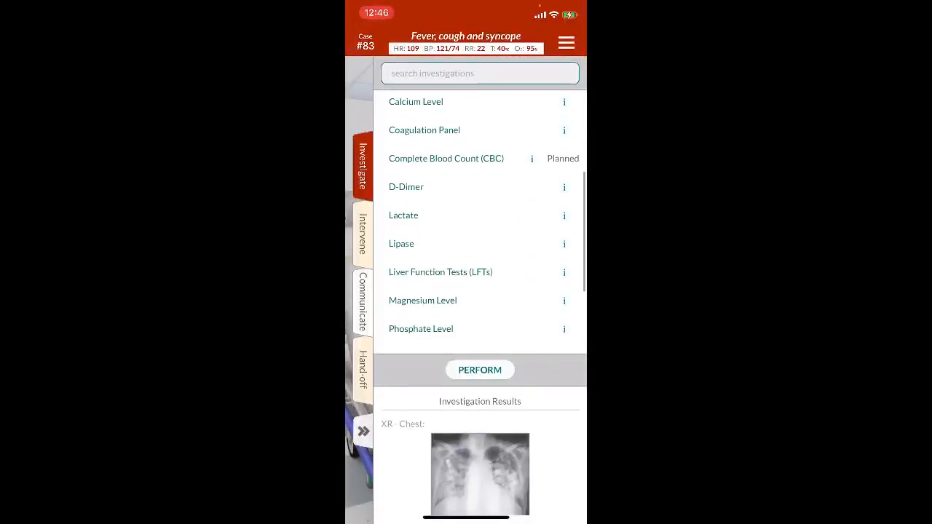
scroll(down, 3)
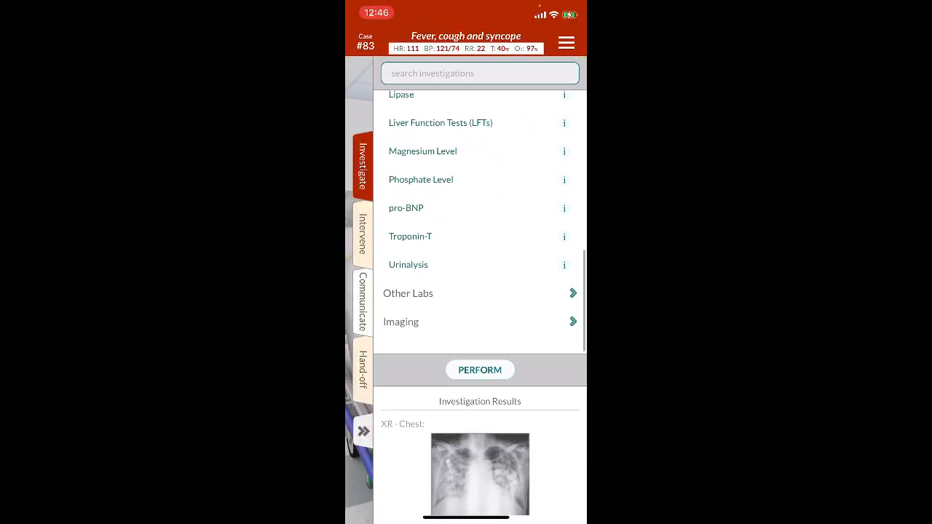
click(481, 370)
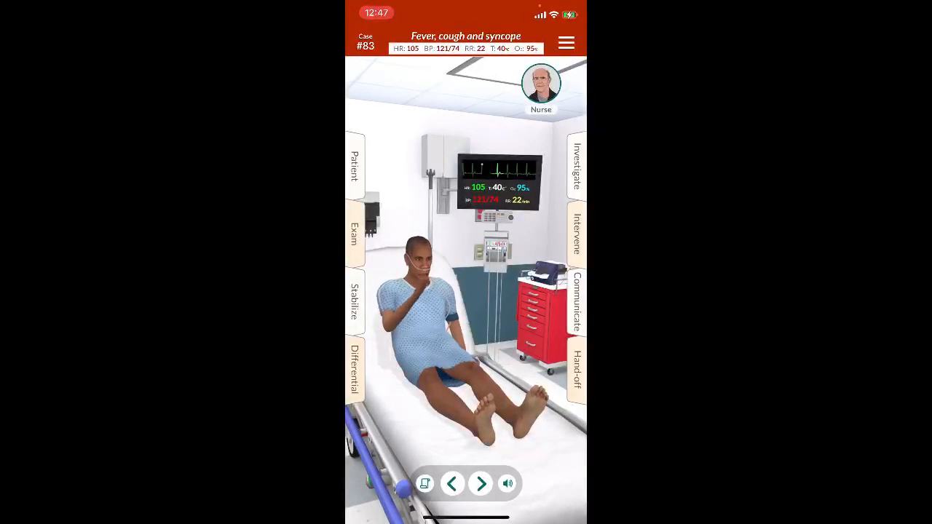
Step: Hand off case #83 as Admit to Floor, Isolation Room with COVID-19 as the final diagnosis
click(577, 300)
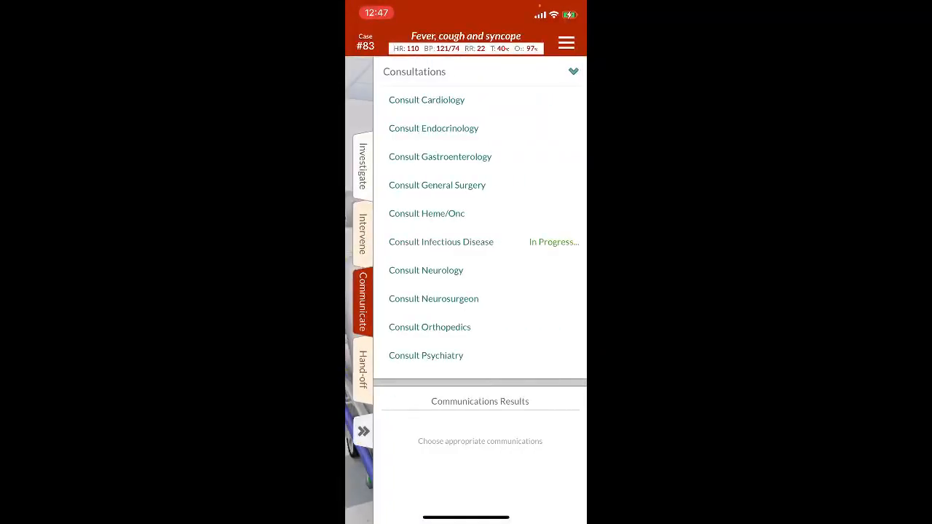
click(440, 242)
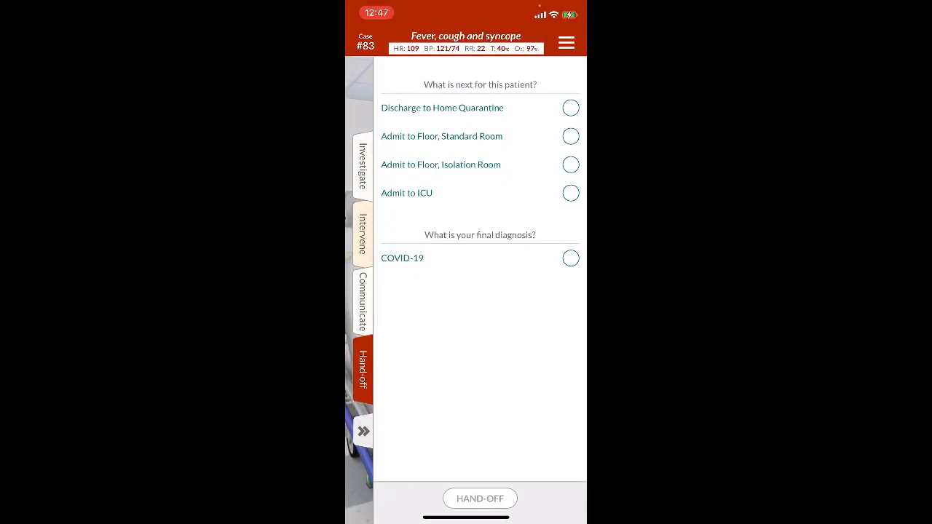
click(571, 164)
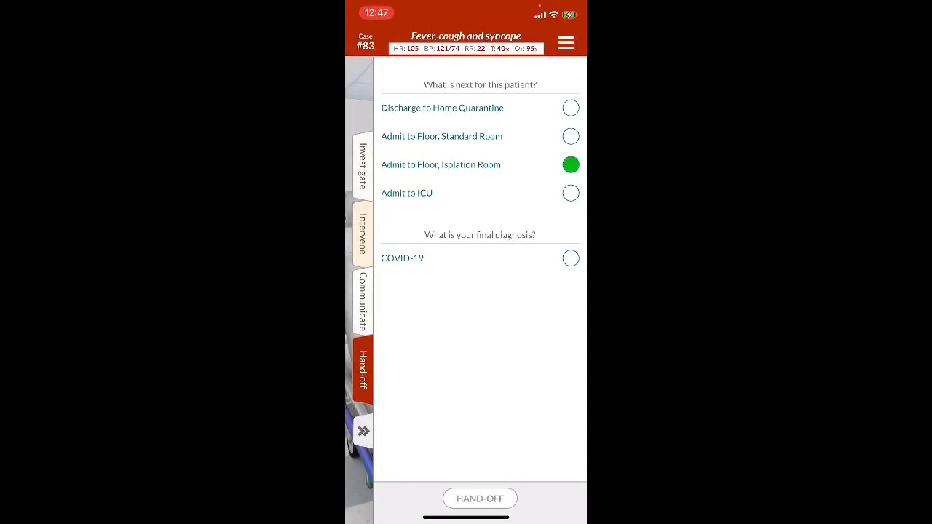
click(571, 258)
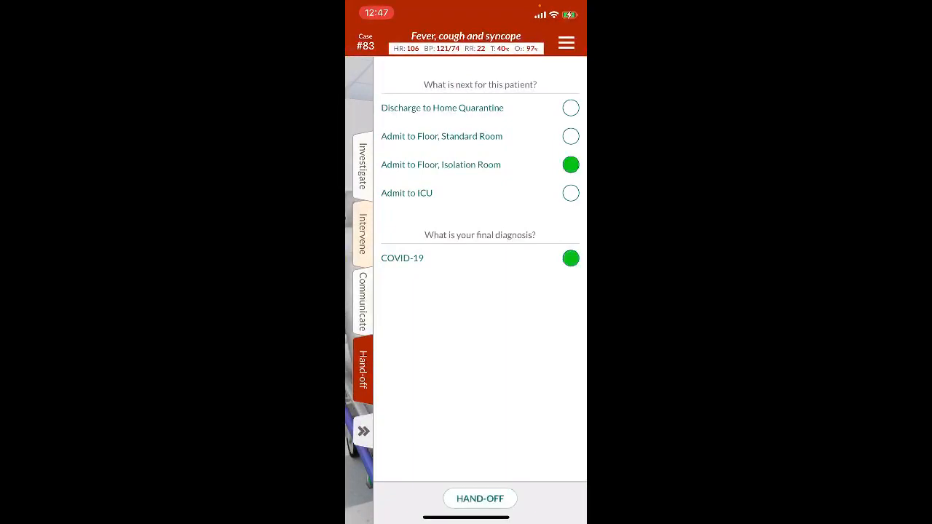
click(479, 498)
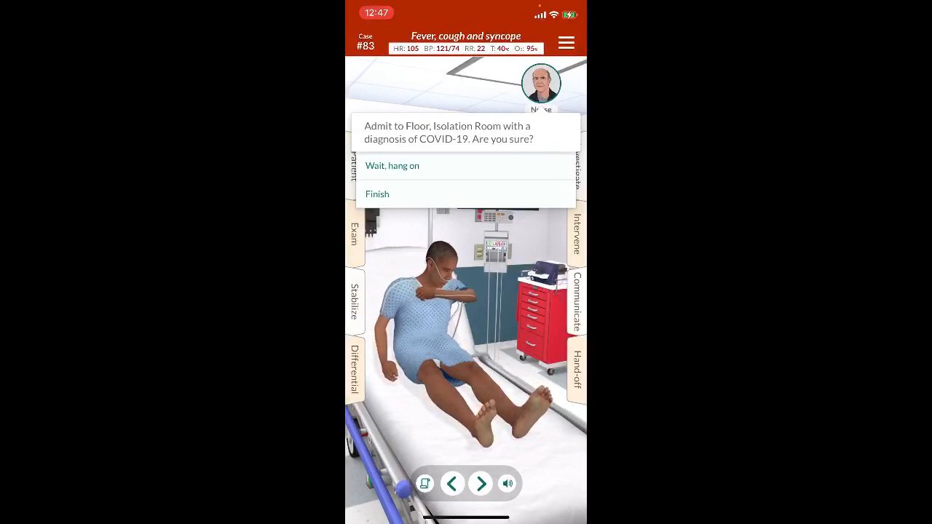
Step: Finish case #83 at 82.1%, answer YES to the enjoyment prompt and dismiss the thank-you
click(378, 193)
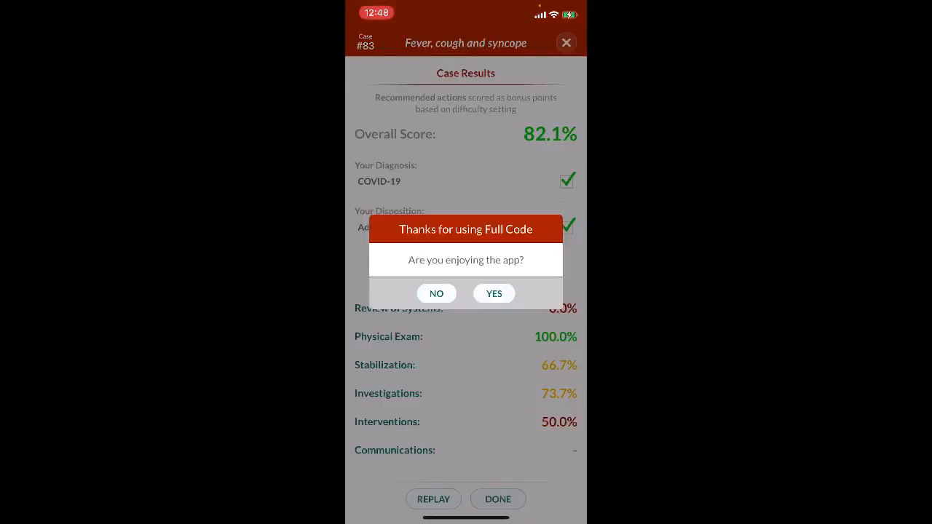
click(494, 293)
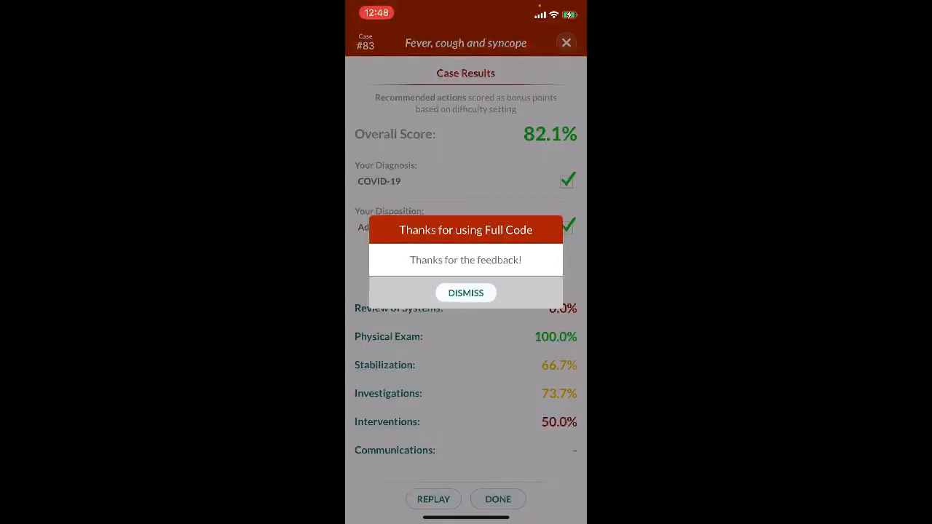
click(466, 293)
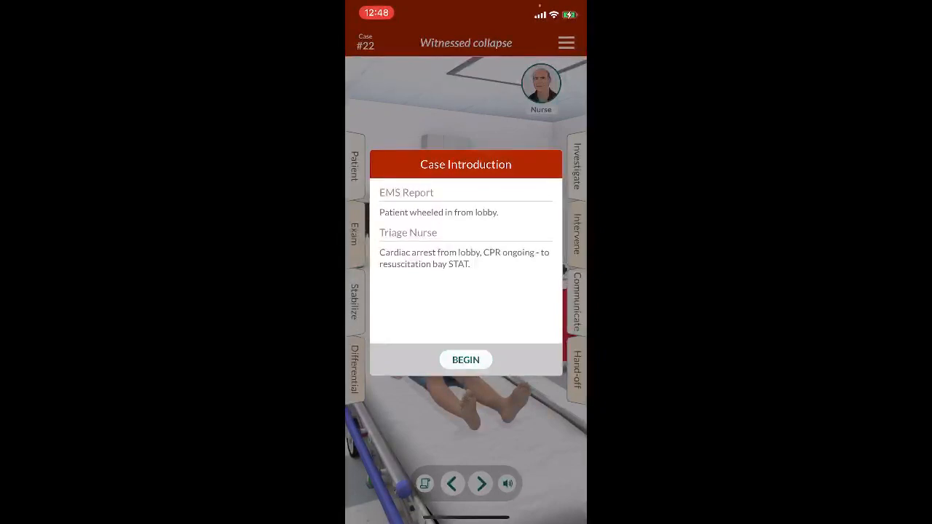
Step: Begin case #22 and stabilize with IV, chest compressions, intubation and monitoring pads
click(466, 360)
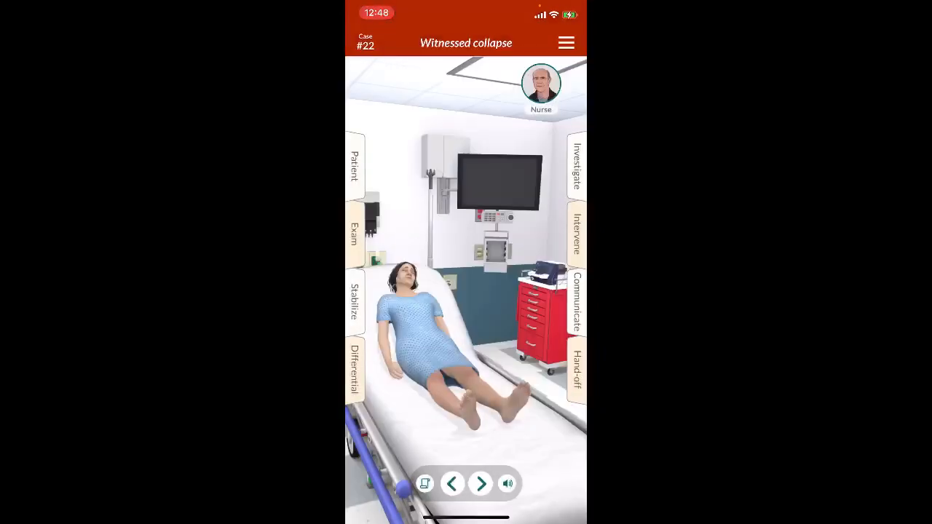
click(354, 235)
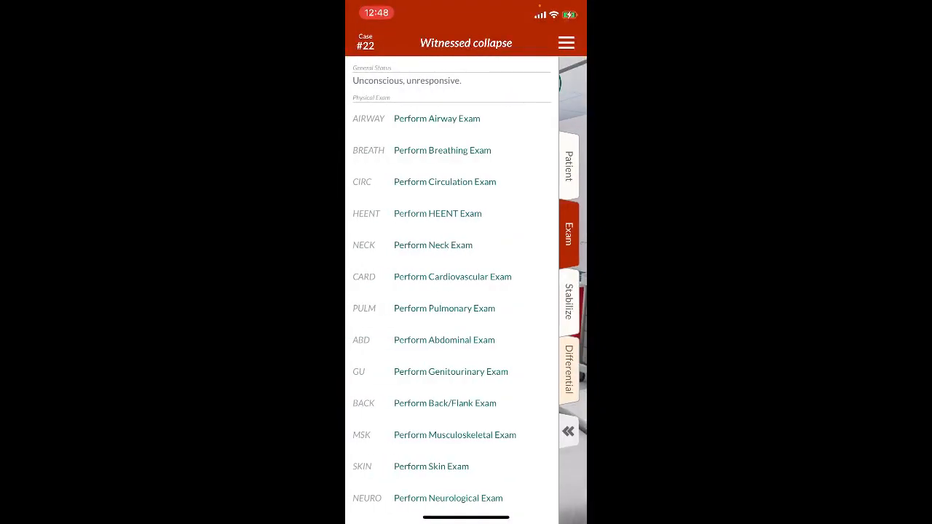
click(568, 303)
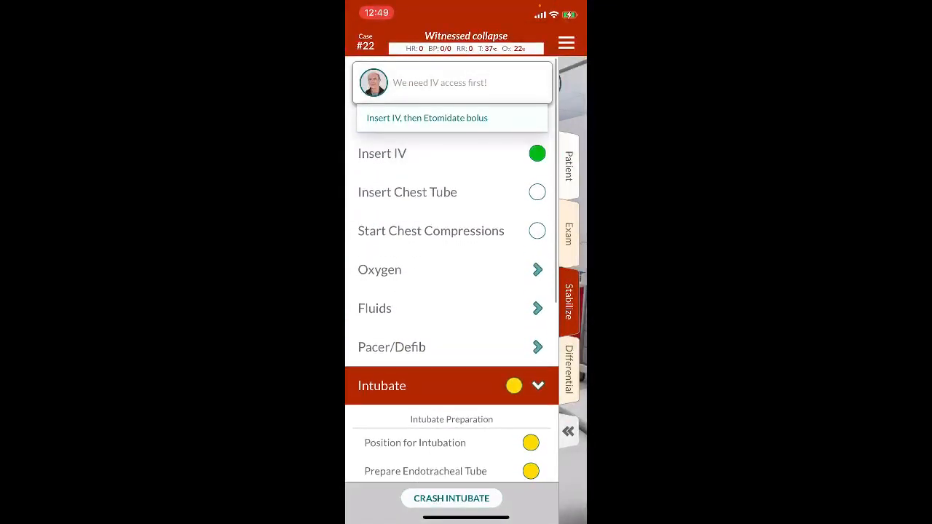
scroll(down, 3)
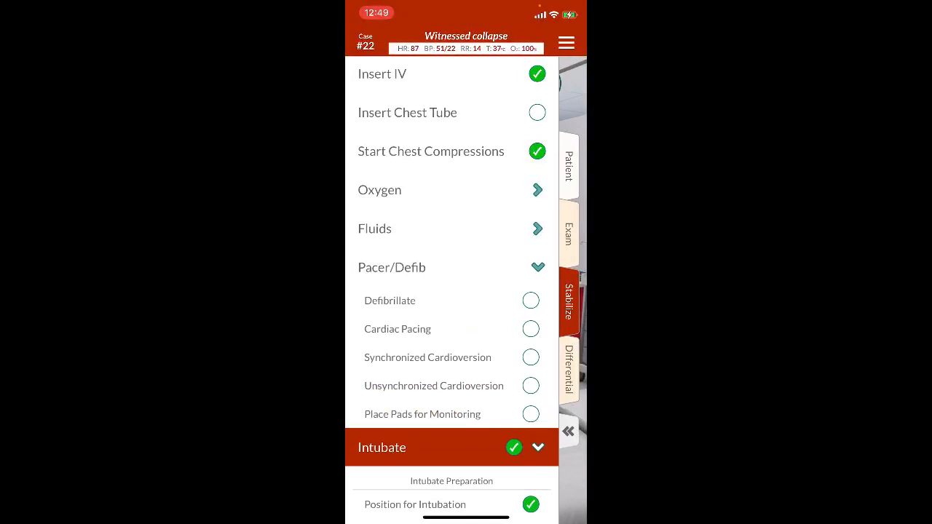
click(530, 414)
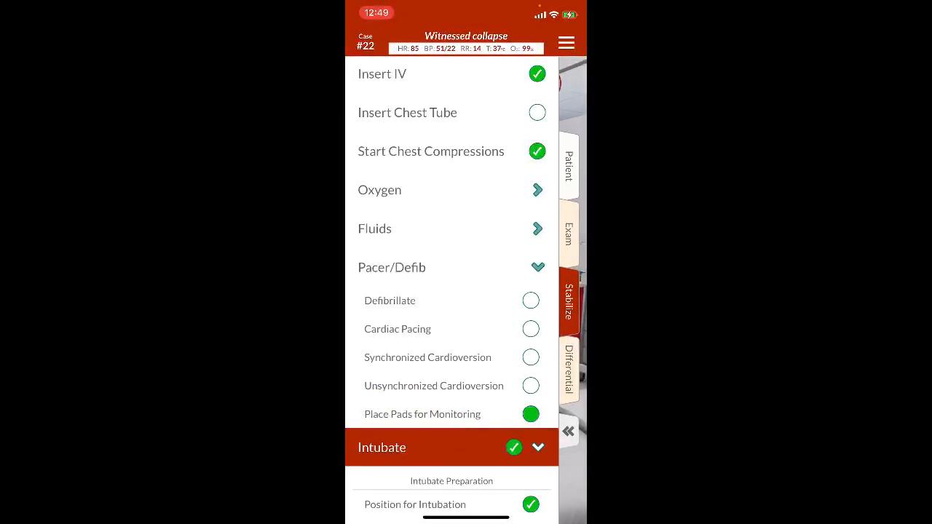
click(531, 414)
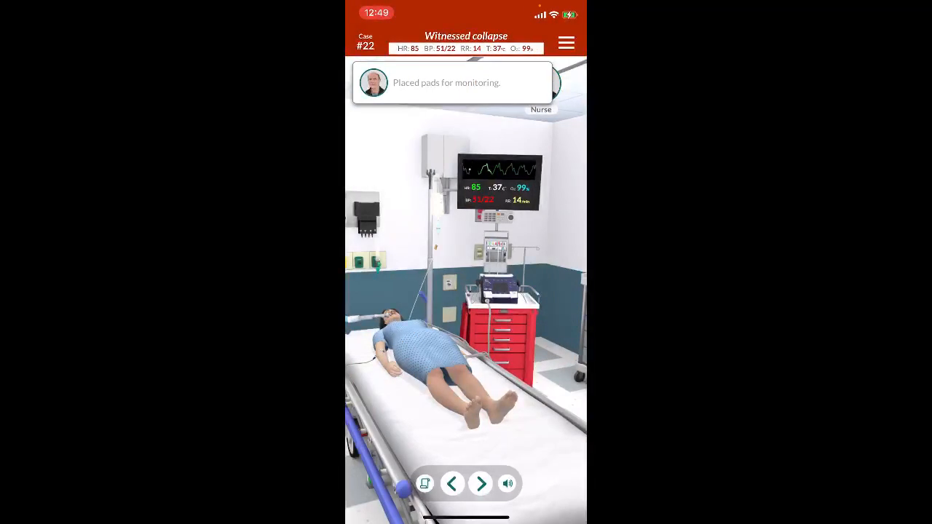
Step: Check the Stabilize list showing IV, compressions, non-rebreather and defibrillation done, then return to the room
click(569, 302)
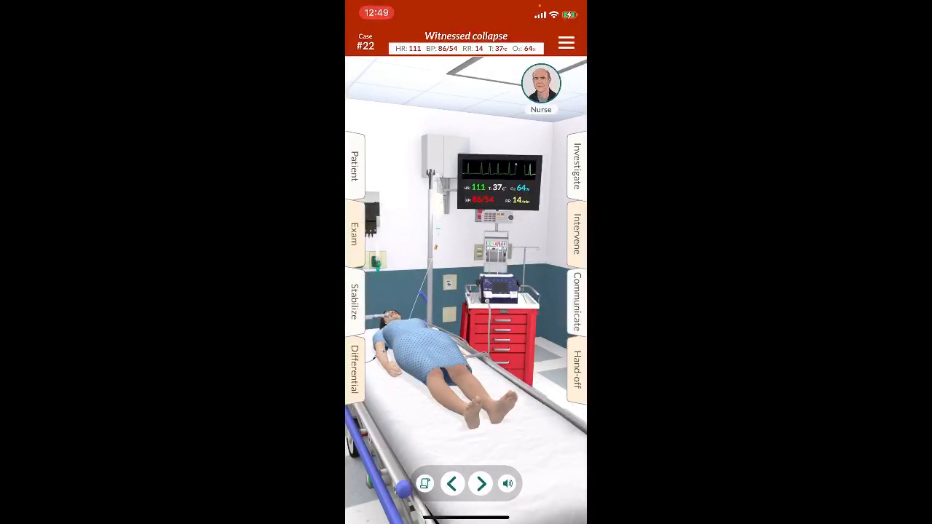
click(356, 302)
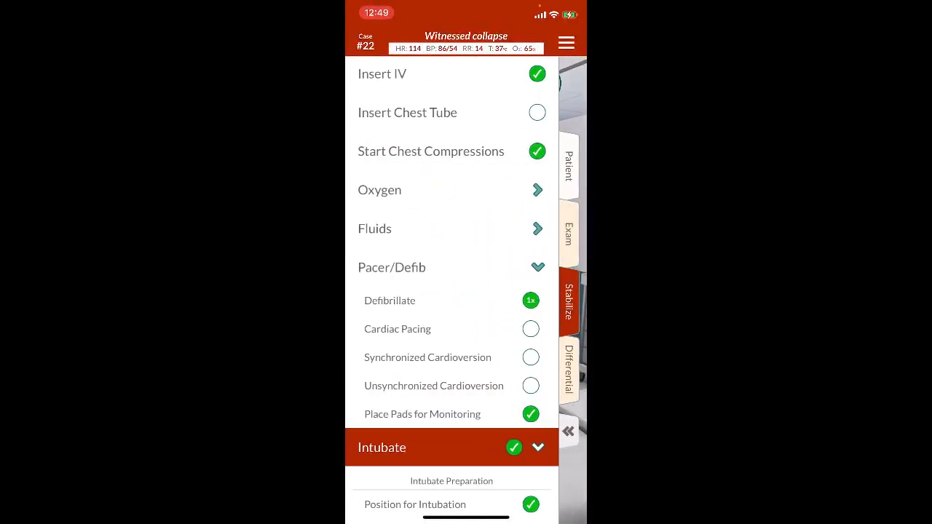
click(379, 189)
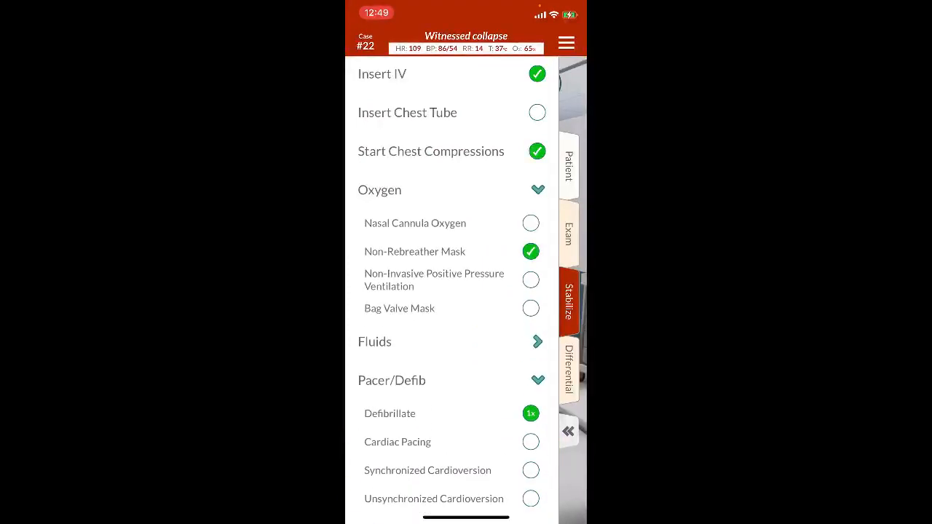
click(530, 309)
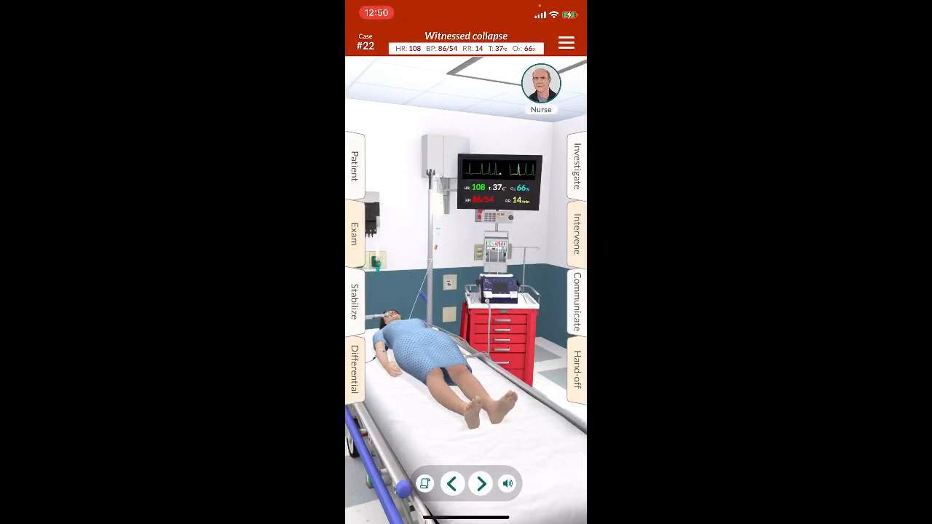
click(577, 234)
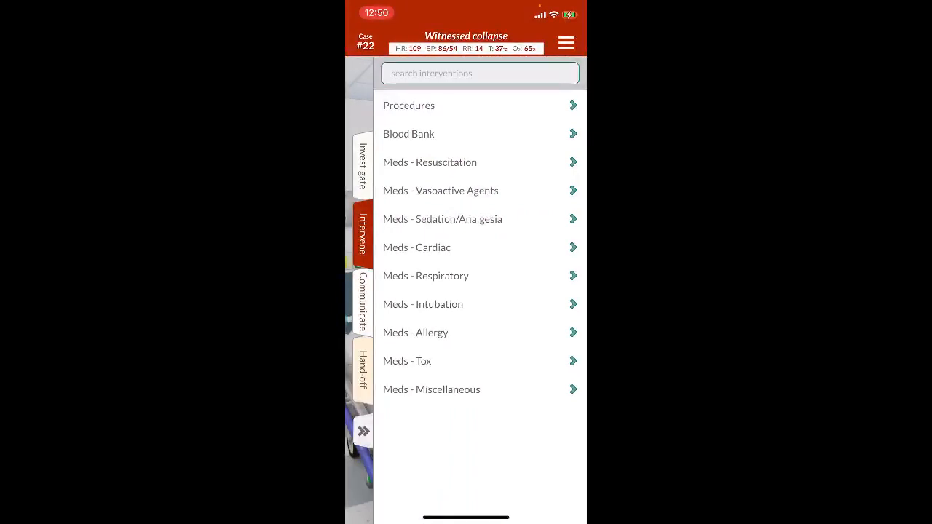
click(425, 277)
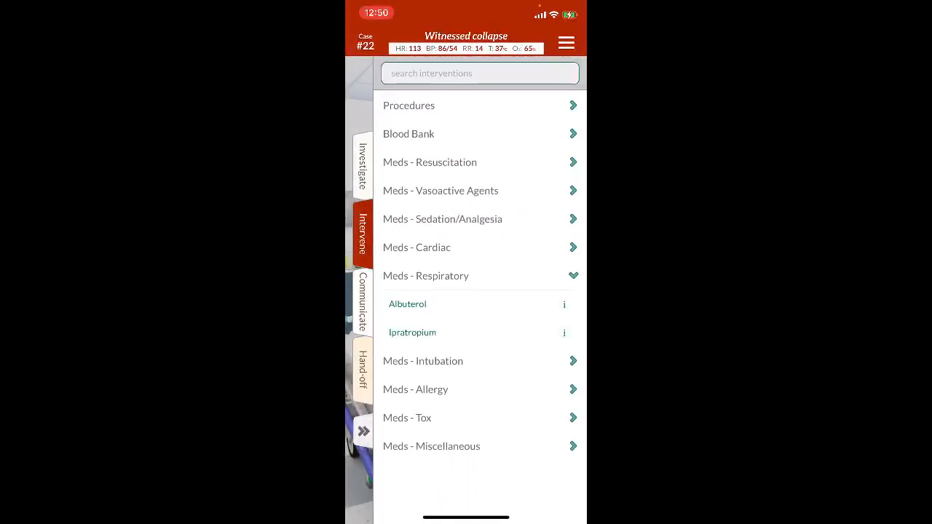
click(565, 332)
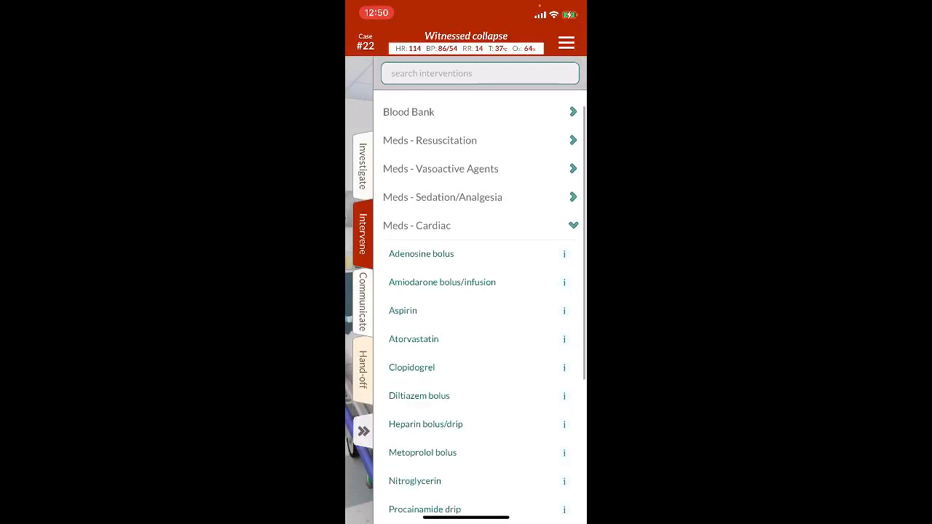
scroll(down, 3)
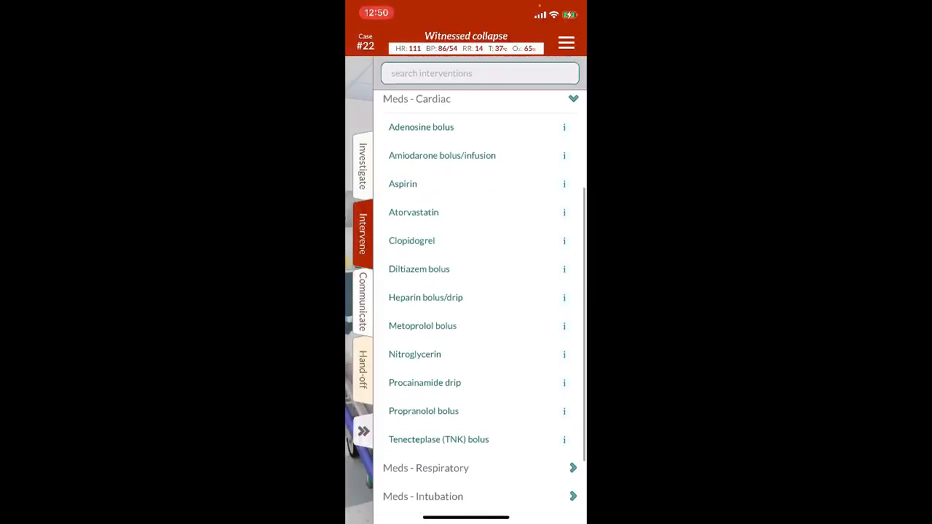
click(362, 168)
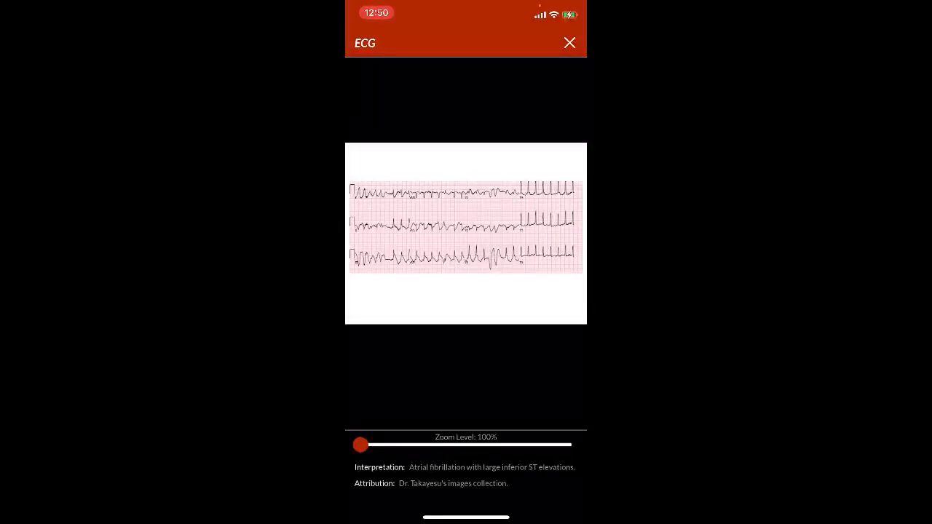
click(570, 42)
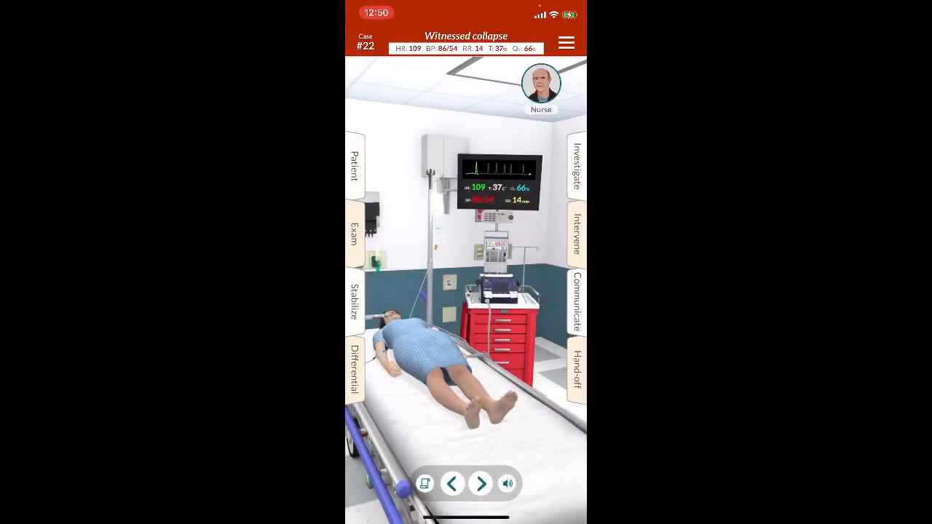
Step: Add Myocardial Infarction from the Cardiovascular group to the differential and return to the room
click(353, 367)
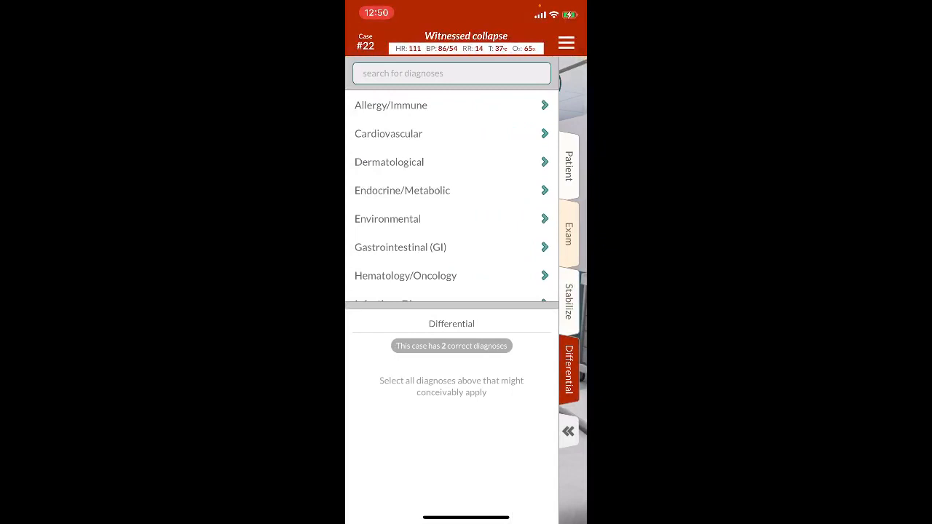
scroll(down, 3)
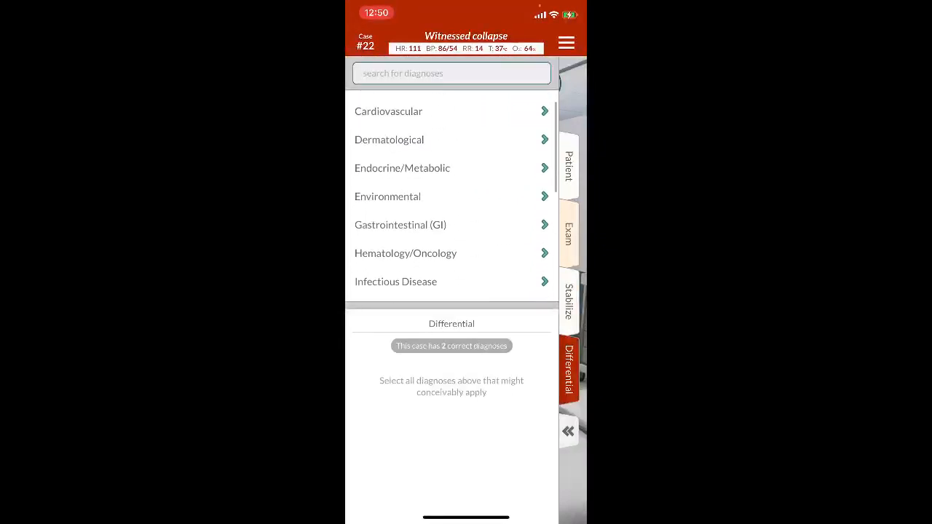
click(388, 111)
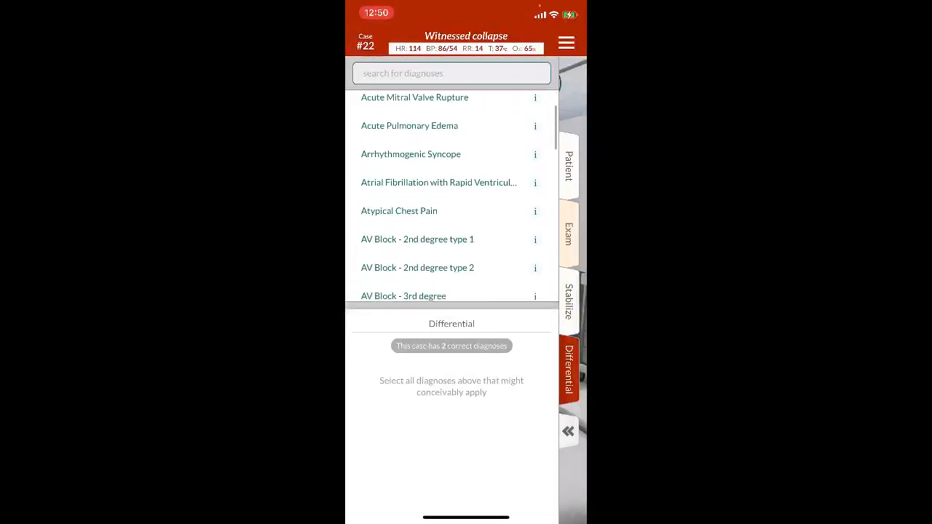
scroll(down, 3)
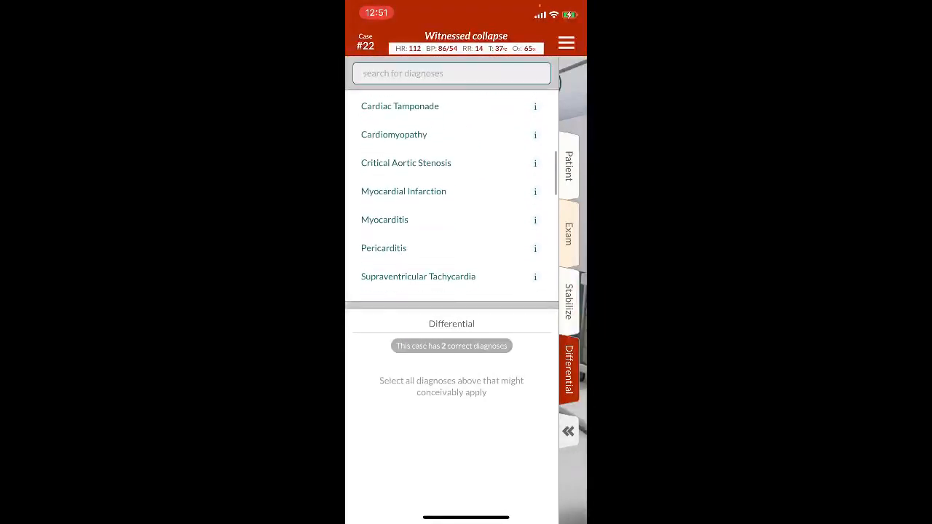
click(404, 191)
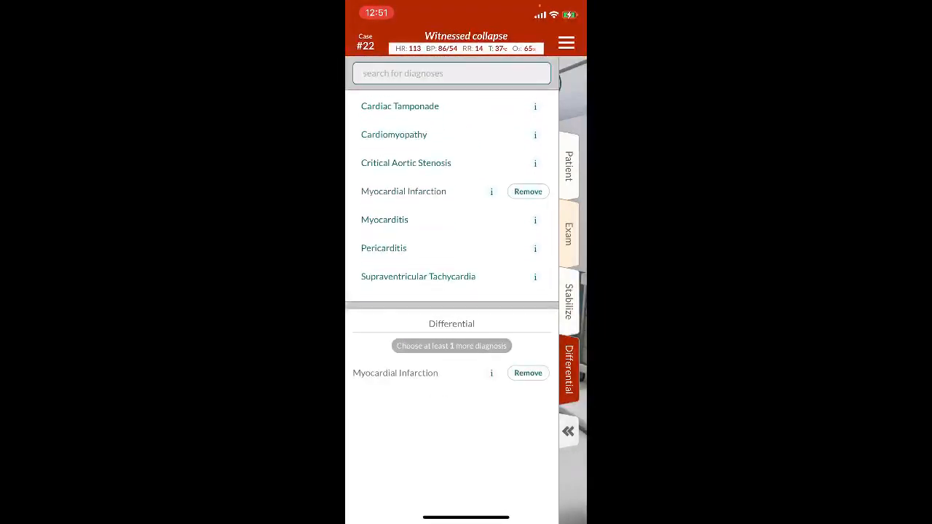
scroll(down, 3)
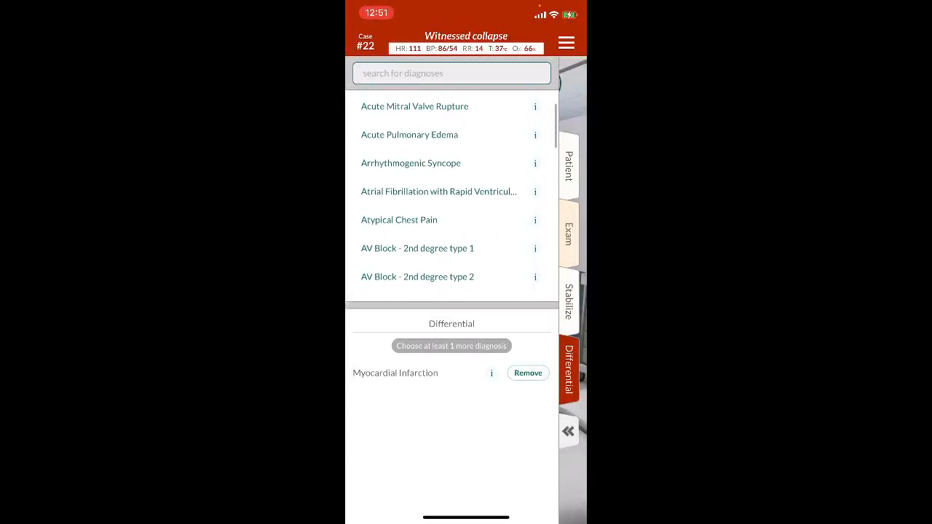
scroll(down, 3)
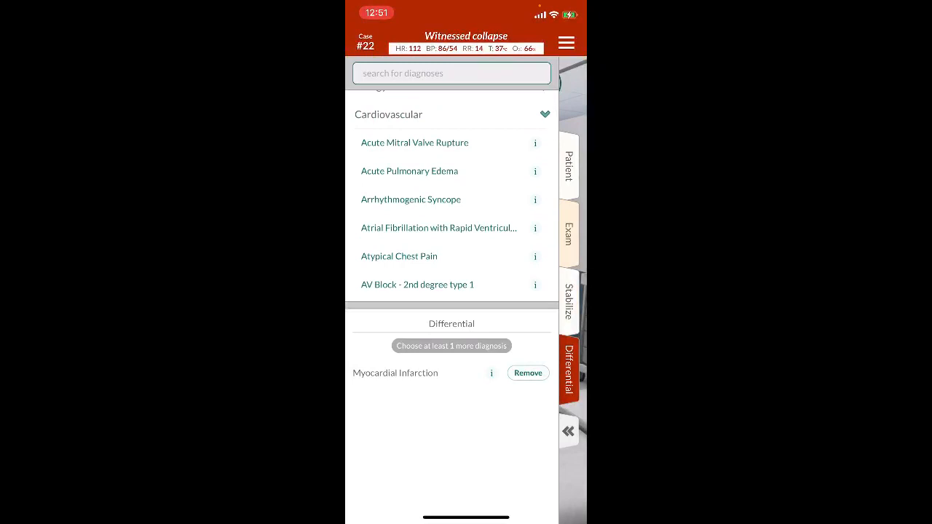
scroll(down, 3)
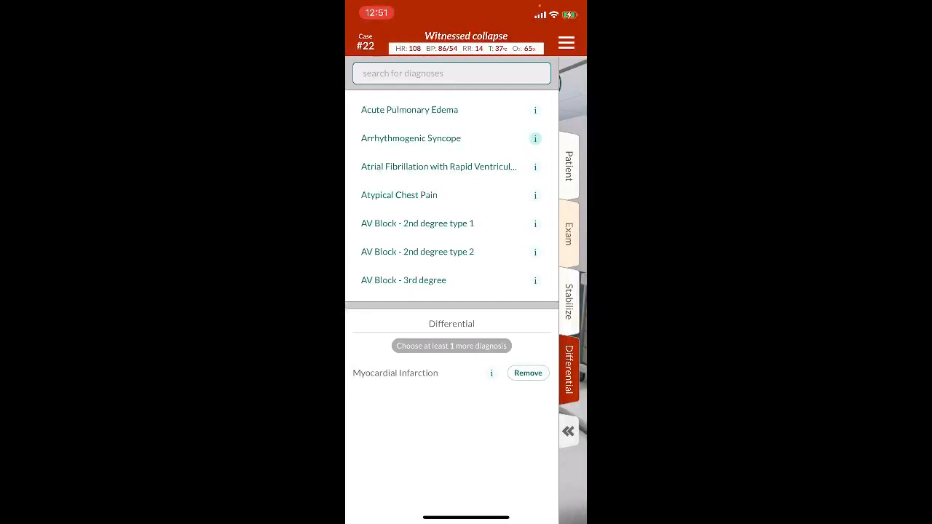
click(439, 166)
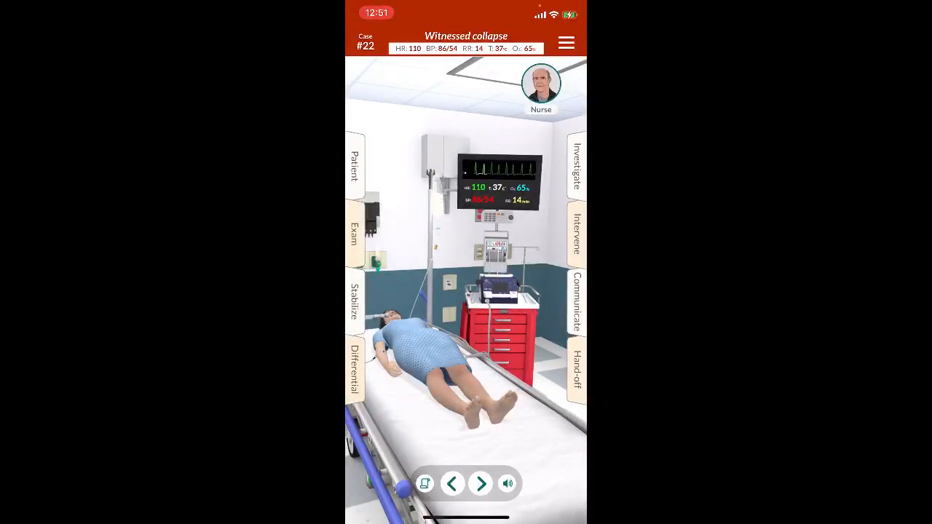
Step: Perform an Amiodarone bolus/infusion from Meds - Cardiac and confirm it shows Completed
click(499, 167)
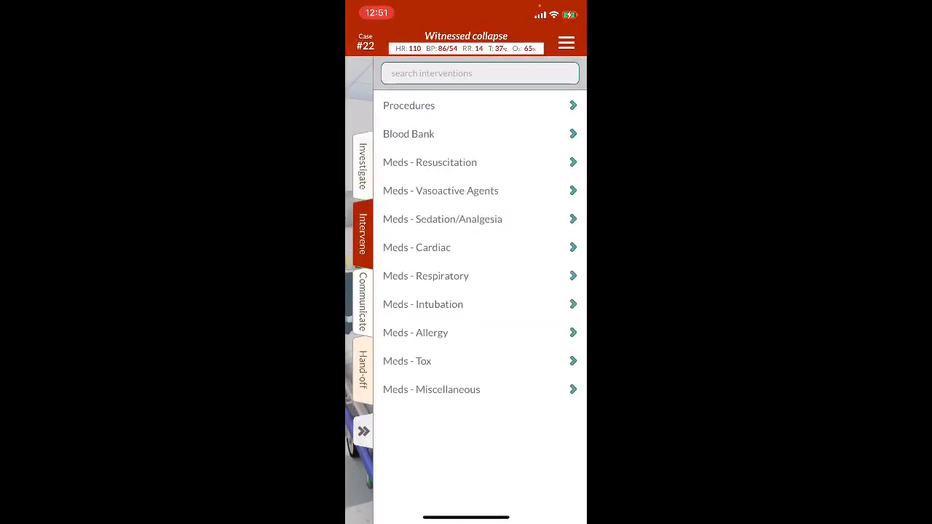
click(416, 247)
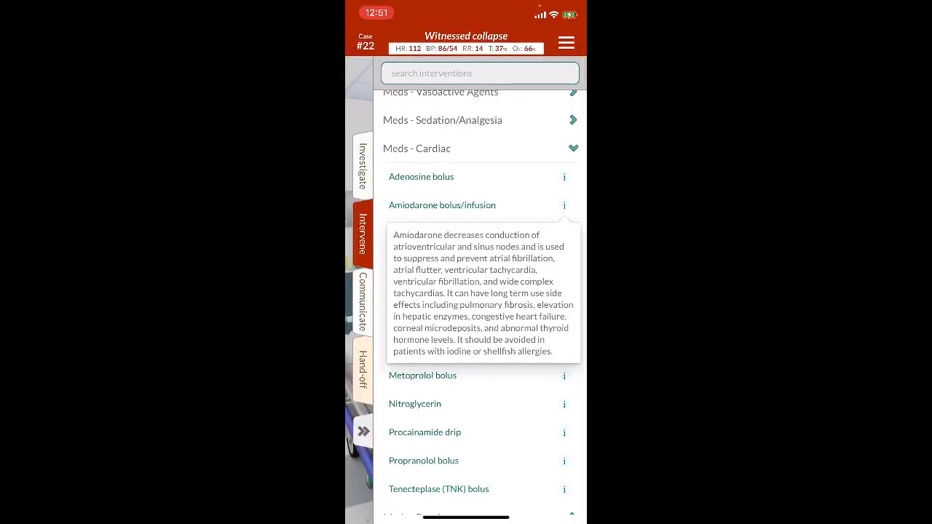
click(564, 204)
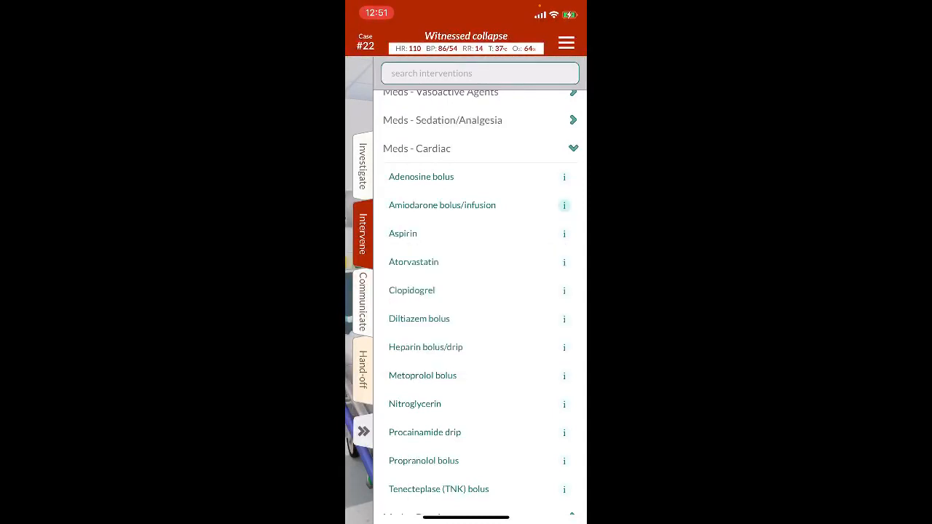
click(443, 204)
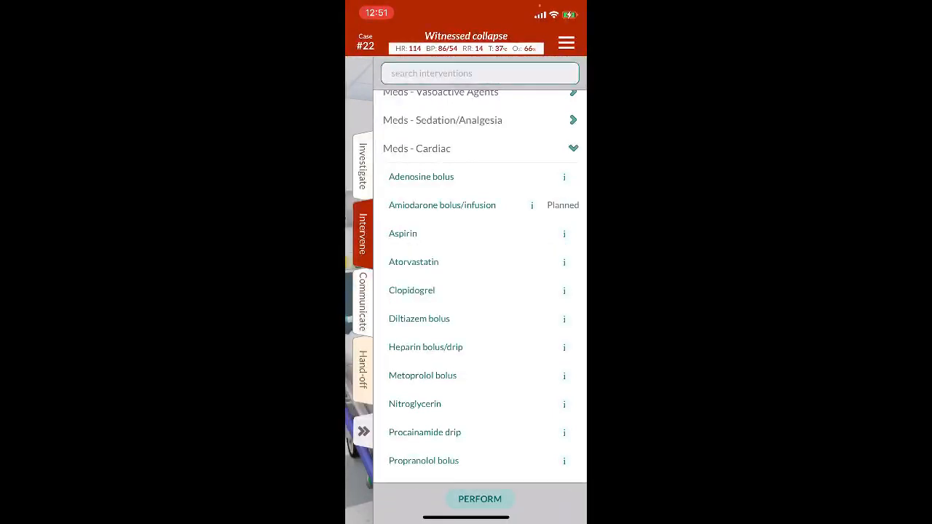
click(481, 498)
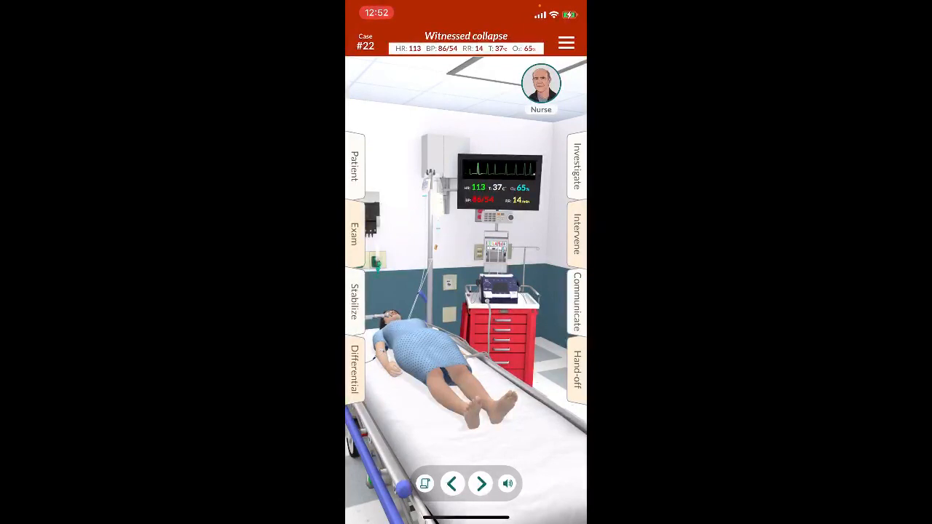
click(577, 230)
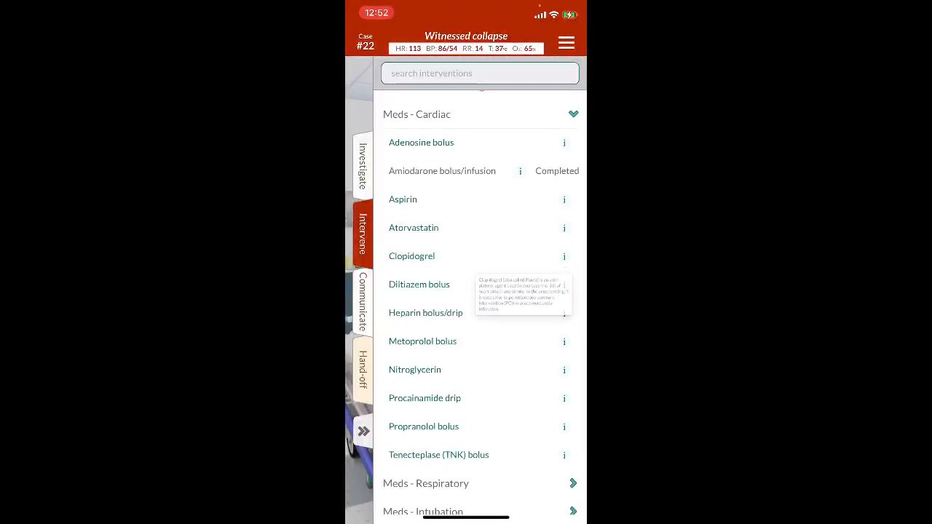
scroll(down, 3)
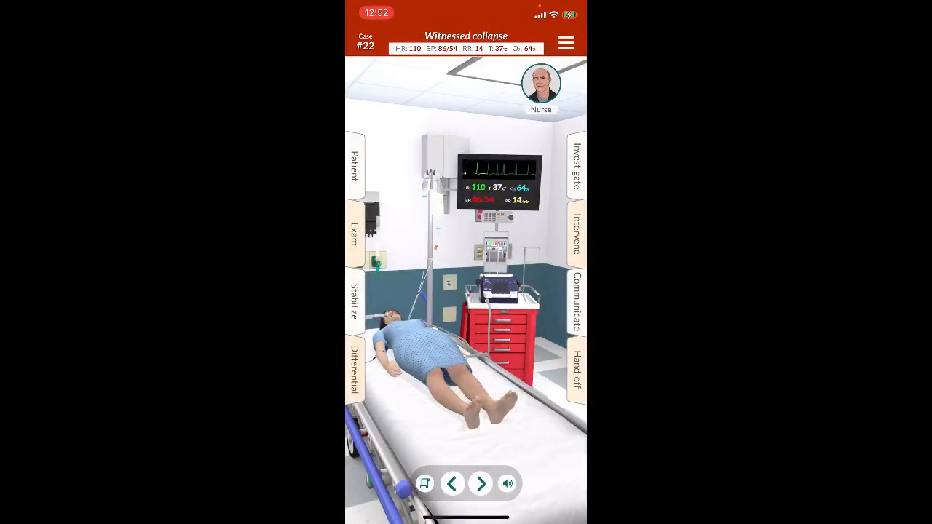
Step: Consult Cardiology, who confirm cath lab availability, and return to the room
click(577, 300)
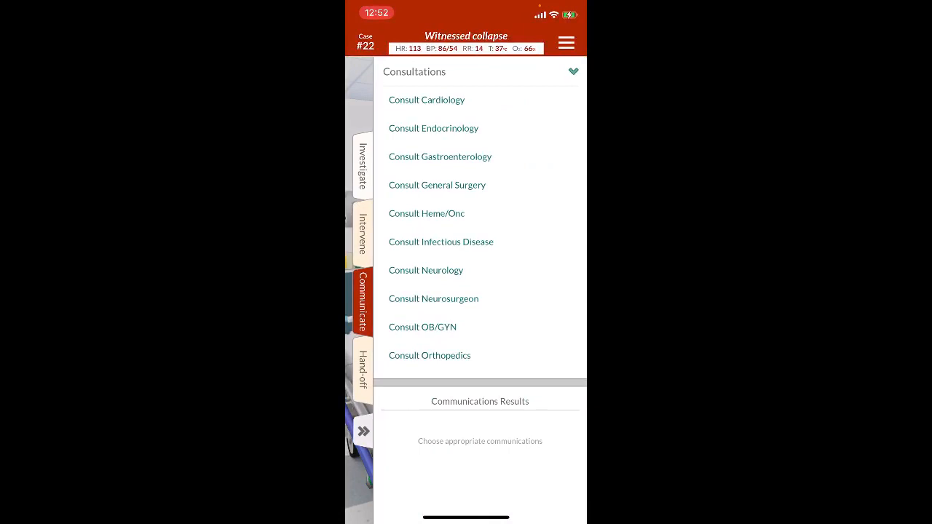
click(425, 99)
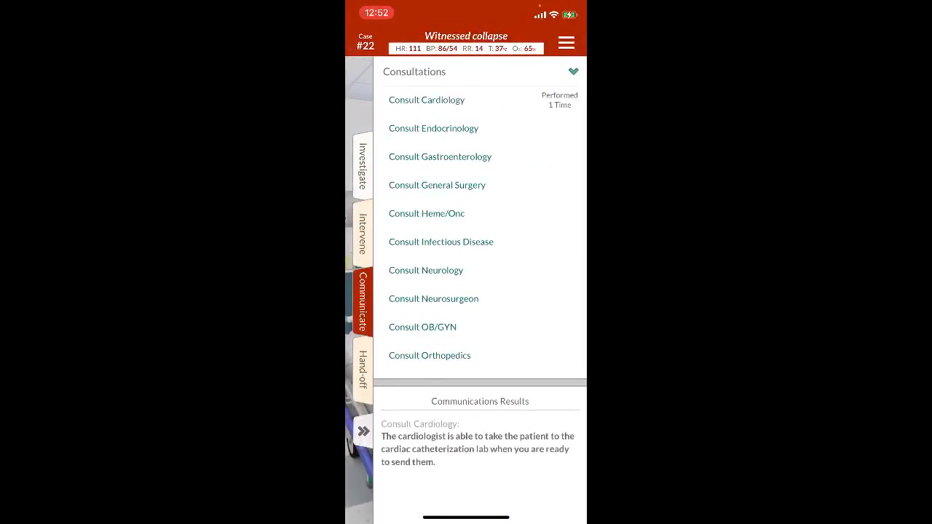
click(425, 99)
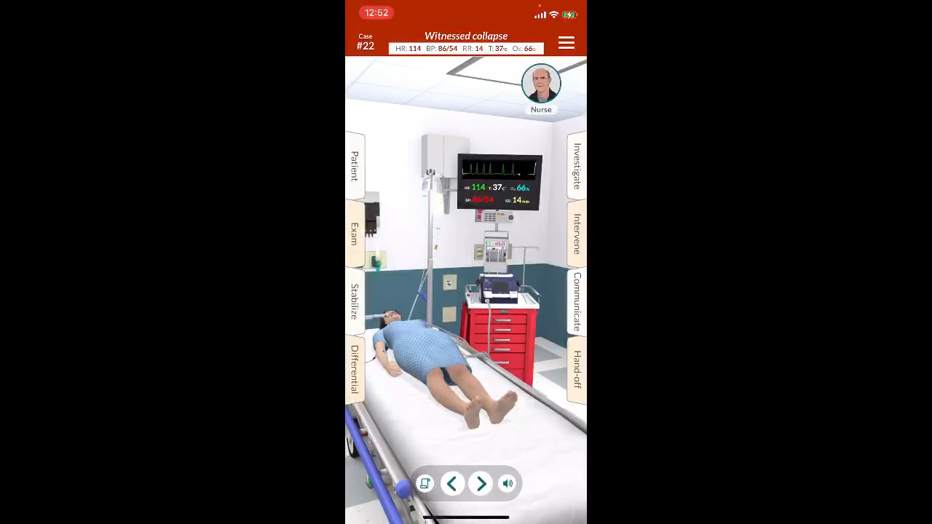
Step: Transfer to Cardiac Catheterization Lab with MI and AFib with RVR diagnoses and finish at 53.2%
click(577, 370)
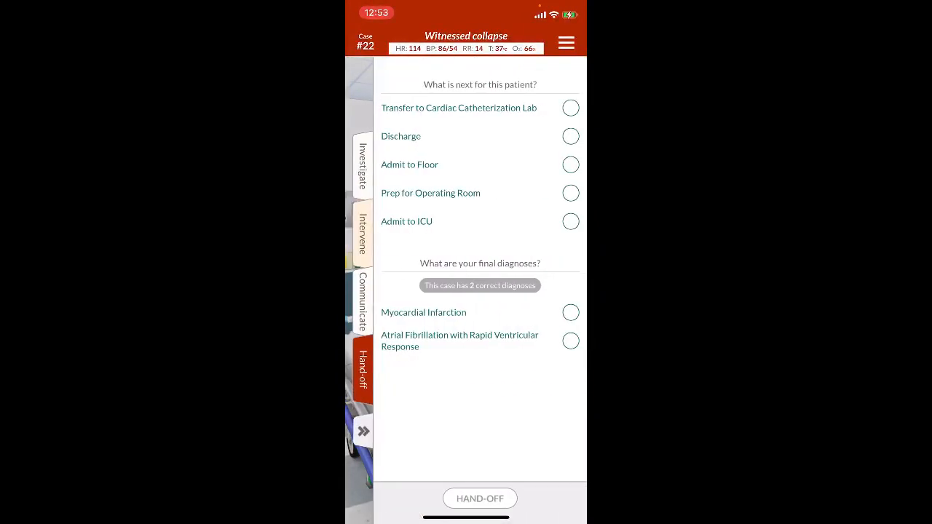
click(571, 108)
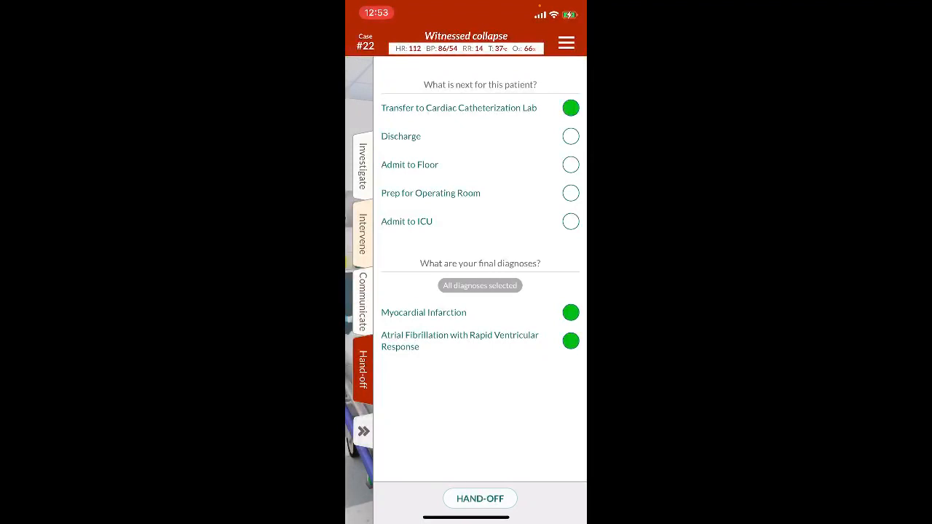
click(479, 498)
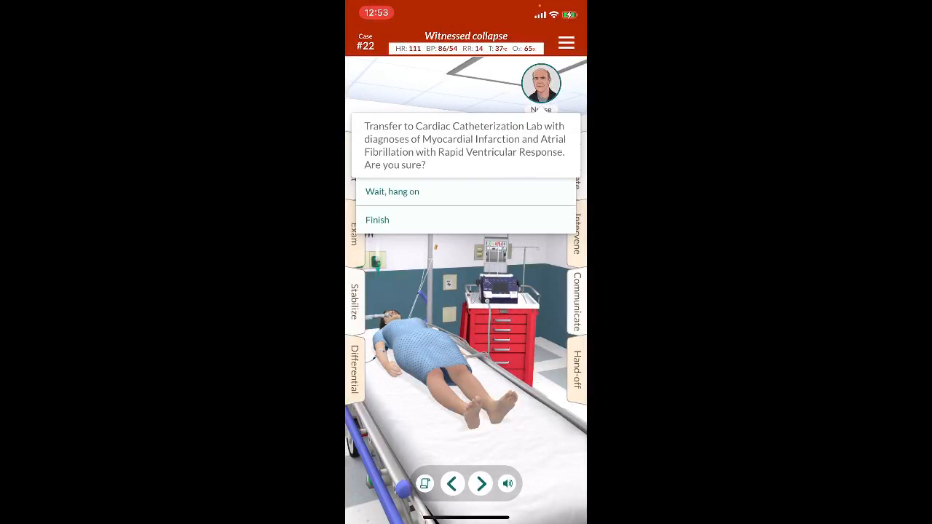
click(377, 218)
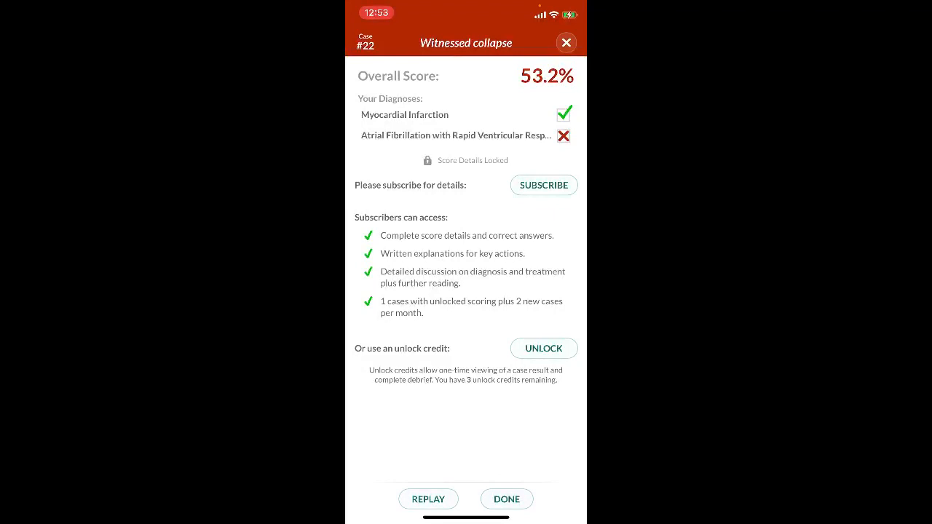
click(565, 42)
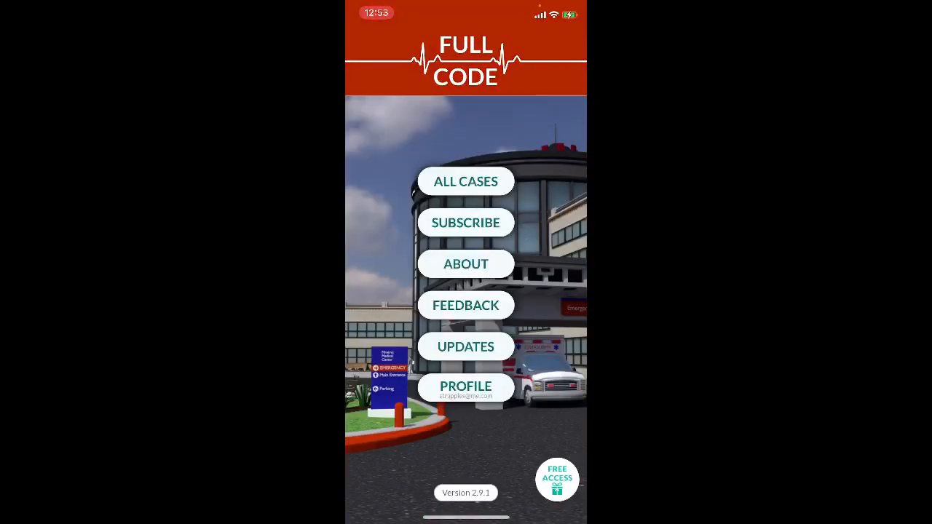
click(466, 181)
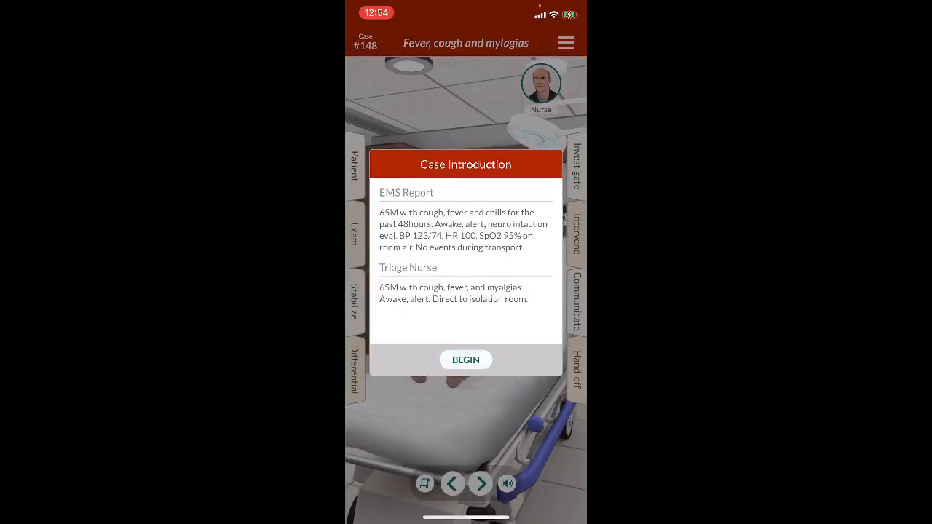
click(466, 358)
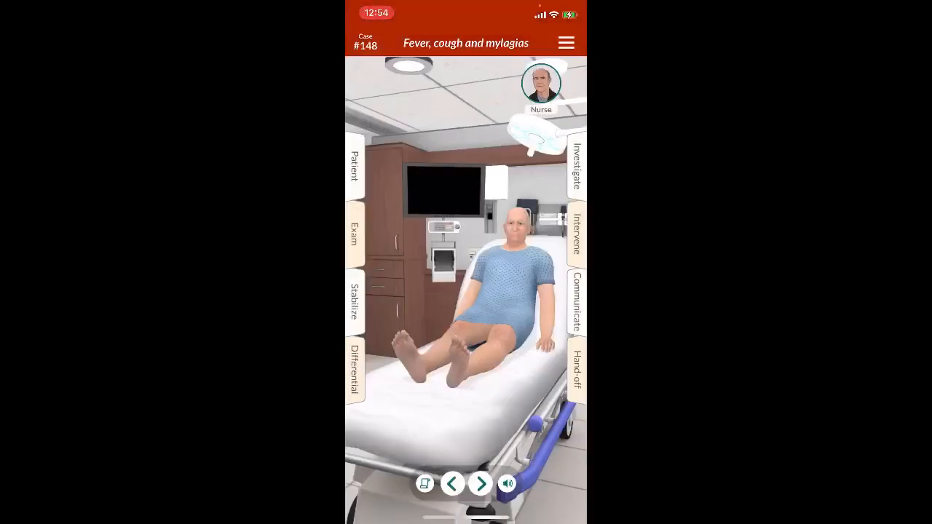
click(354, 167)
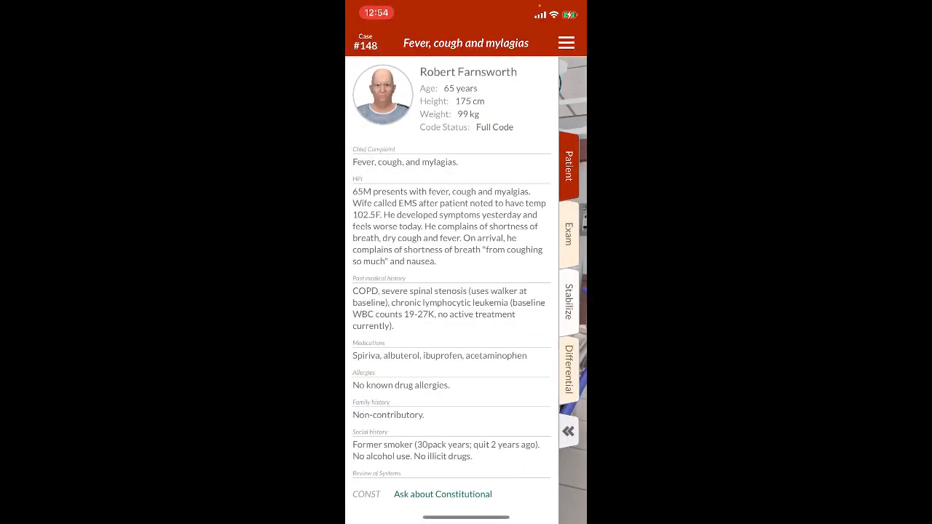
click(565, 43)
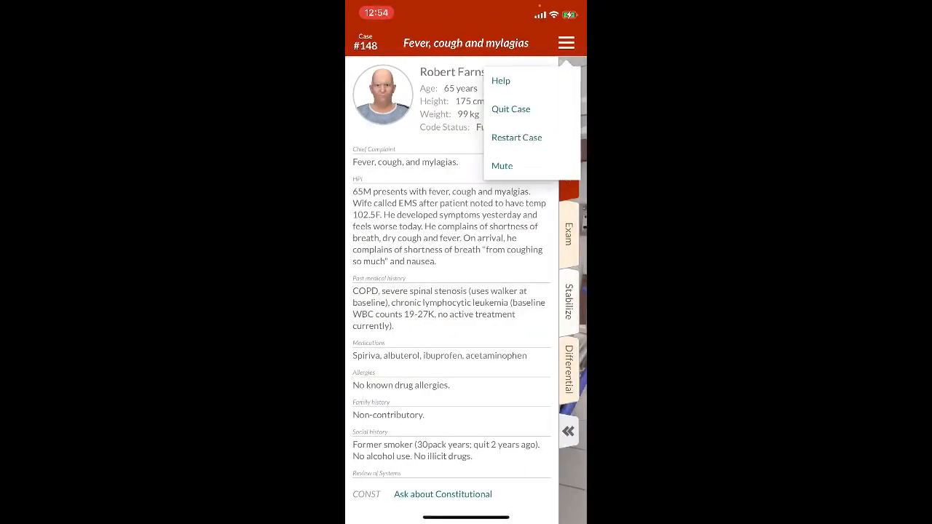
mouse_move(510, 108)
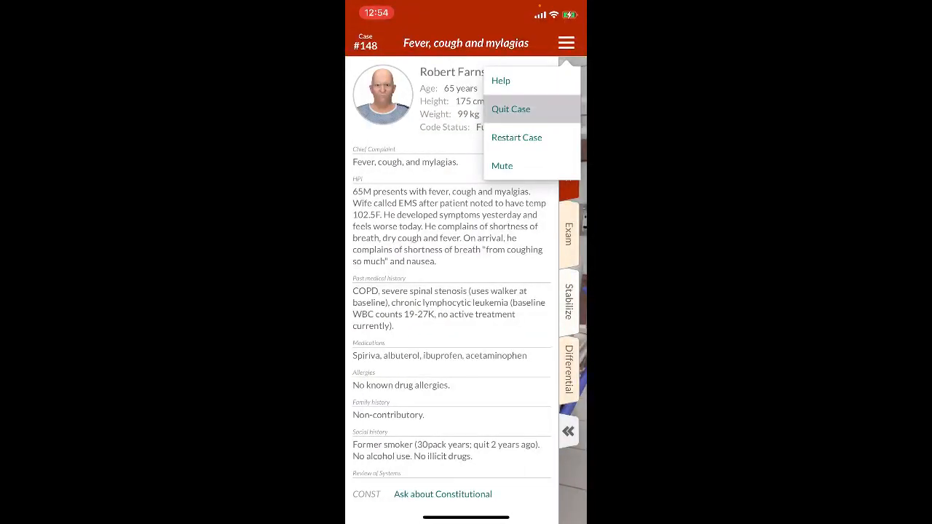
click(510, 108)
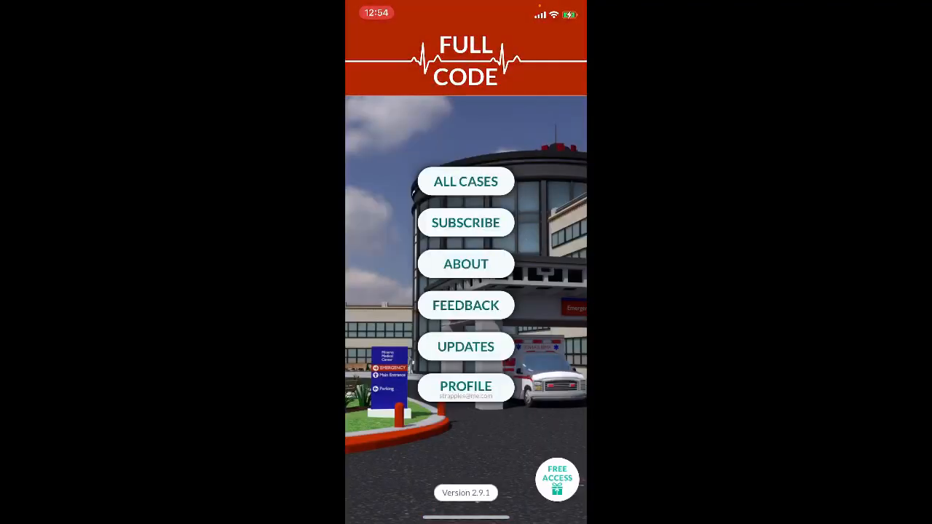
Step: Begin case #101, Blue infant after feeding, from All Cases and show the patient history
click(466, 181)
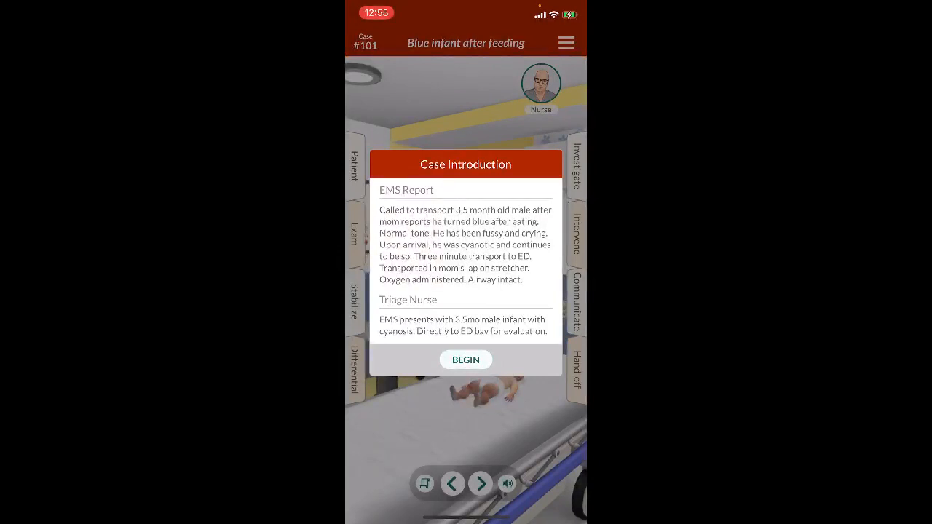
click(466, 360)
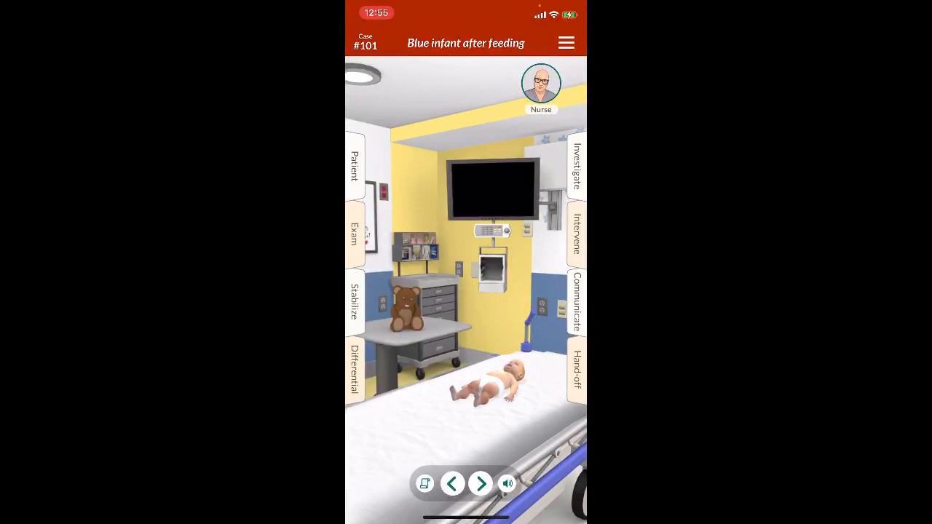
click(355, 166)
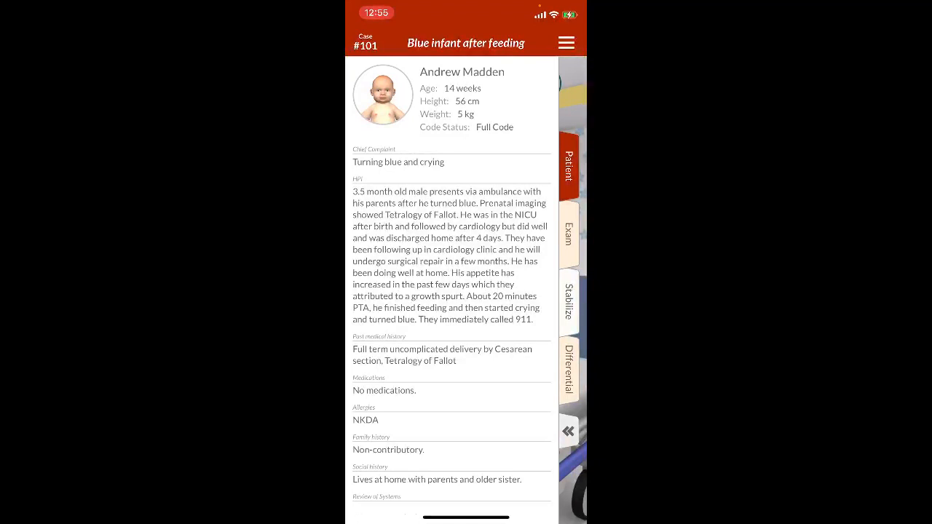
Step: Read the history down through the review of systems, then close the panel back to the room
scroll(down, 3)
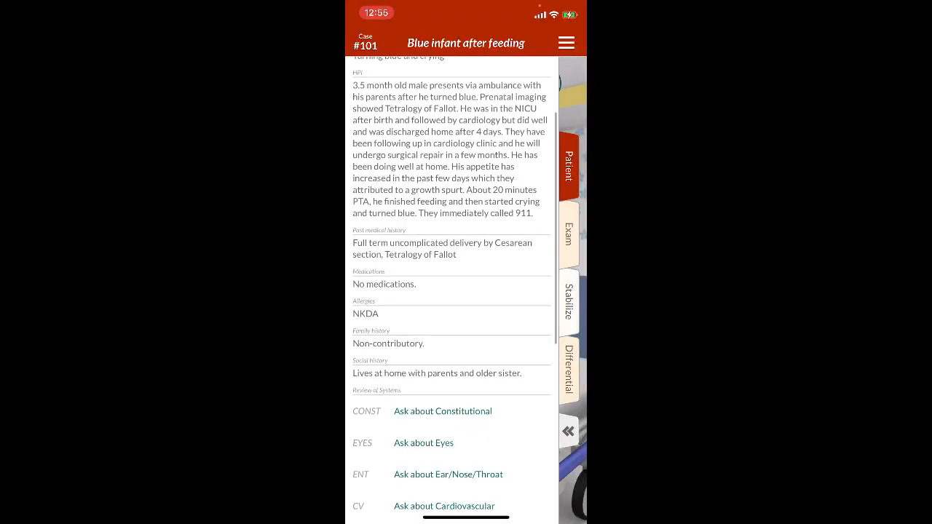
scroll(down, 3)
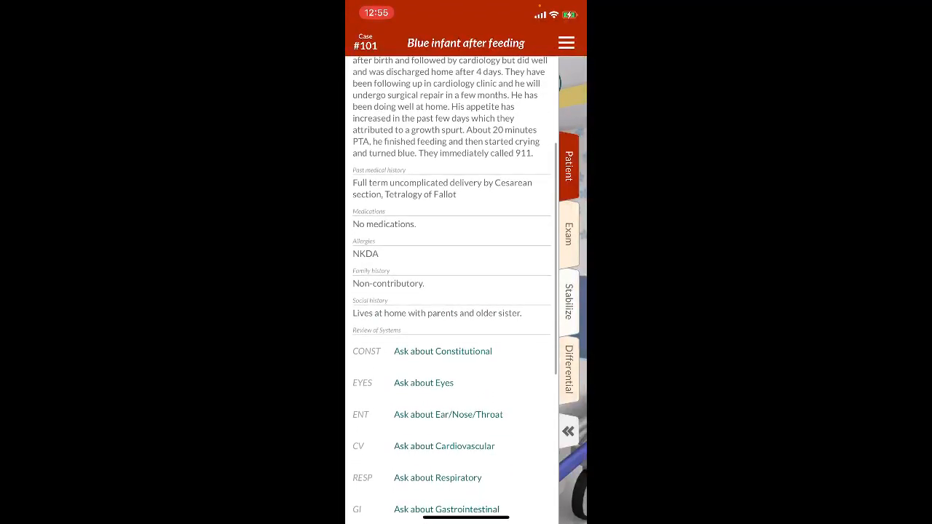
scroll(down, 3)
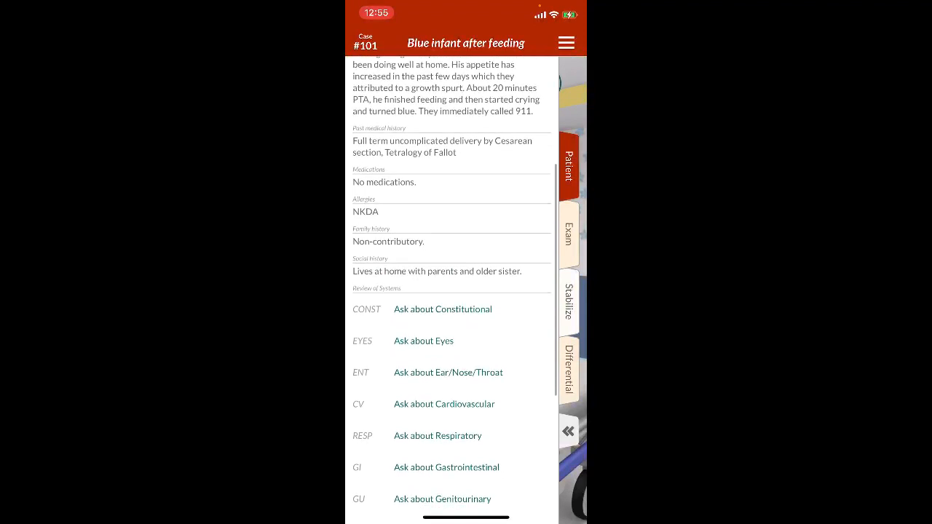
scroll(down, 3)
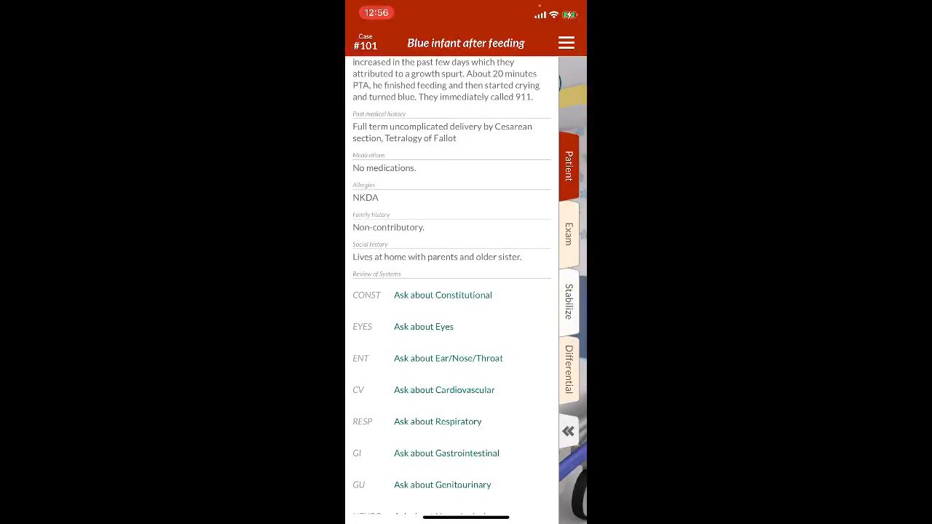
scroll(down, 3)
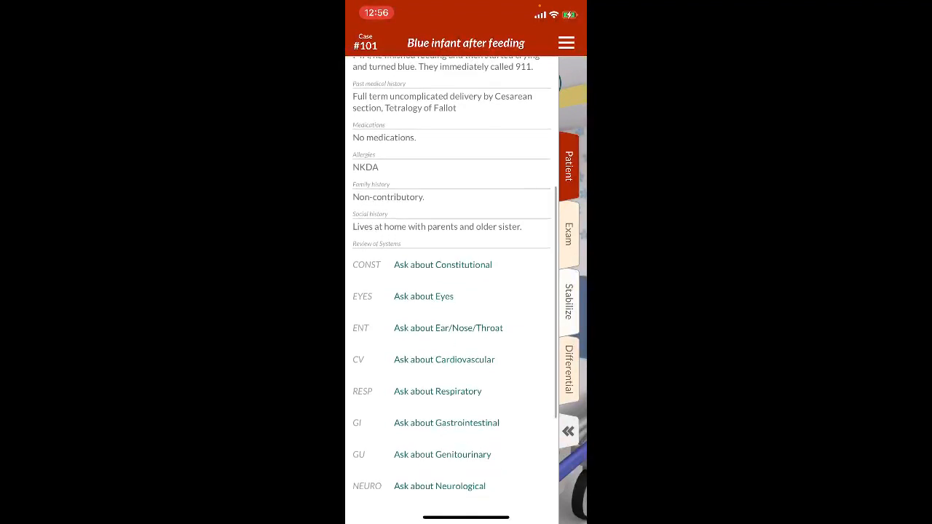
scroll(down, 3)
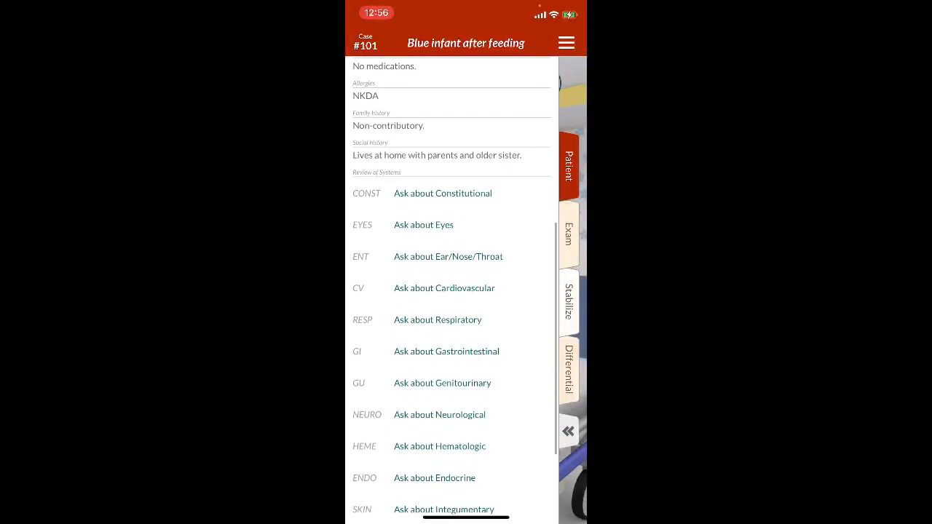
click(443, 289)
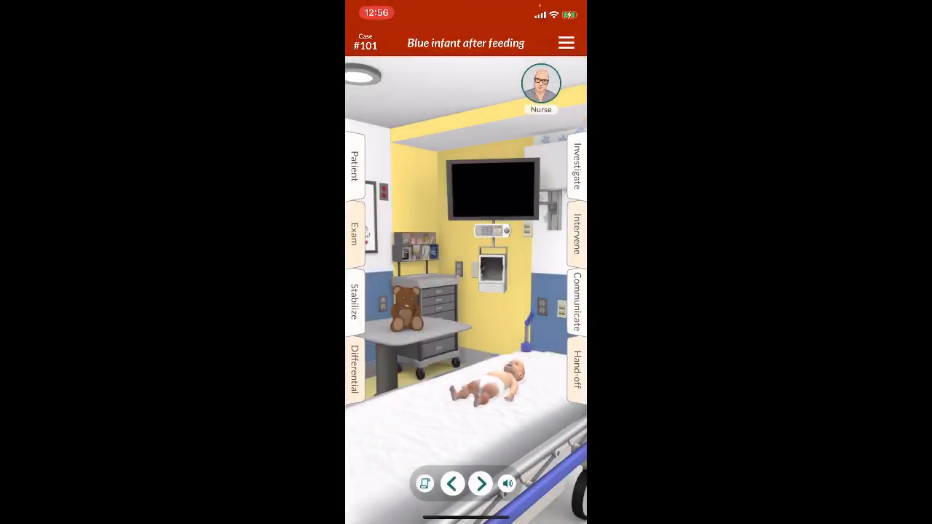
Step: Attach the monitor from Stabilize so the infant's heart rate and oxygen saturation display
click(356, 233)
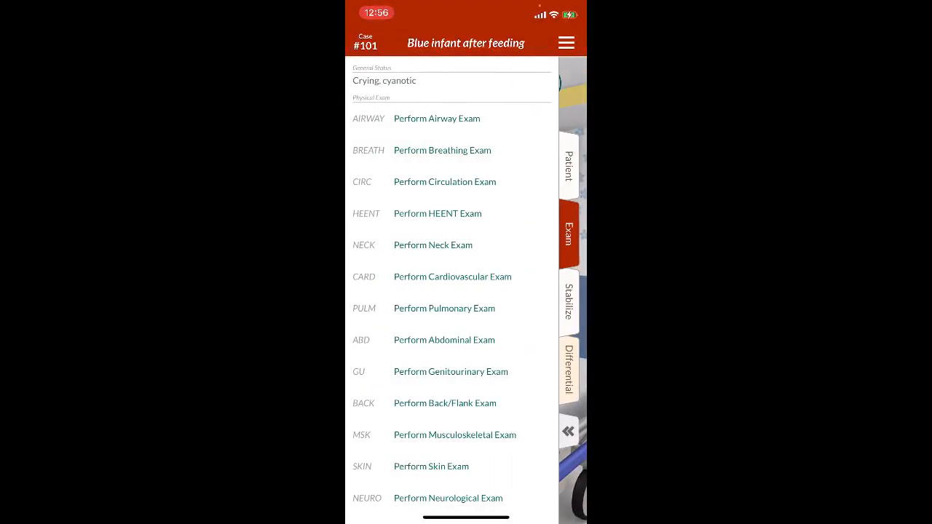
click(568, 300)
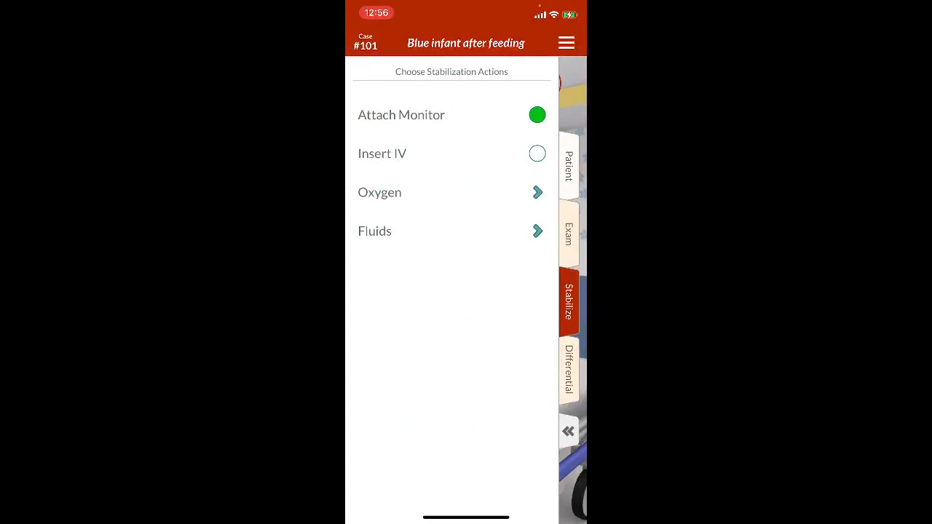
click(568, 432)
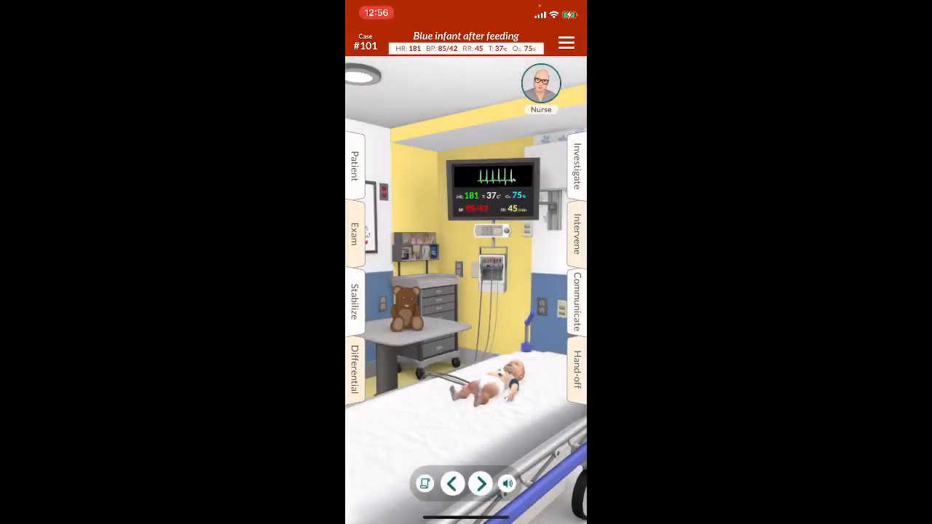
Step: Perform a bedside procedure for the cyanotic infant from Intervene > Procedures
click(576, 166)
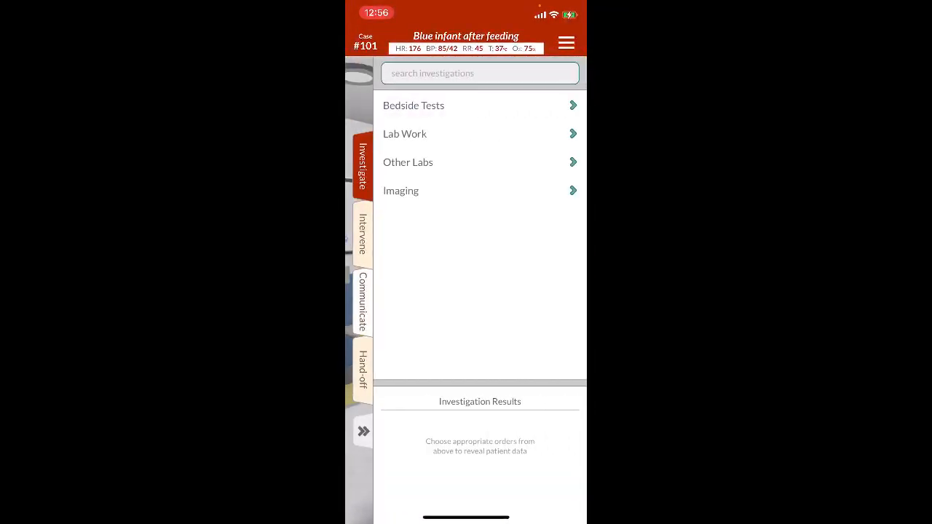
click(361, 234)
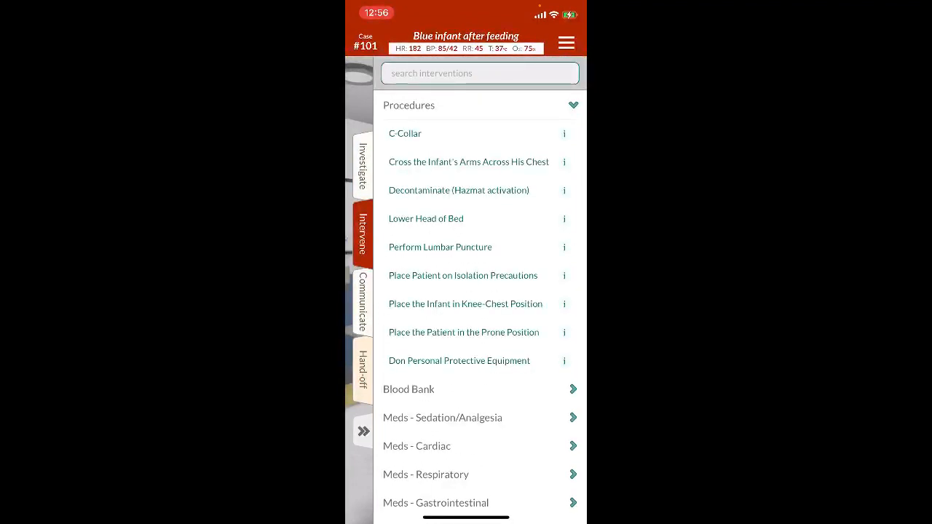
click(465, 304)
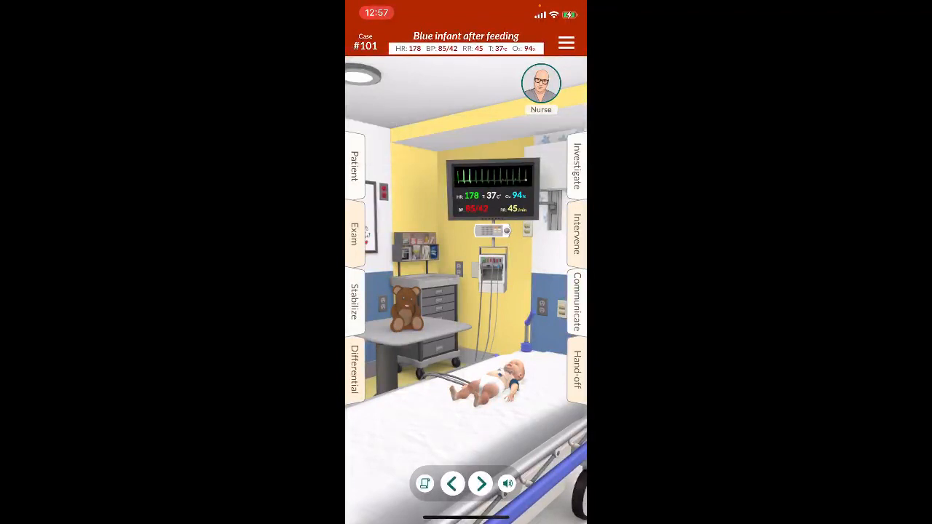
Step: Order an ECG and a Doppler pulse check from the bedside tests
click(577, 167)
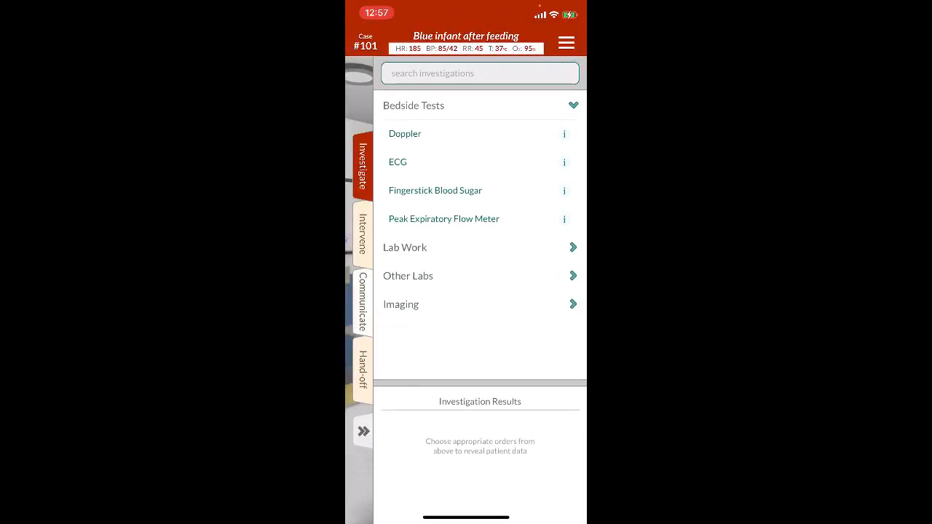
click(398, 161)
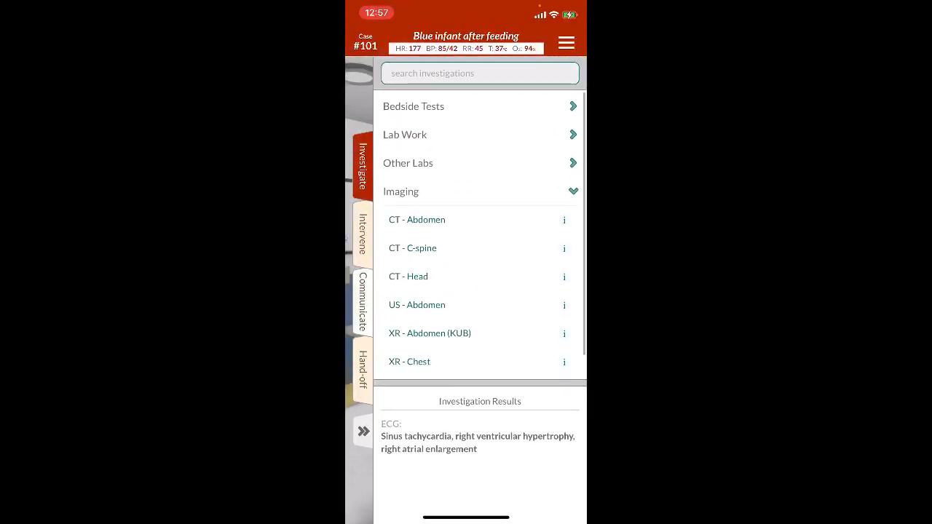
click(414, 105)
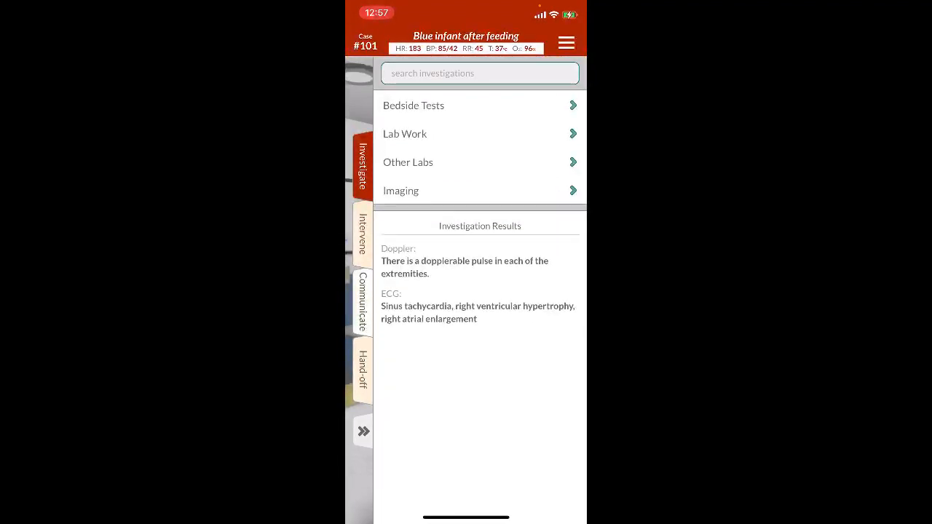
Step: Browse Other Labs and Imaging, then bring up the specialty consultations list
click(405, 134)
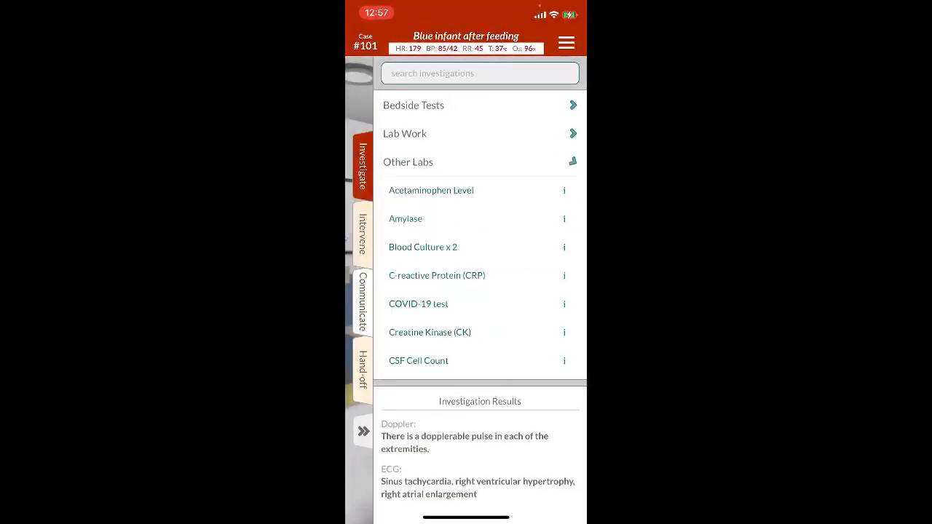
click(408, 162)
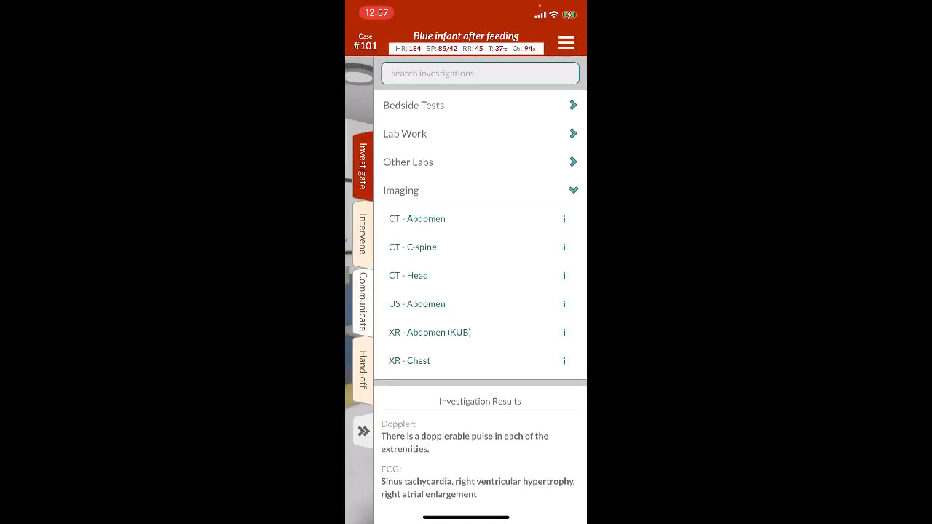
scroll(down, 3)
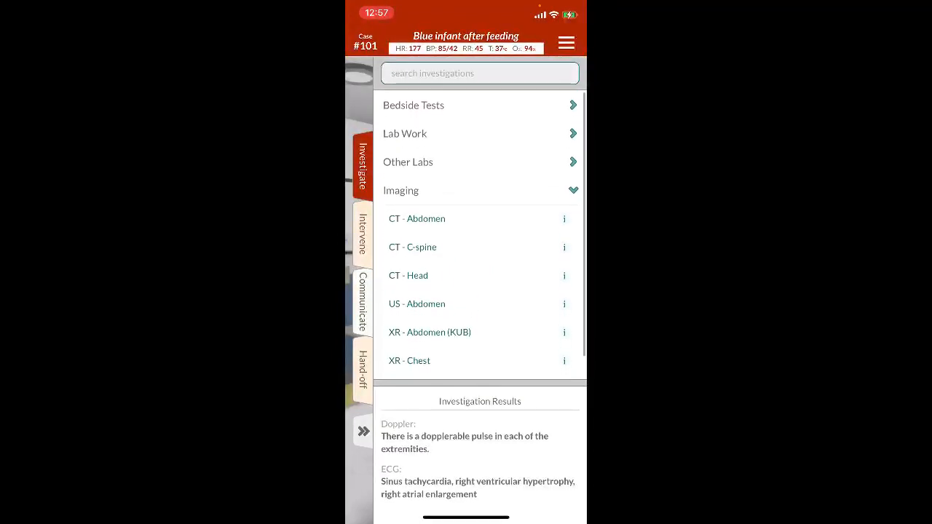
click(362, 234)
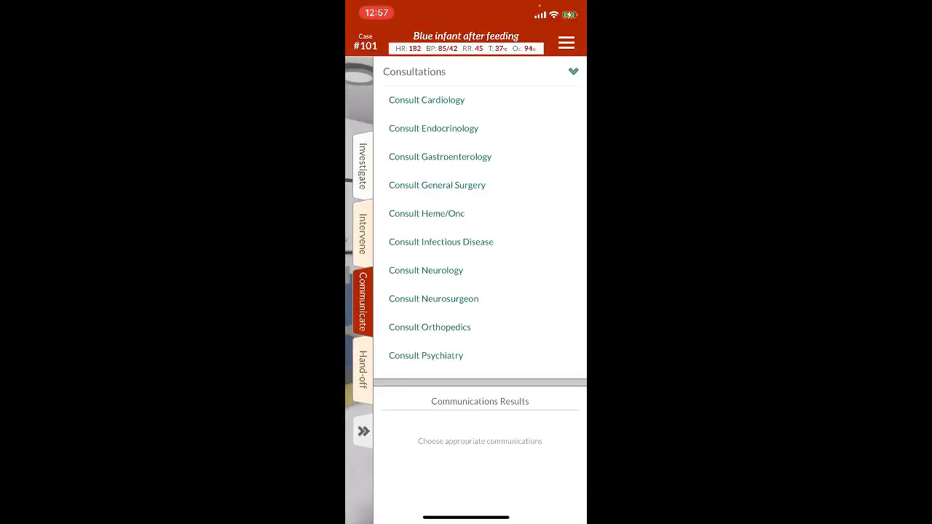
Step: Close the consultations list and return to the infant's bedside room
click(425, 99)
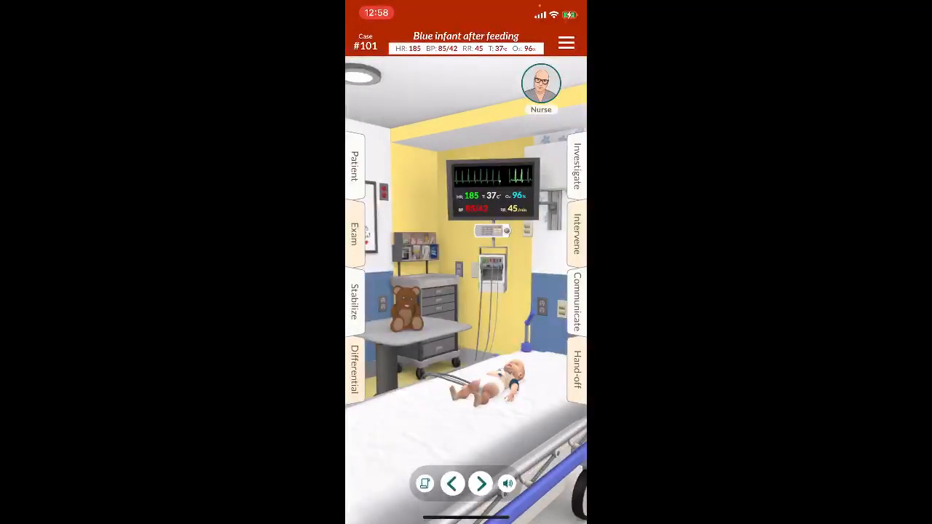
Step: Add Tetralogy of Fallot from the Cardiovascular diagnoses to the differential
click(576, 367)
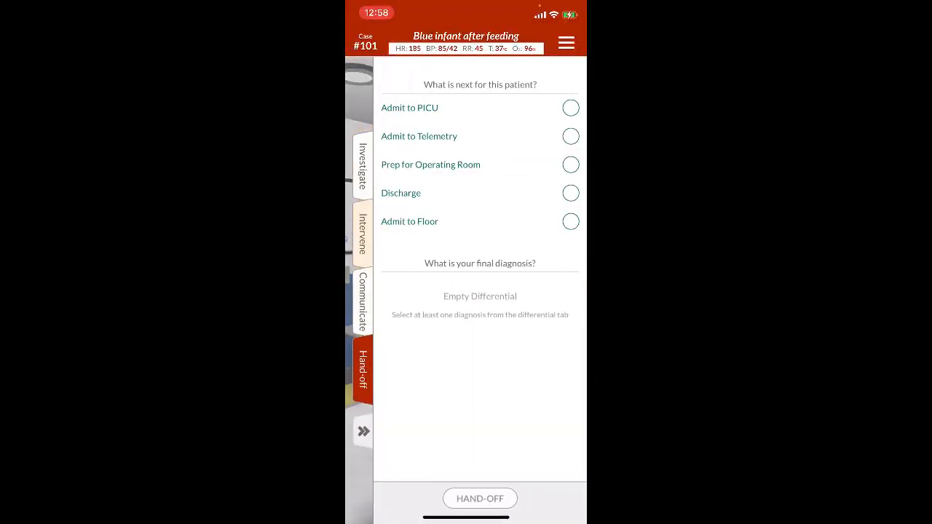
click(571, 108)
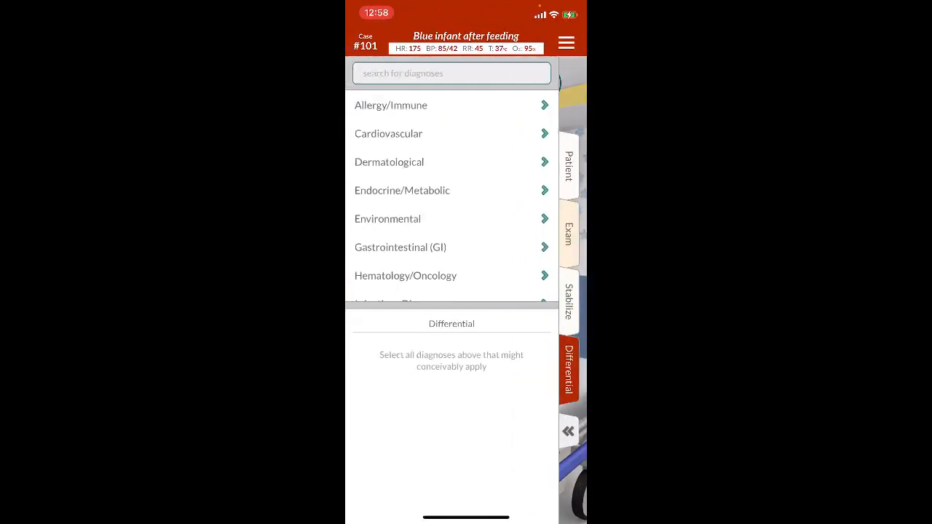
click(388, 134)
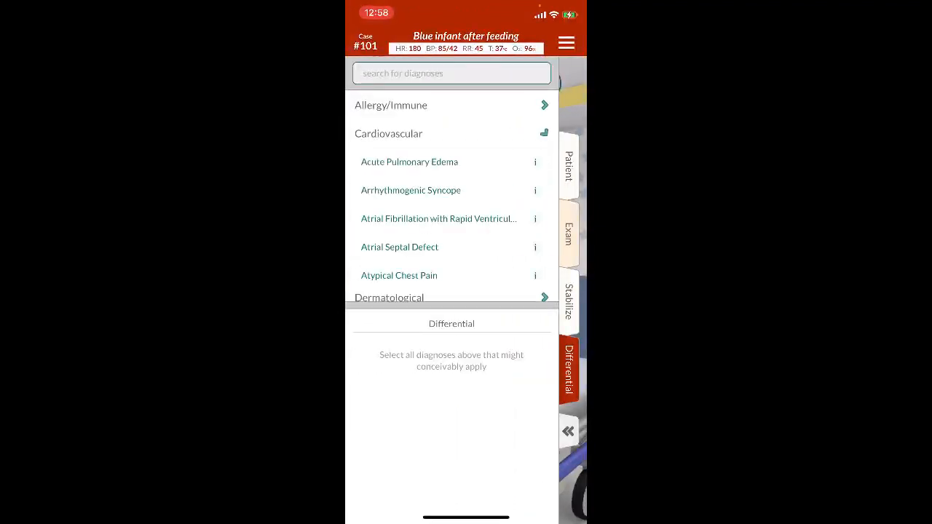
scroll(down, 3)
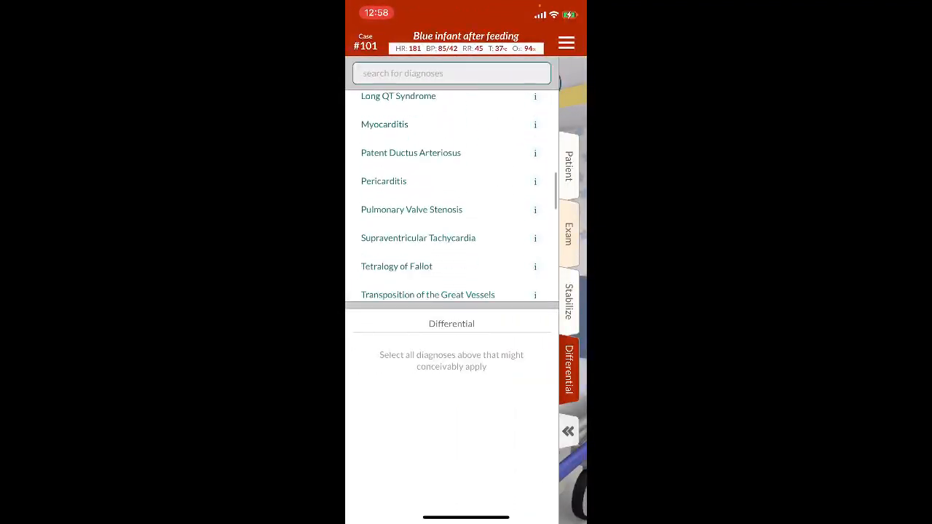
click(396, 267)
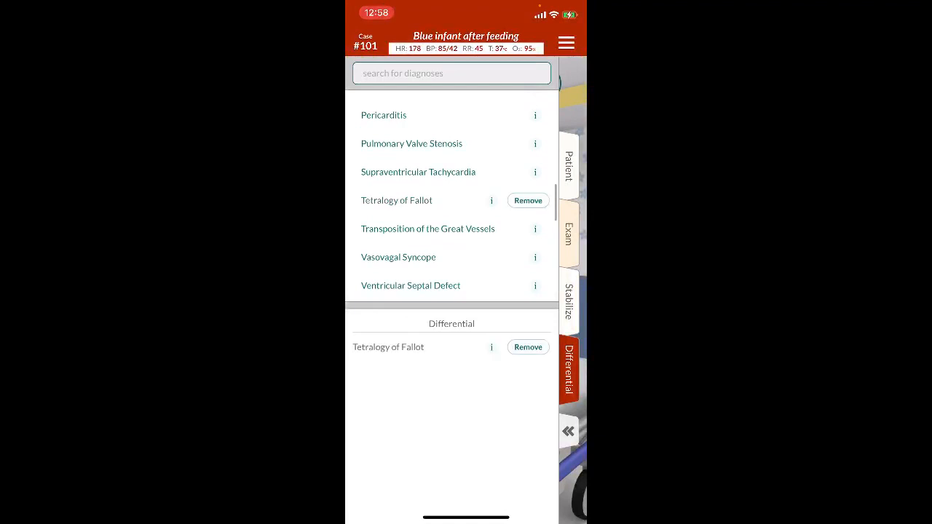
click(568, 431)
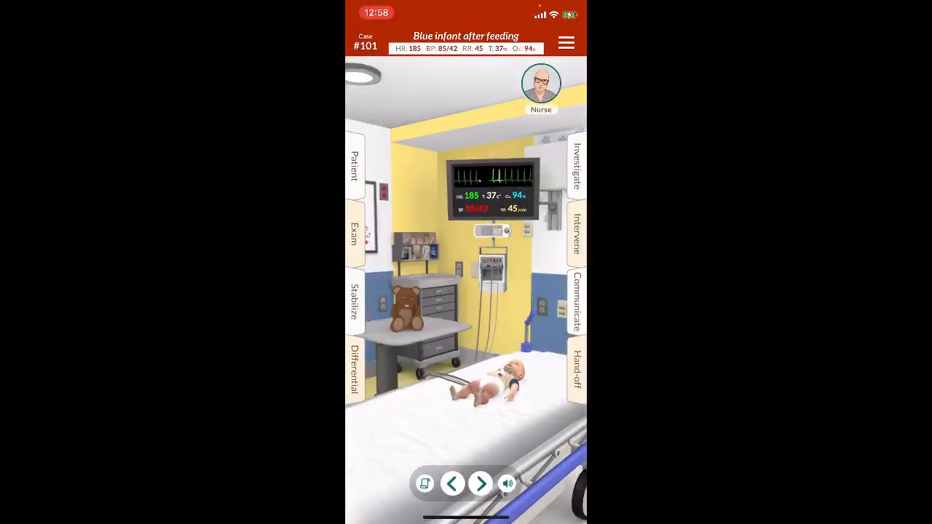
Step: Admit the infant to the PICU, hand off and finish the case
click(577, 370)
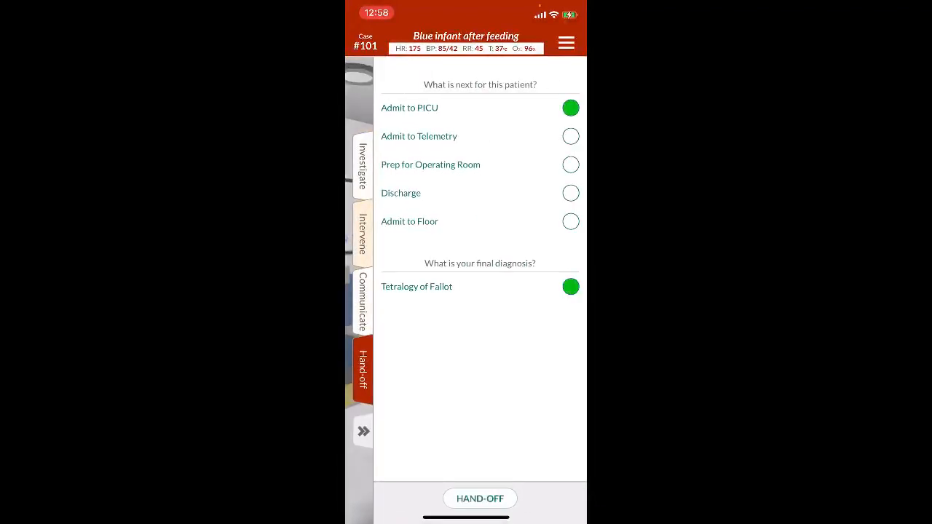
click(479, 498)
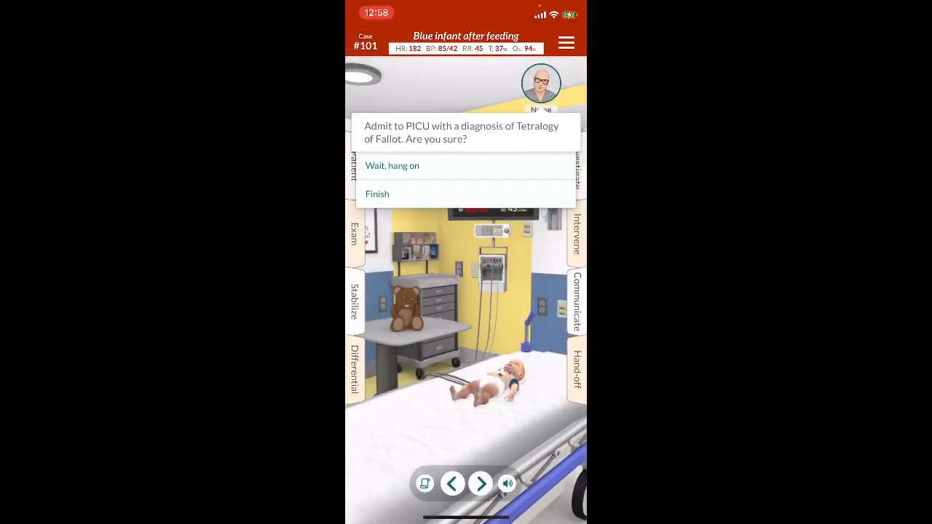
click(377, 194)
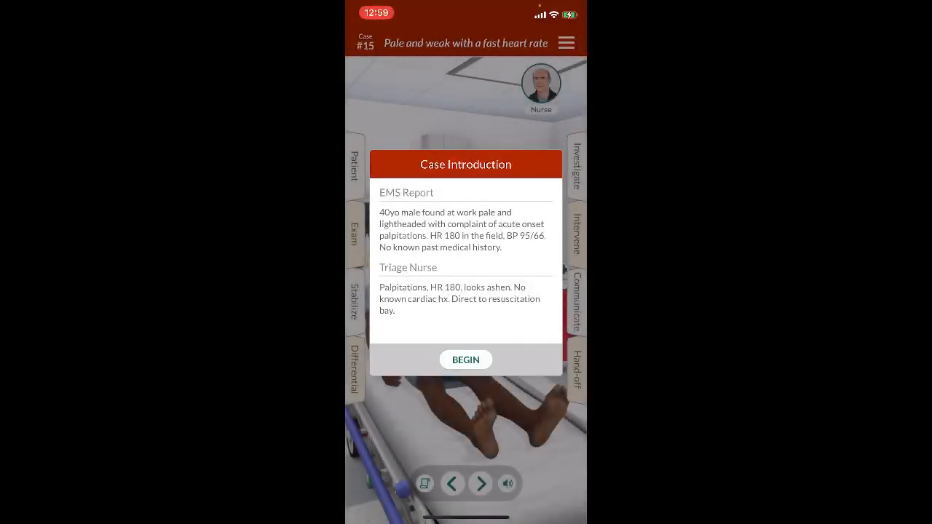
Step: Begin case #15 on the pale, weak patient, then quit it to the main menu
click(467, 359)
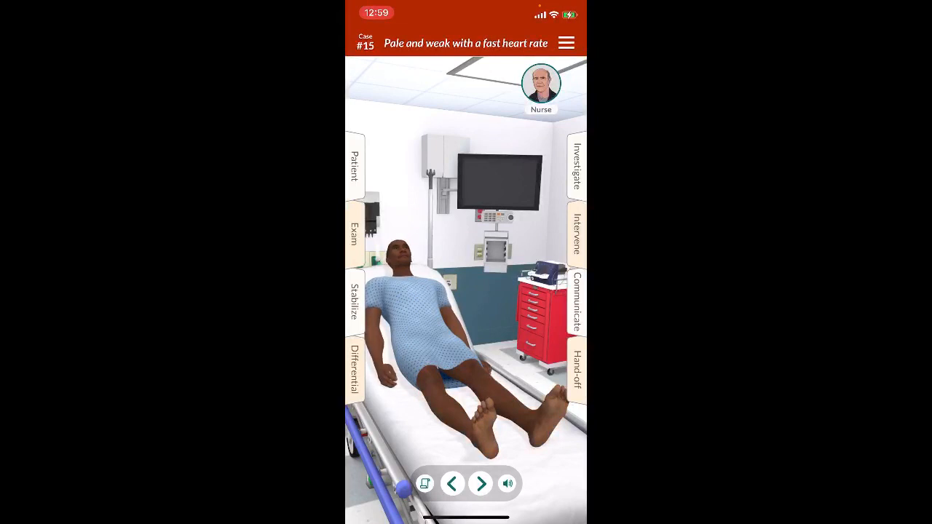
click(565, 42)
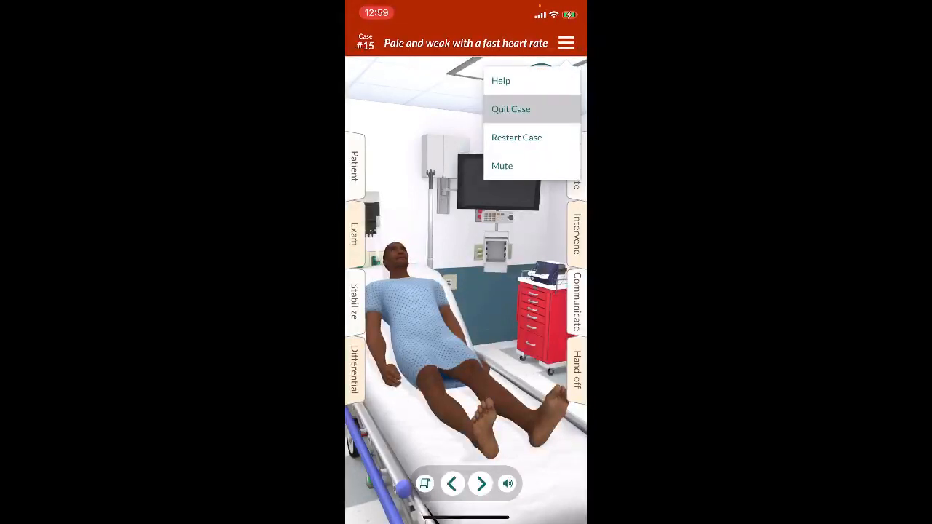
click(510, 108)
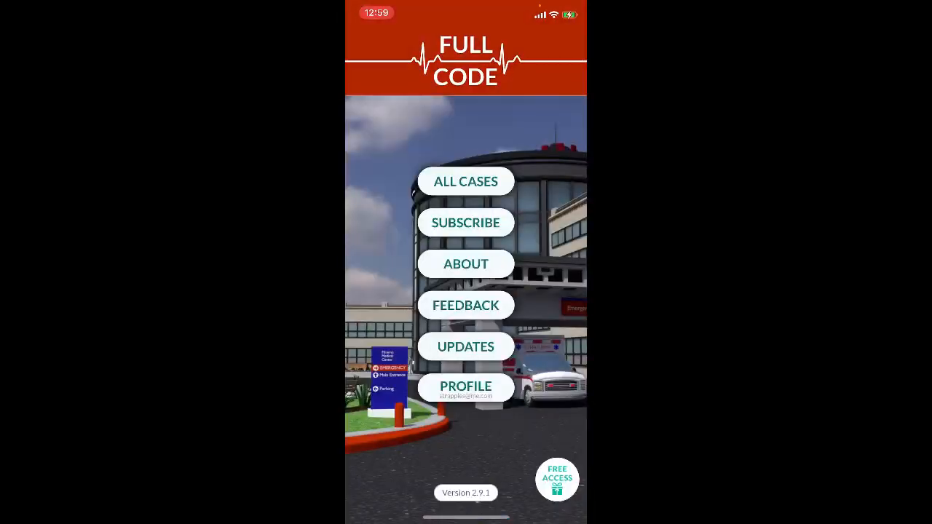
Step: Open All Cases and select case #79, Confusion after attending a party
click(466, 180)
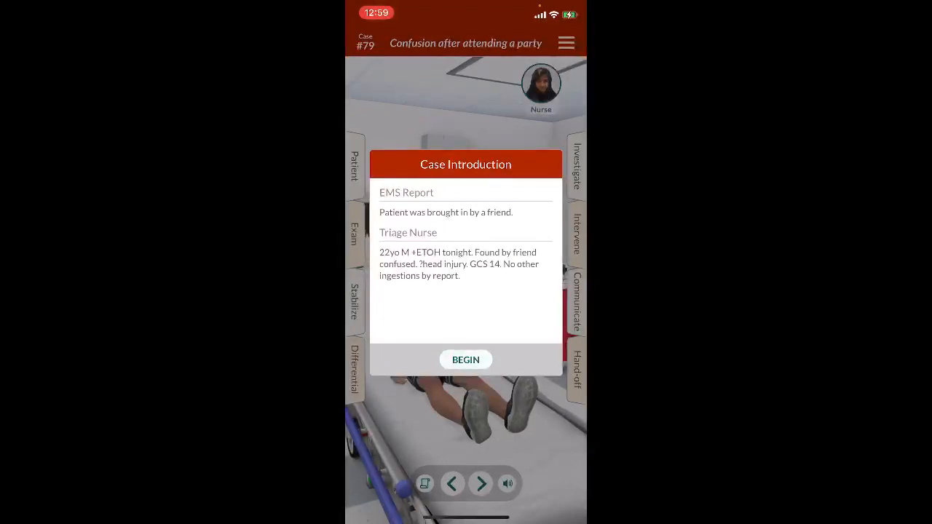
Step: Begin case #79 and perform the airway, breathing, circulation, exposure, cardiovascular and neck exams
click(466, 360)
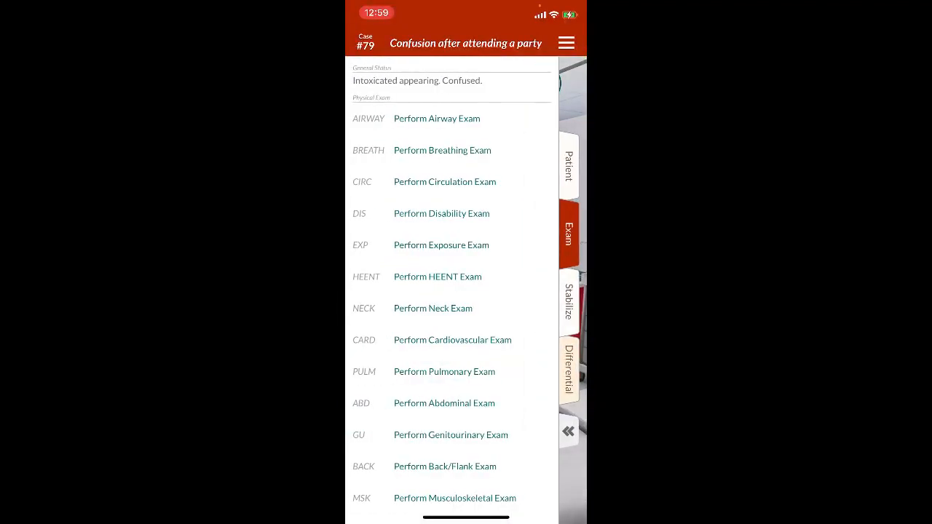
click(437, 118)
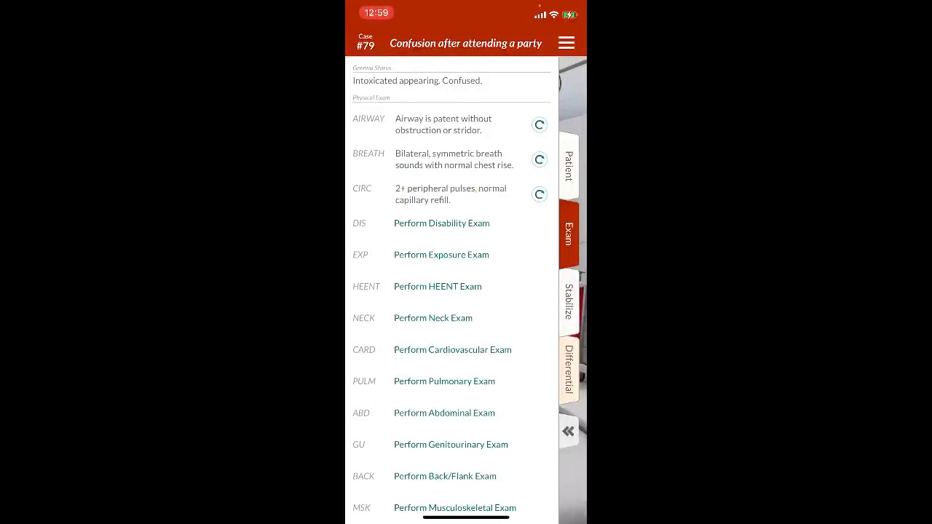
click(441, 254)
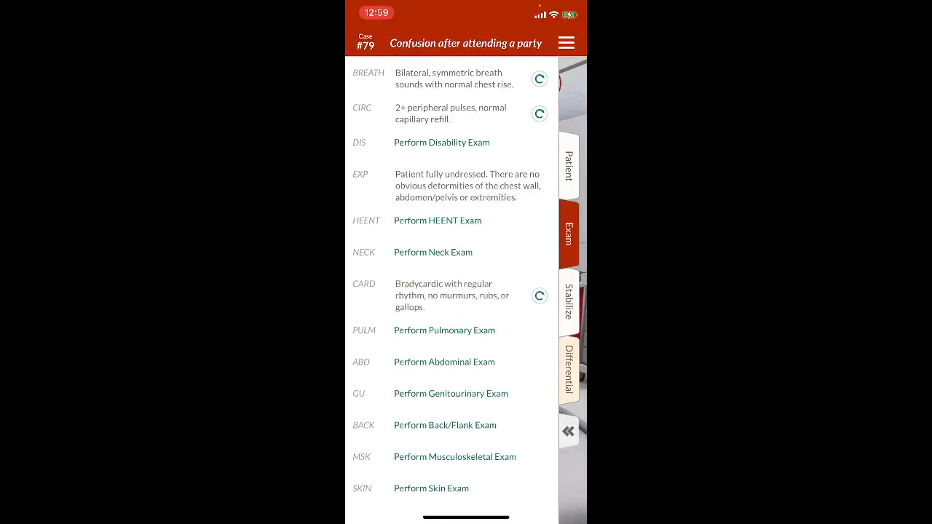
click(433, 252)
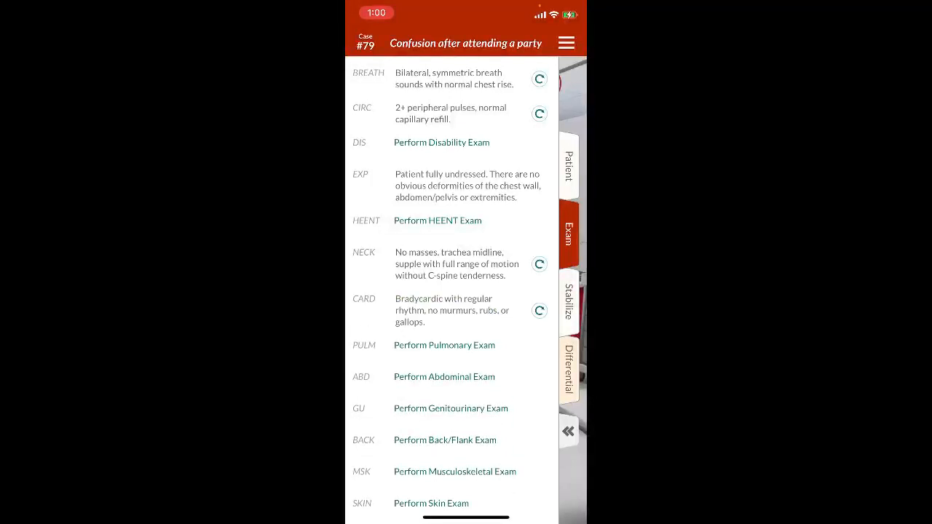
Step: Attach the monitor and insert two IV lines, browsing the vasoactive meds before returning to Stabilize
click(568, 304)
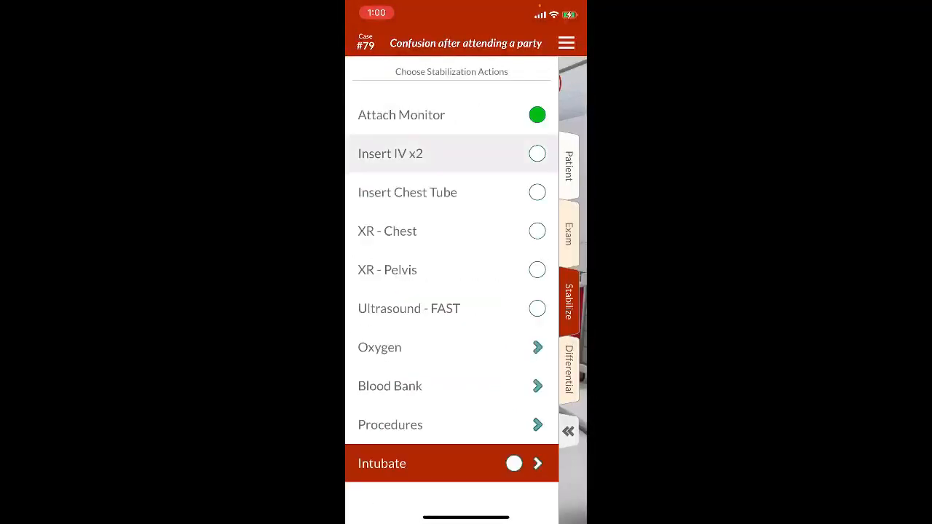
click(536, 153)
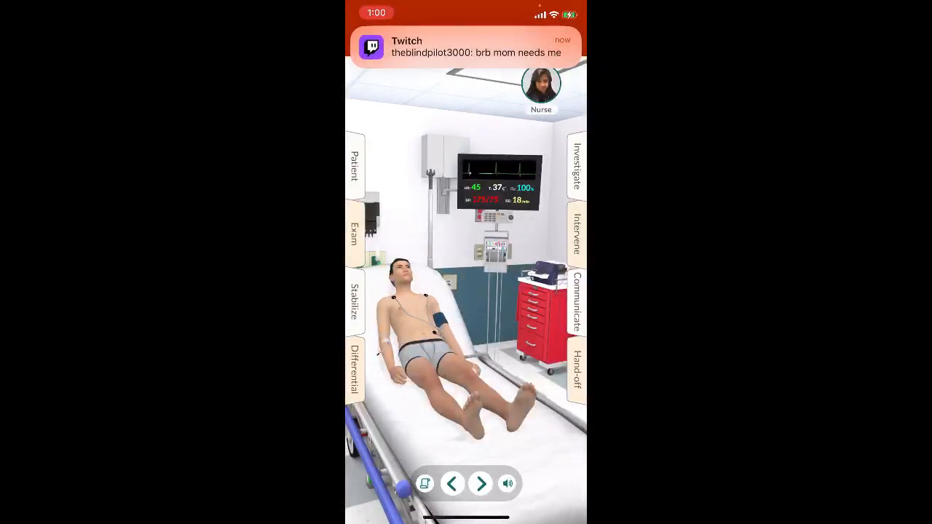
click(577, 233)
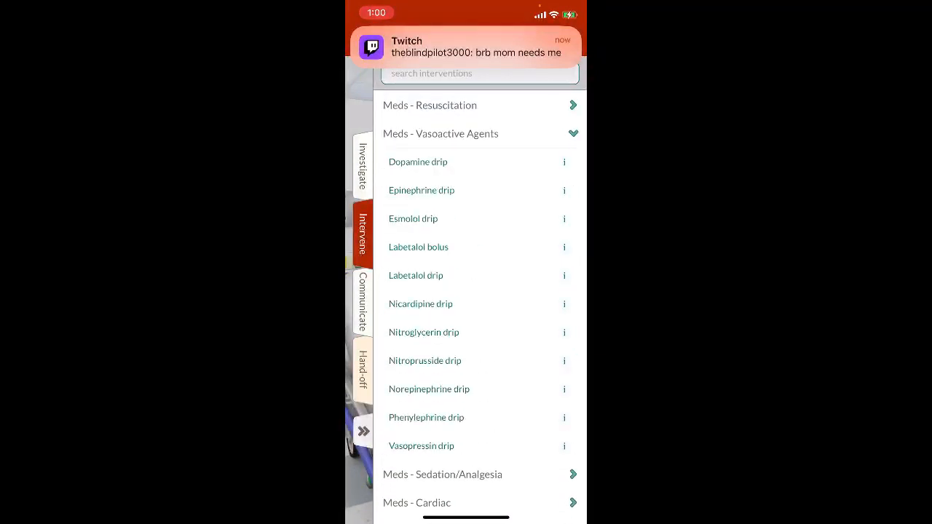
click(564, 219)
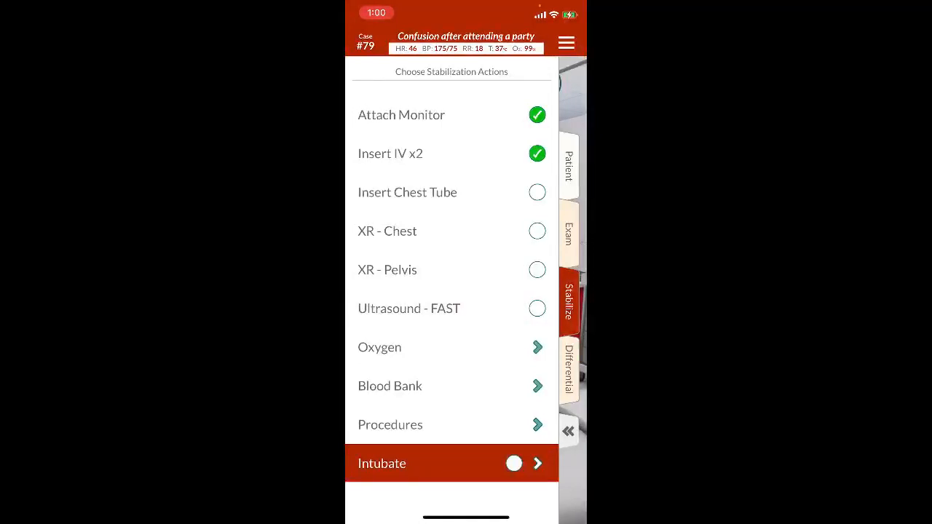
Step: Intubate after positioning, tube preparation, suction, preoxygenation and an etomidate bolus
click(430, 464)
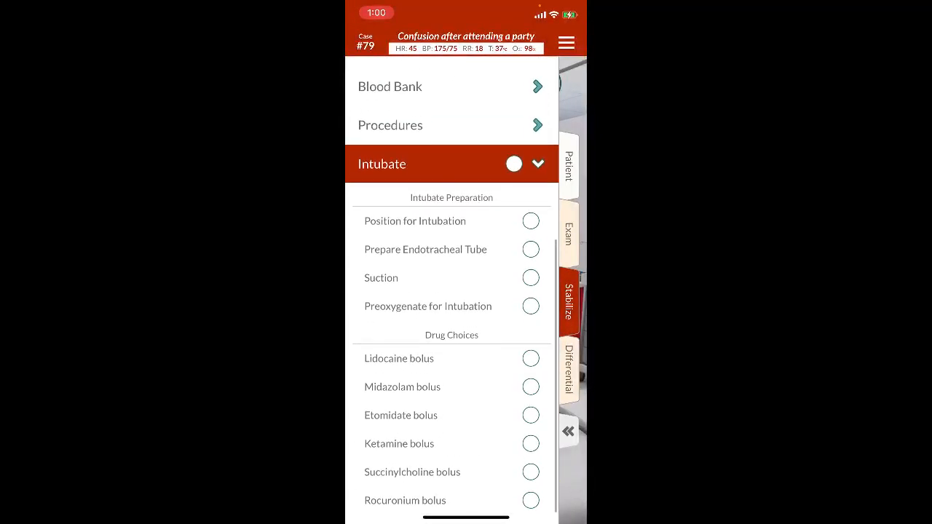
click(531, 415)
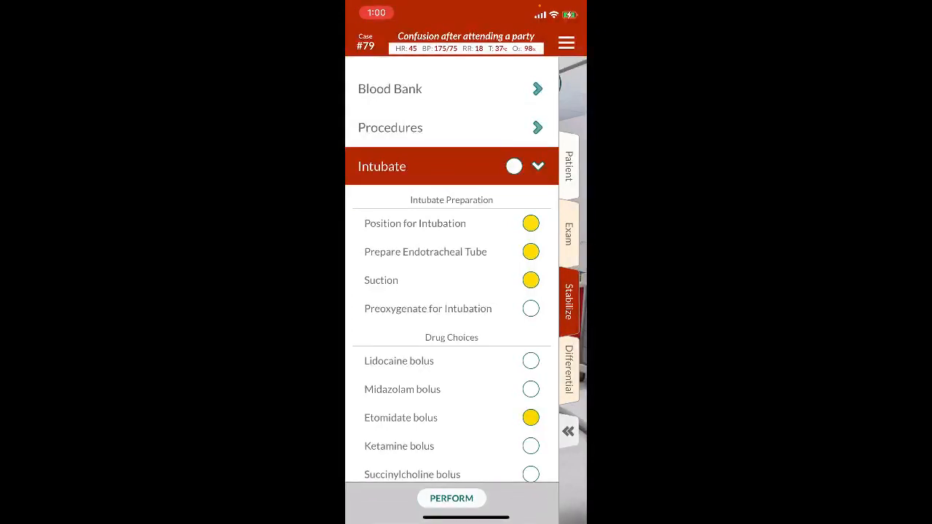
click(530, 309)
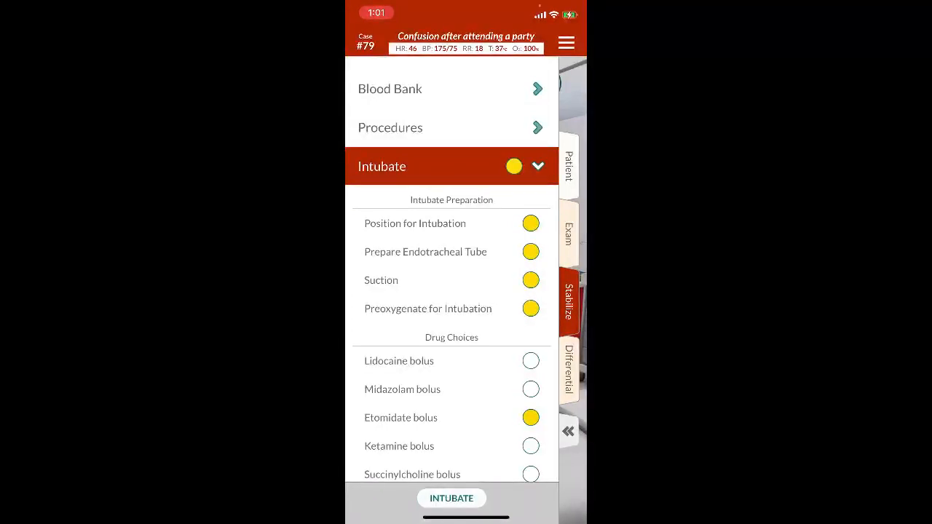
click(451, 498)
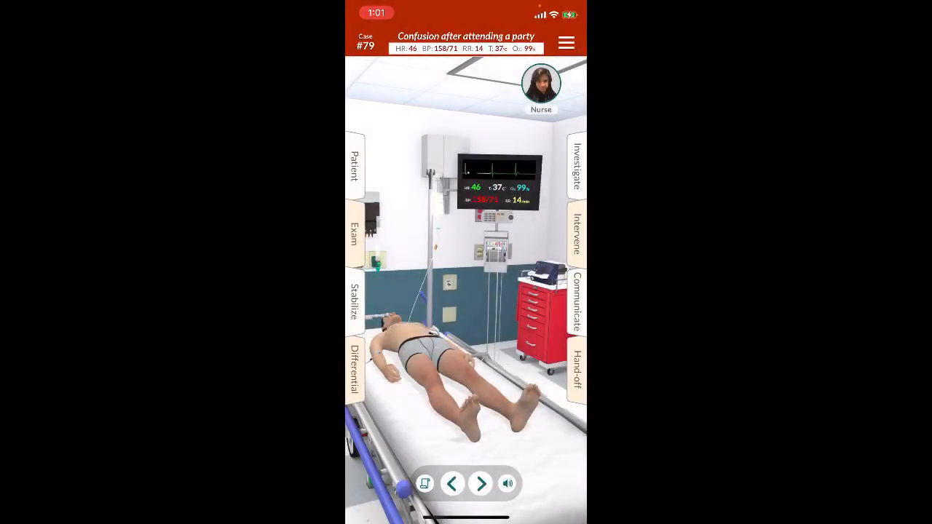
Step: Record the disability, pulmonary, abdominal and genitourinary exam findings
click(354, 233)
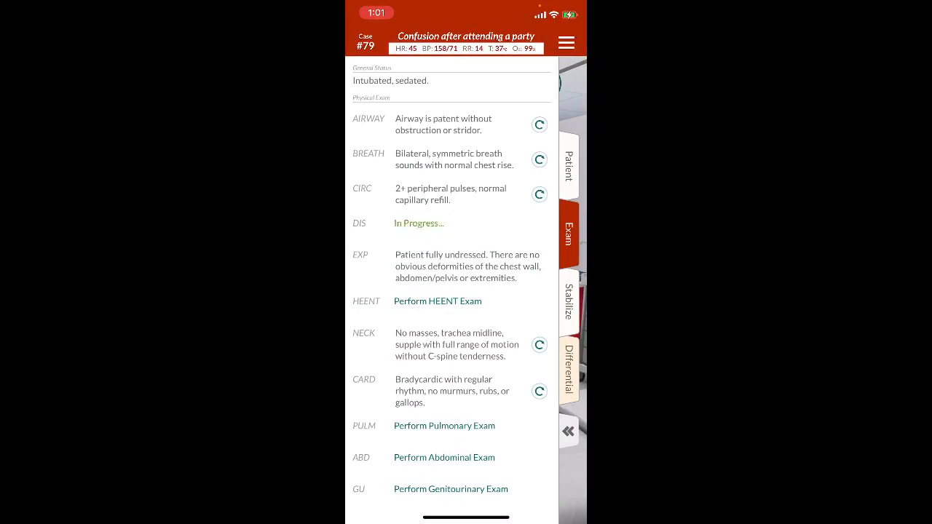
click(420, 223)
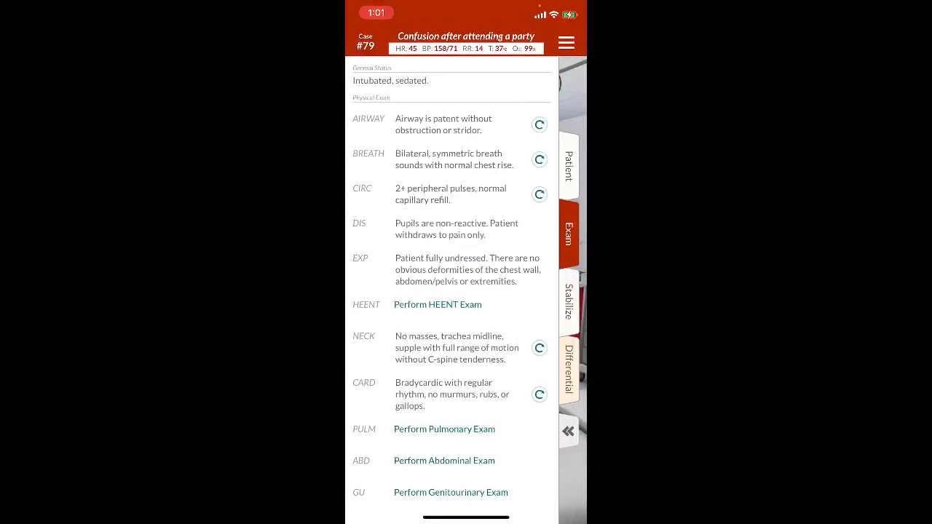
scroll(down, 3)
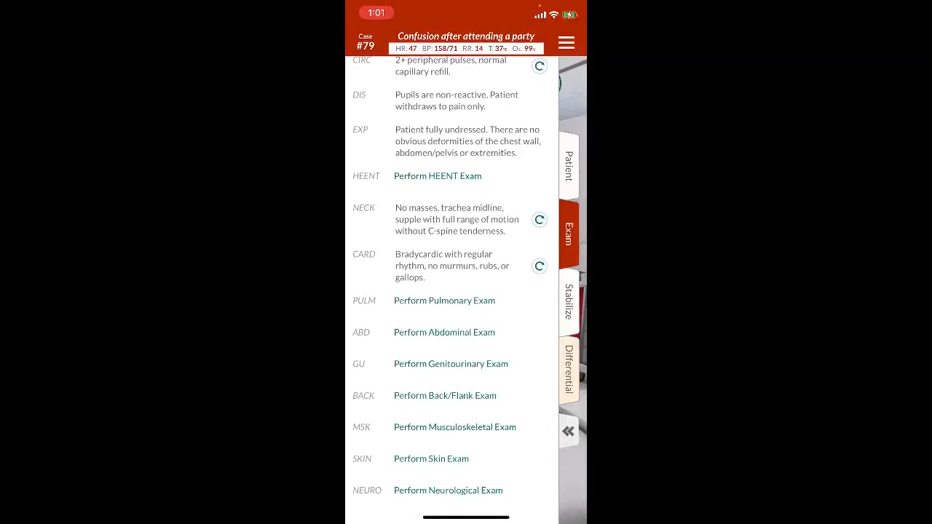
click(445, 300)
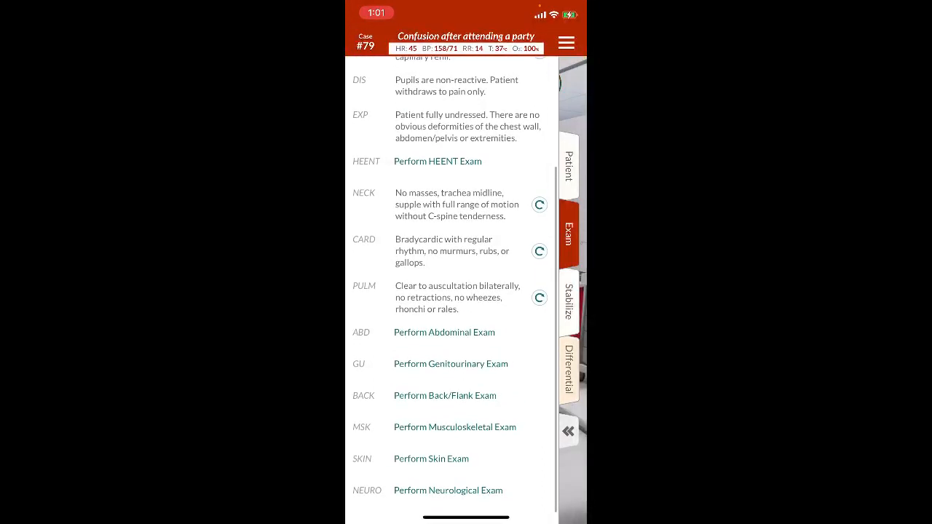
click(444, 332)
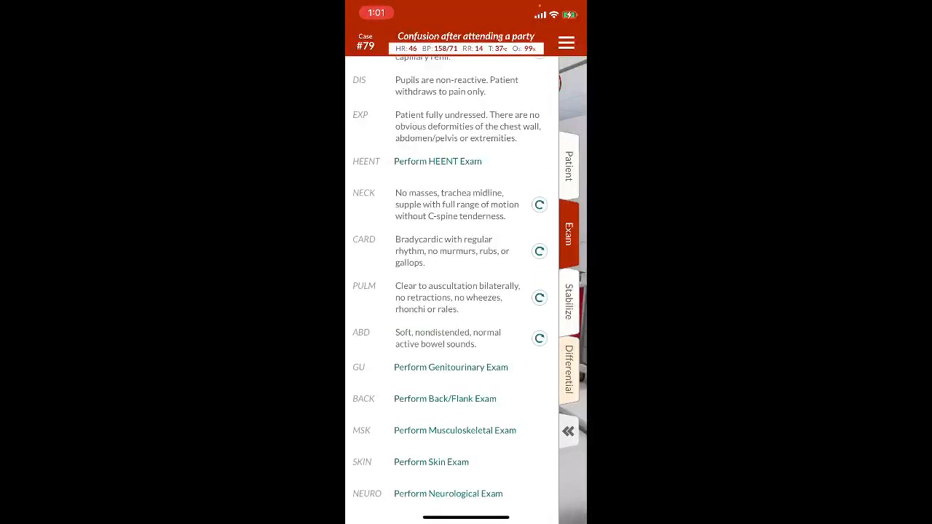
click(451, 367)
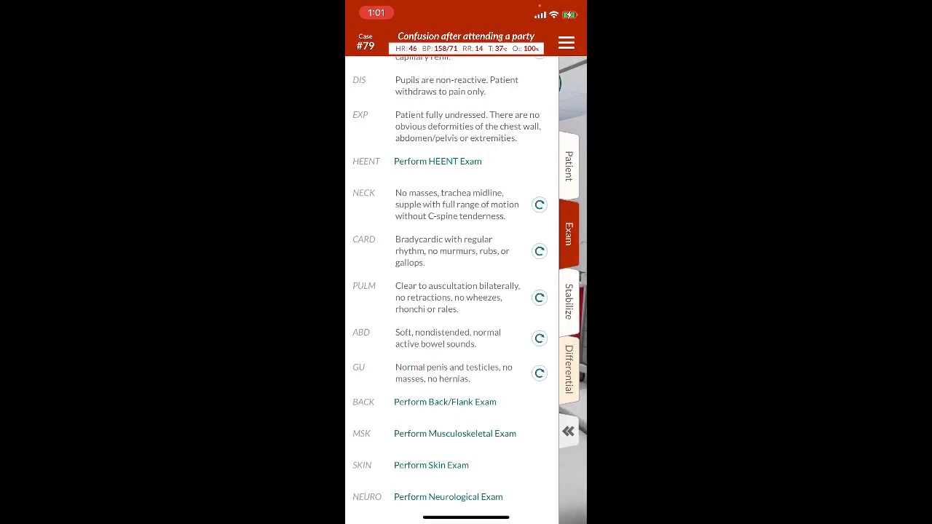
Step: Complete the musculoskeletal, skin and neurological exams and return to the room
click(444, 402)
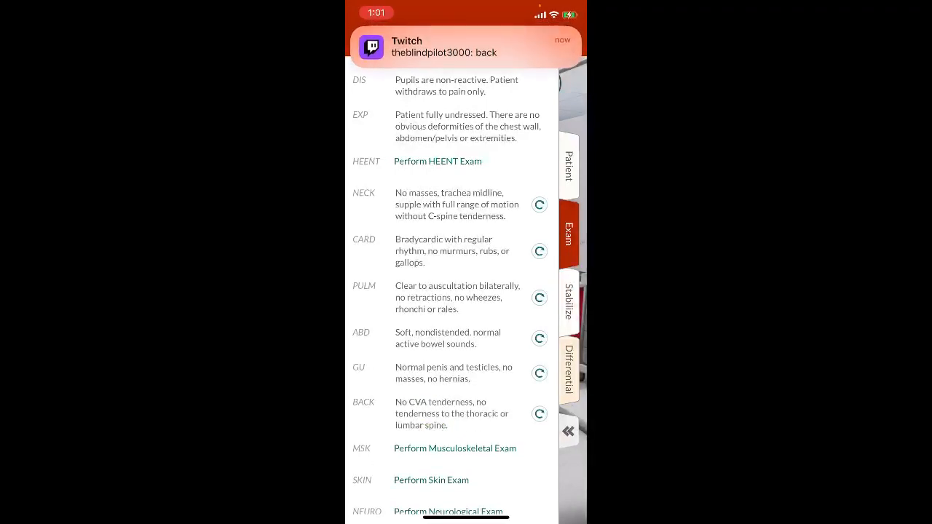
click(455, 448)
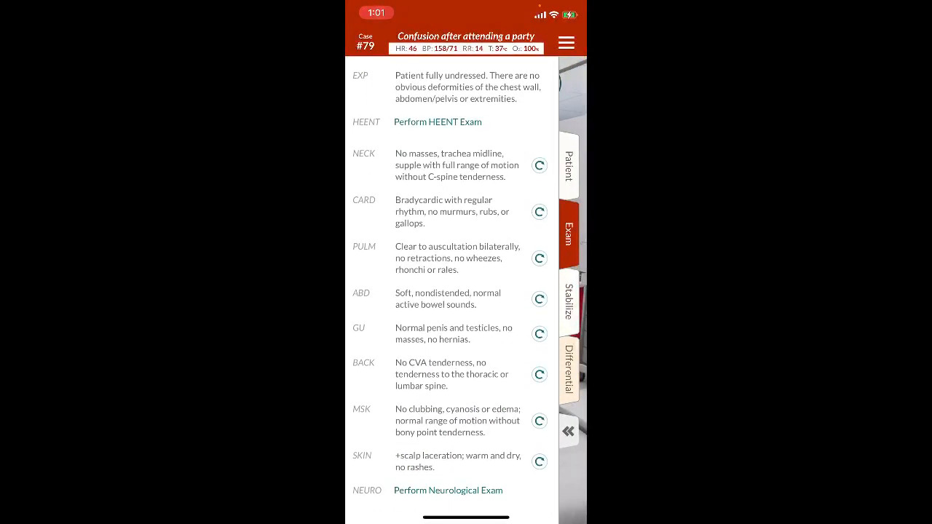
click(449, 490)
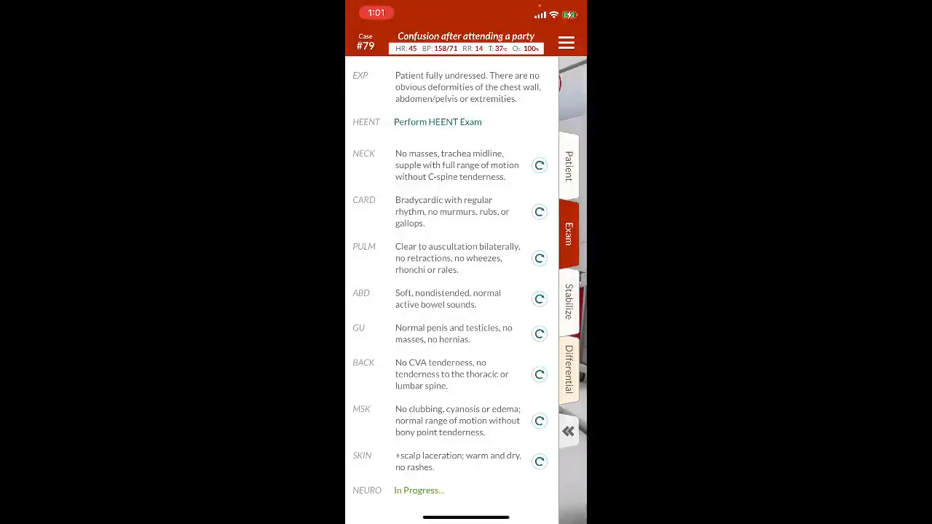
click(569, 304)
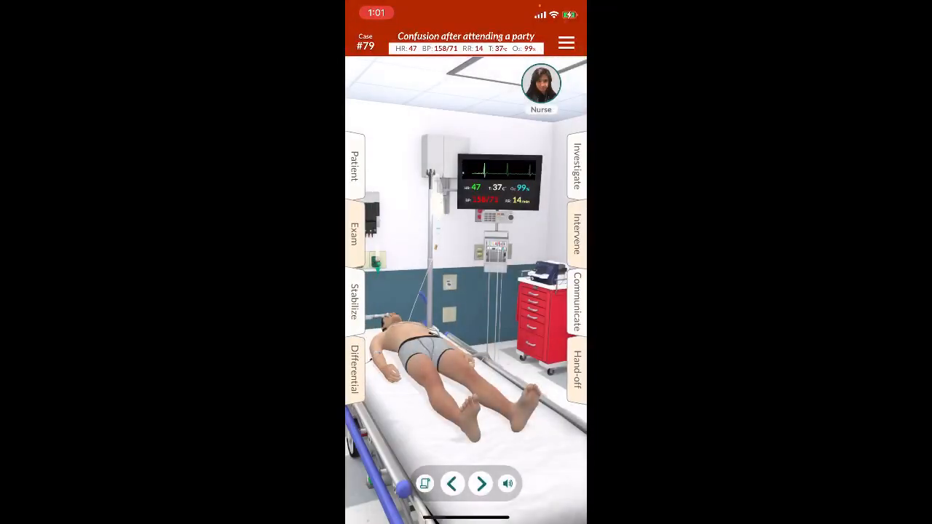
Step: Order a head CT showing a large right epidural hematoma with midline shift
click(577, 168)
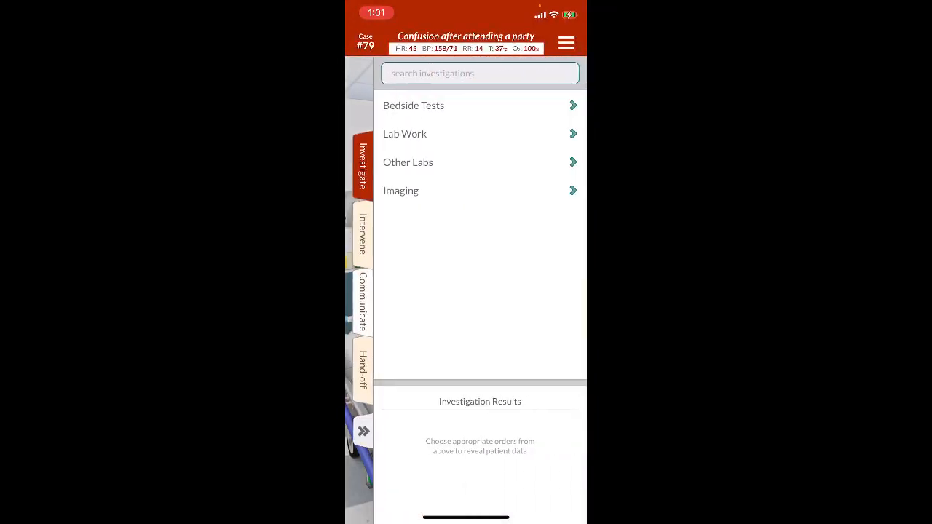
click(413, 105)
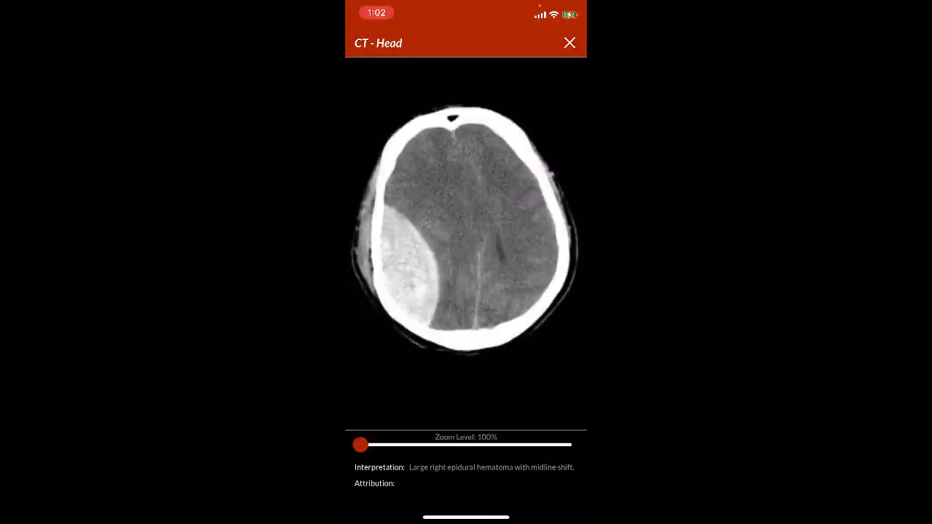
click(569, 42)
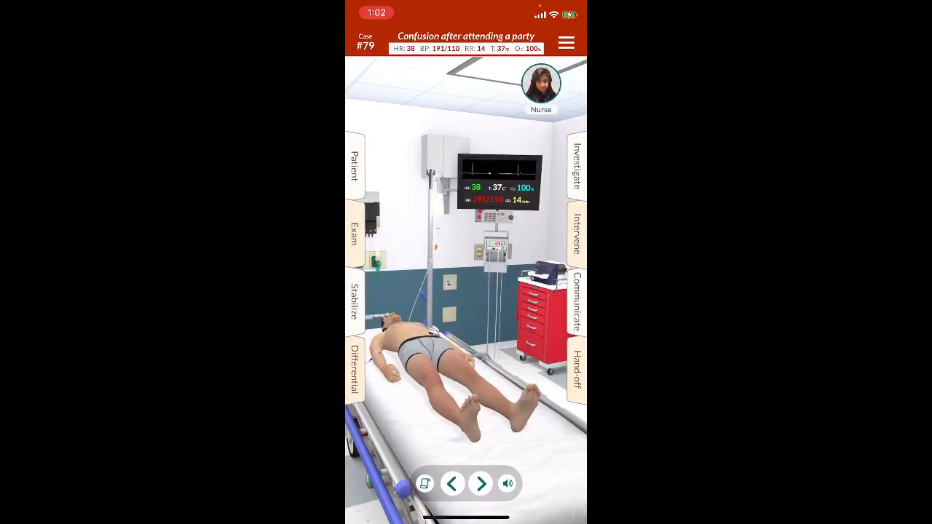
Step: Request a General/Trauma Surgery consult and return to the room
click(577, 301)
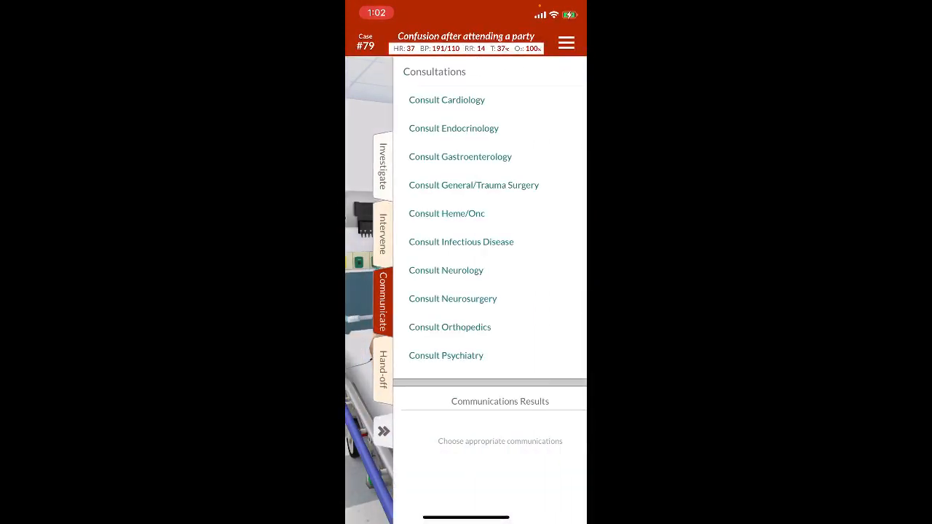
click(474, 185)
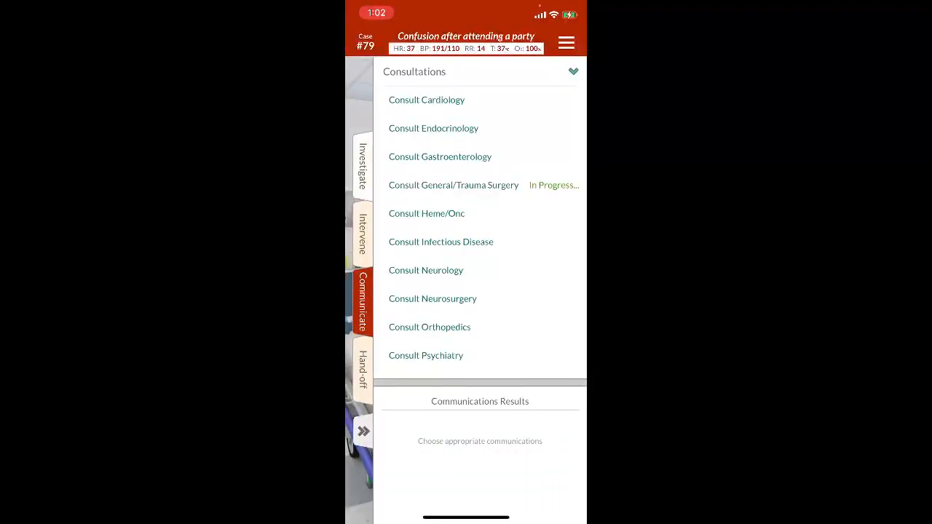
click(453, 185)
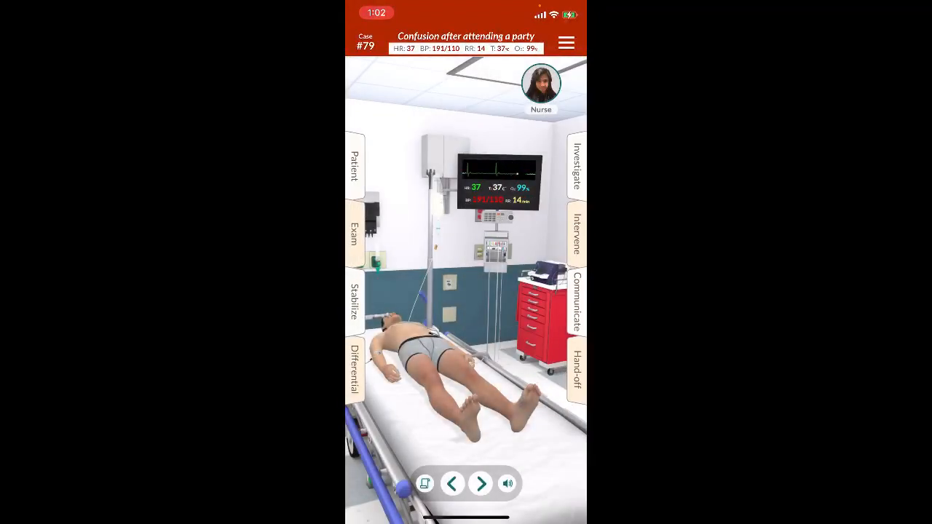
Step: Browse the Neurological and trauma entries in the differential diagnosis list
click(353, 370)
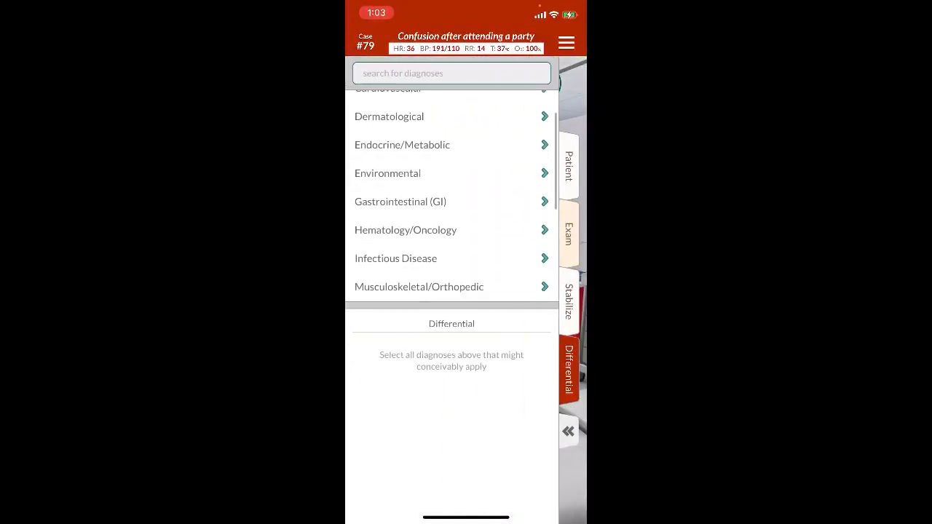
scroll(down, 3)
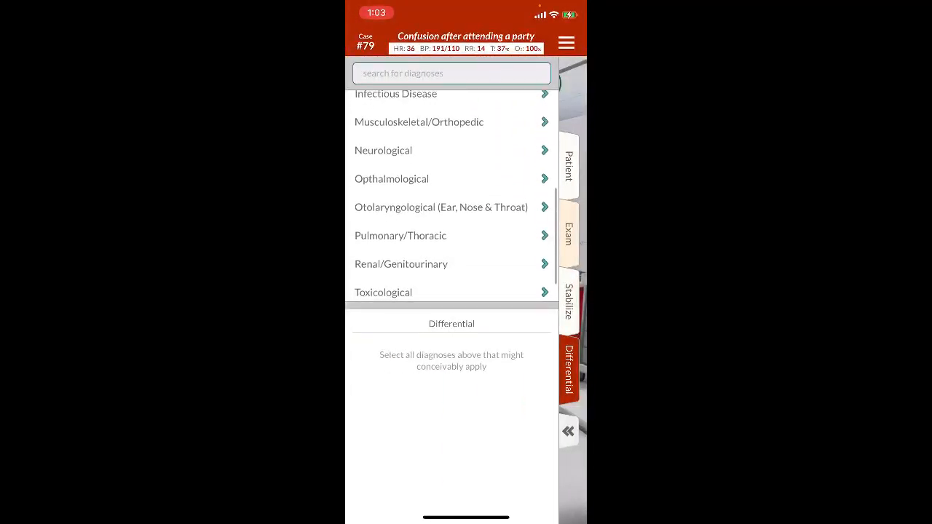
click(383, 150)
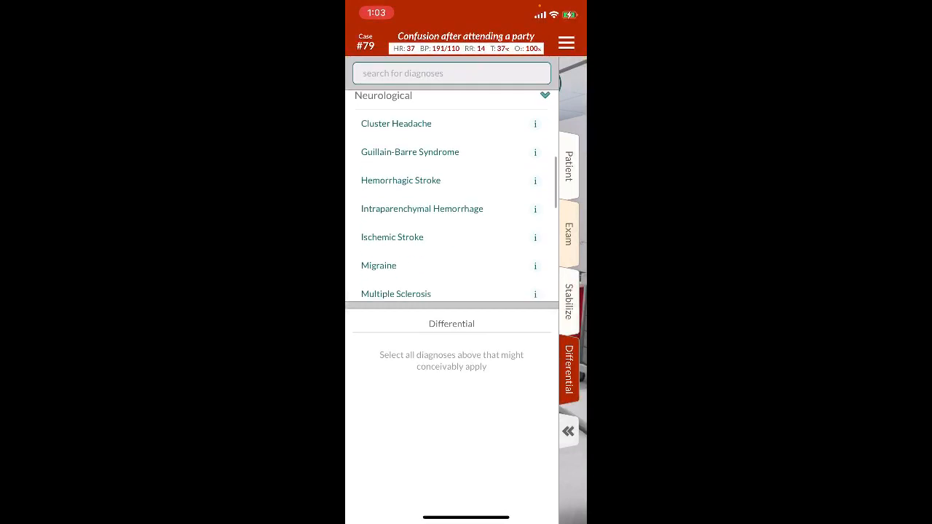
scroll(down, 3)
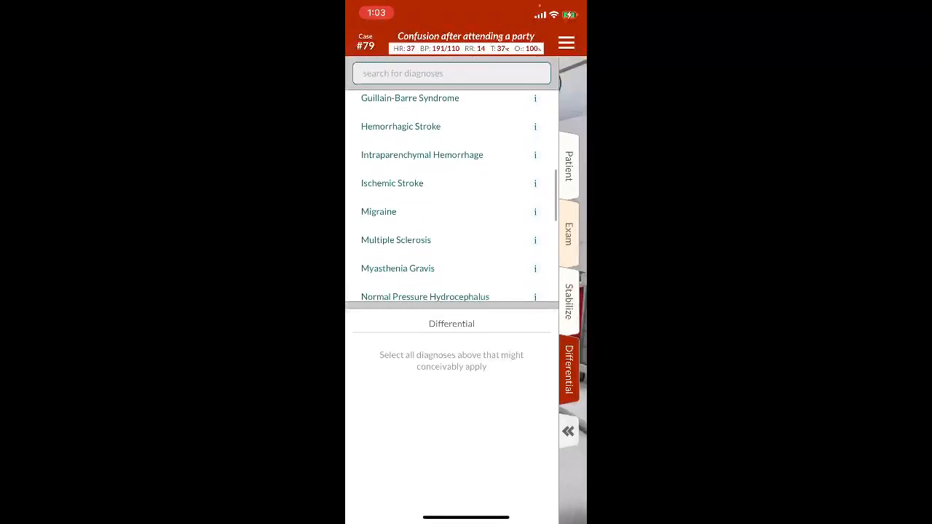
scroll(down, 3)
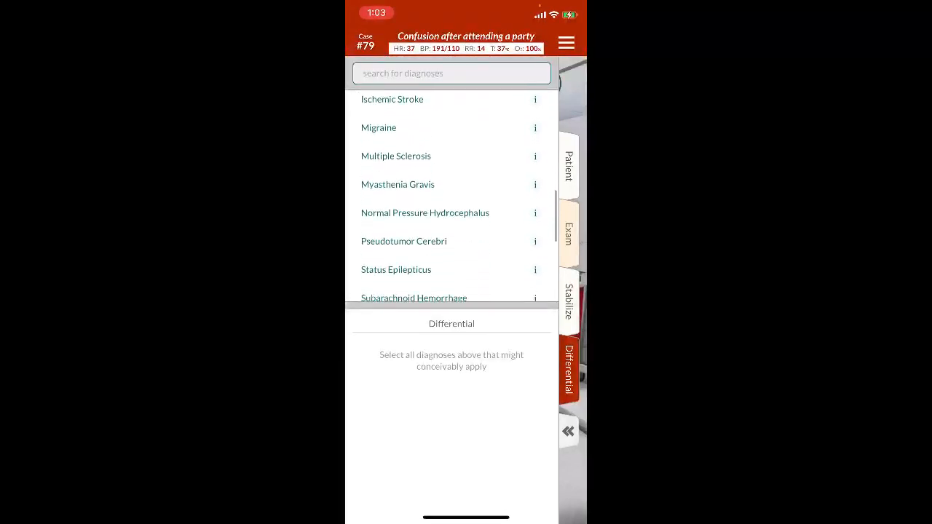
scroll(down, 3)
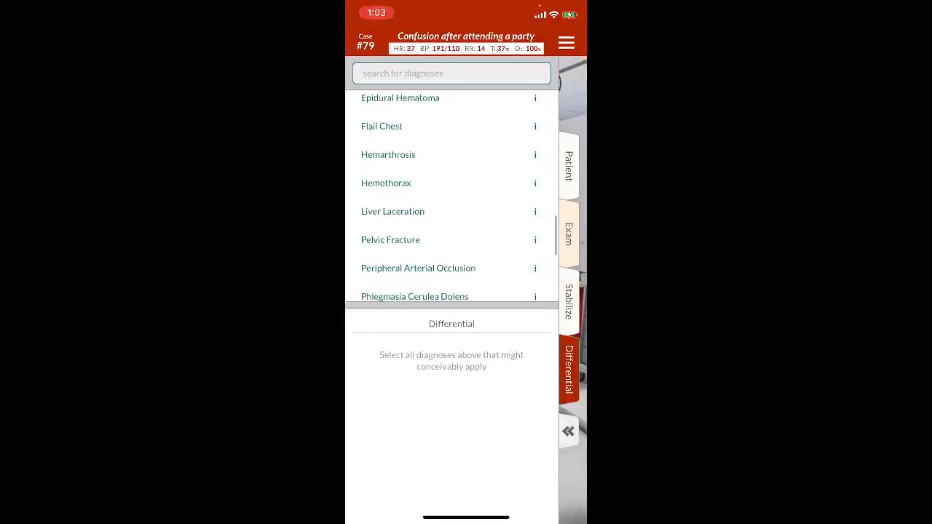
scroll(up, 3)
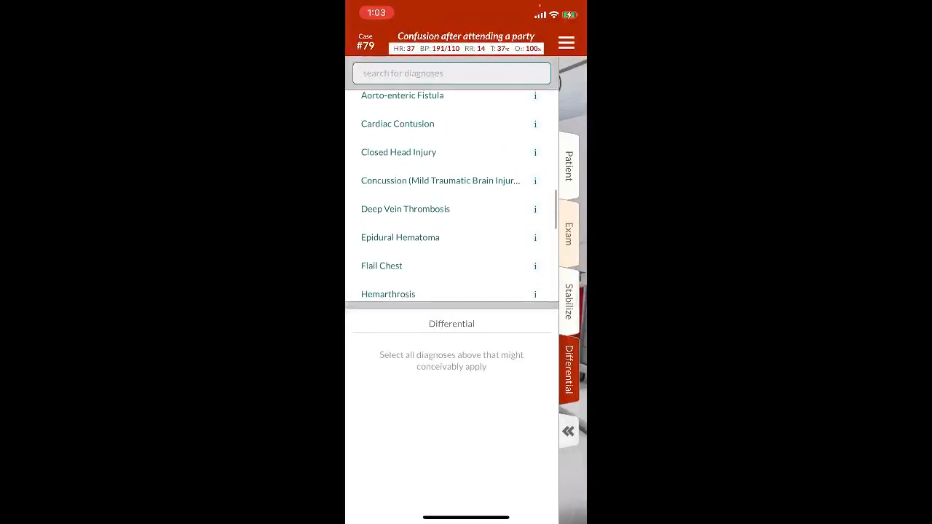
click(568, 431)
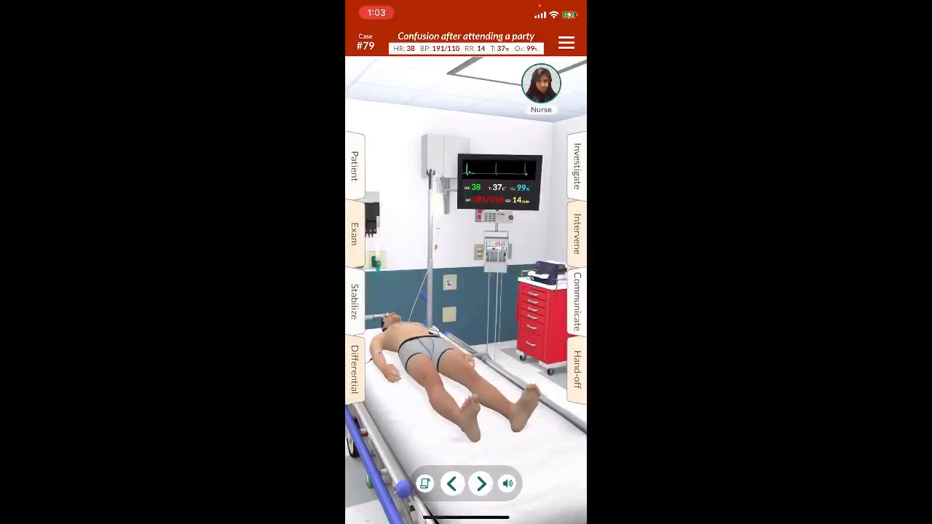
click(355, 303)
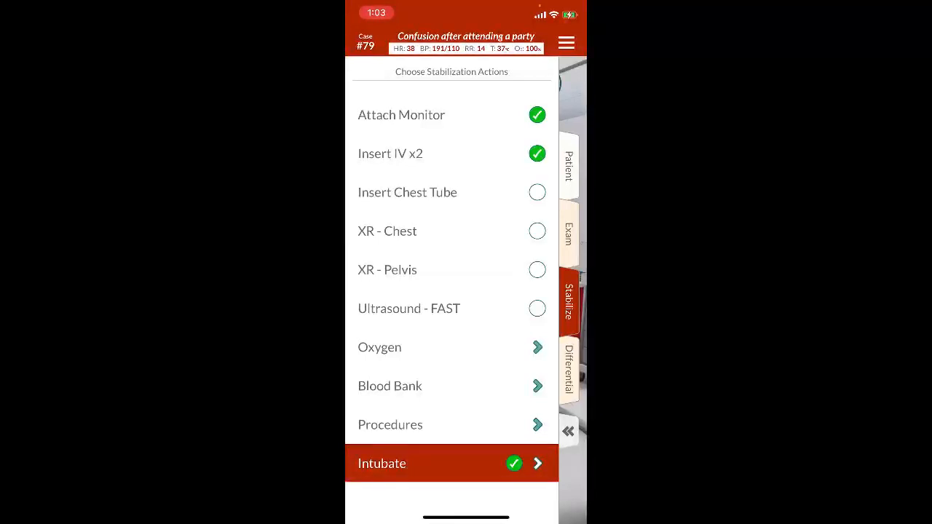
click(391, 425)
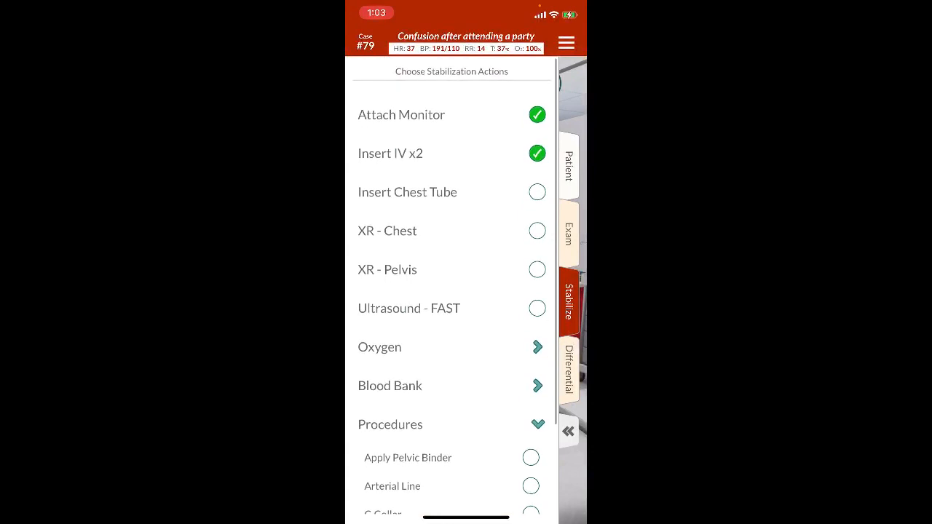
scroll(down, 3)
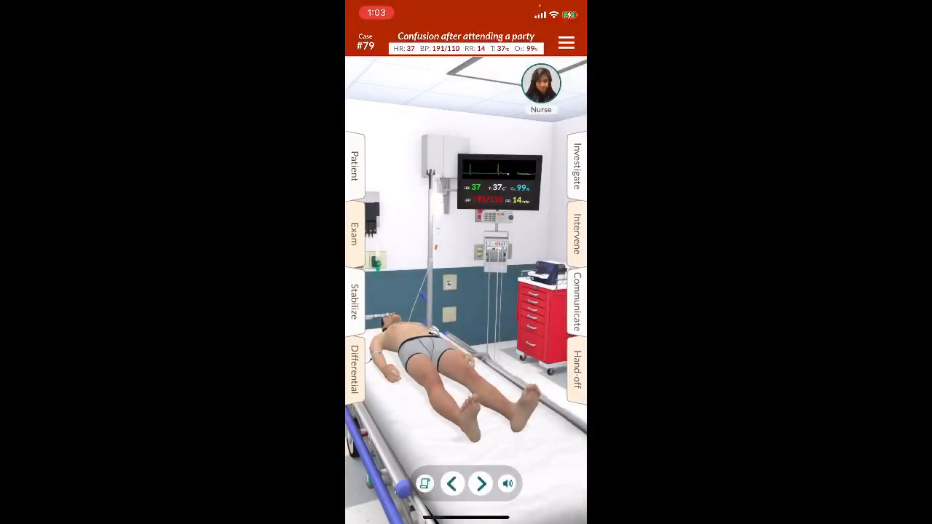
click(354, 163)
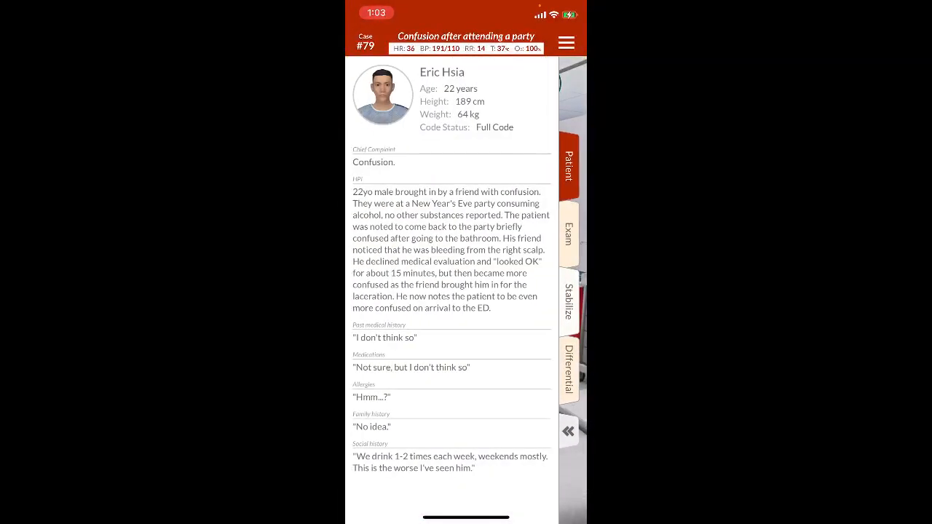
click(568, 300)
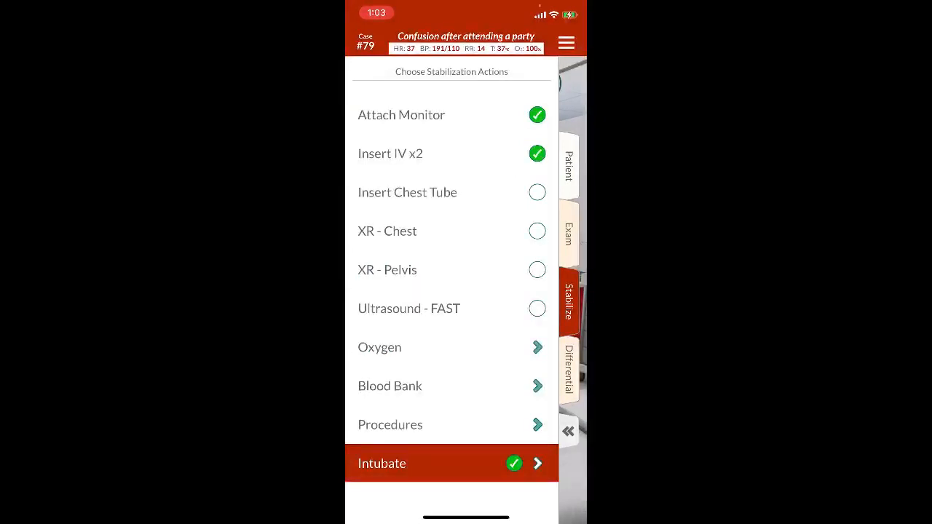
click(568, 431)
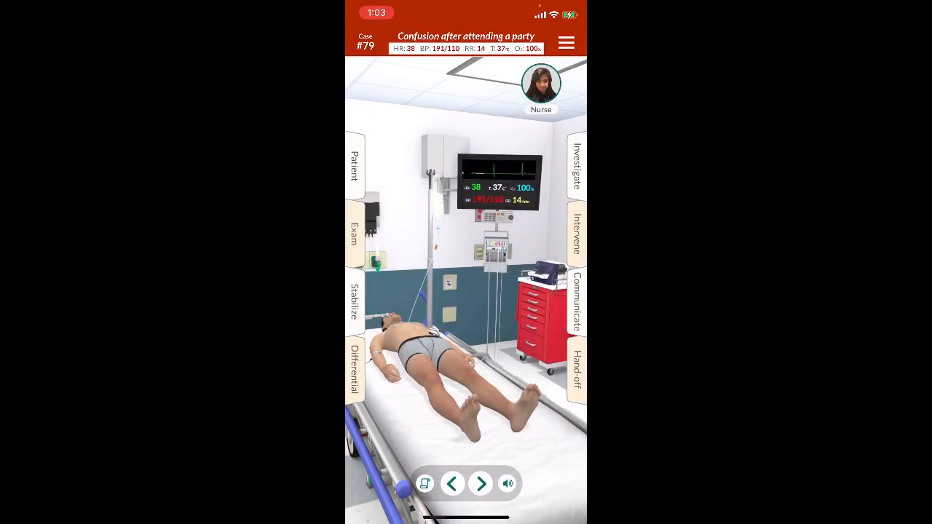
Step: Read the tenecteplase and metoprolol descriptions, then give a metoprolol bolus
click(577, 233)
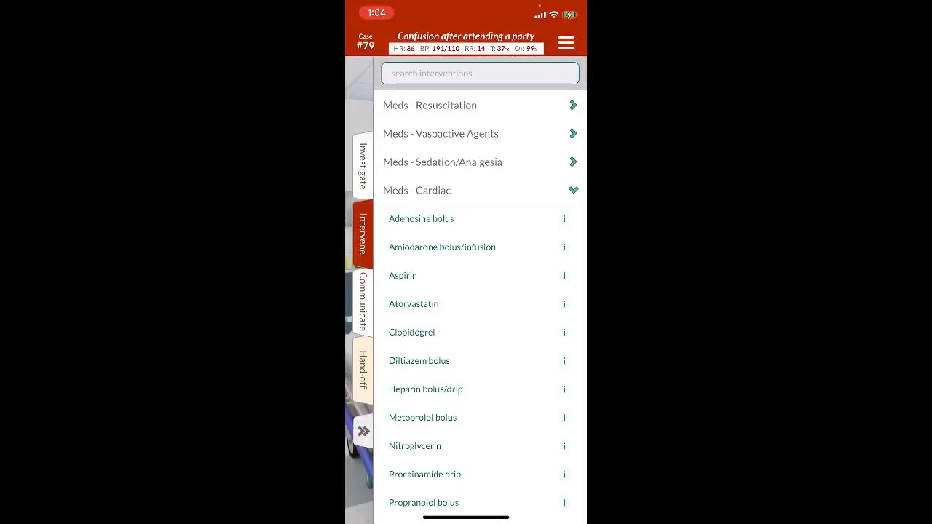
scroll(down, 3)
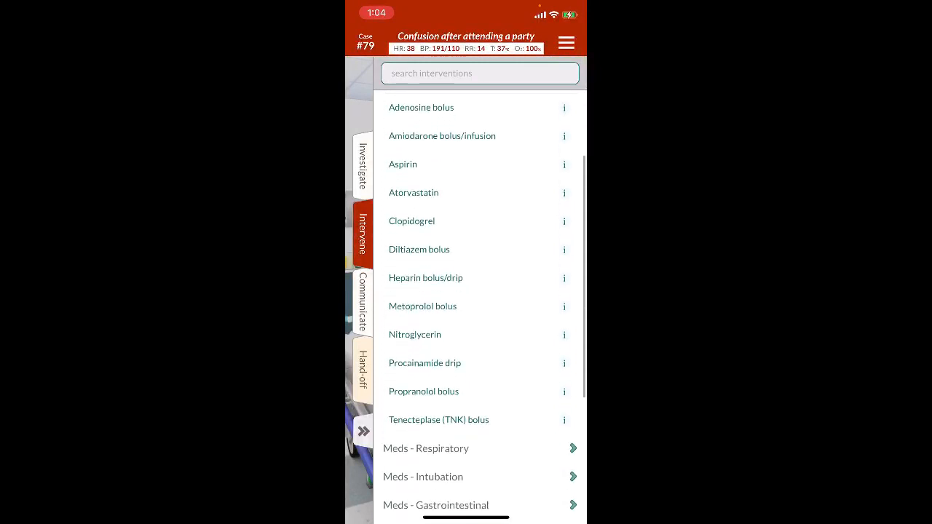
scroll(down, 3)
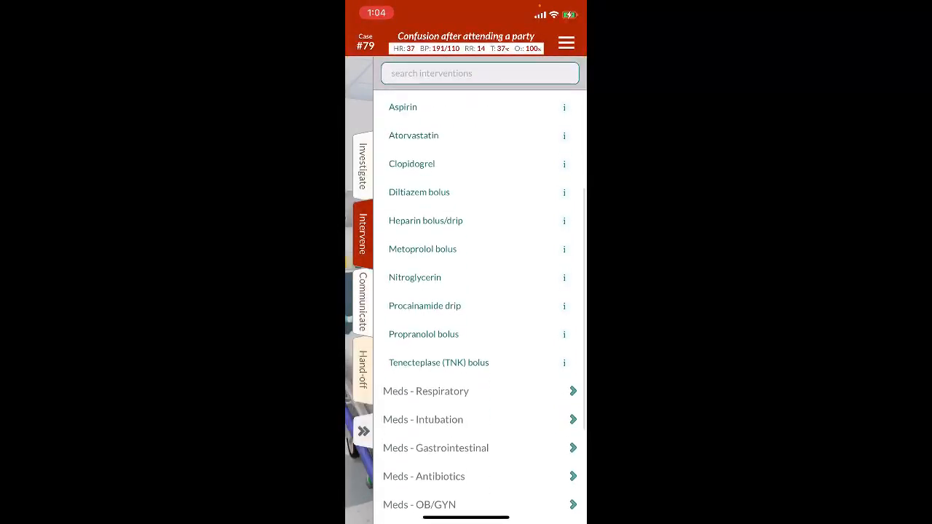
click(563, 363)
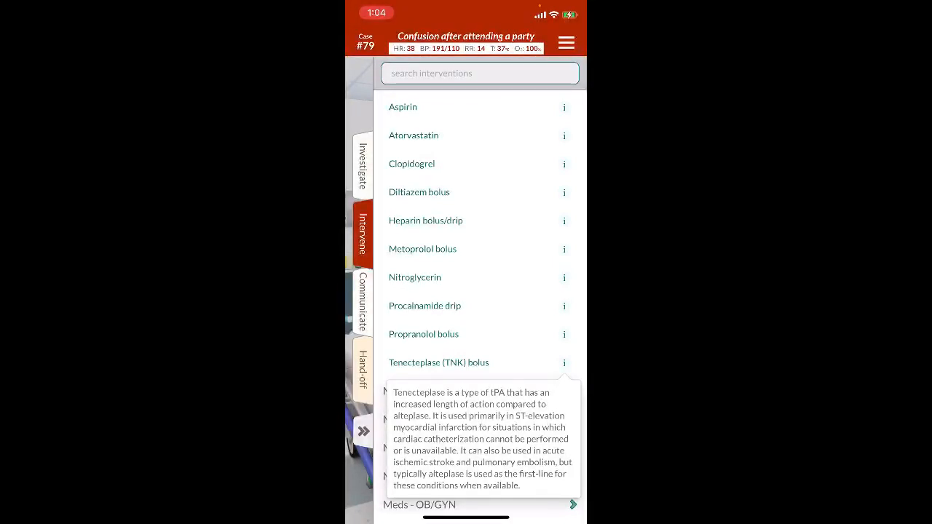
click(564, 248)
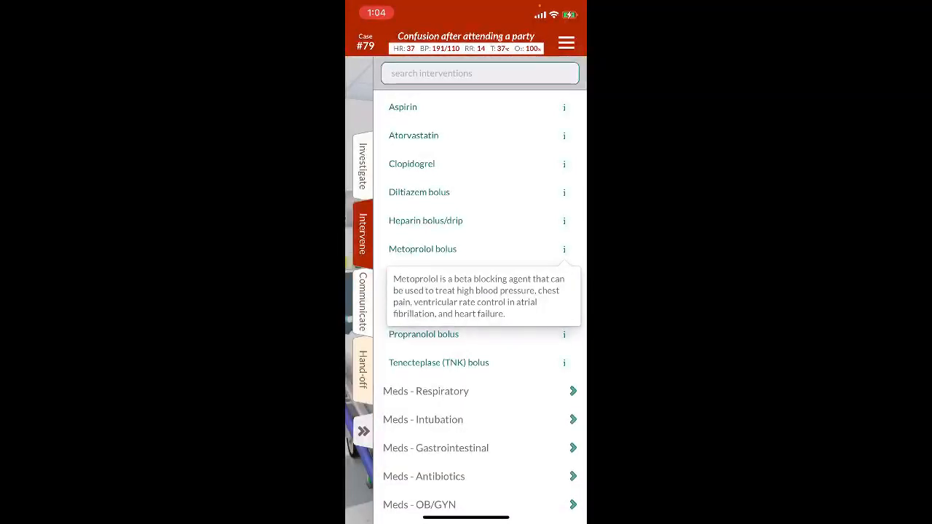
click(423, 248)
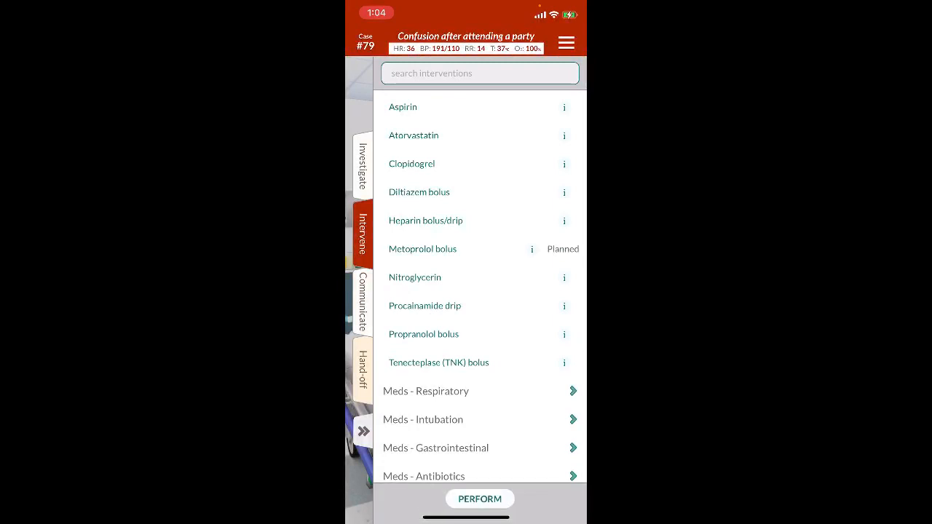
click(480, 499)
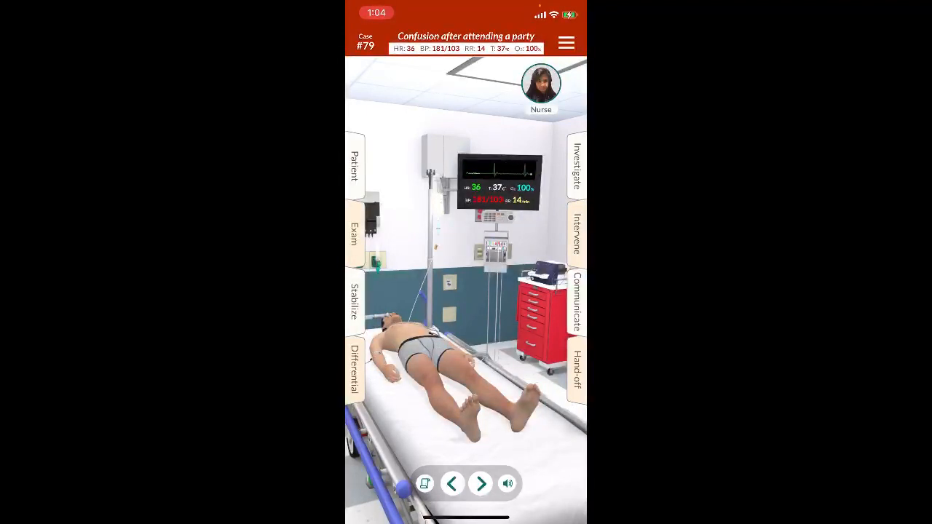
Step: Read further cardiac medication descriptions, including what aspirin is used for
click(577, 225)
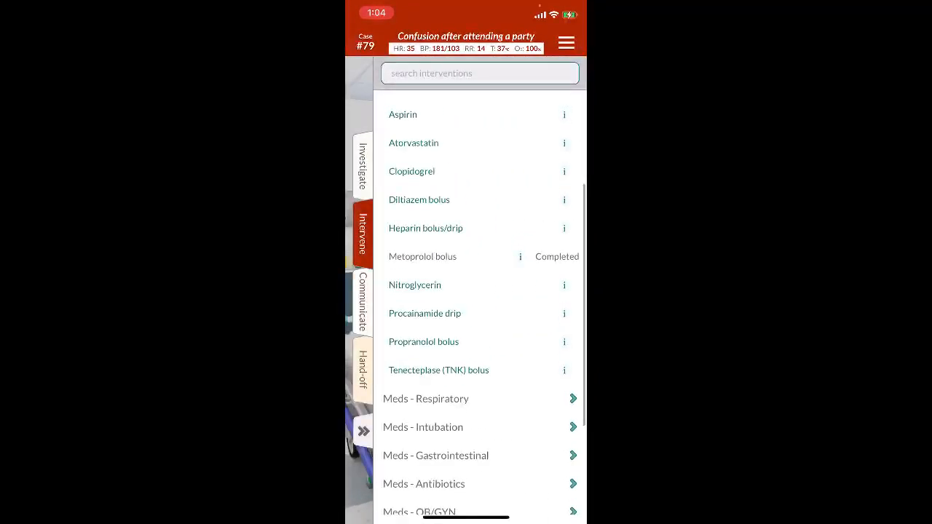
click(564, 313)
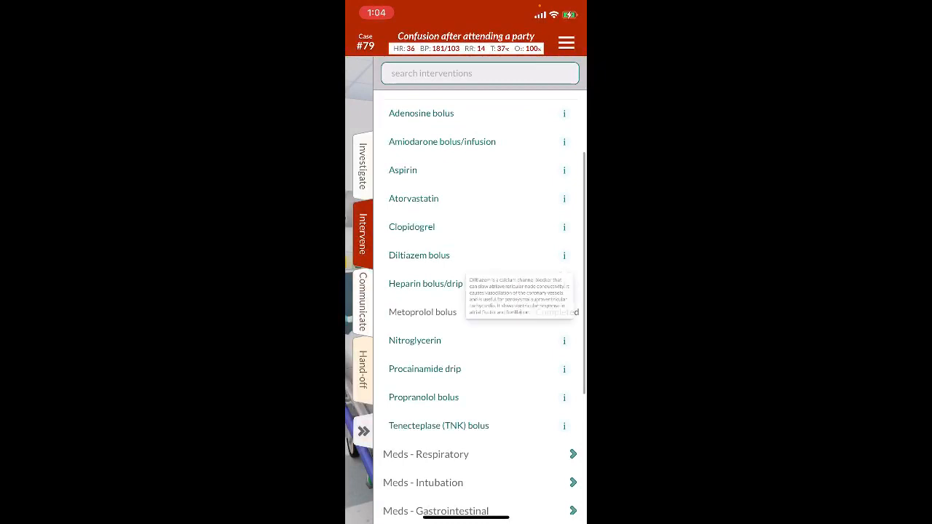
click(564, 227)
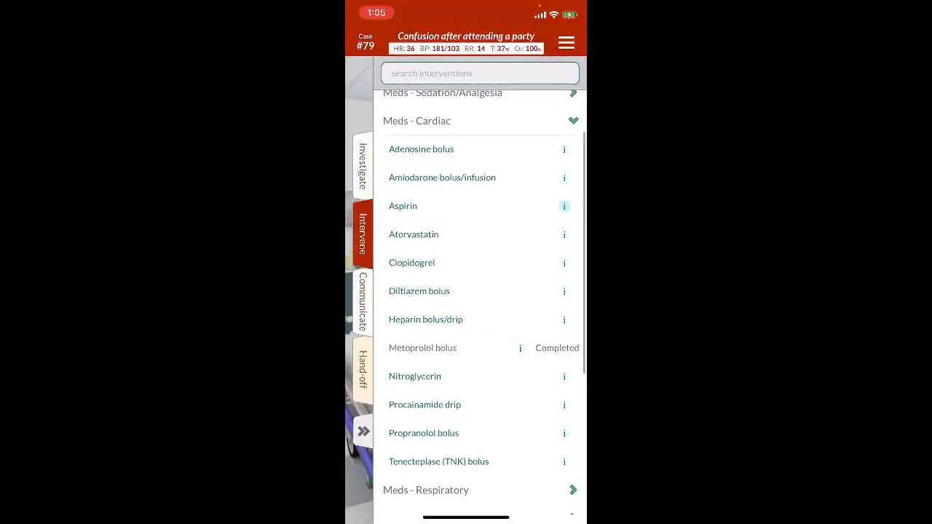
click(564, 207)
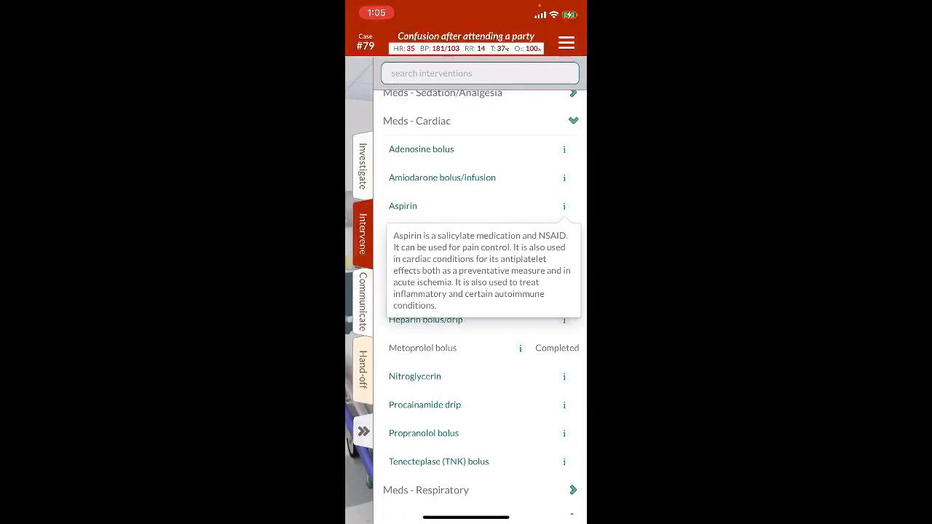
click(564, 207)
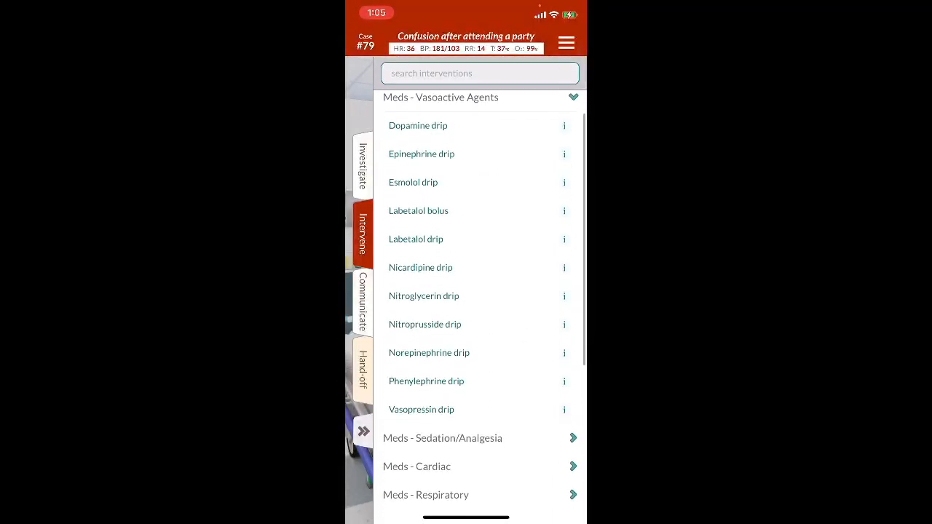
Step: Start a labetalol drip from the vasoactive agents list
click(564, 239)
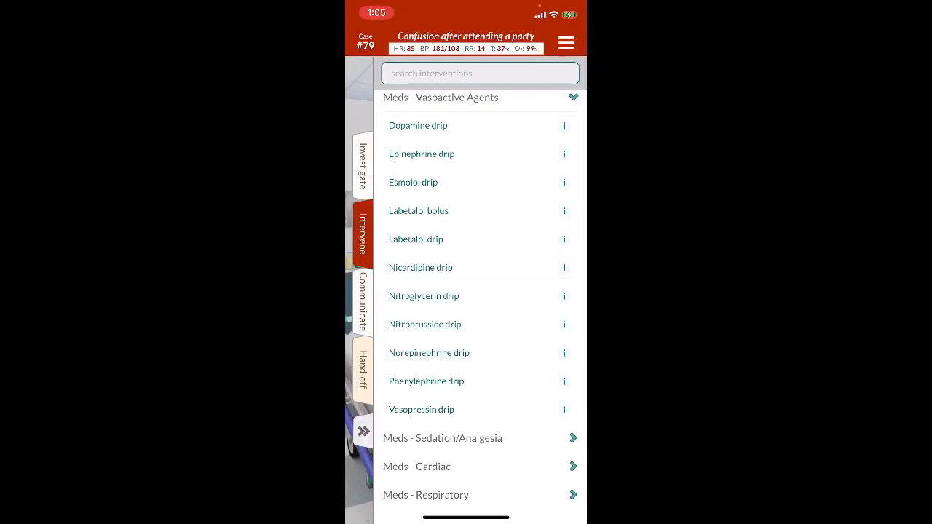
click(416, 239)
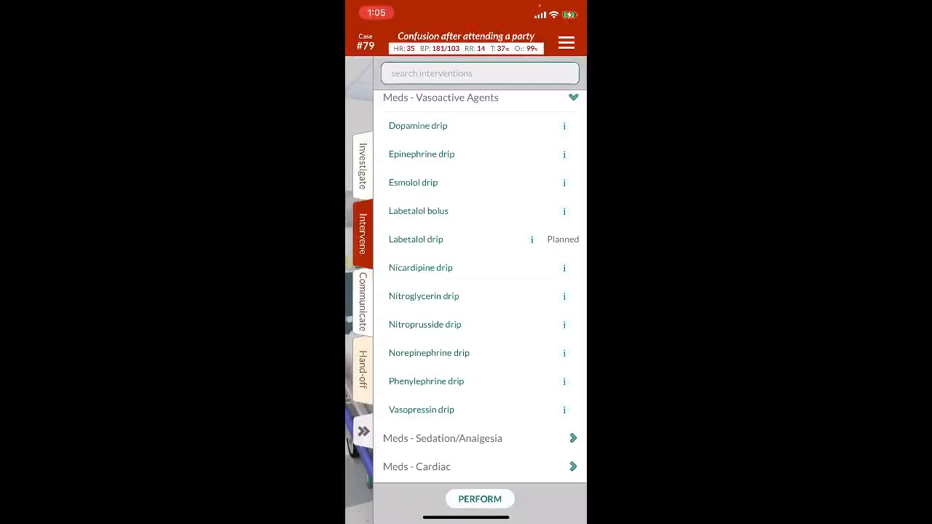
click(481, 498)
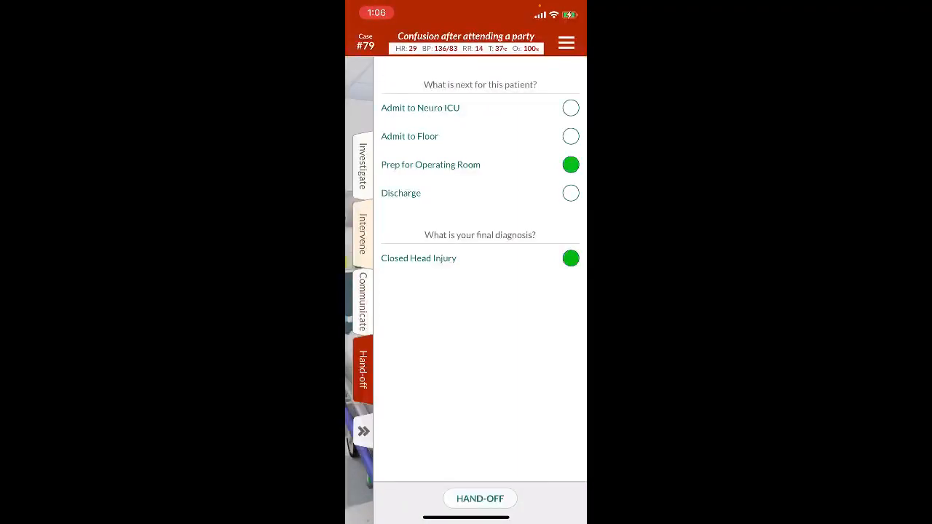
Step: Choose Admit to Neuro ICU as the disposition and return to the room
click(571, 107)
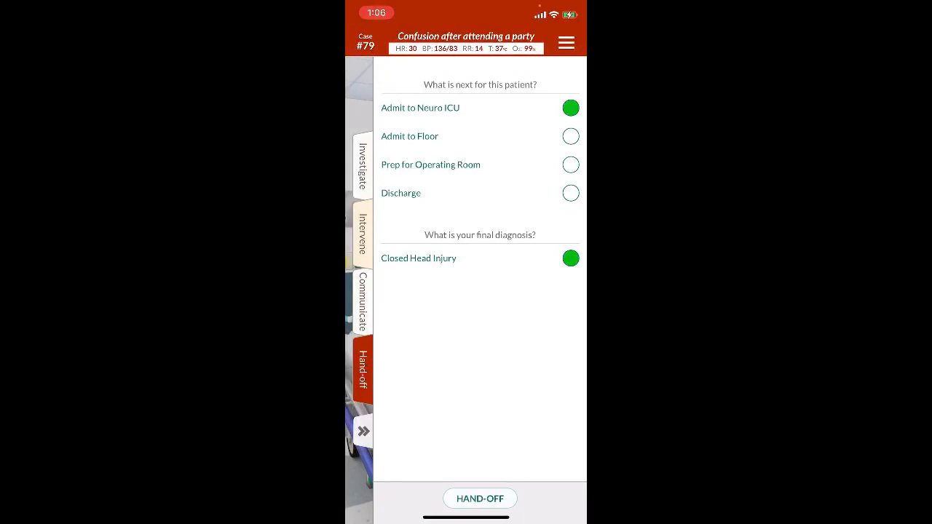
click(362, 301)
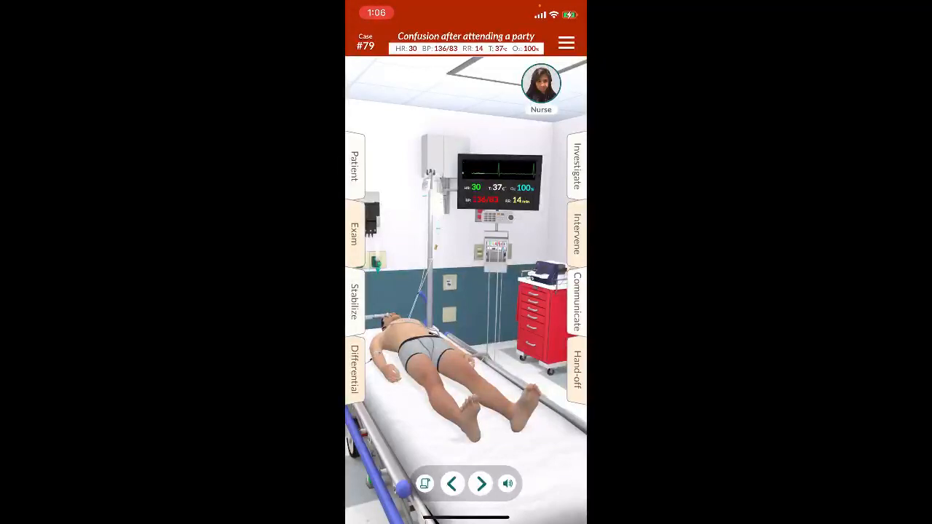
click(577, 233)
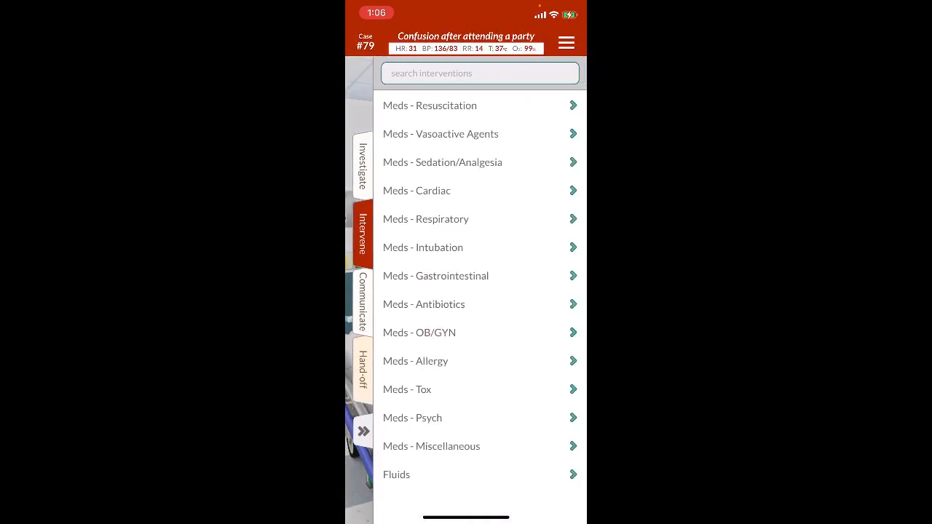
click(417, 189)
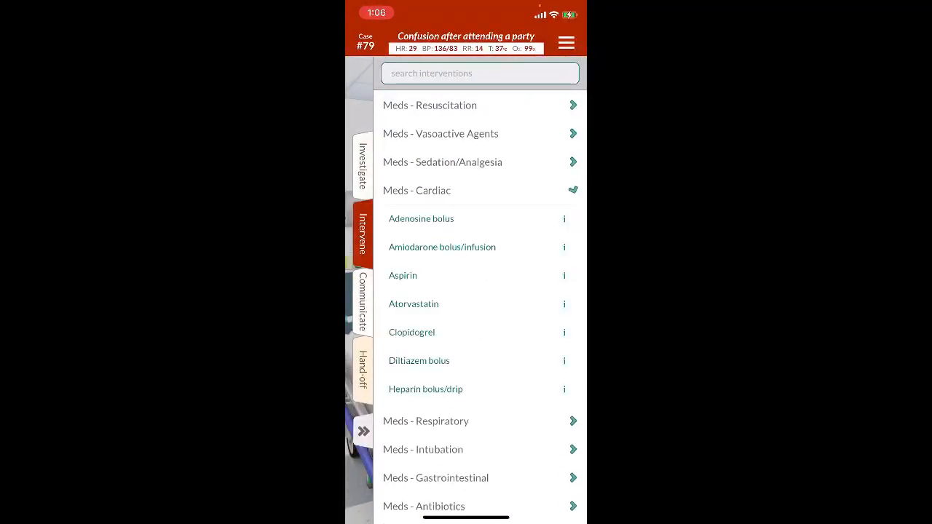
click(440, 134)
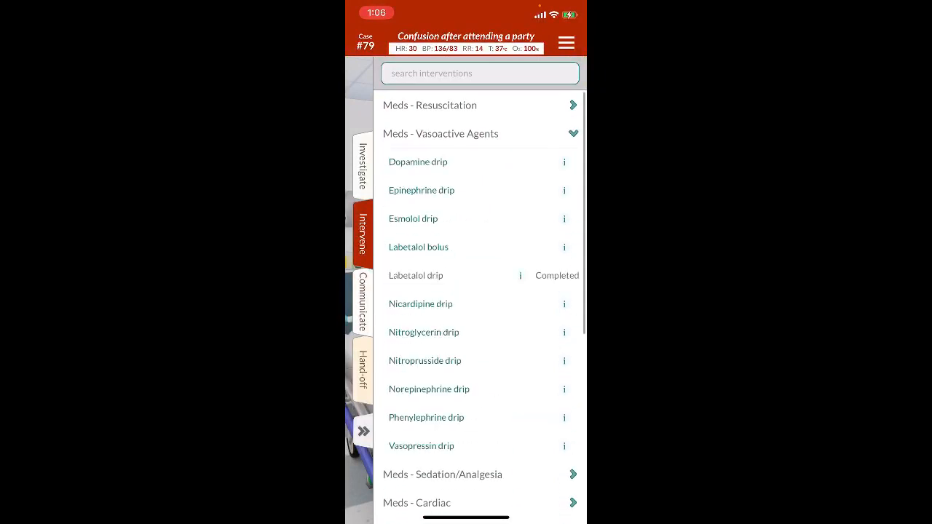
scroll(down, 3)
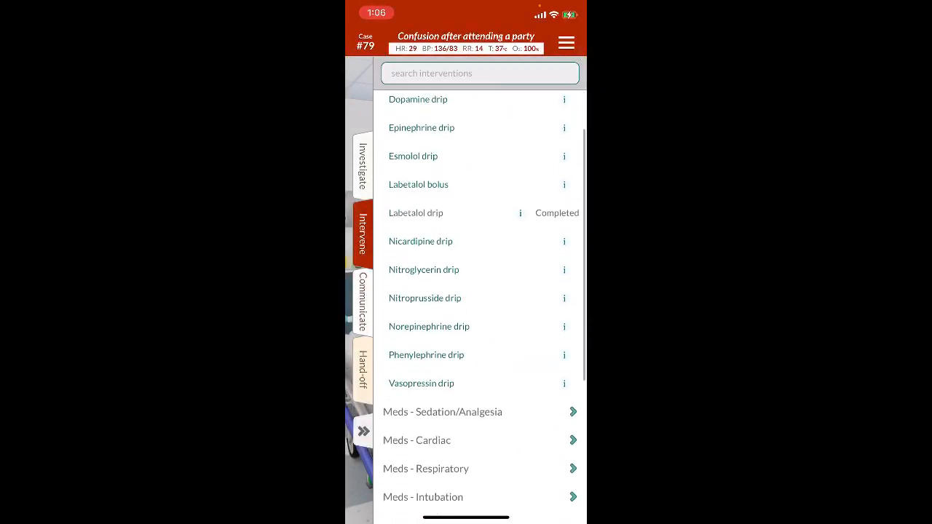
scroll(down, 3)
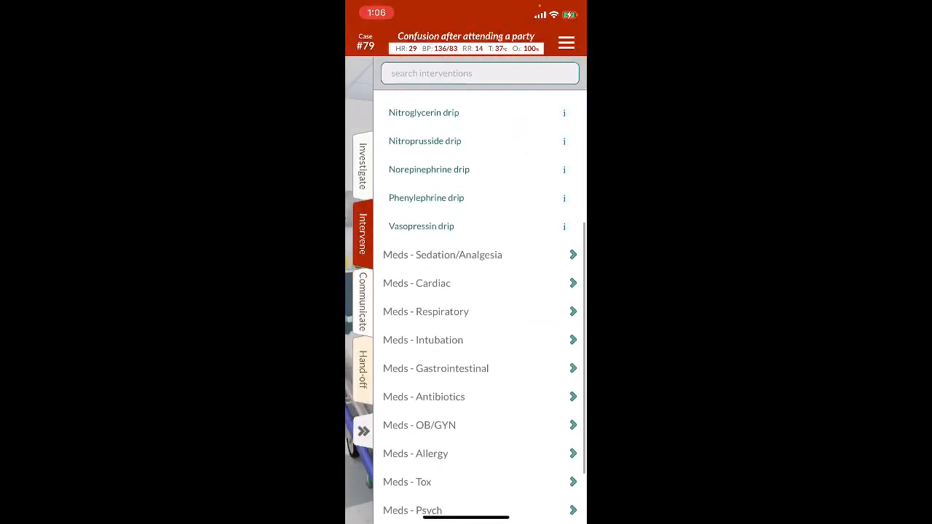
click(416, 283)
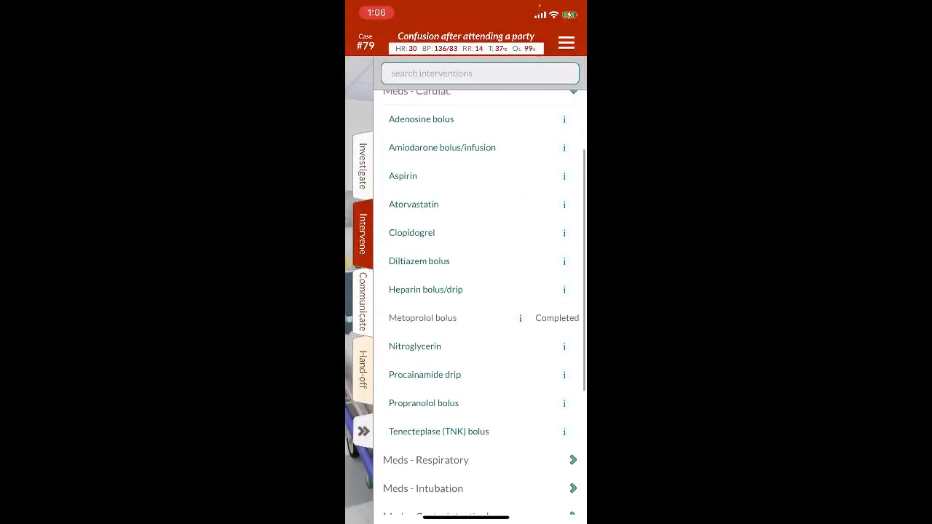
scroll(down, 3)
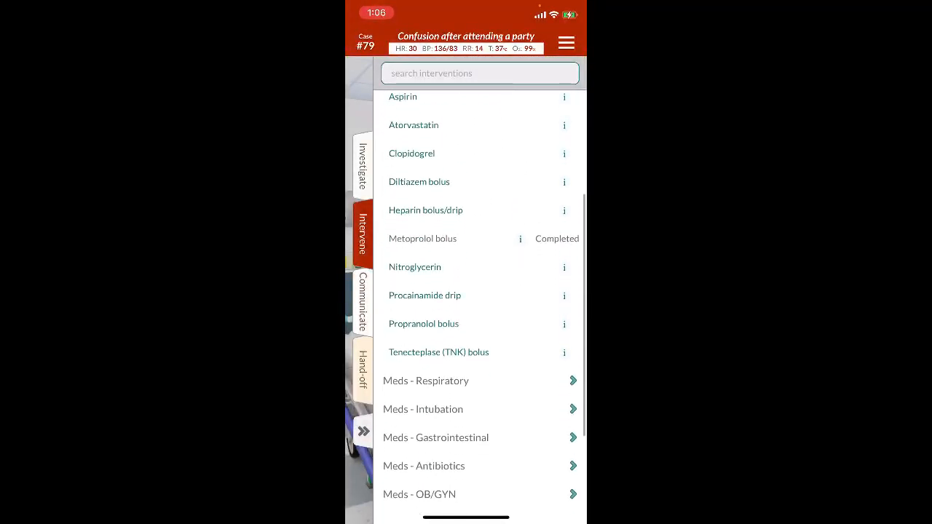
scroll(down, 3)
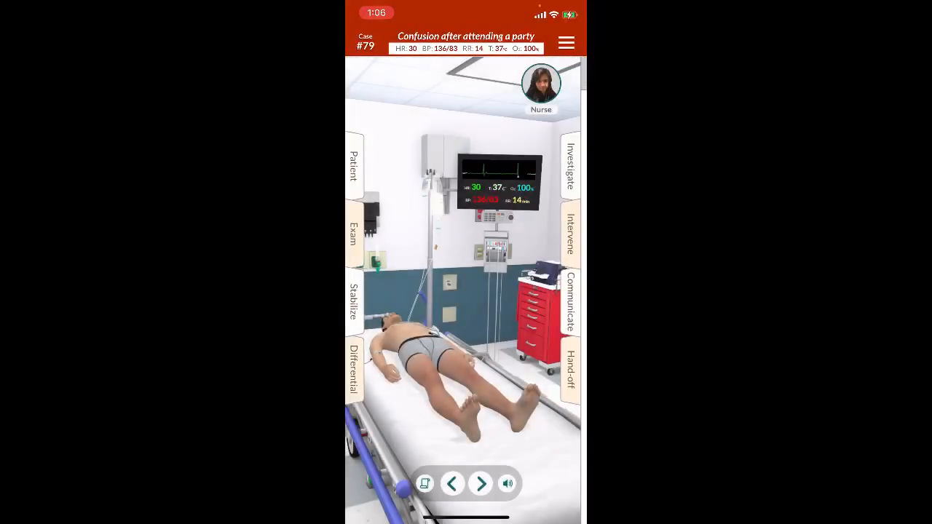
Step: Hand off with Prep for Operating Room and Closed Head Injury, finishing the case
click(571, 369)
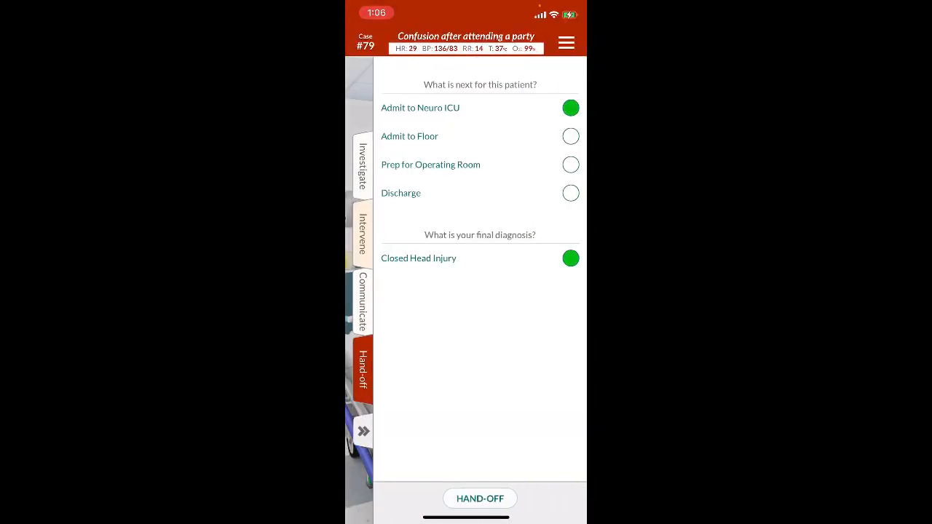
click(572, 163)
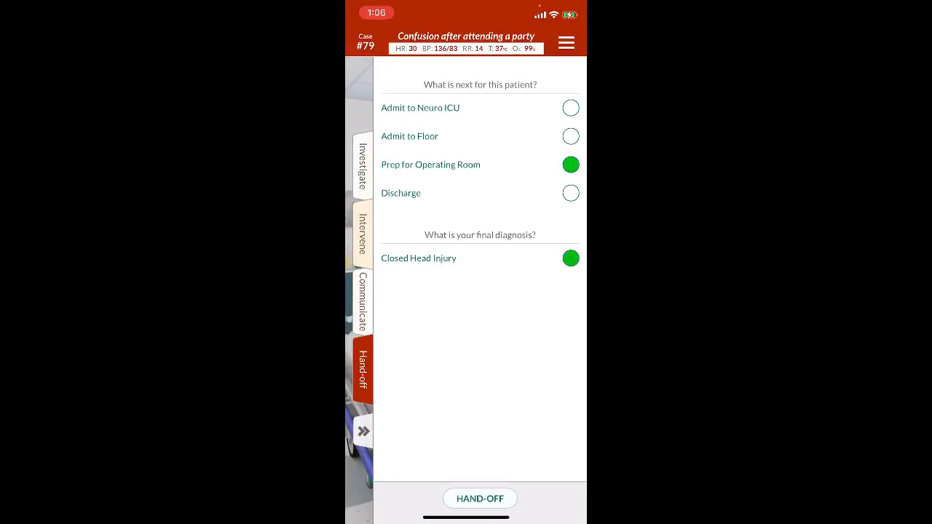
click(480, 498)
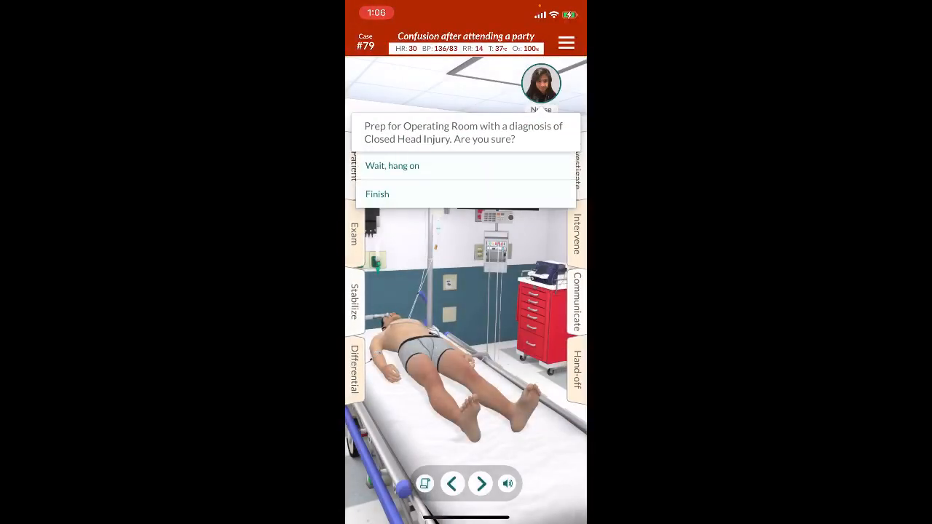
click(377, 193)
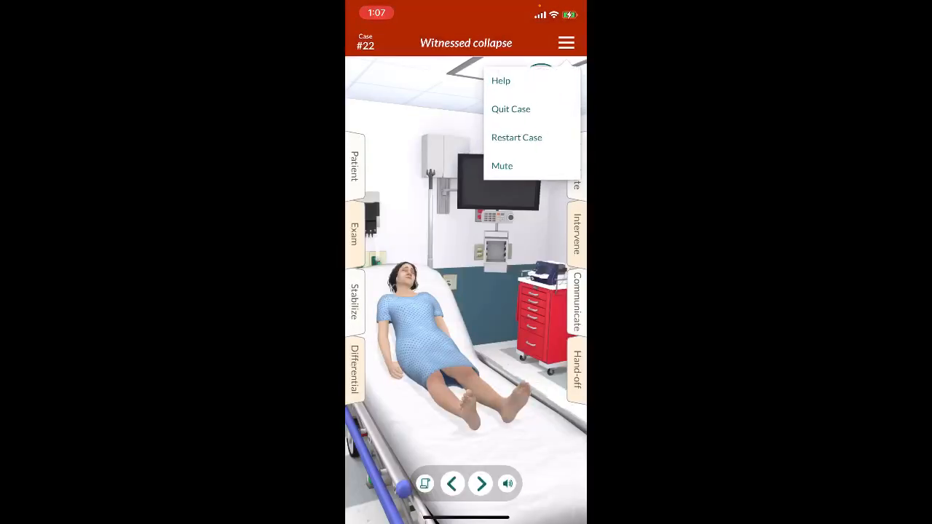
Step: Quit the witnessed collapse case and begin Fever, cough and syncope from All Cases
click(510, 107)
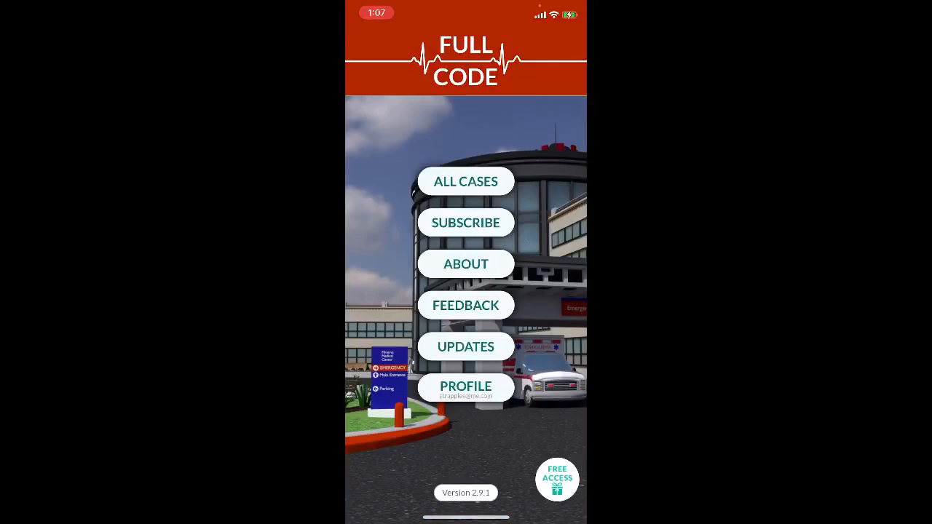
click(466, 180)
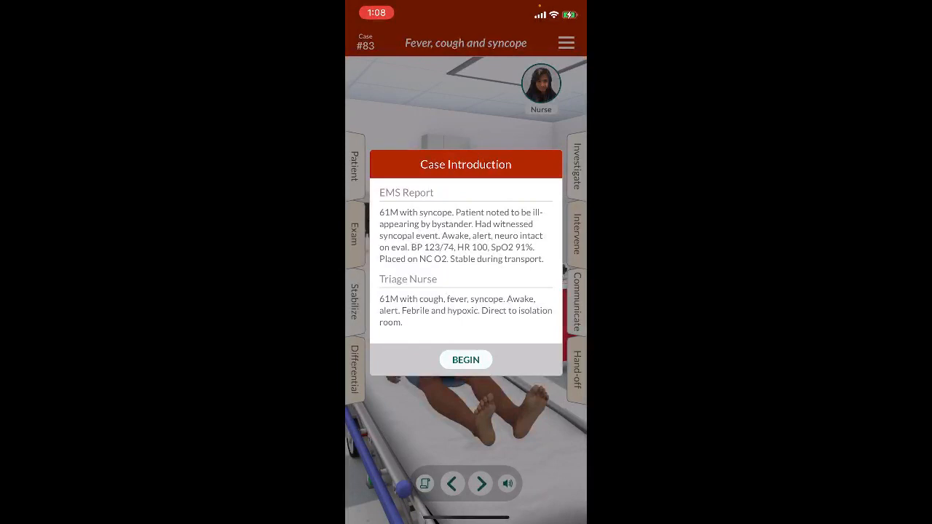
click(466, 358)
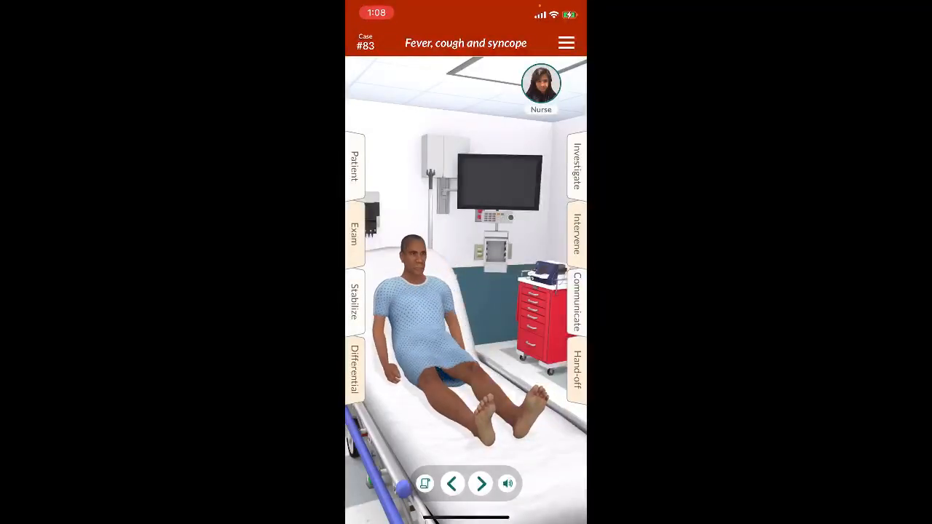
Step: View the fever patient's history, then quit that case back to All Cases
click(354, 168)
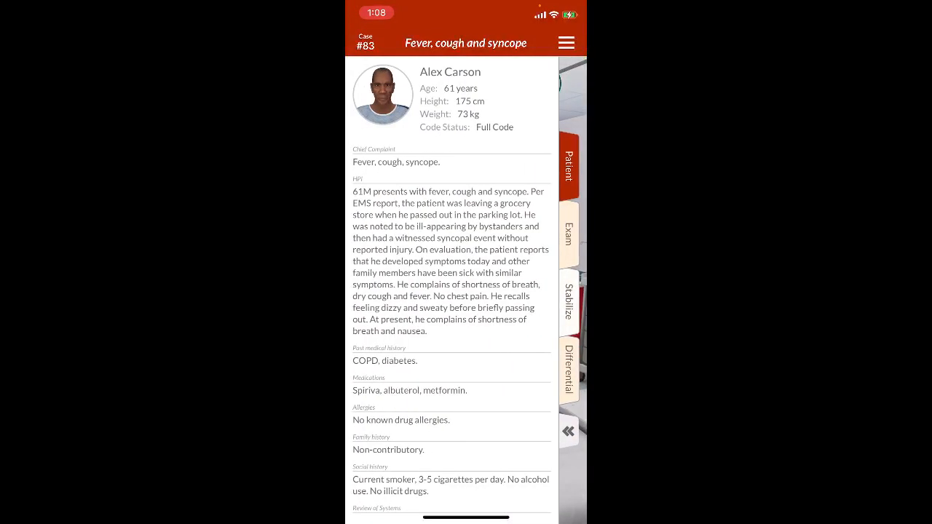
click(565, 42)
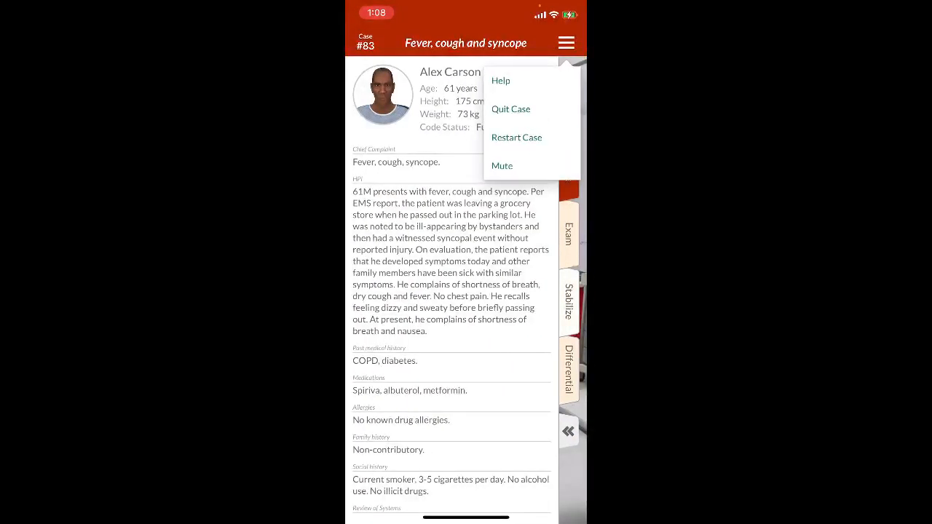
click(510, 108)
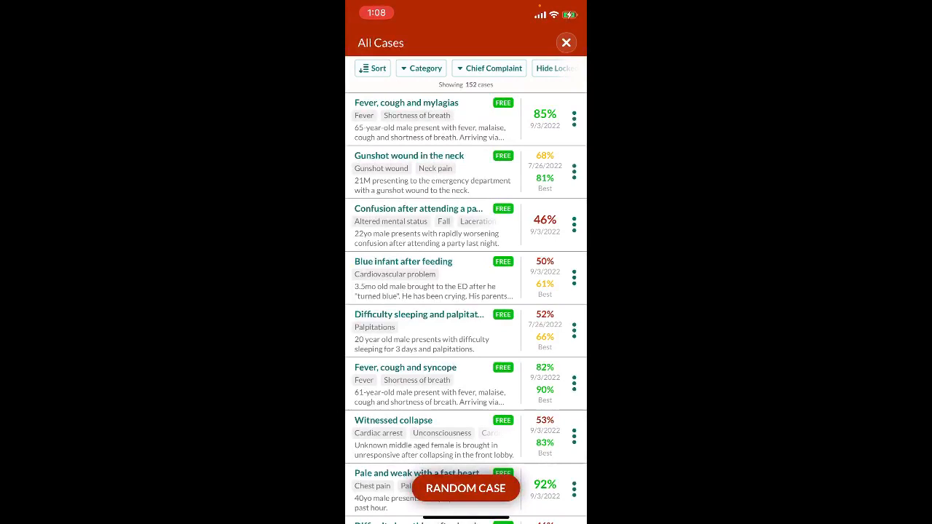
Step: Begin case #126, Gunshot wound in the neck, after reading its introduction
click(466, 488)
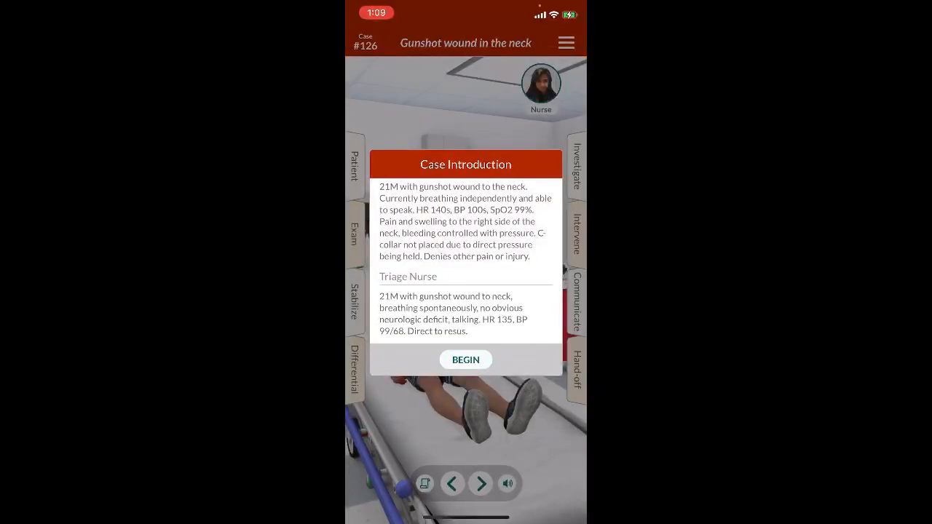
click(466, 358)
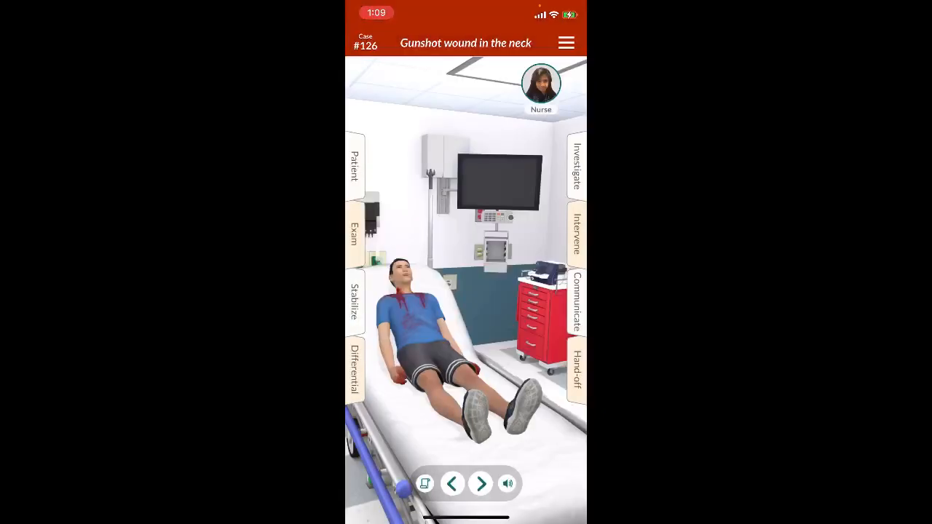
Step: Dismiss the stabilization actions list and bring up the physical exam findings
click(354, 235)
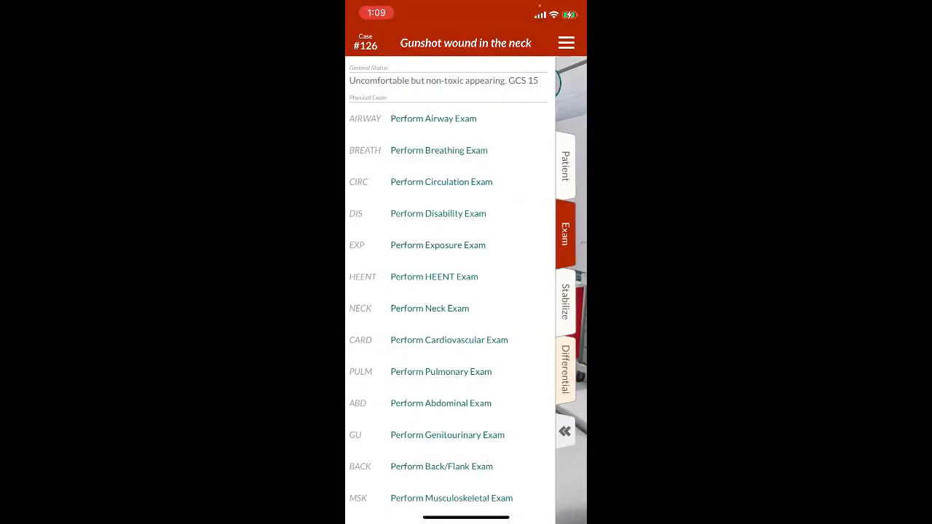
click(565, 300)
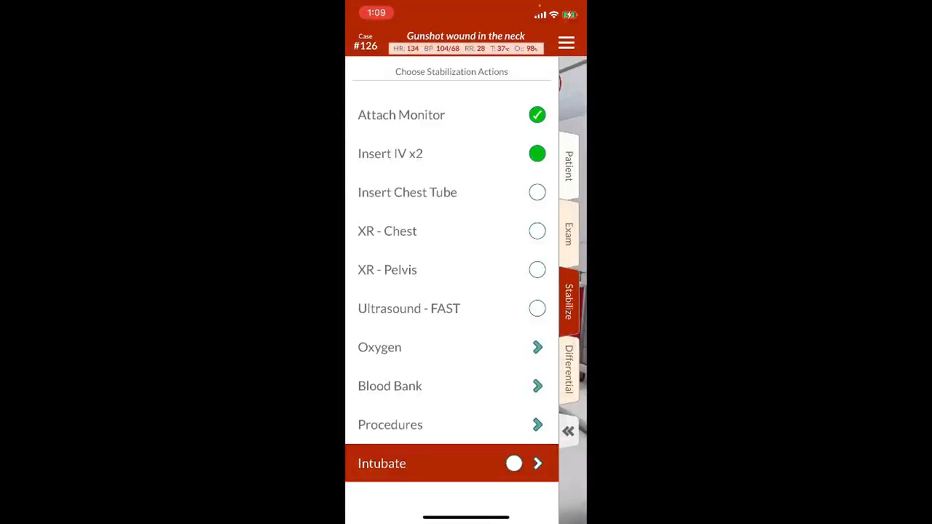
click(536, 153)
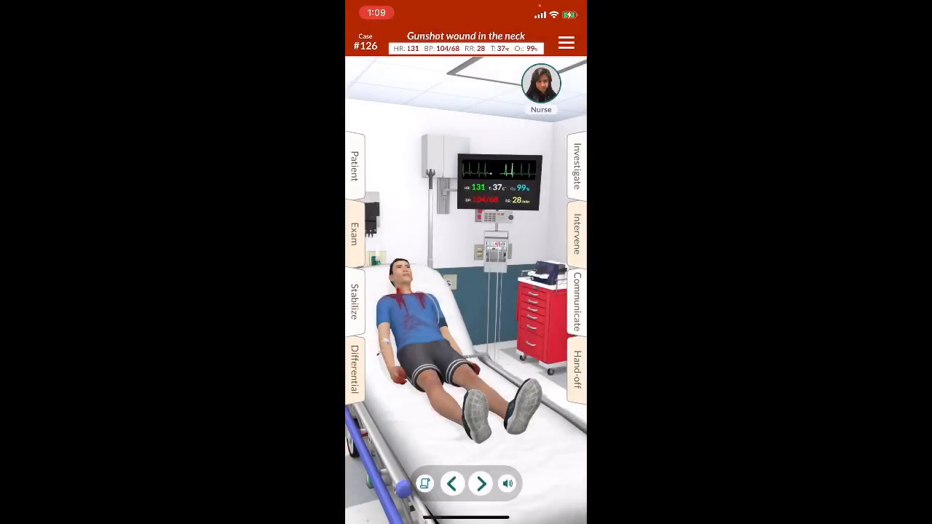
click(354, 233)
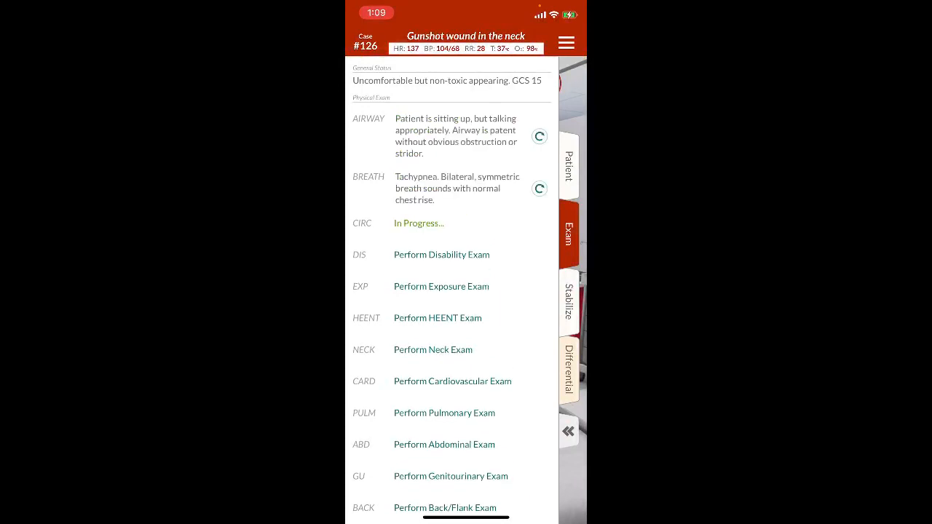
Step: Perform the circulation, HEENT and neck exams, then return to the patient room
click(419, 223)
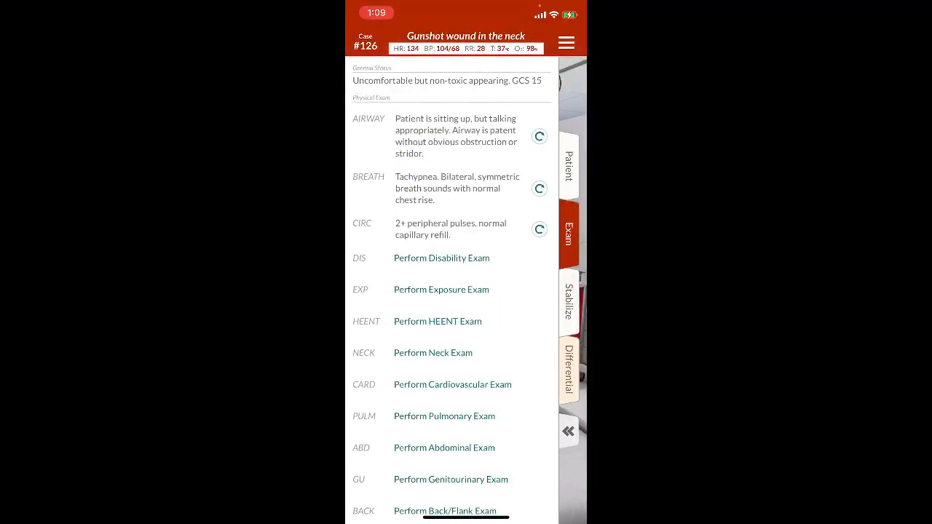
scroll(down, 3)
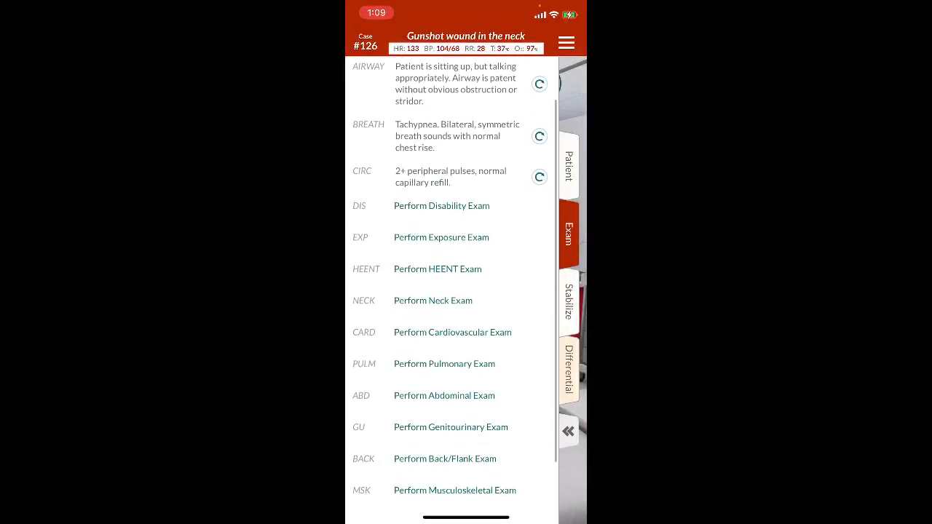
click(437, 268)
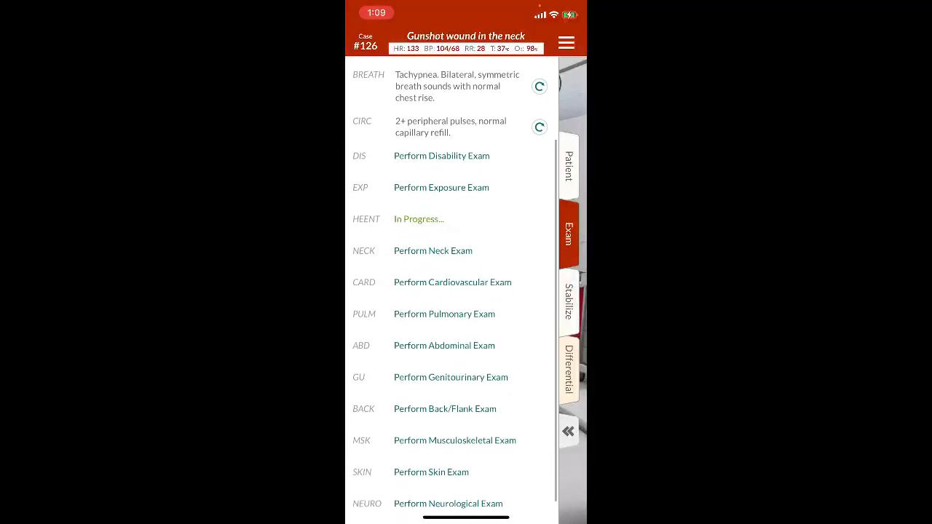
click(433, 250)
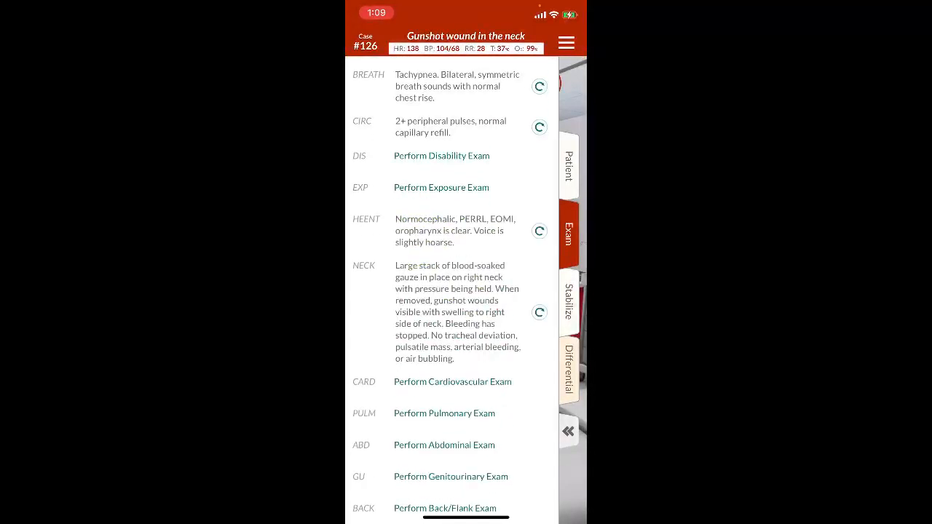
scroll(down, 3)
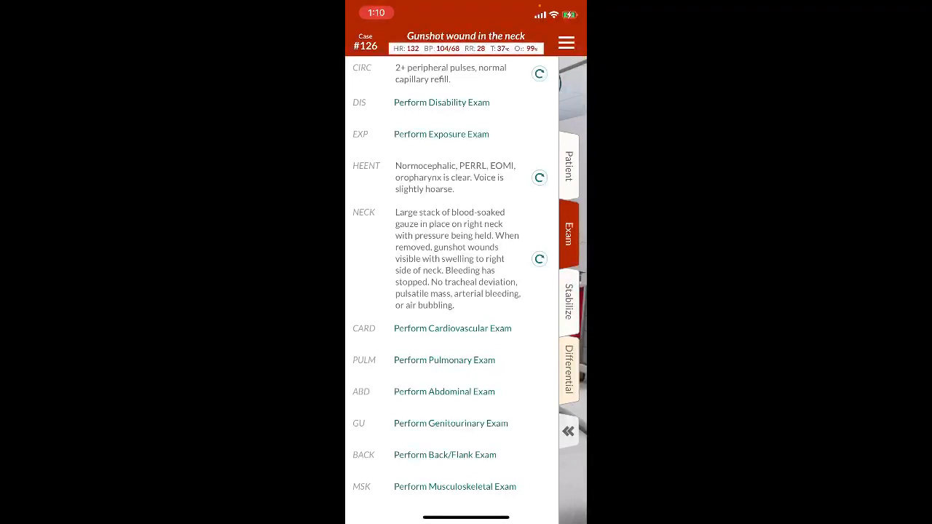
click(569, 431)
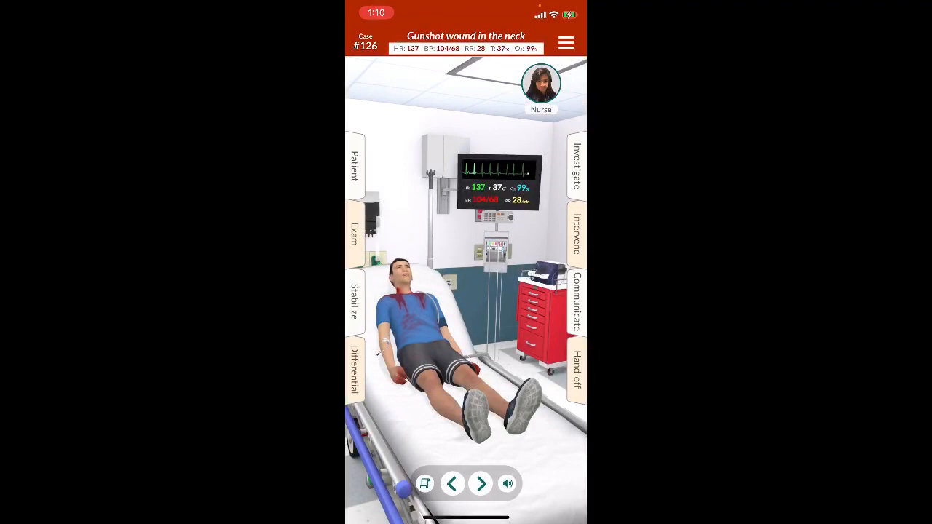
Step: Review the imaging investigations and bring up the stabilization actions list
click(577, 167)
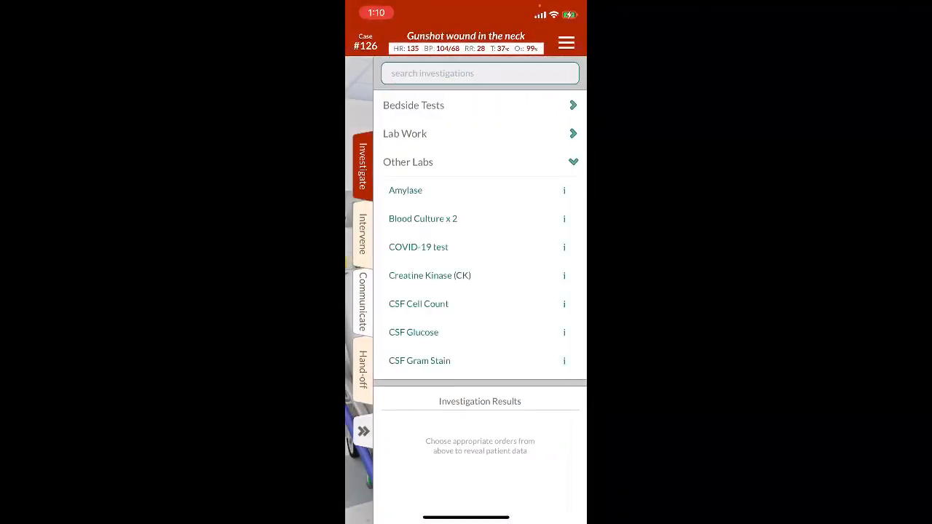
scroll(down, 3)
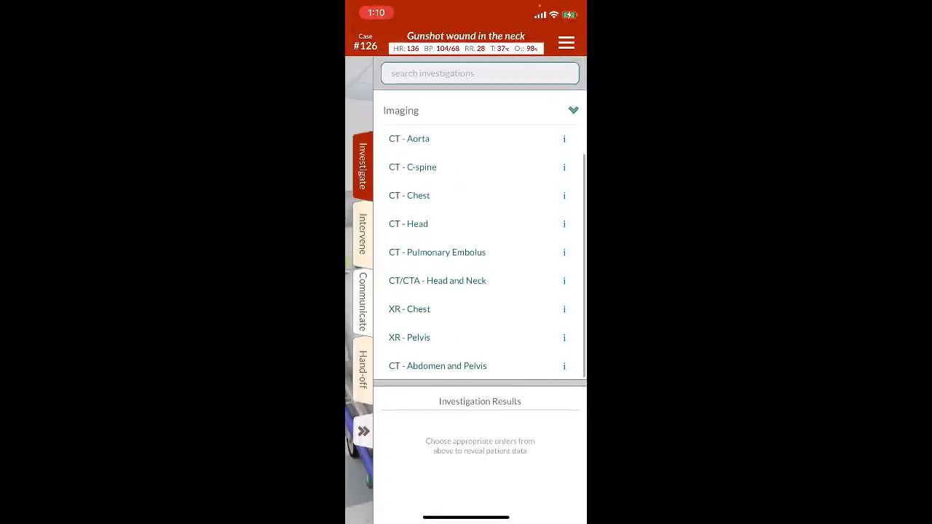
click(437, 280)
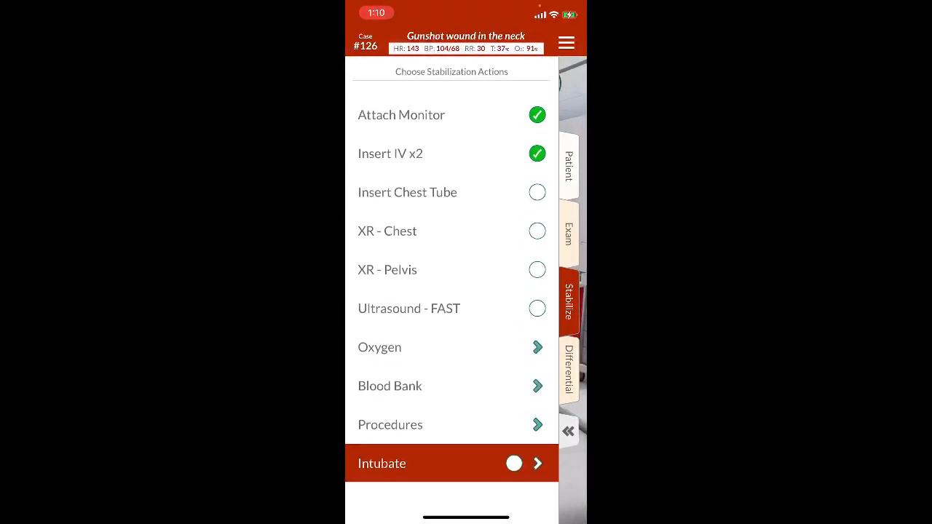
Step: Intubate the patient and acknowledge the nurse's preoxygenation message
click(382, 463)
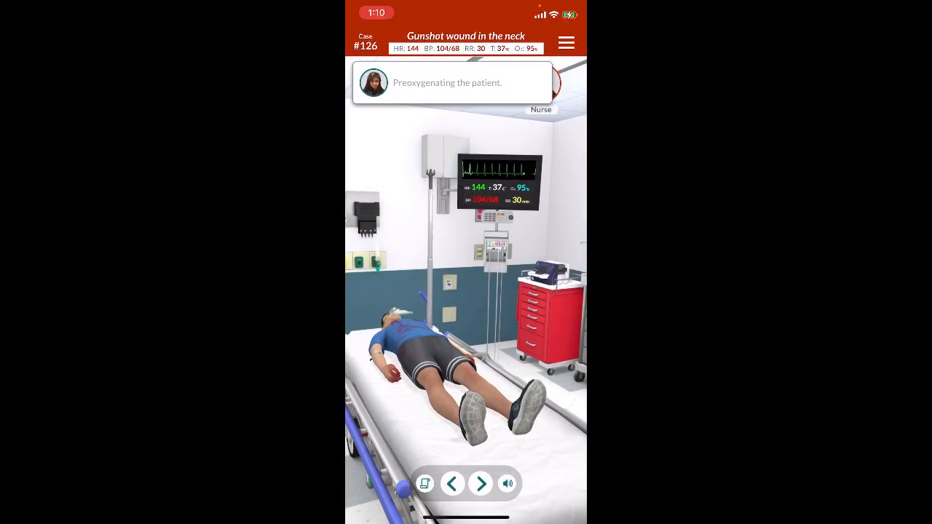
click(481, 483)
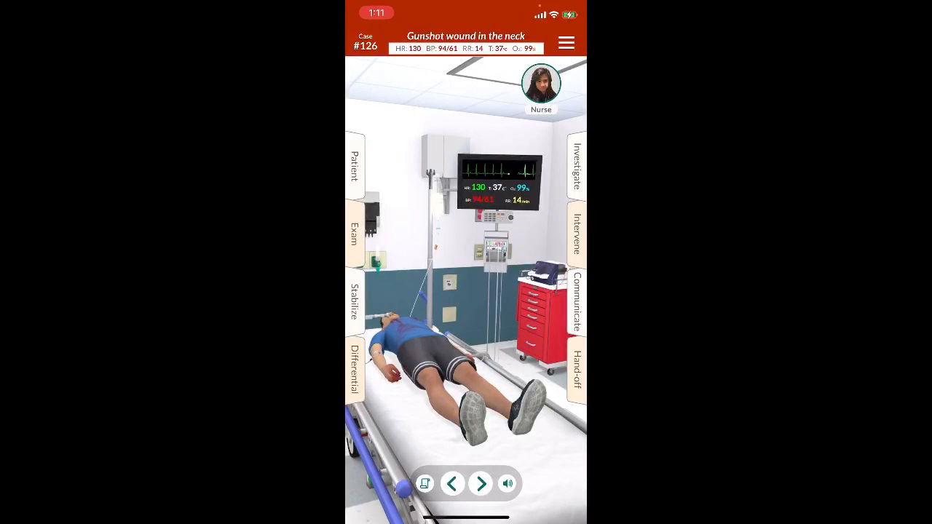
Step: Consult general/trauma surgery, who request immediate operating room transfer, then return to the patient
click(577, 233)
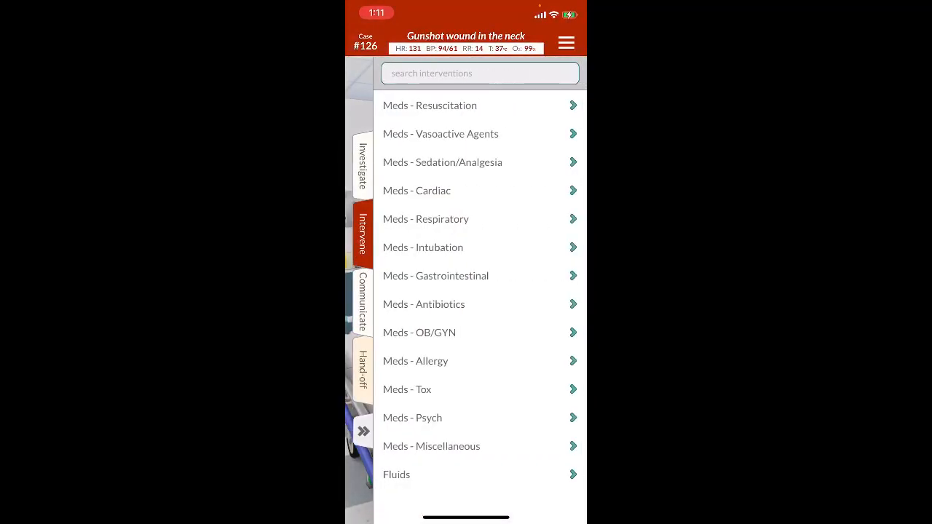
click(363, 431)
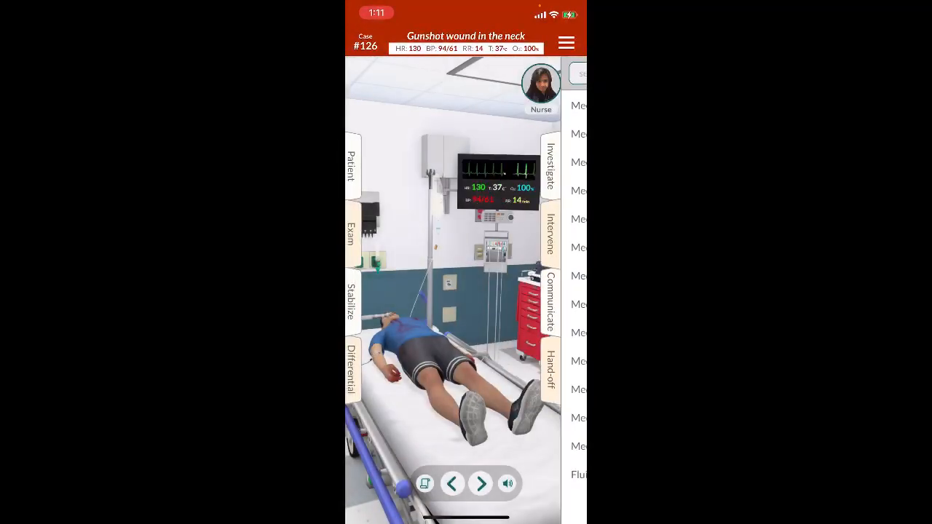
click(551, 302)
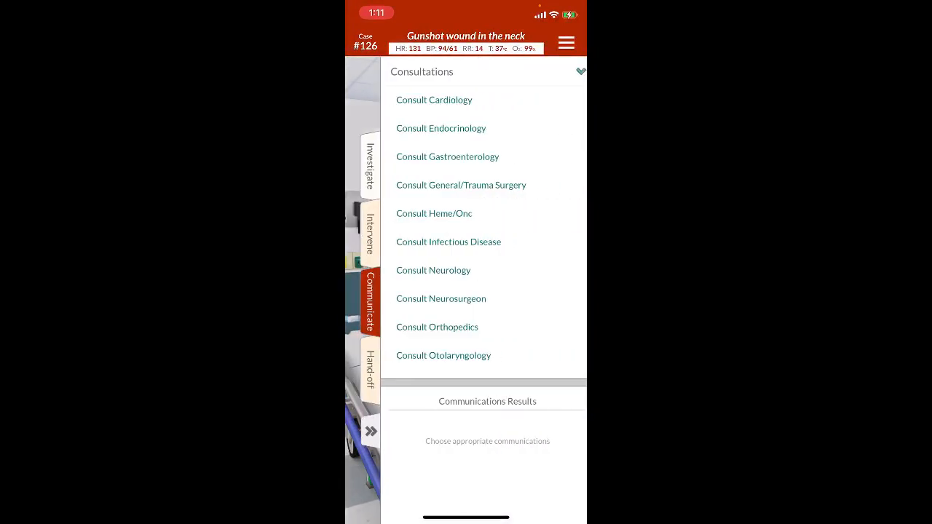
click(460, 185)
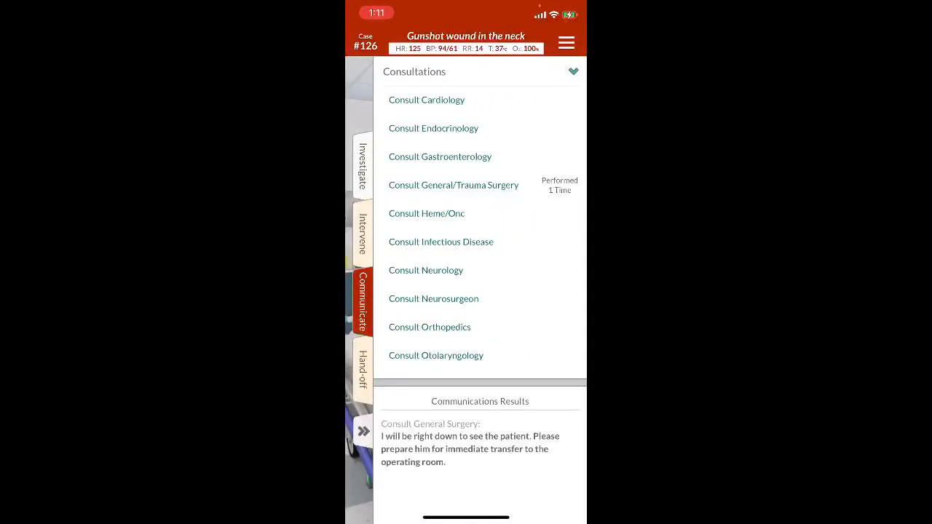
click(361, 370)
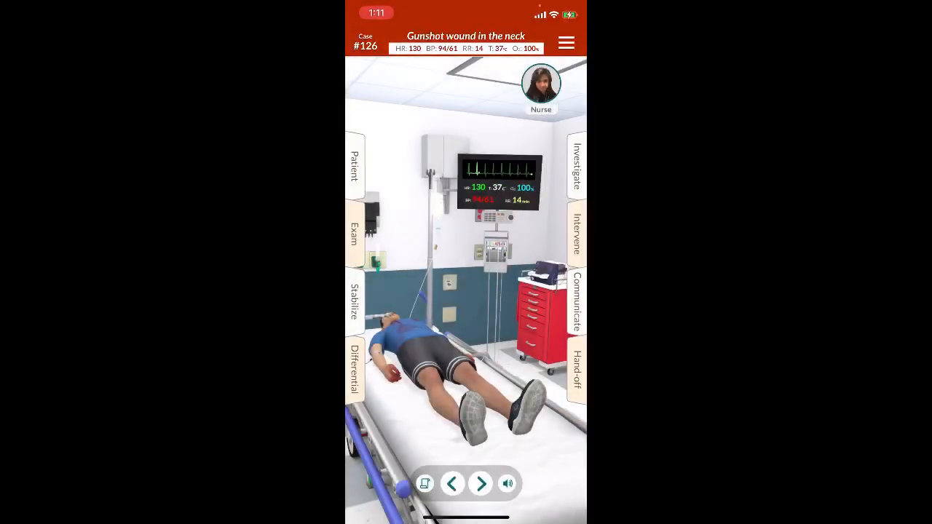
Step: Add Penetrating Neck Injury under Trauma/Vascular to the differential
click(353, 368)
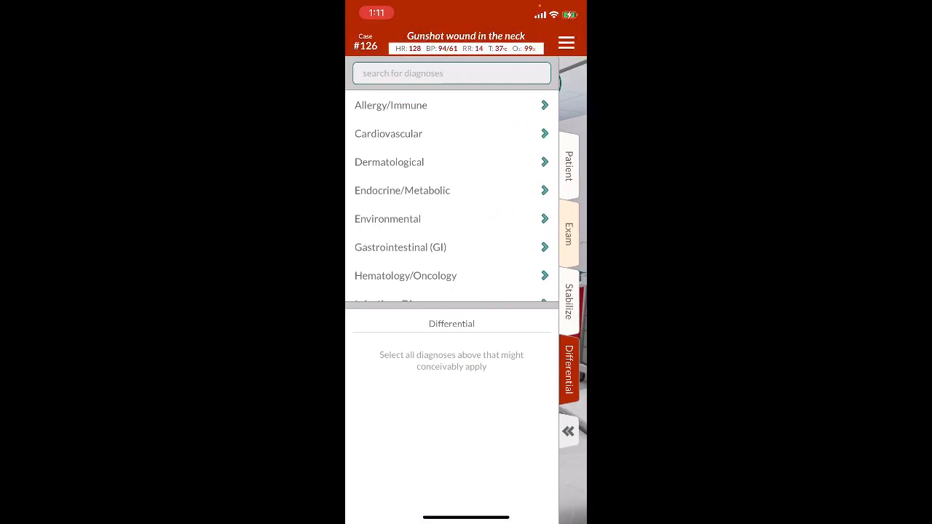
scroll(down, 3)
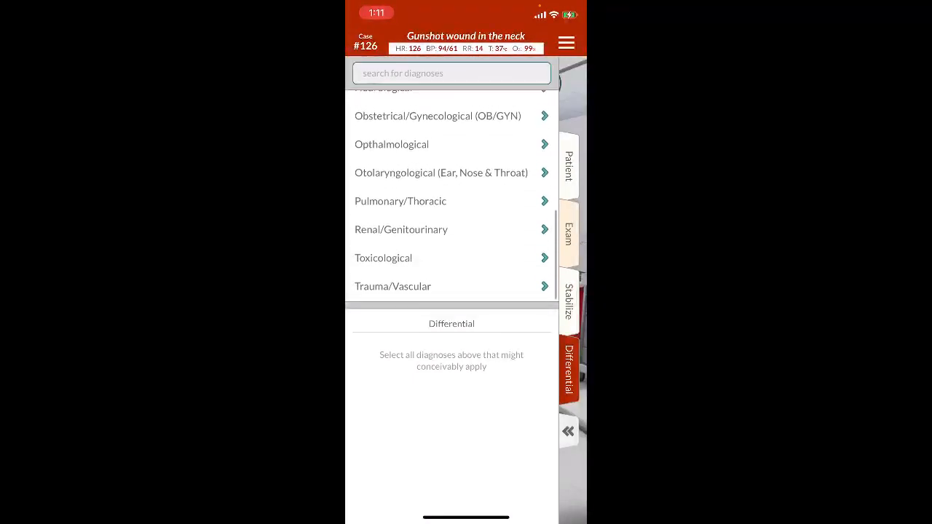
click(393, 285)
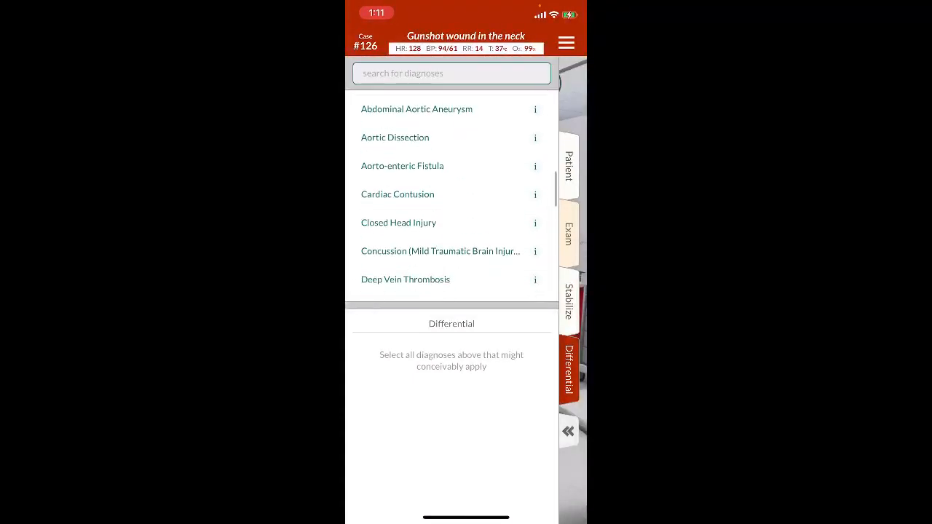
scroll(down, 3)
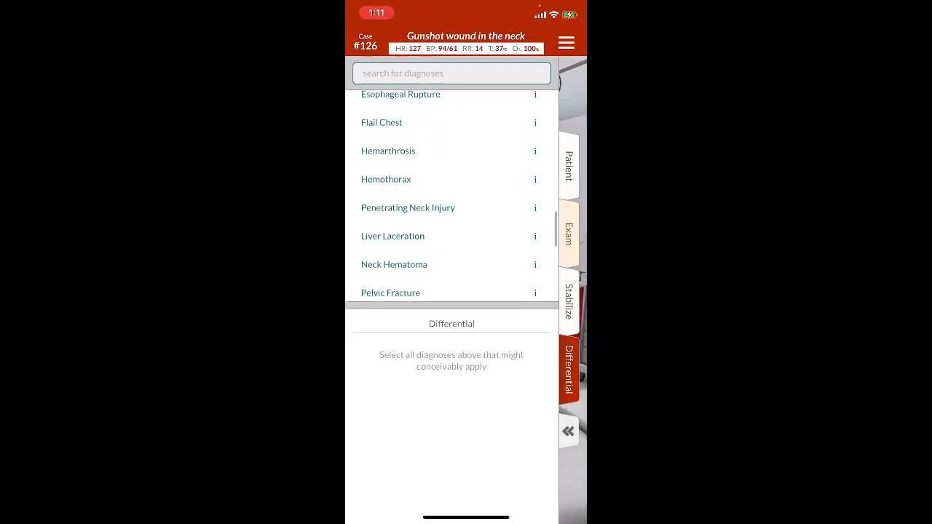
click(408, 207)
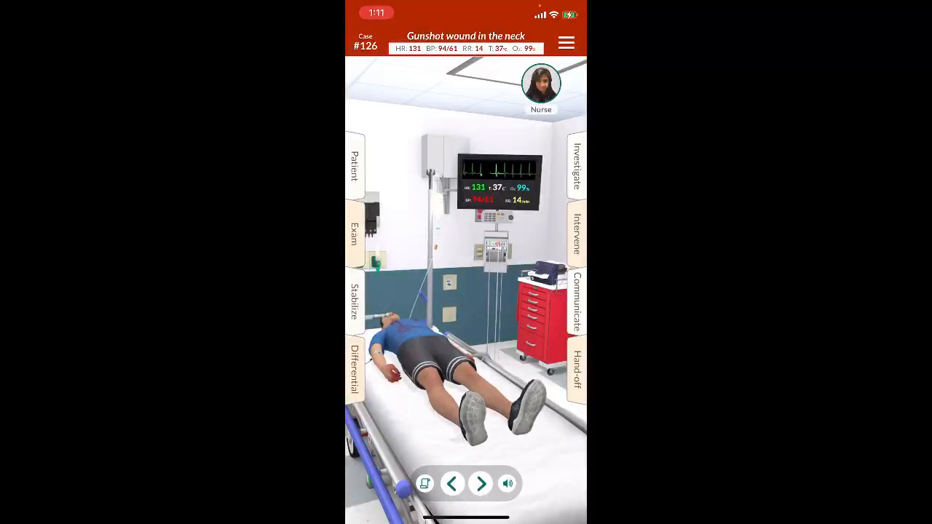
Step: Hand off with Prep for Operating Room and Penetrating Neck Injury as final diagnosis
click(577, 371)
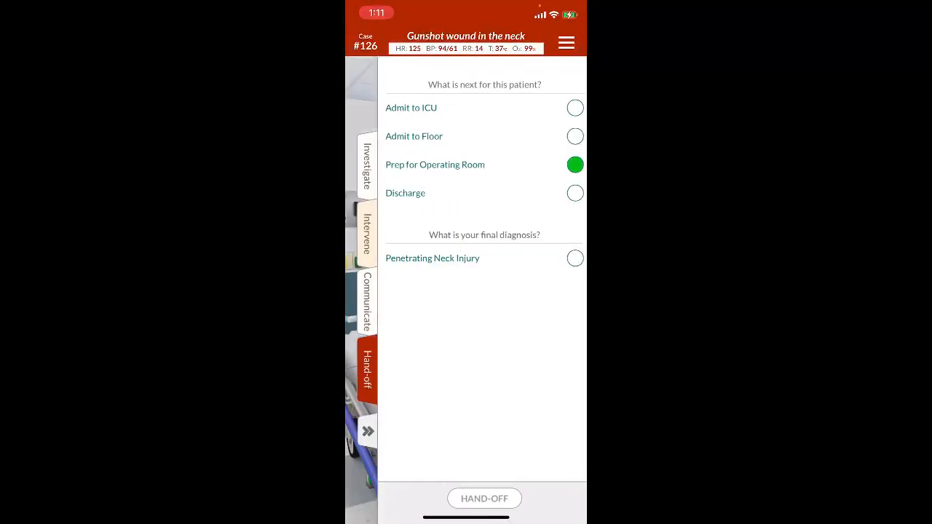
click(571, 258)
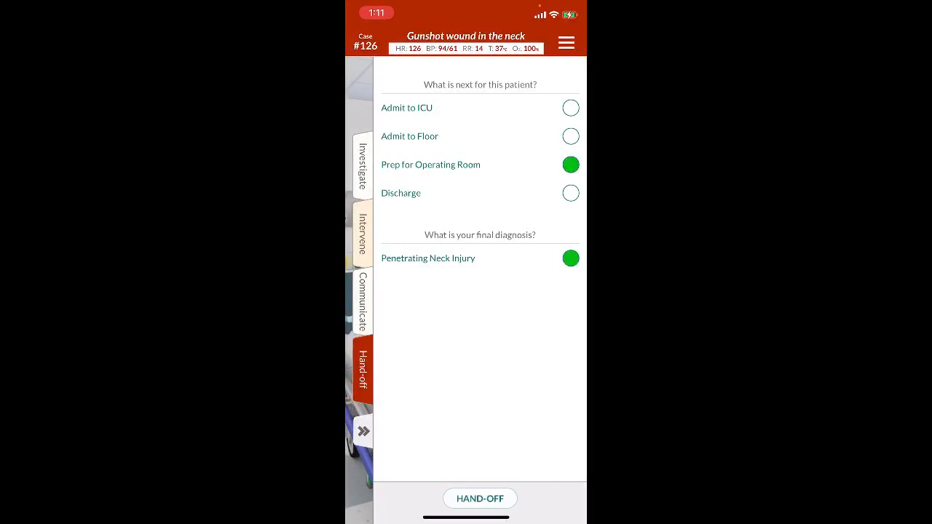